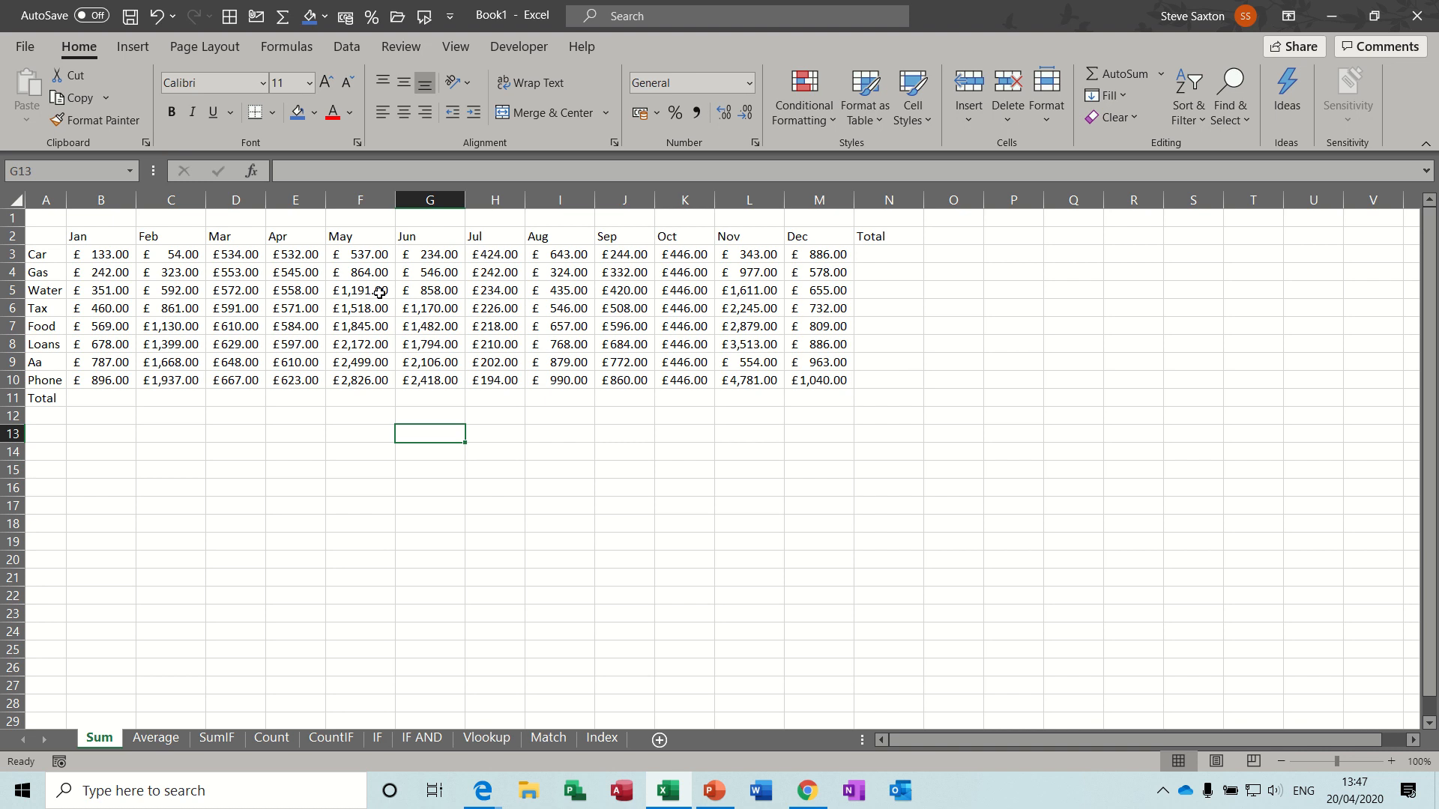
mouse_move(123, 614)
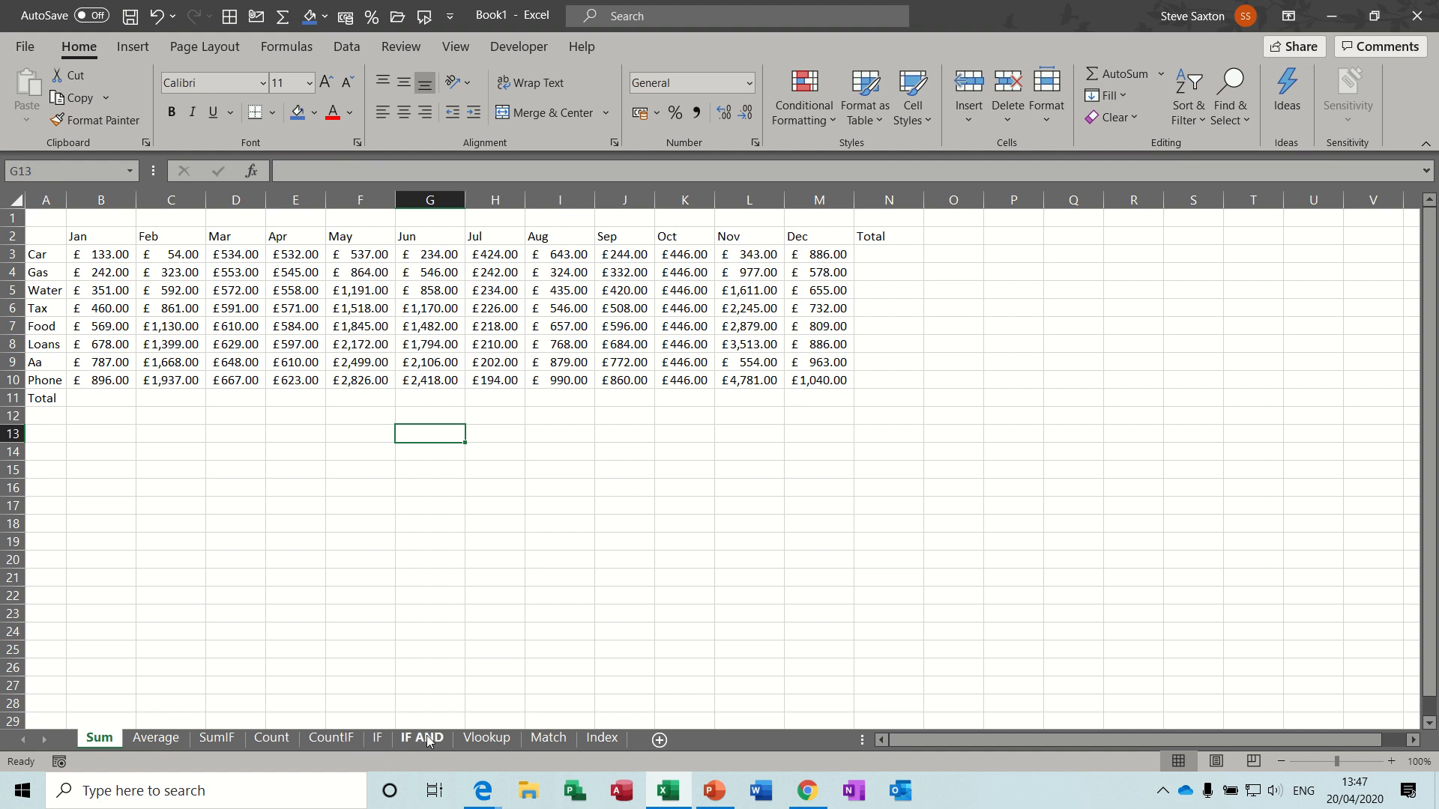
mouse_move(593, 656)
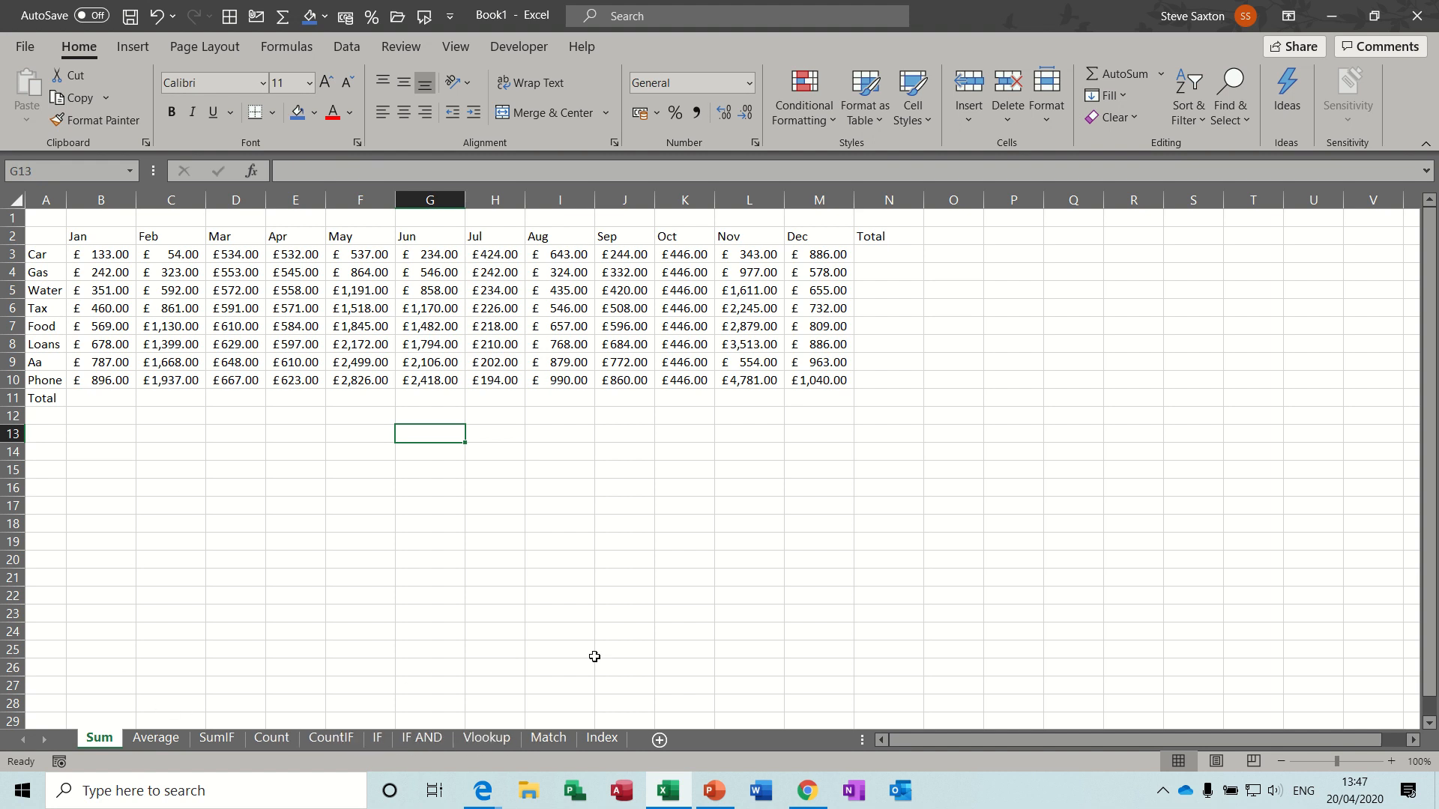
mouse_move(257, 522)
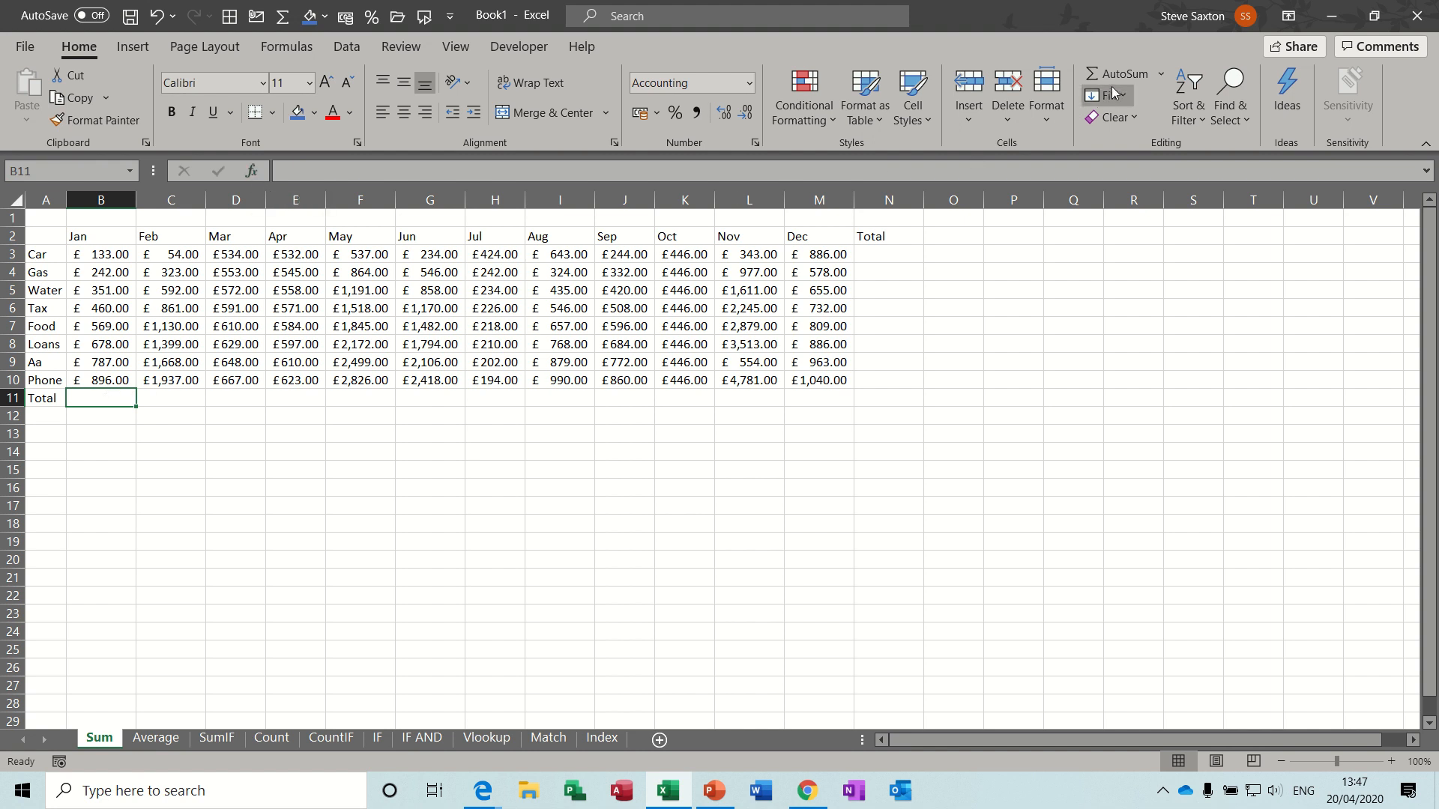
mouse_move(1121, 74)
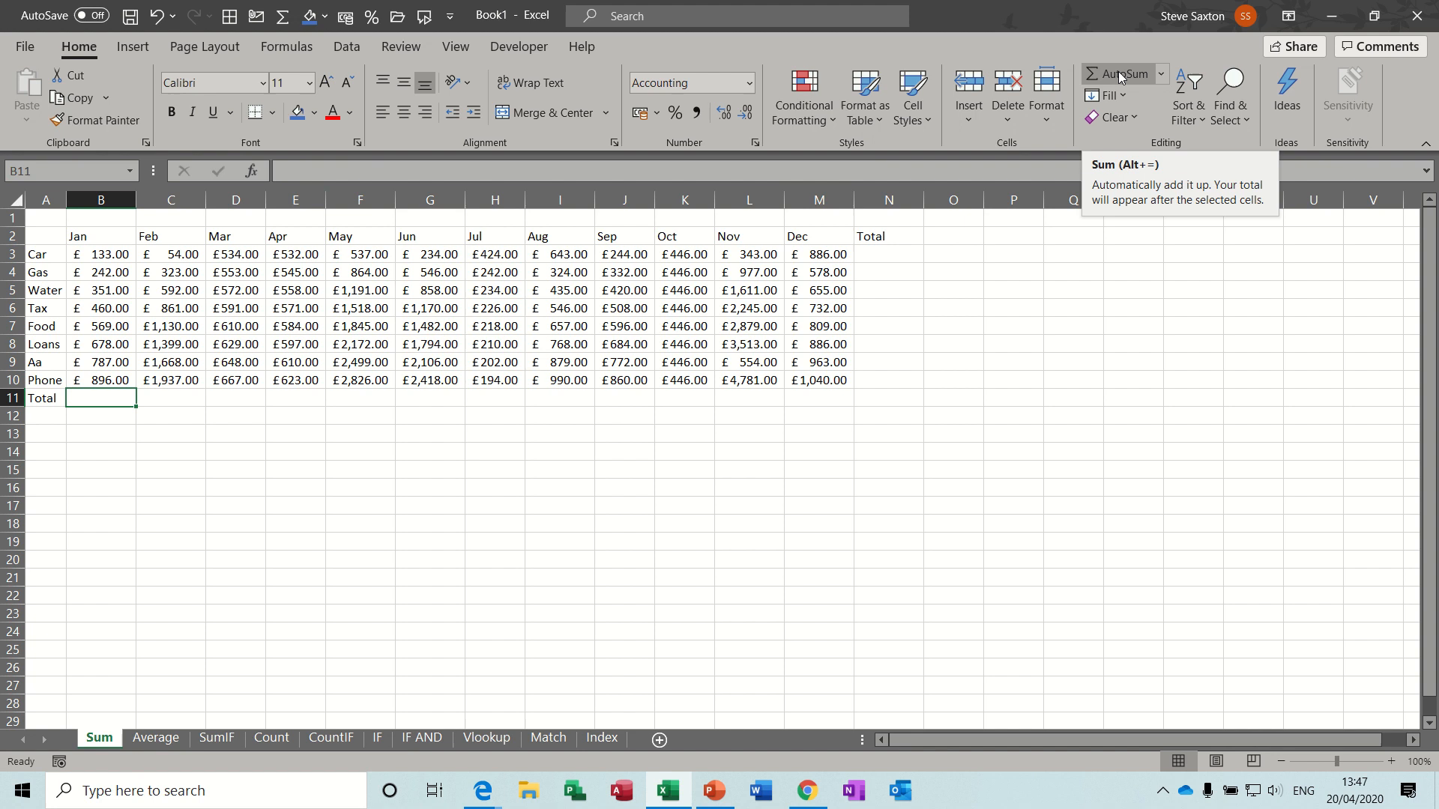
Step: Total each month with AutoSum in row 11, January through December
left_click(1118, 73)
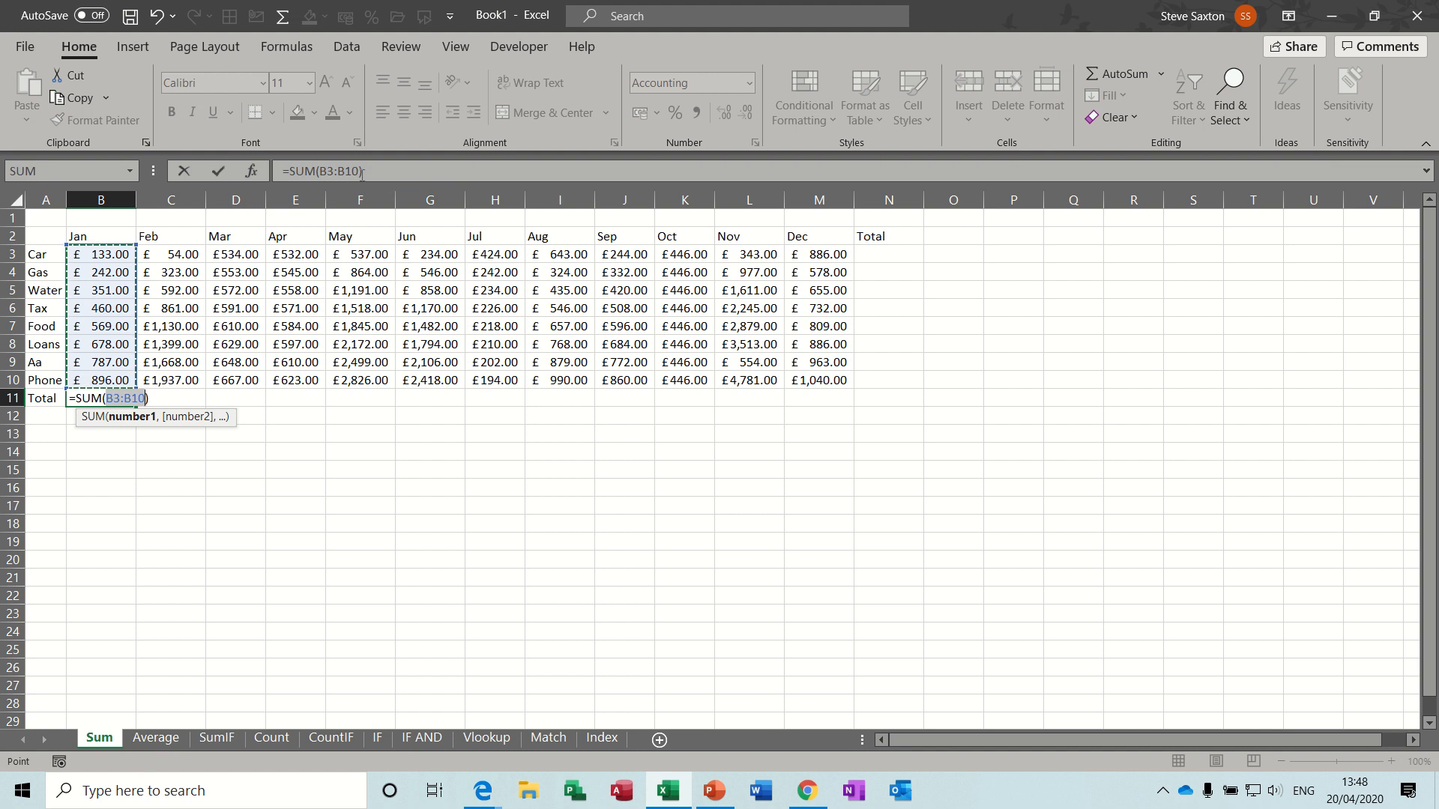
key("Enter")
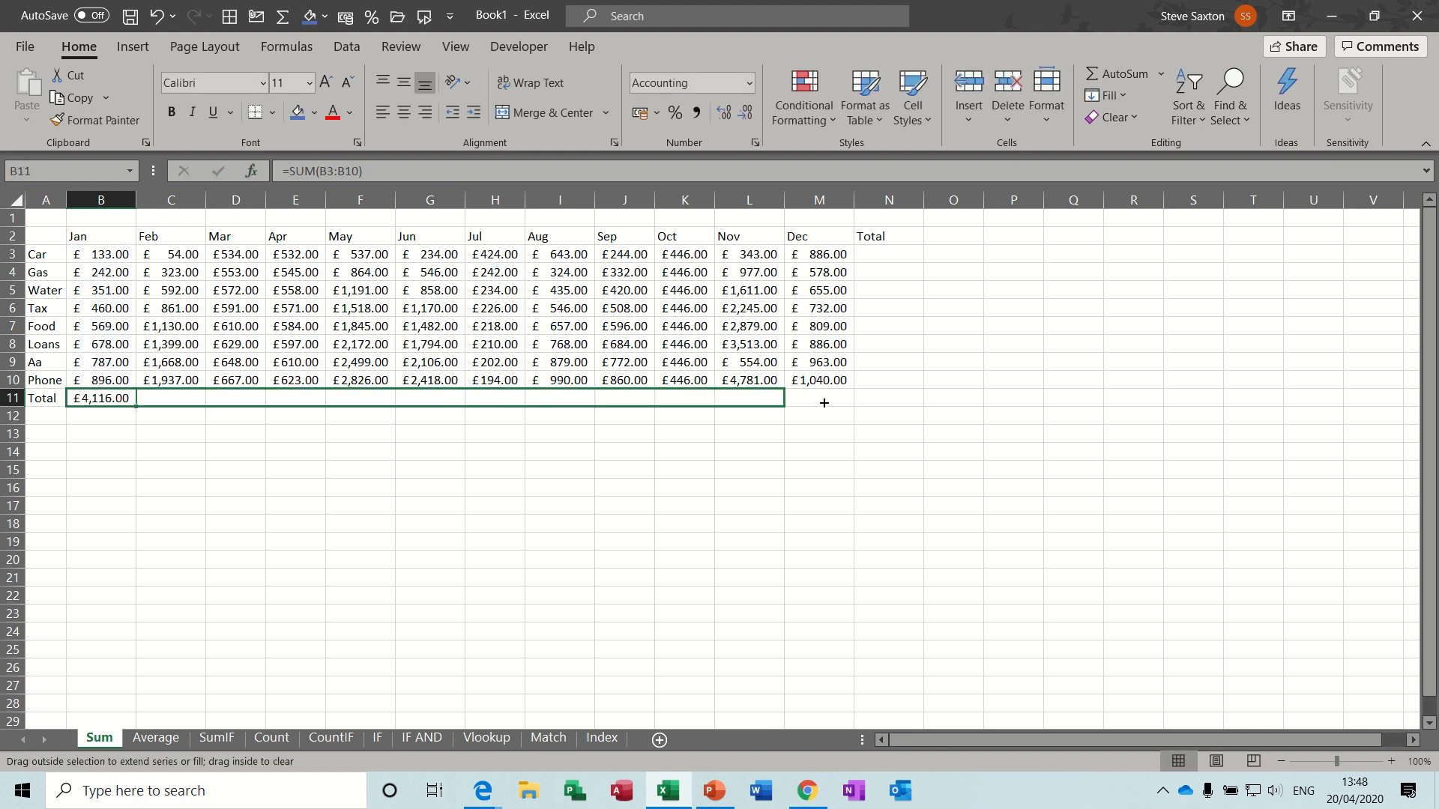
left_click_drag(135, 397, 823, 398)
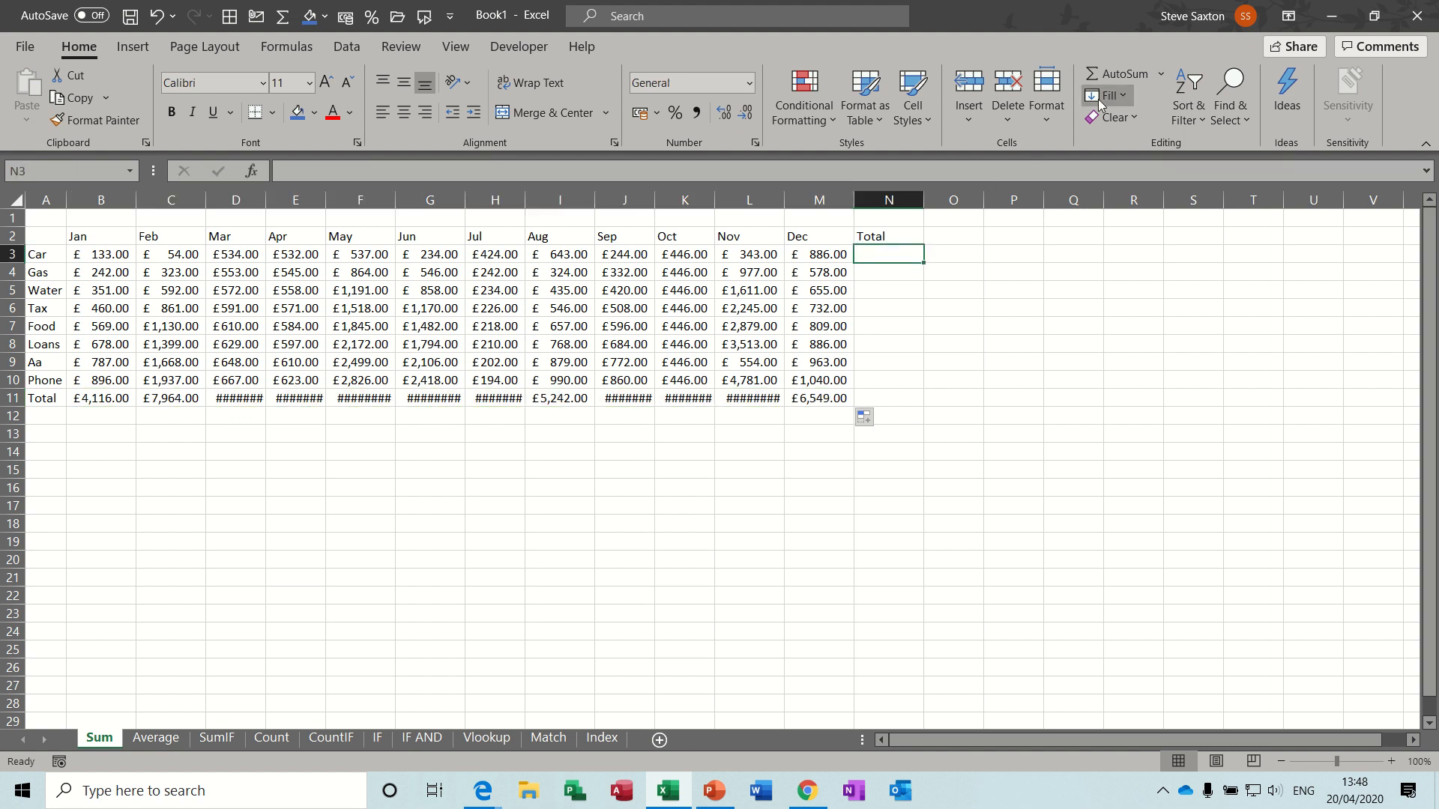
Step: Total each expense row with AutoSum down column N, giving a grand total of £84,192
left_click(1118, 74)
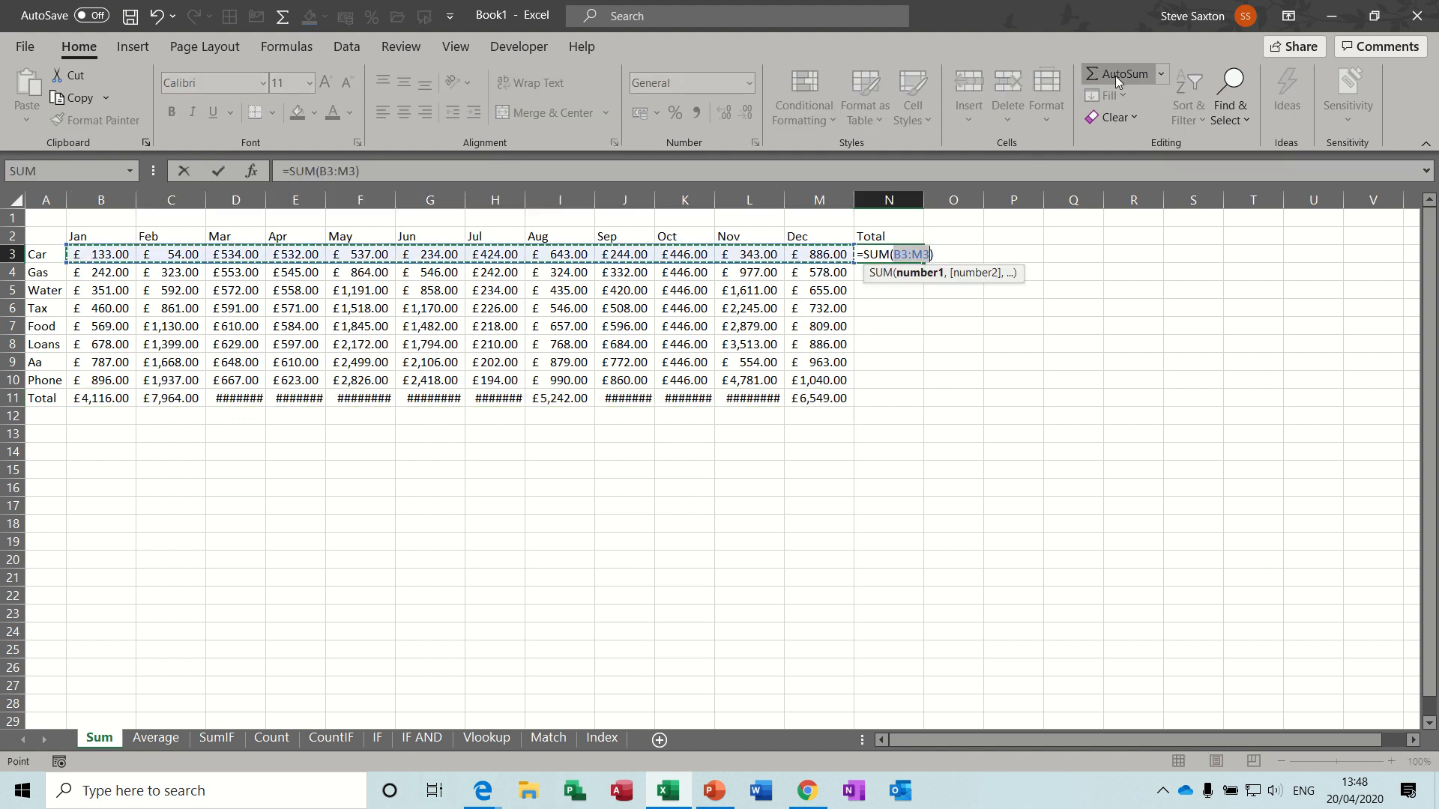
mouse_move(363, 179)
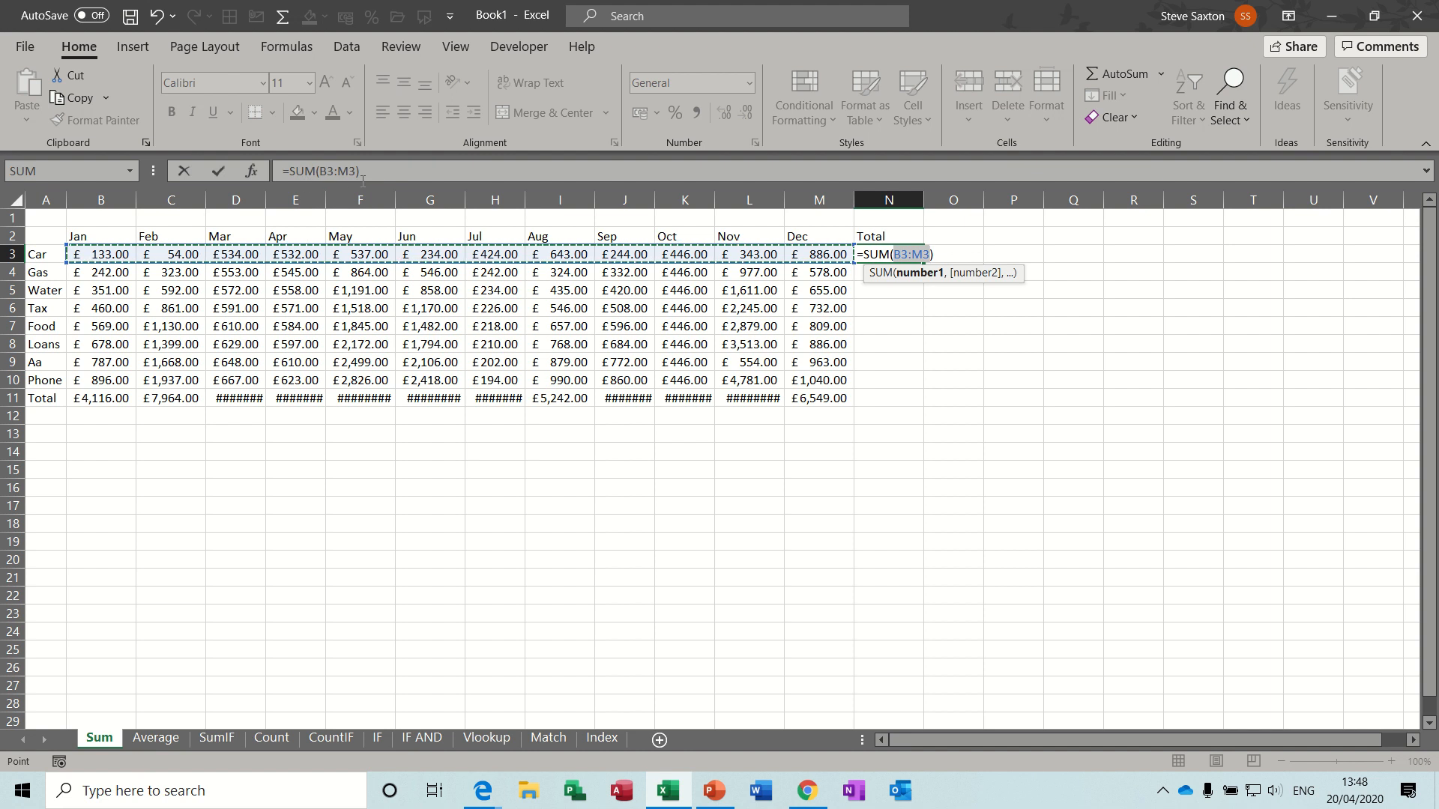
key("Enter")
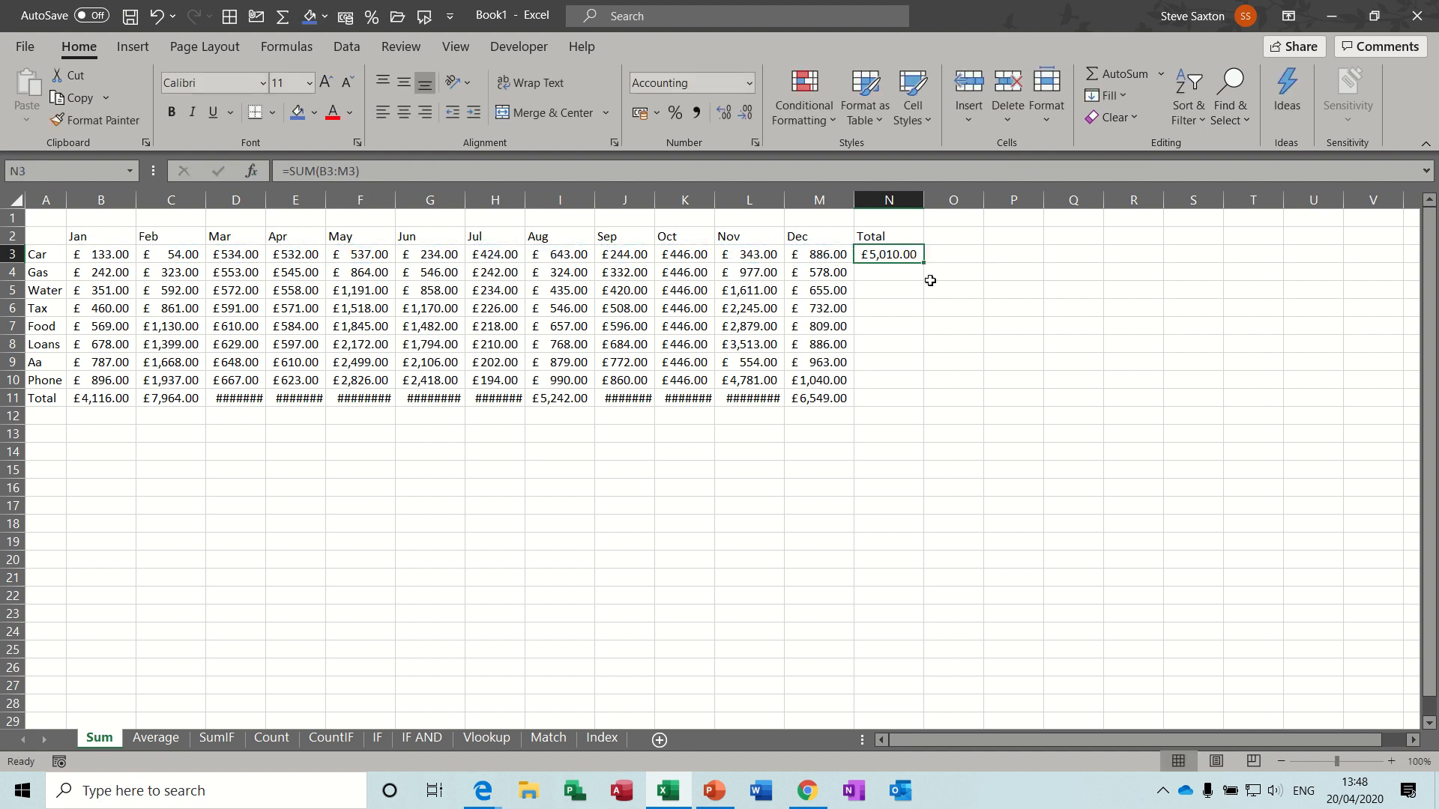
left_click_drag(922, 264, 921, 379)
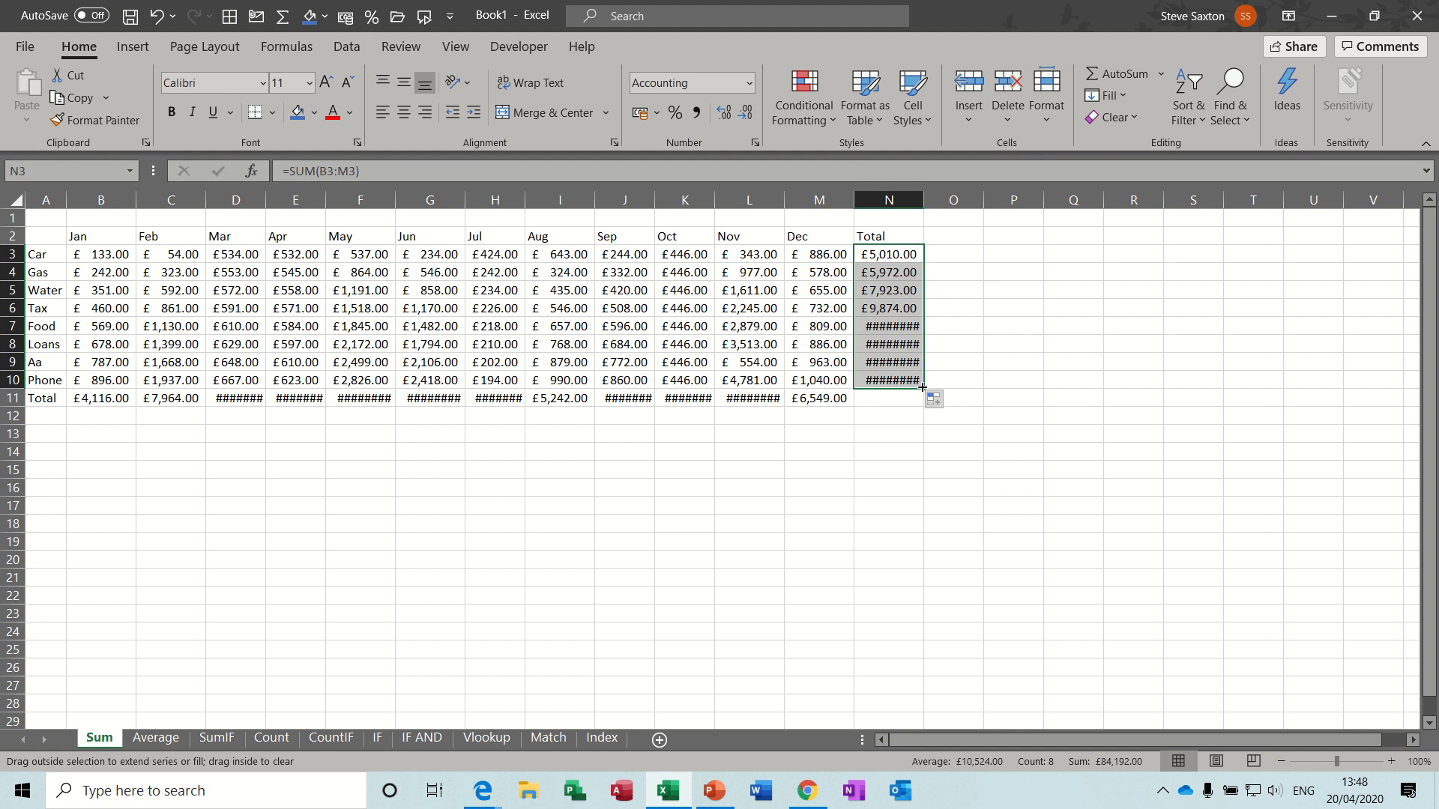
left_click_drag(885, 379, 886, 397)
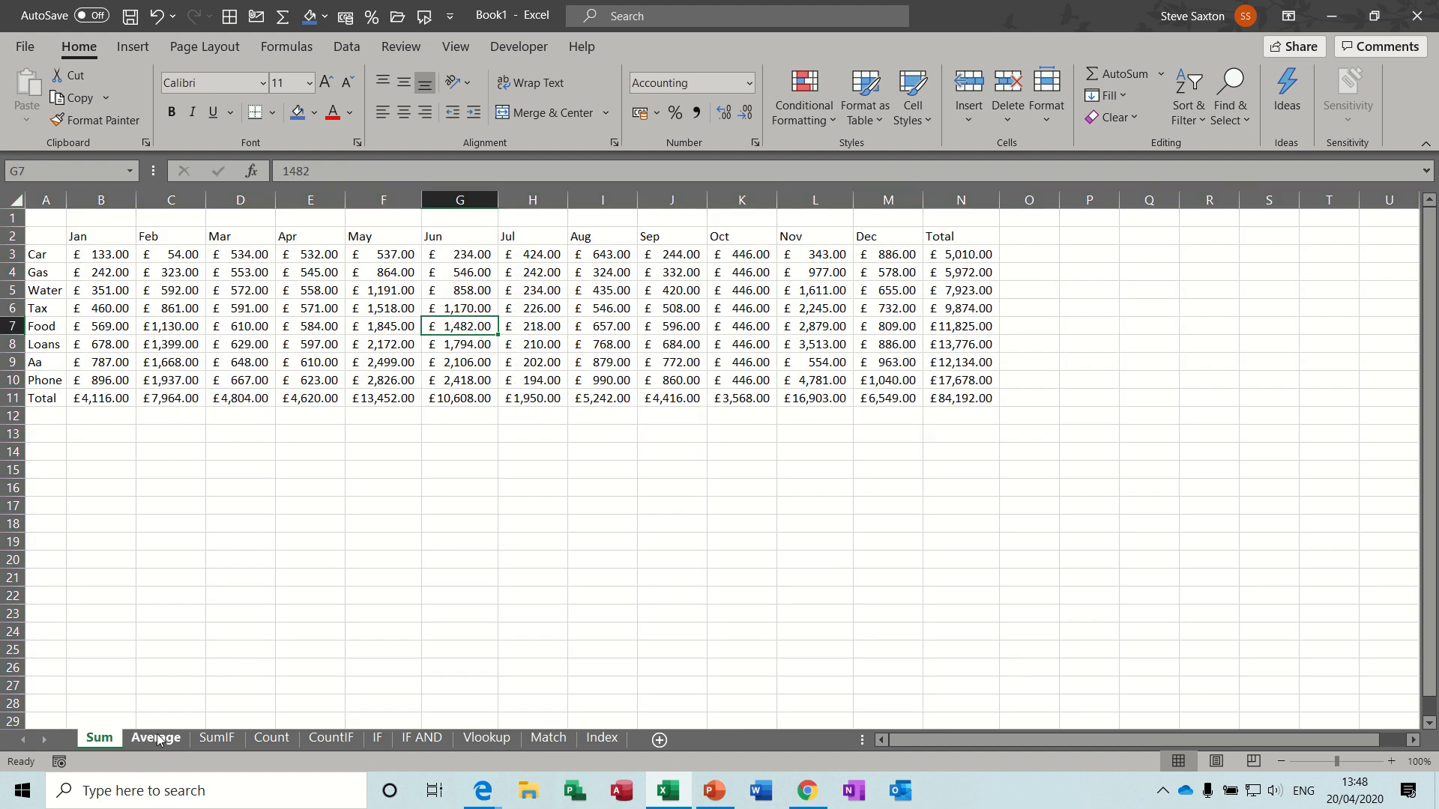
Step: Add an Avg row on the Average sheet with AVERAGE of each month, e.g. £514.50 for January
left_click(156, 737)
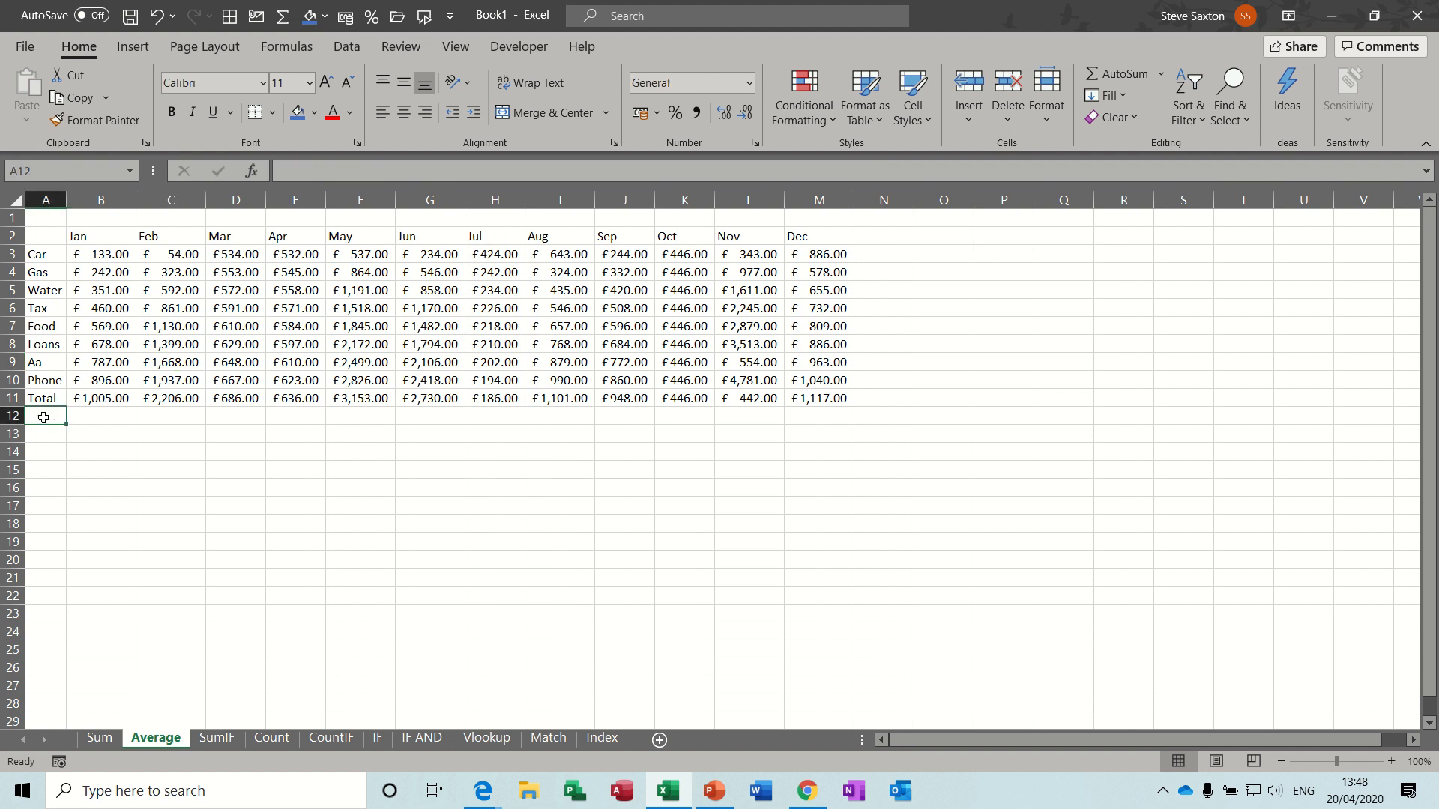
type("Avg")
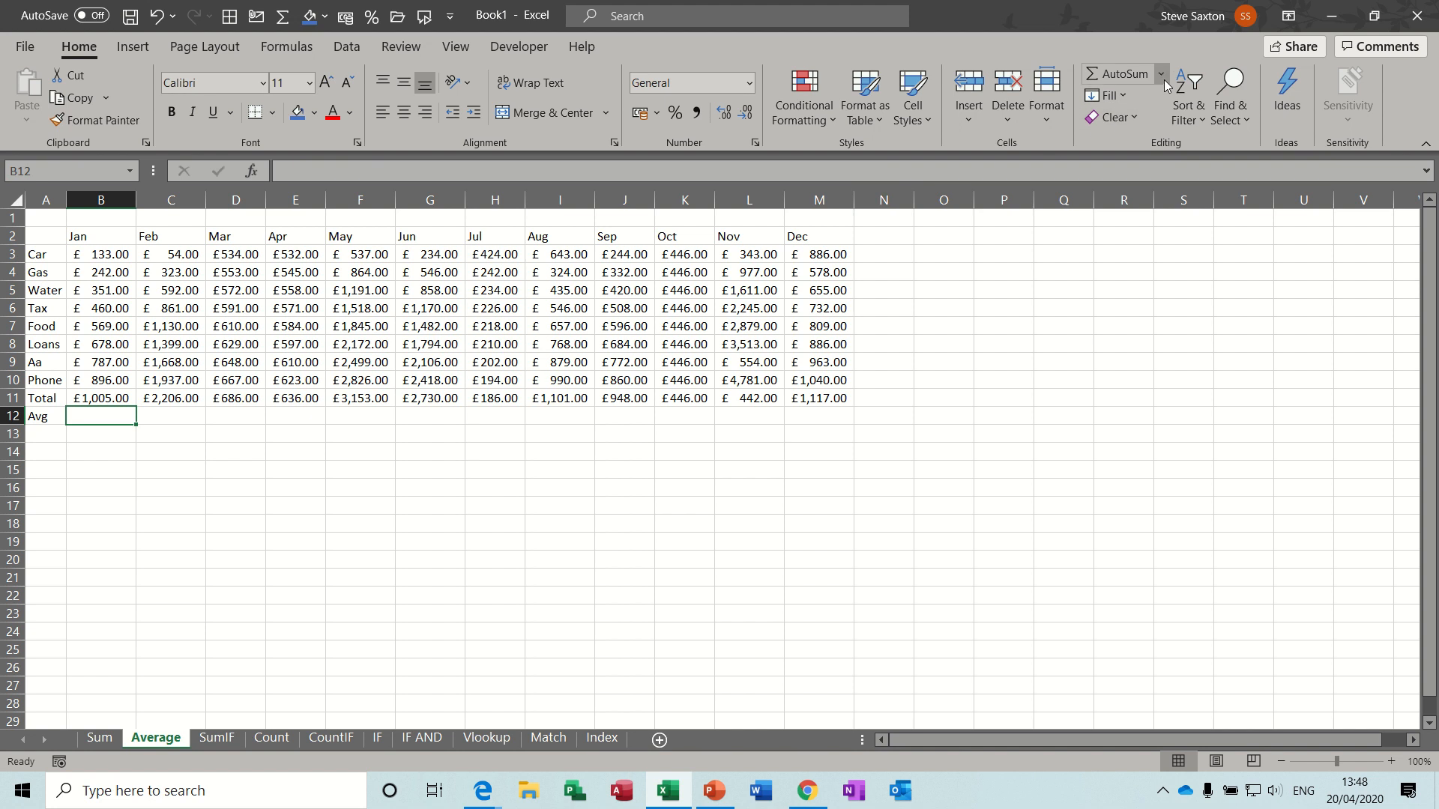
left_click(1160, 73)
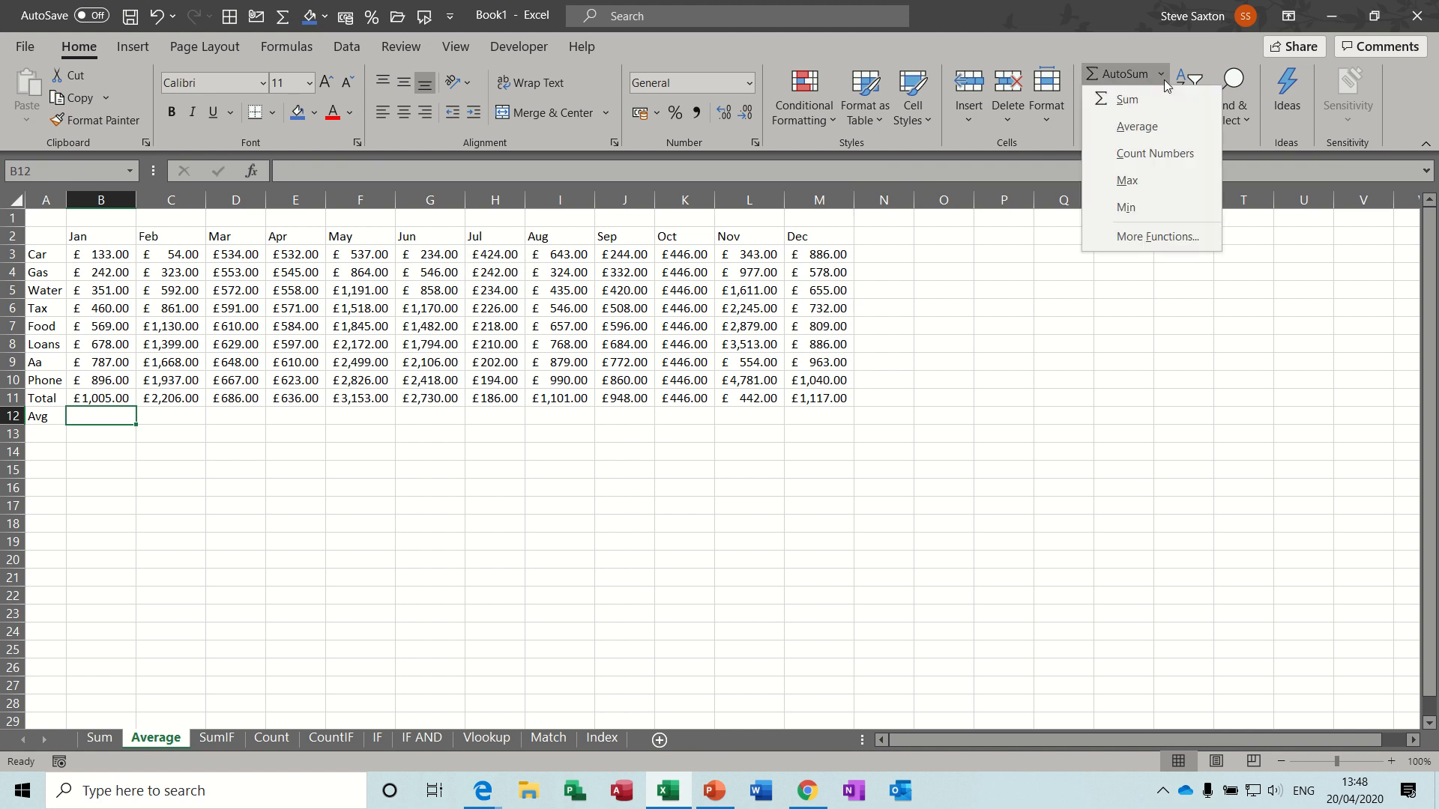
mouse_move(1145, 126)
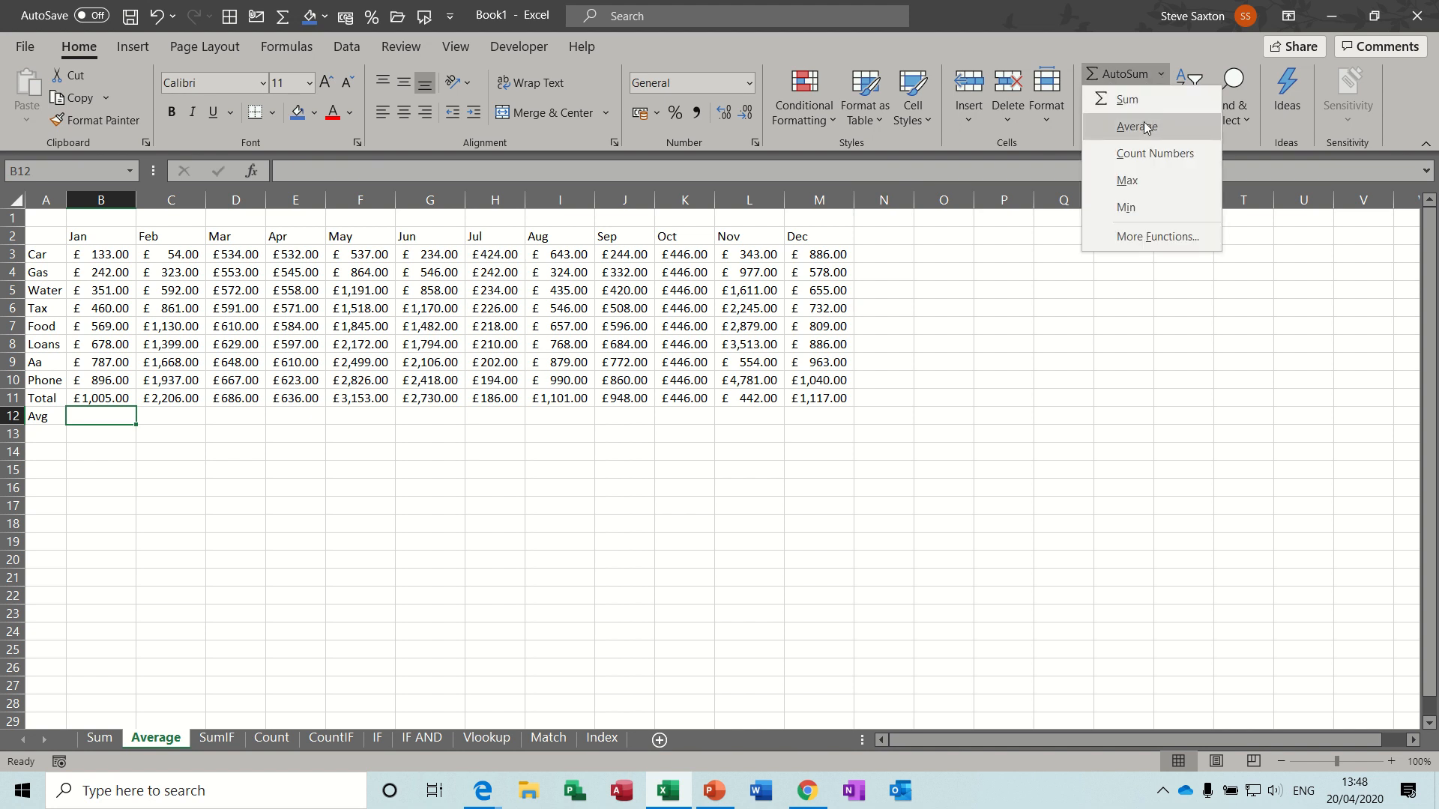
left_click(1136, 126)
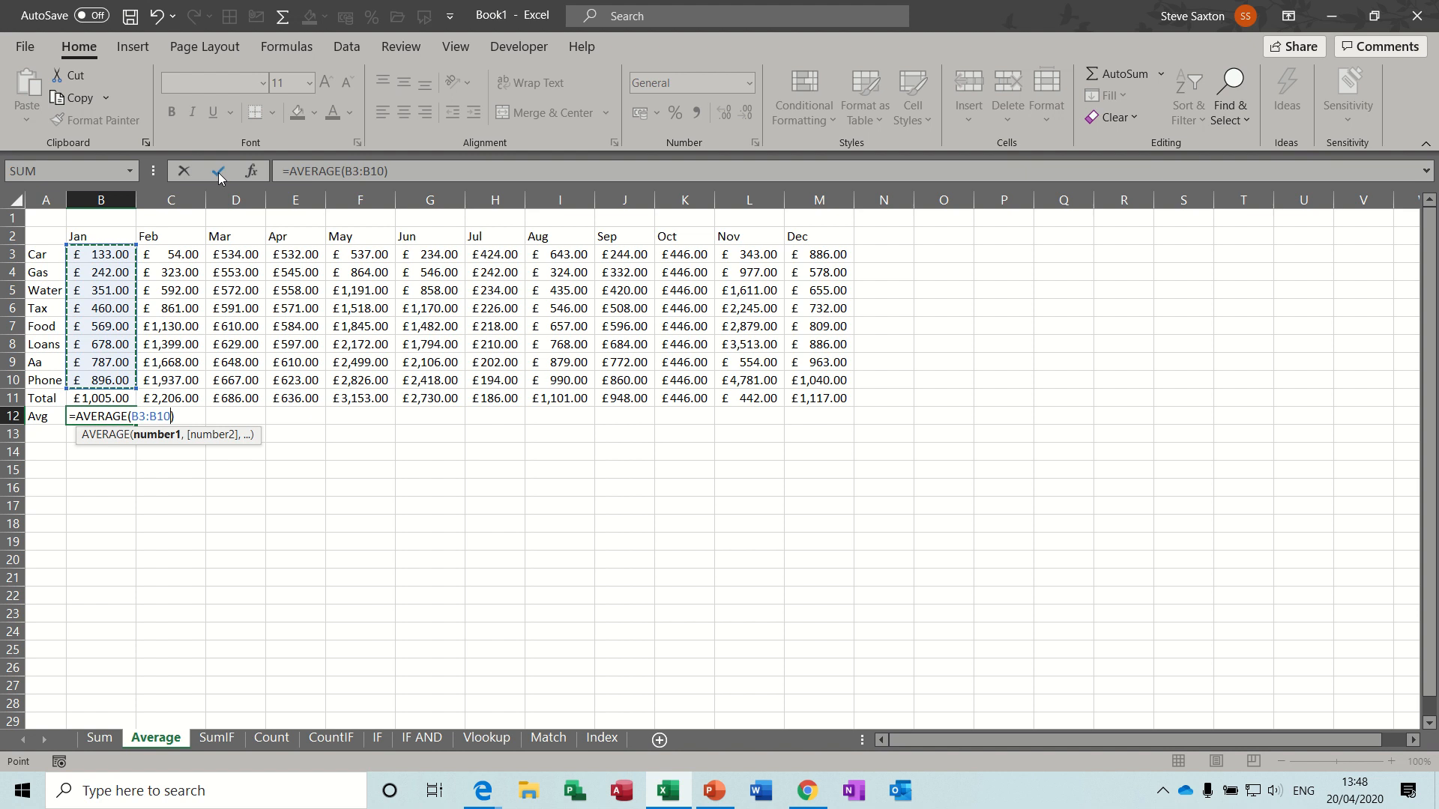
key("Enter")
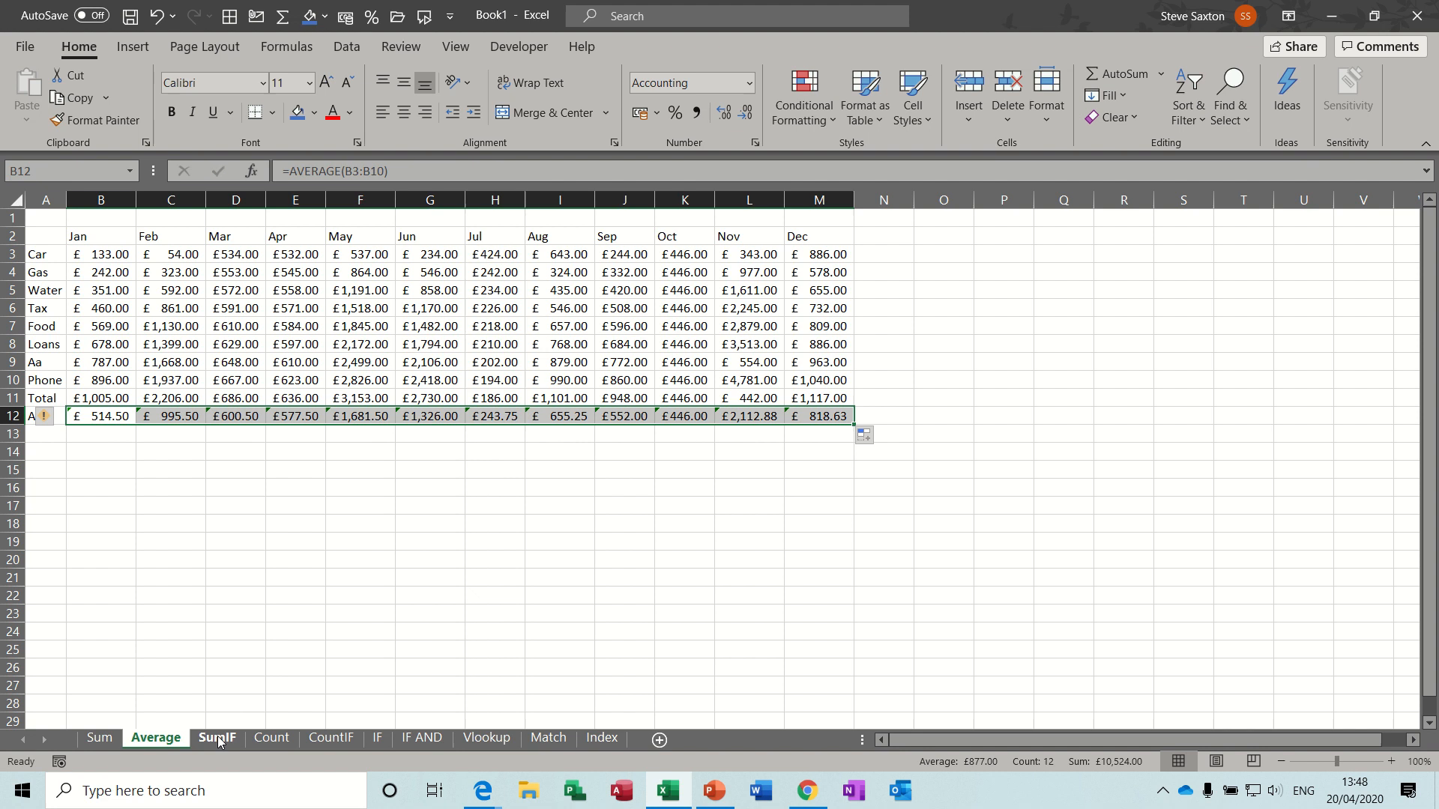
Step: Switch to the SumIF sheet, review the Location and Students ranges, and select the C&A Retailers total cell
left_click(217, 737)
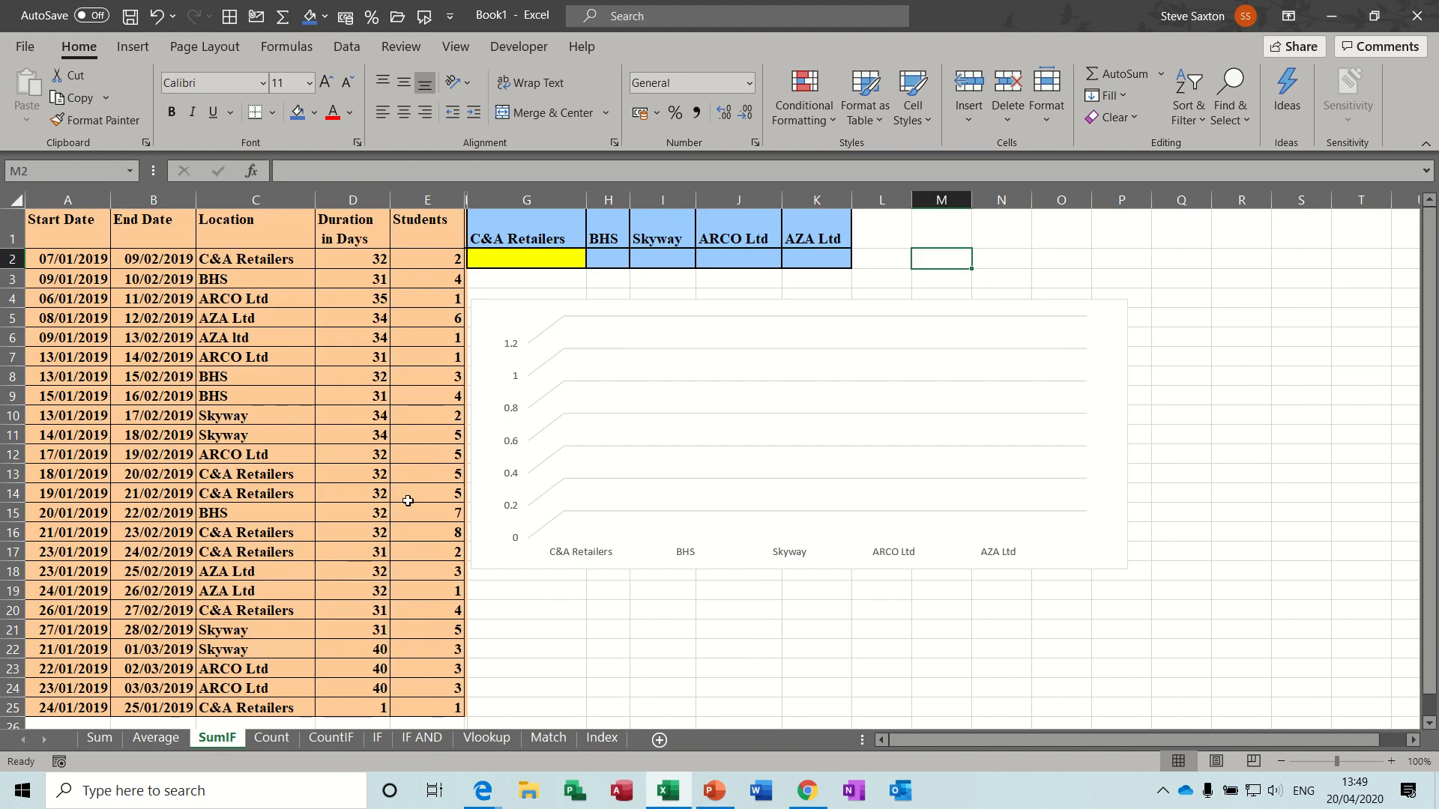
mouse_move(681, 380)
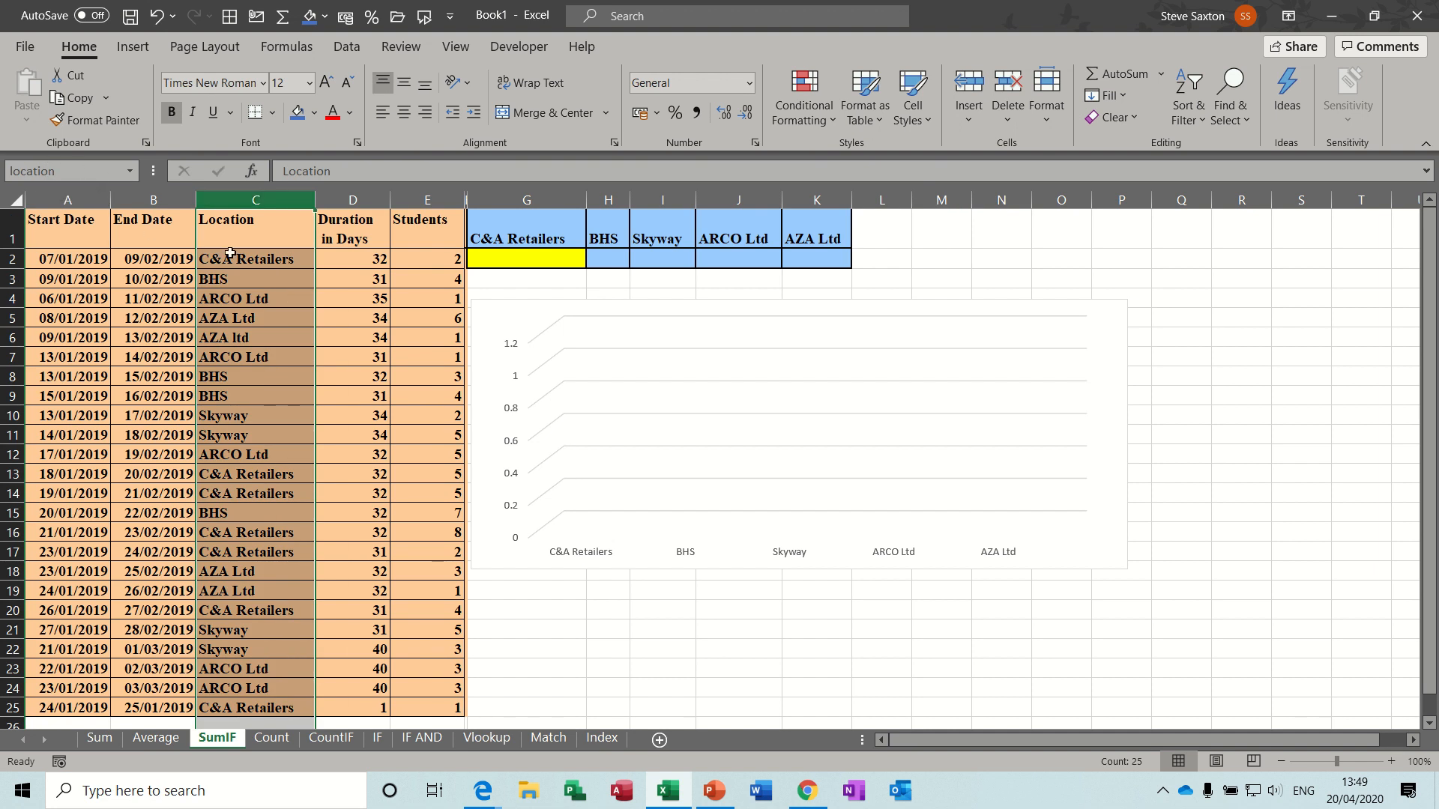
mouse_move(252, 249)
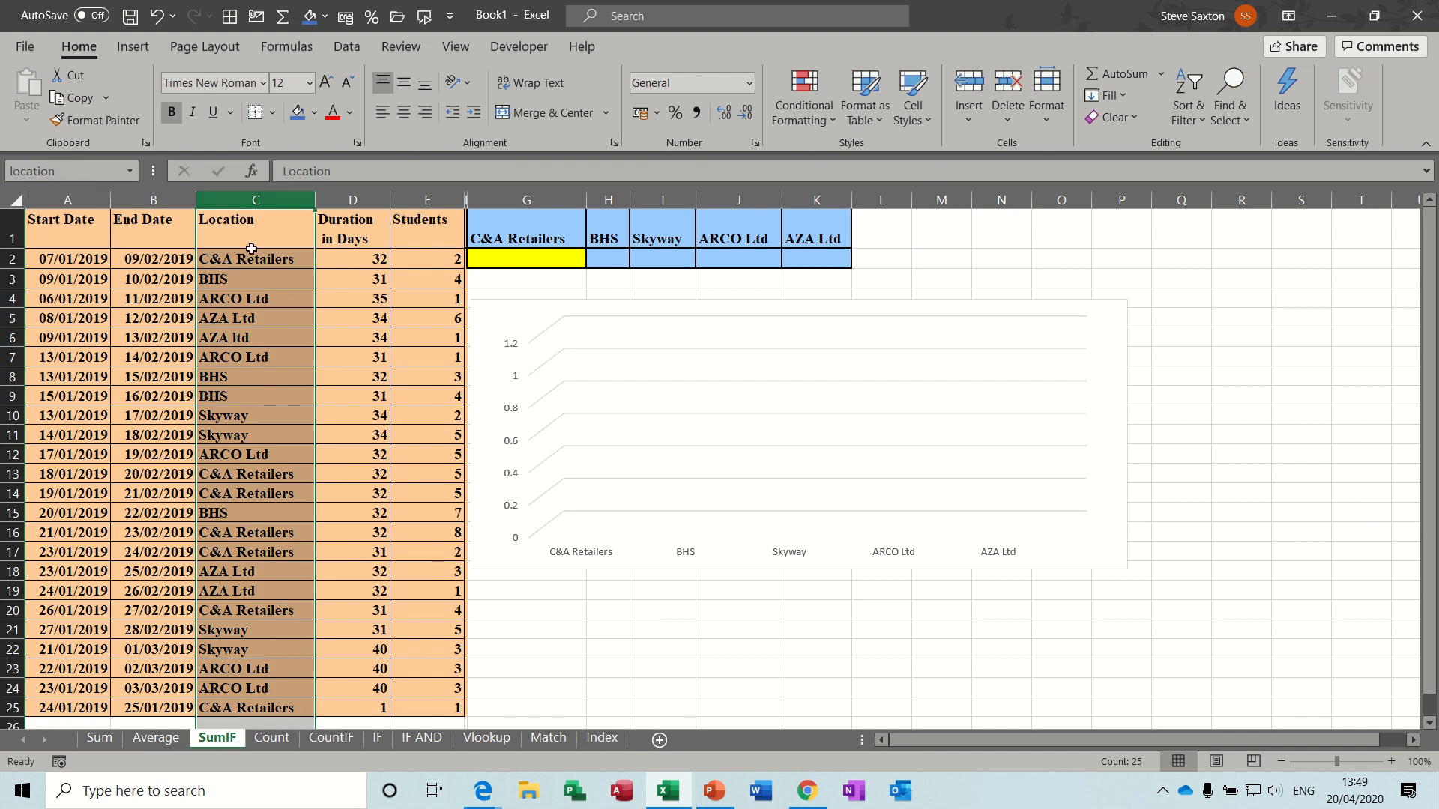
mouse_move(232, 473)
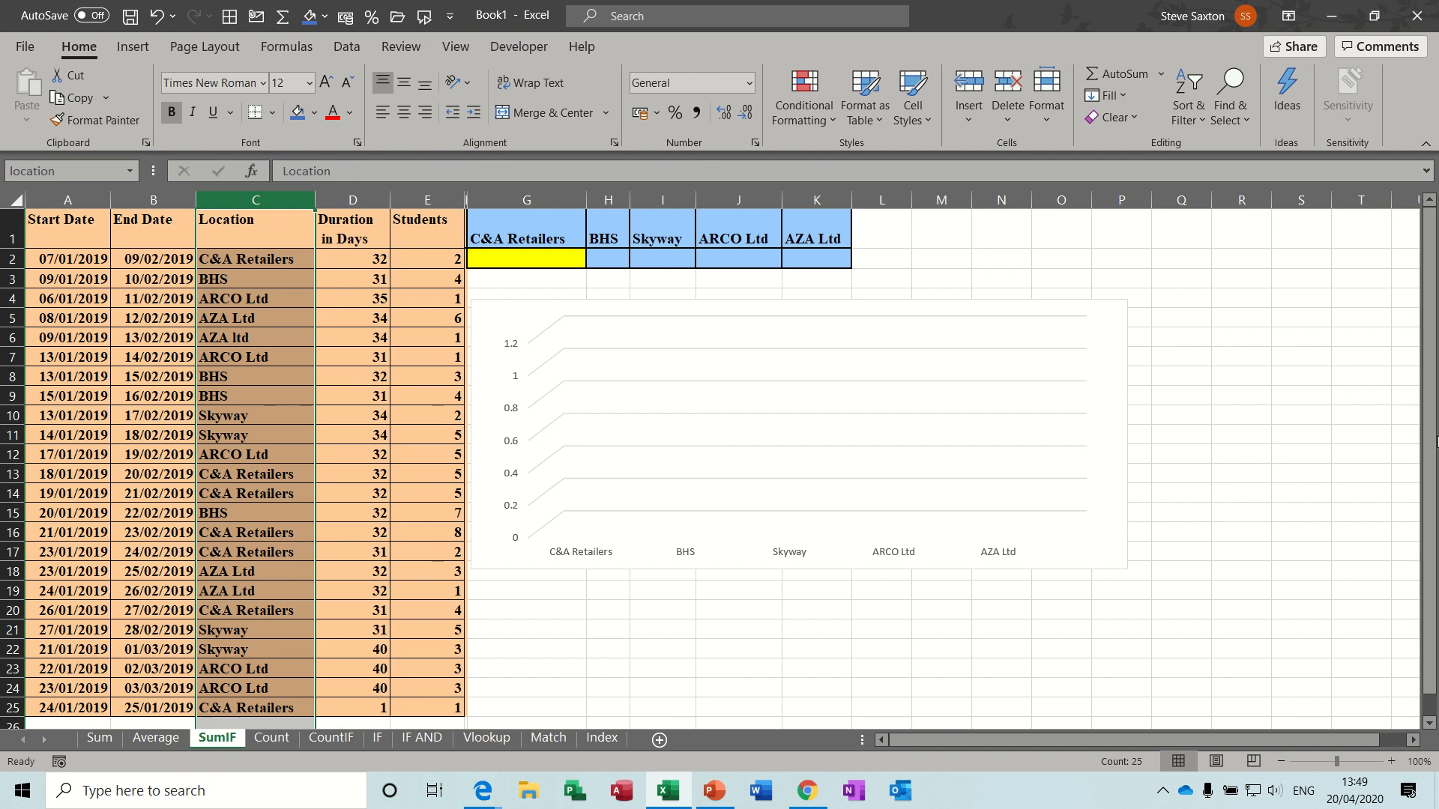
scroll("down", 3)
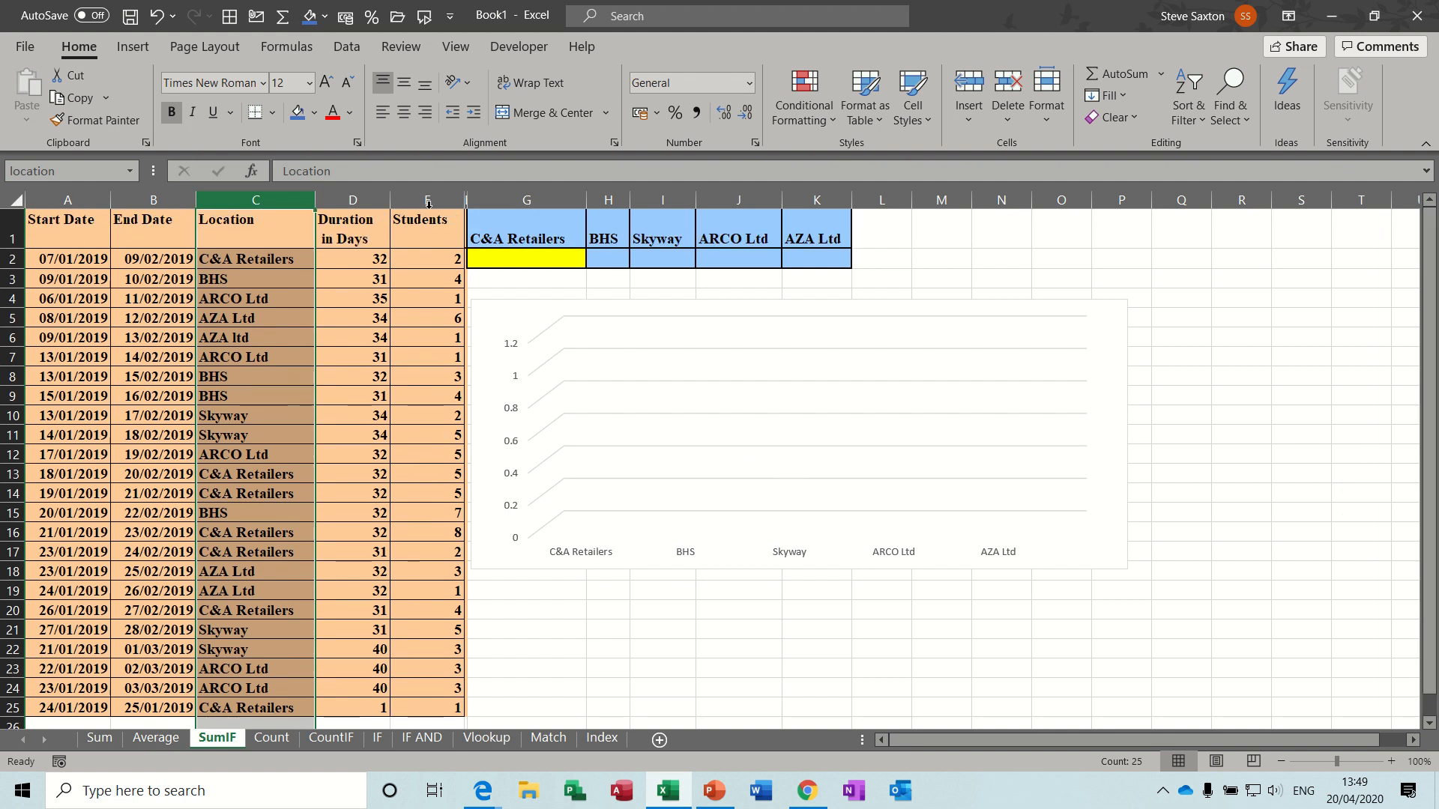
left_click(427, 200)
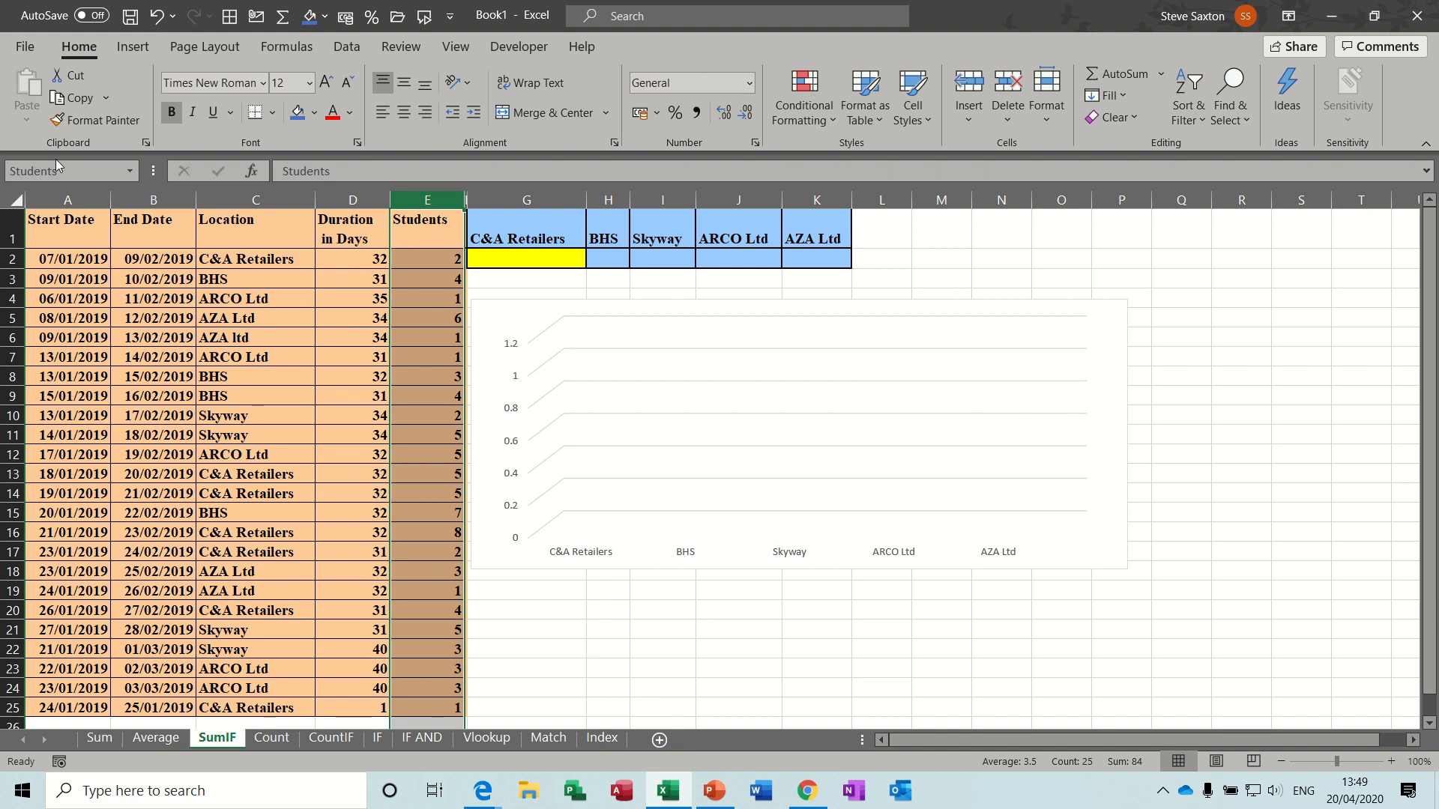
mouse_move(519, 257)
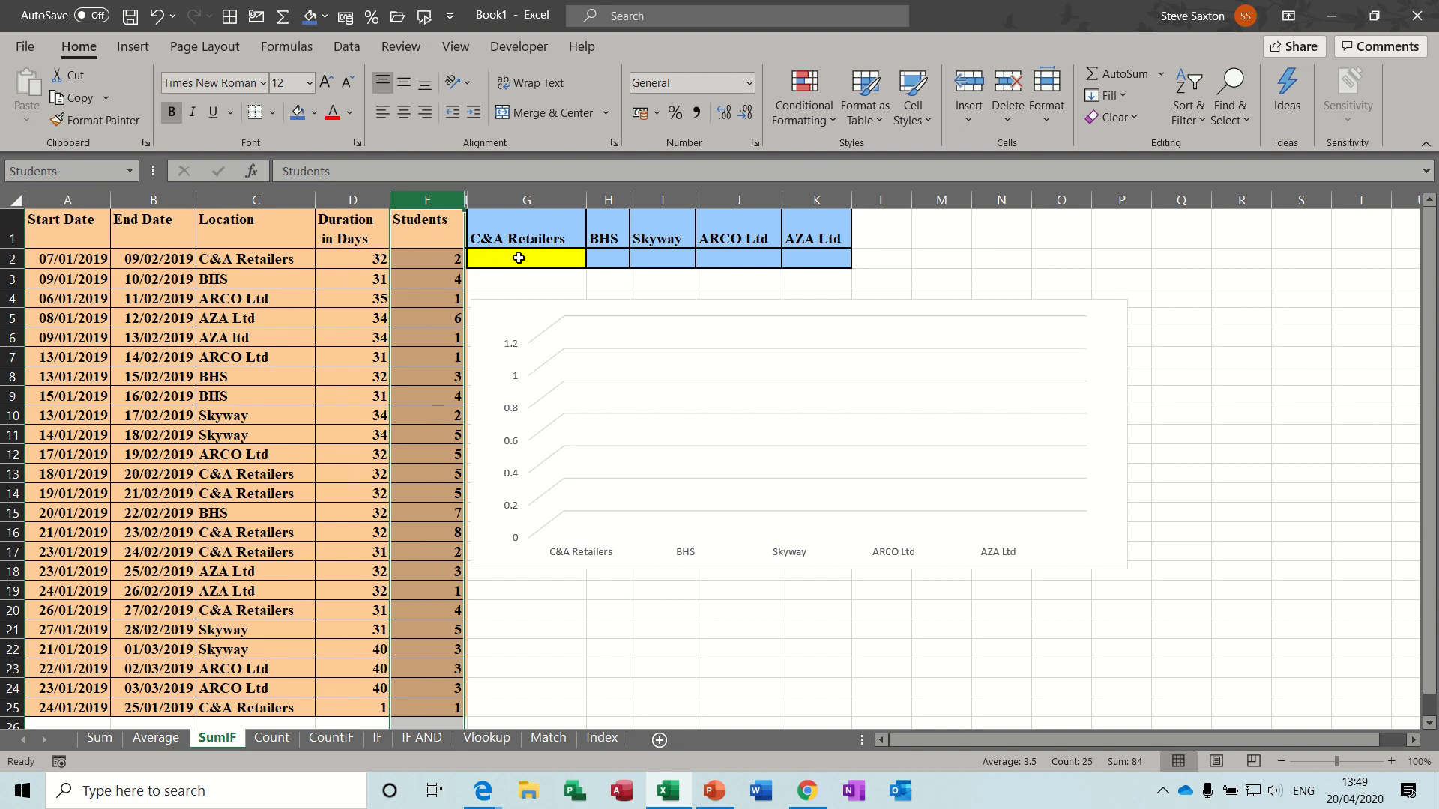
left_click(519, 257)
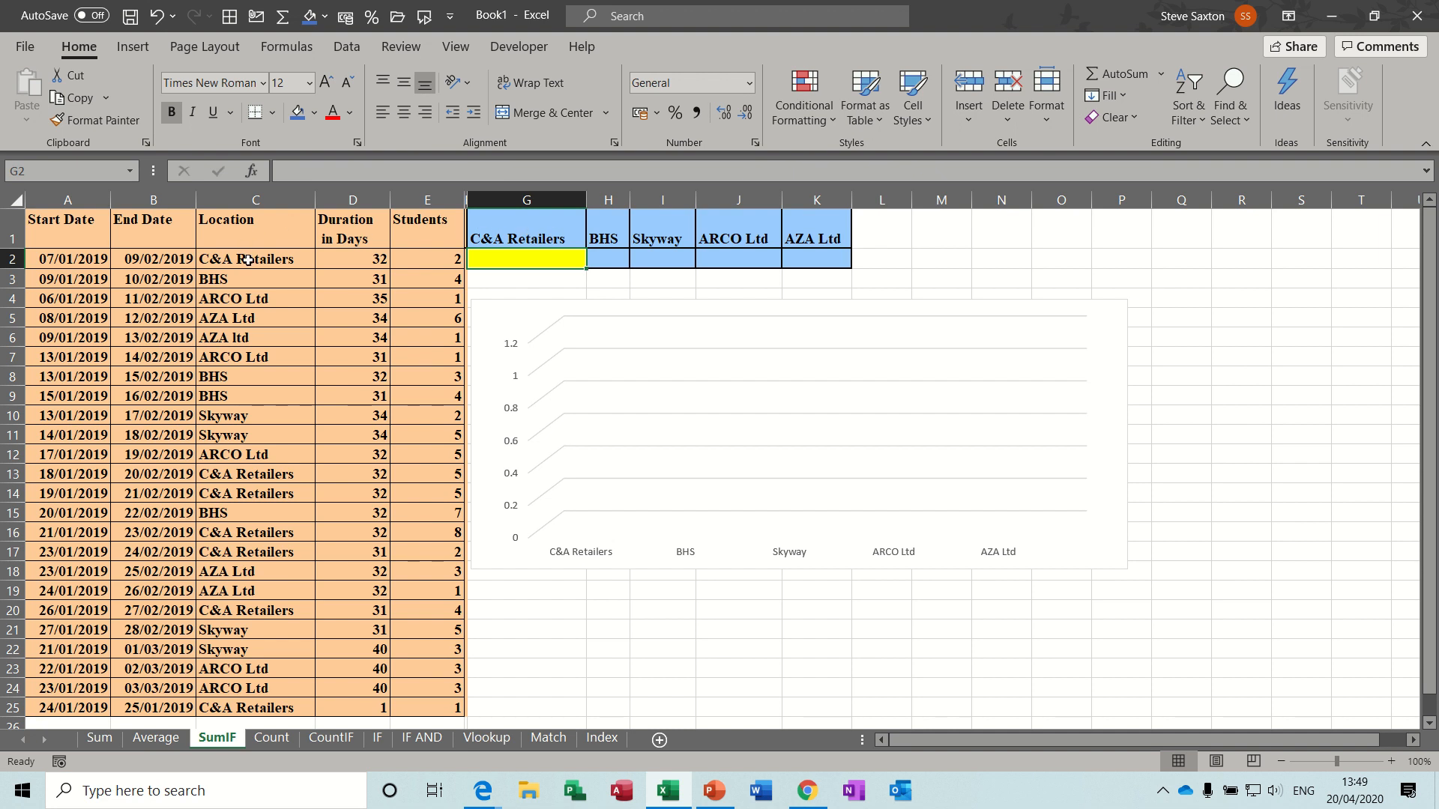
left_click(255, 473)
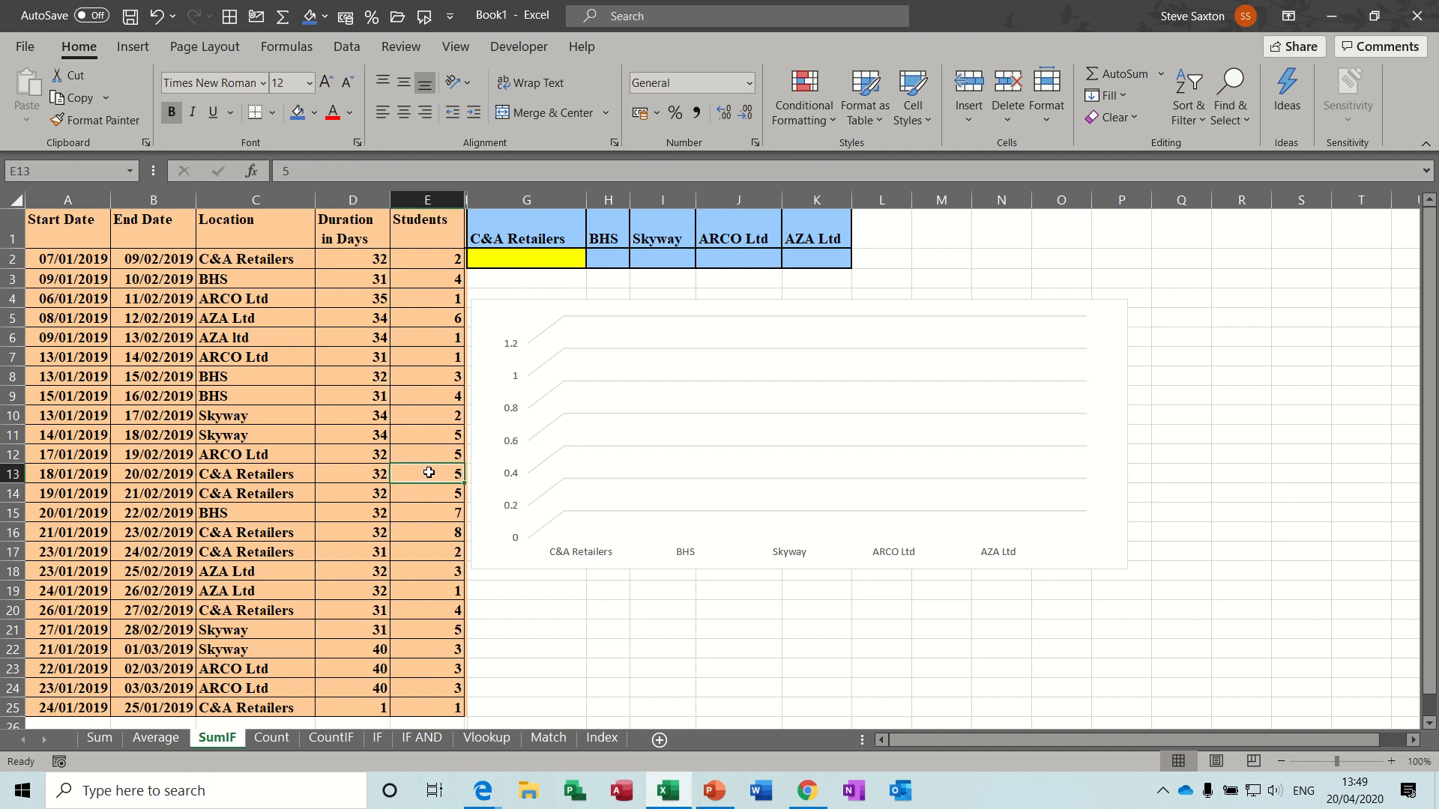
left_click(544, 258)
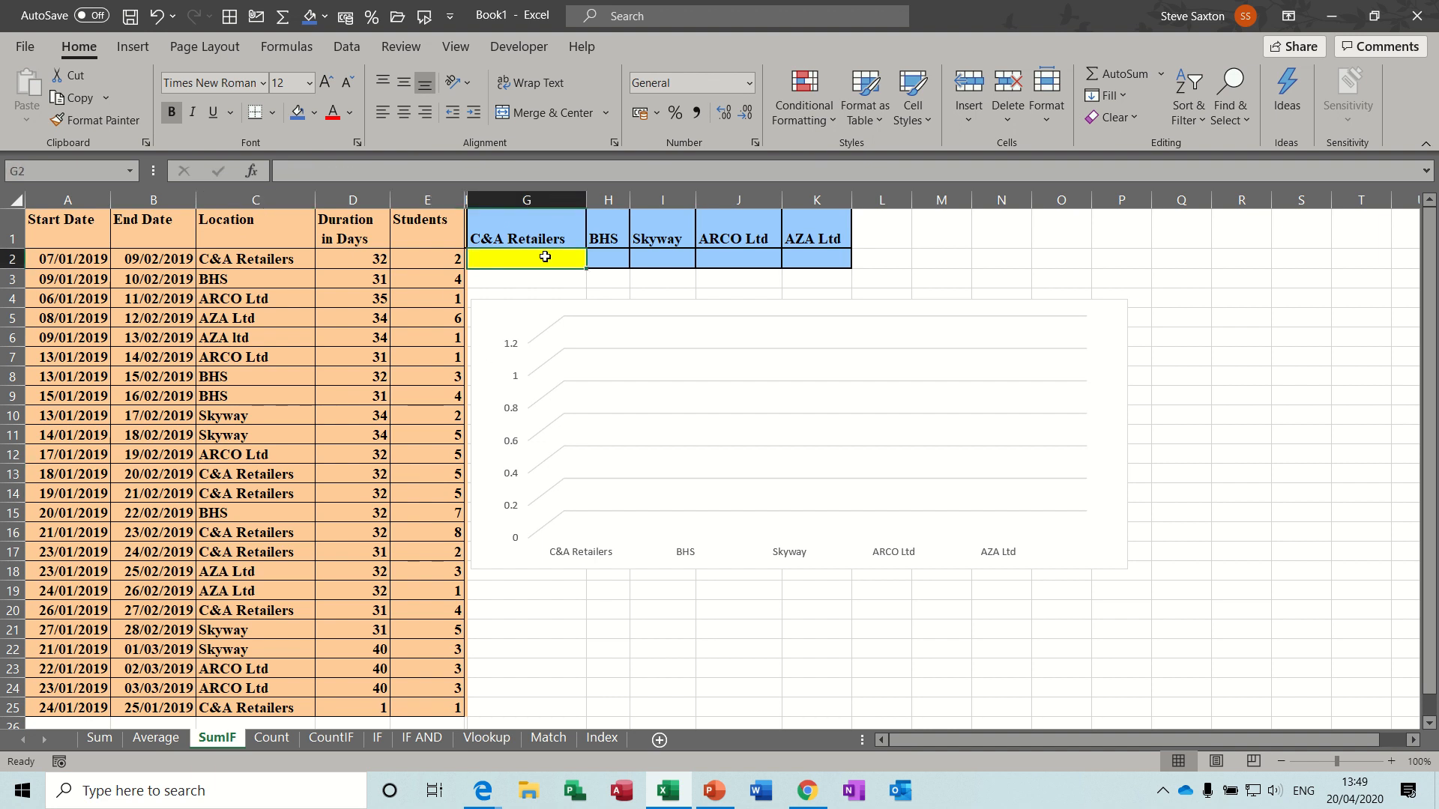
Step: Enter =SUMIF(location,G1,Students) to total students per company (27, 18, 15, 13, 11), feeding the chart
type("=sumif(")
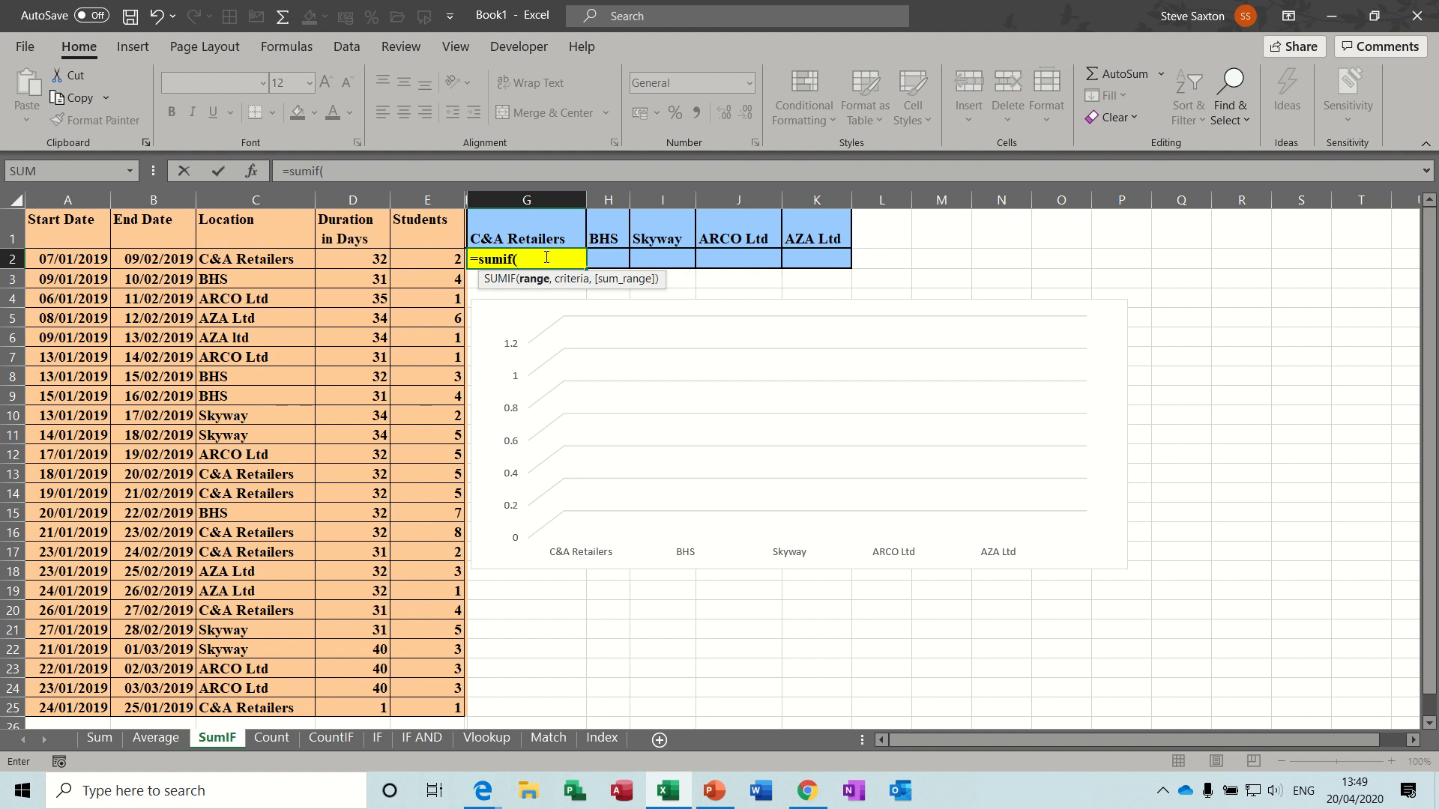
type("location")
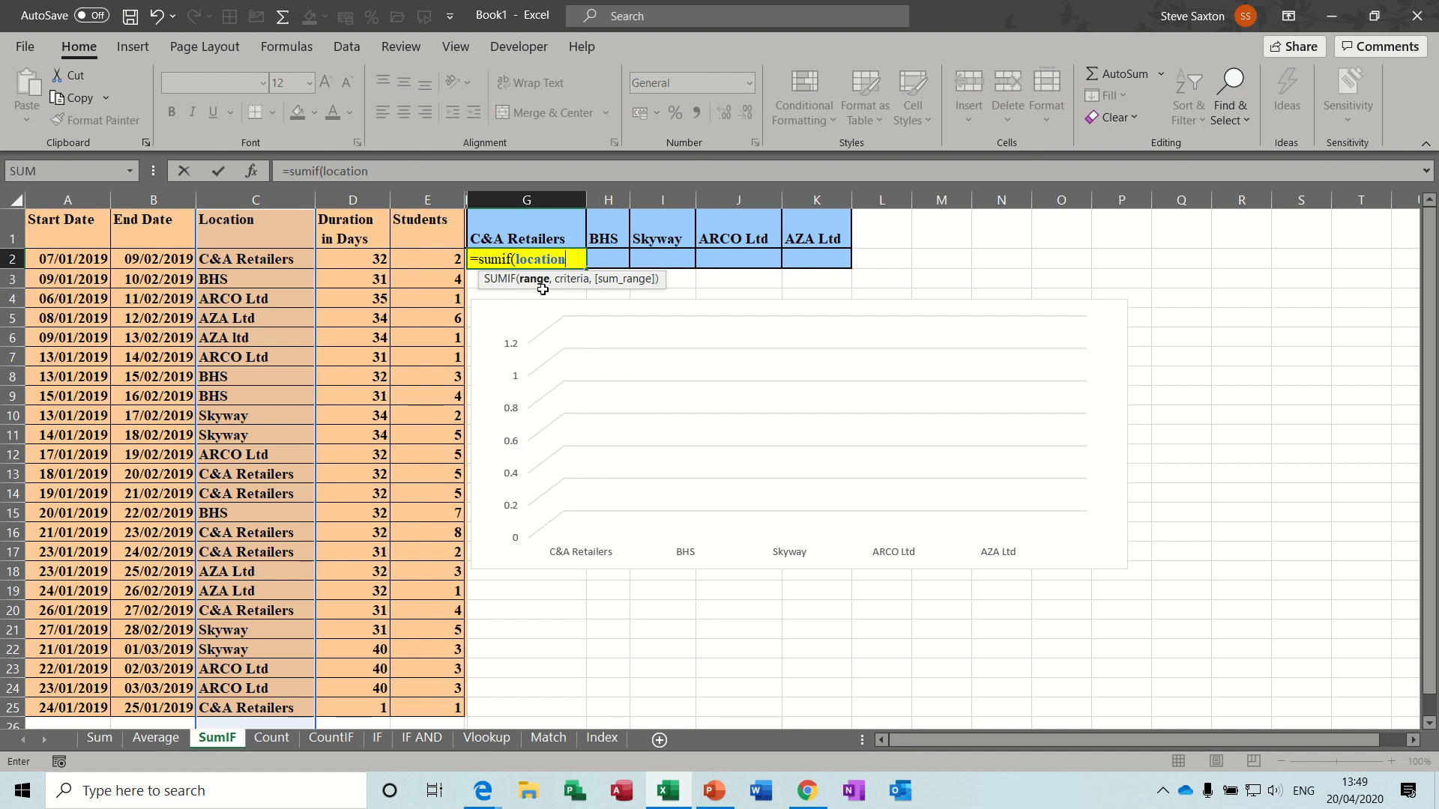
type(",")
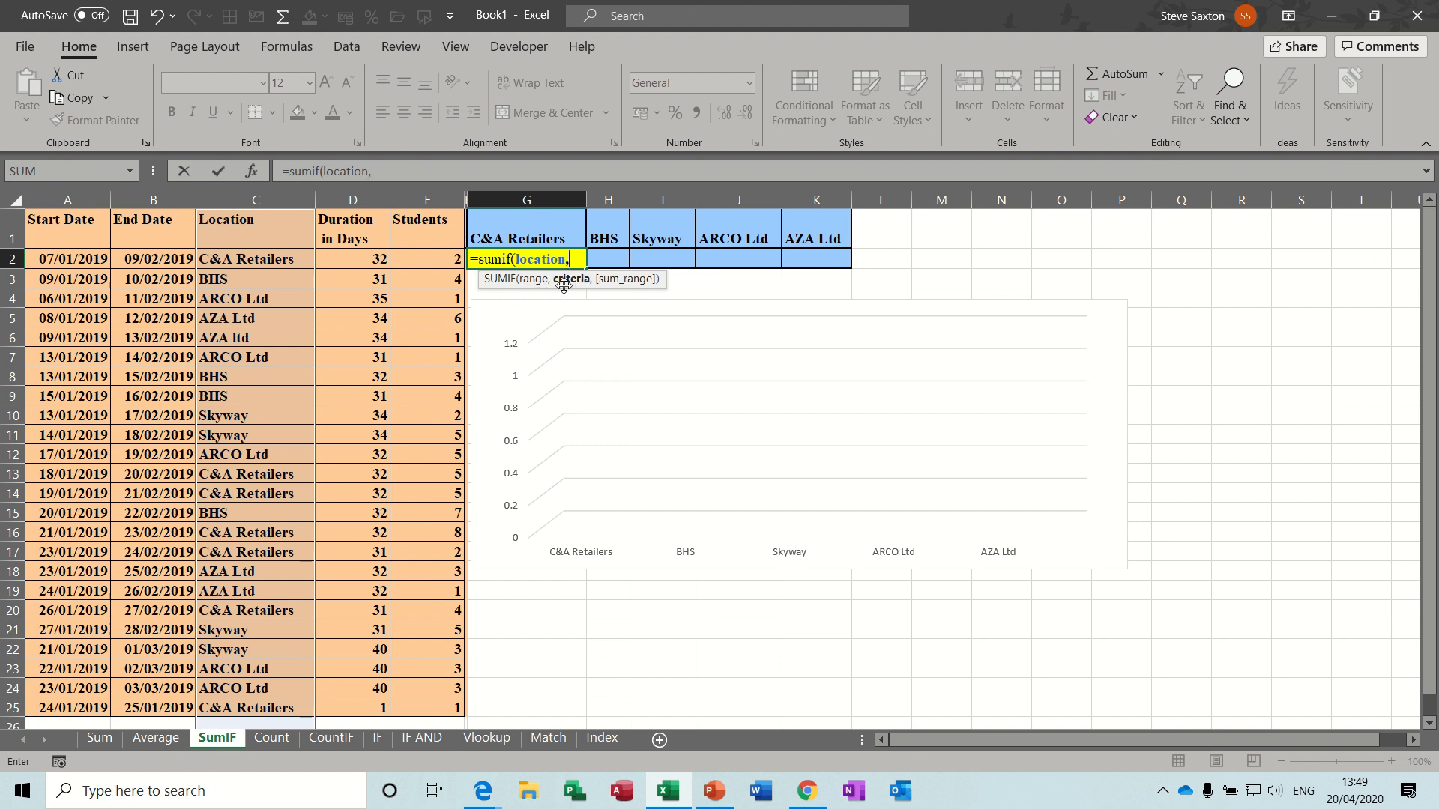
mouse_move(569, 289)
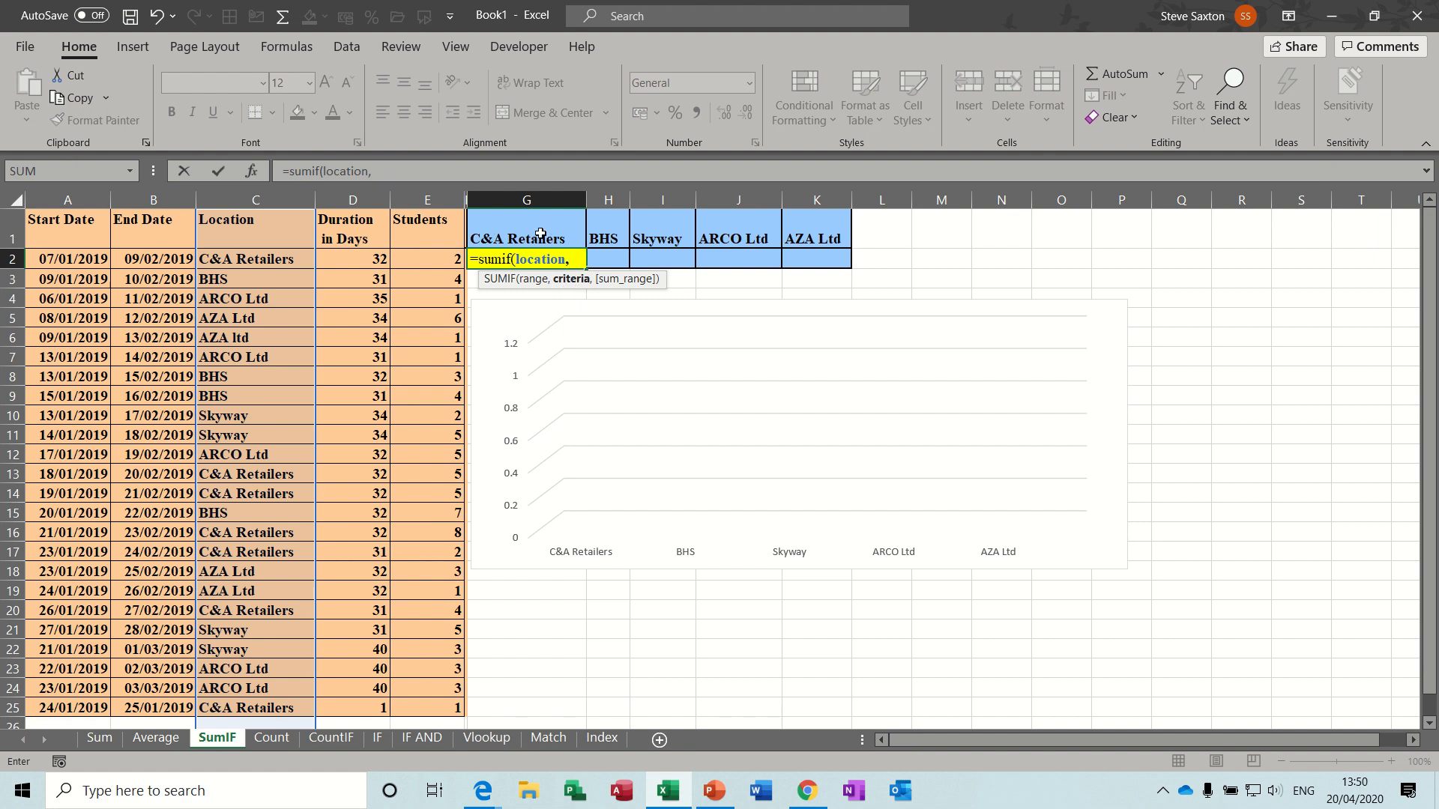
left_click(526, 227)
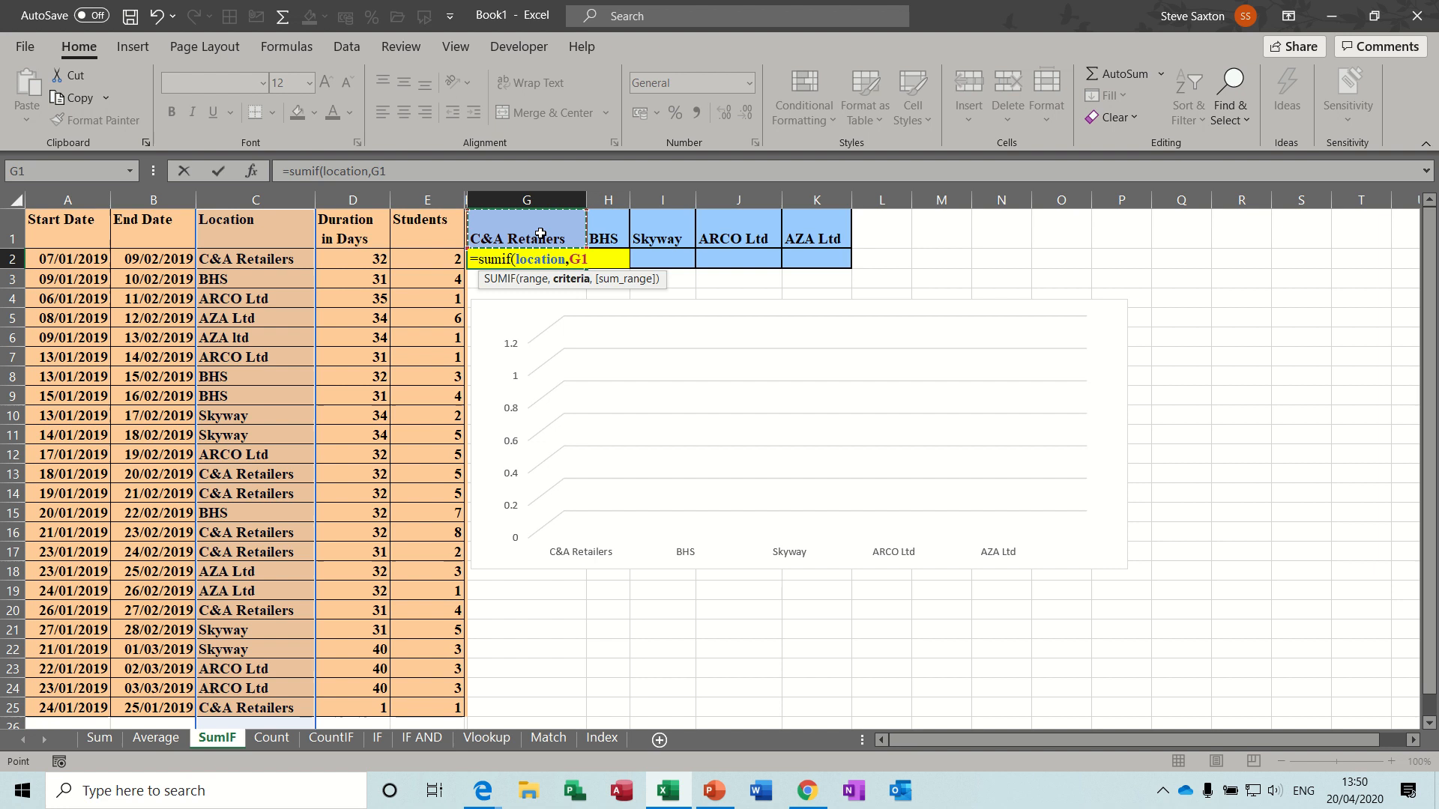
type(",")
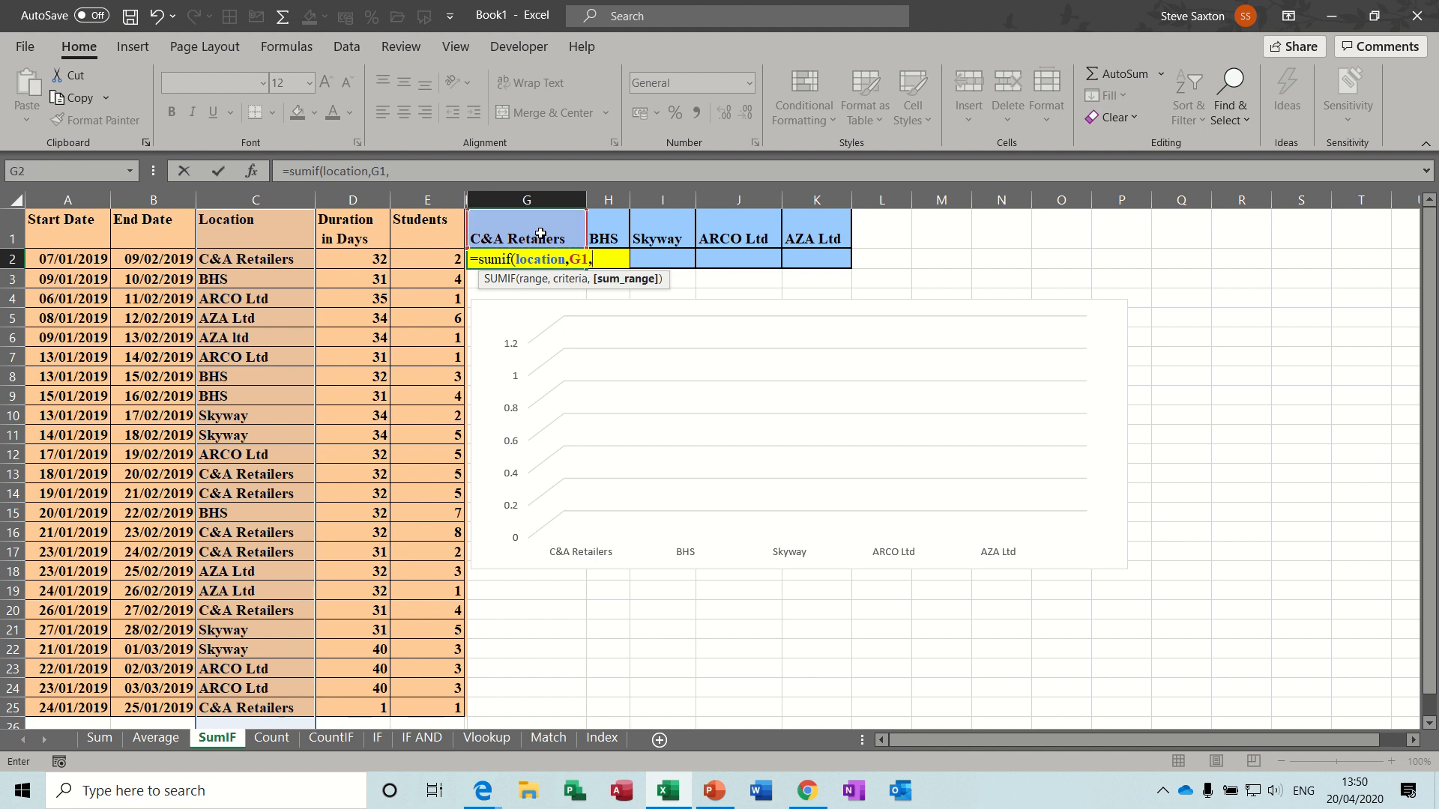
type("st")
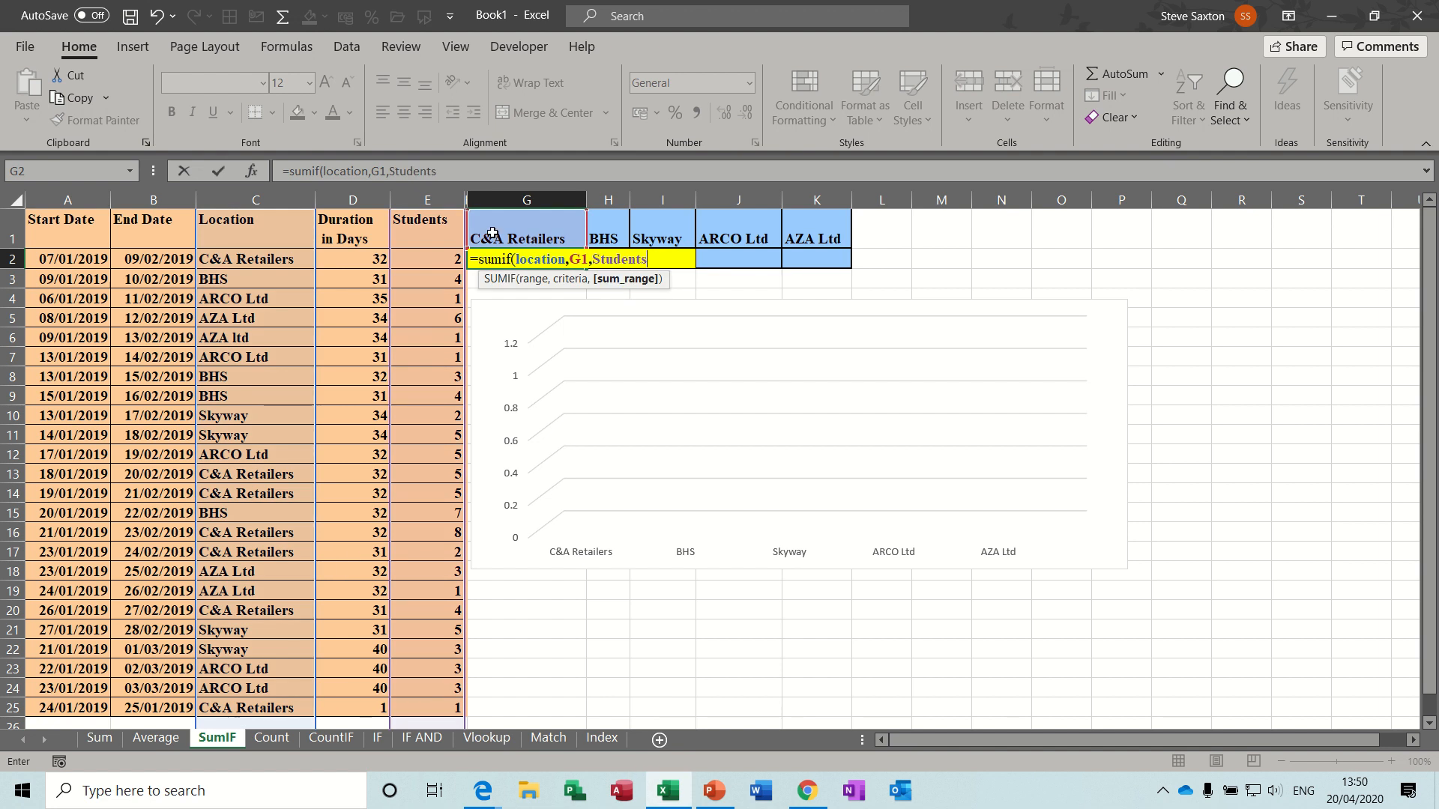
type(")")
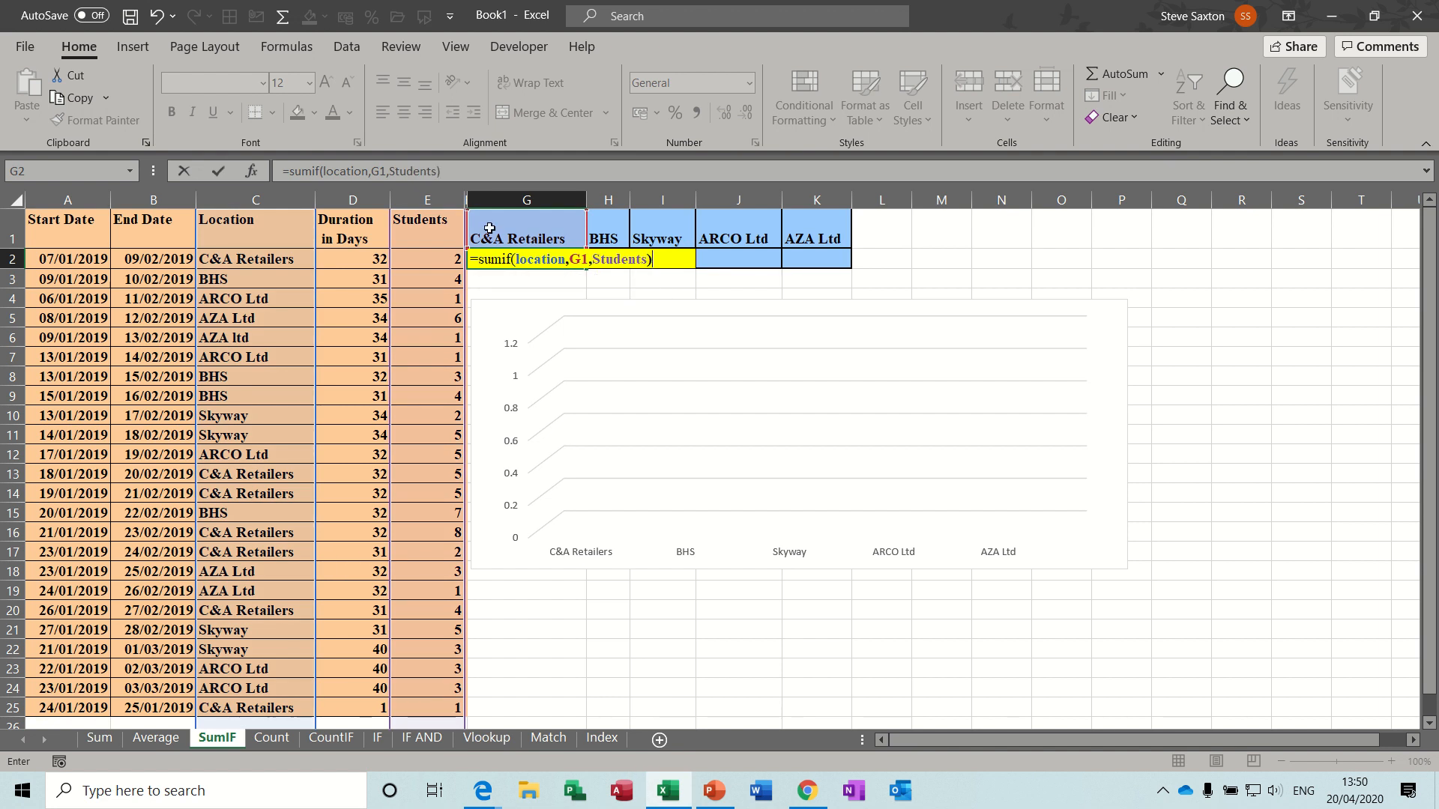
key("Enter")
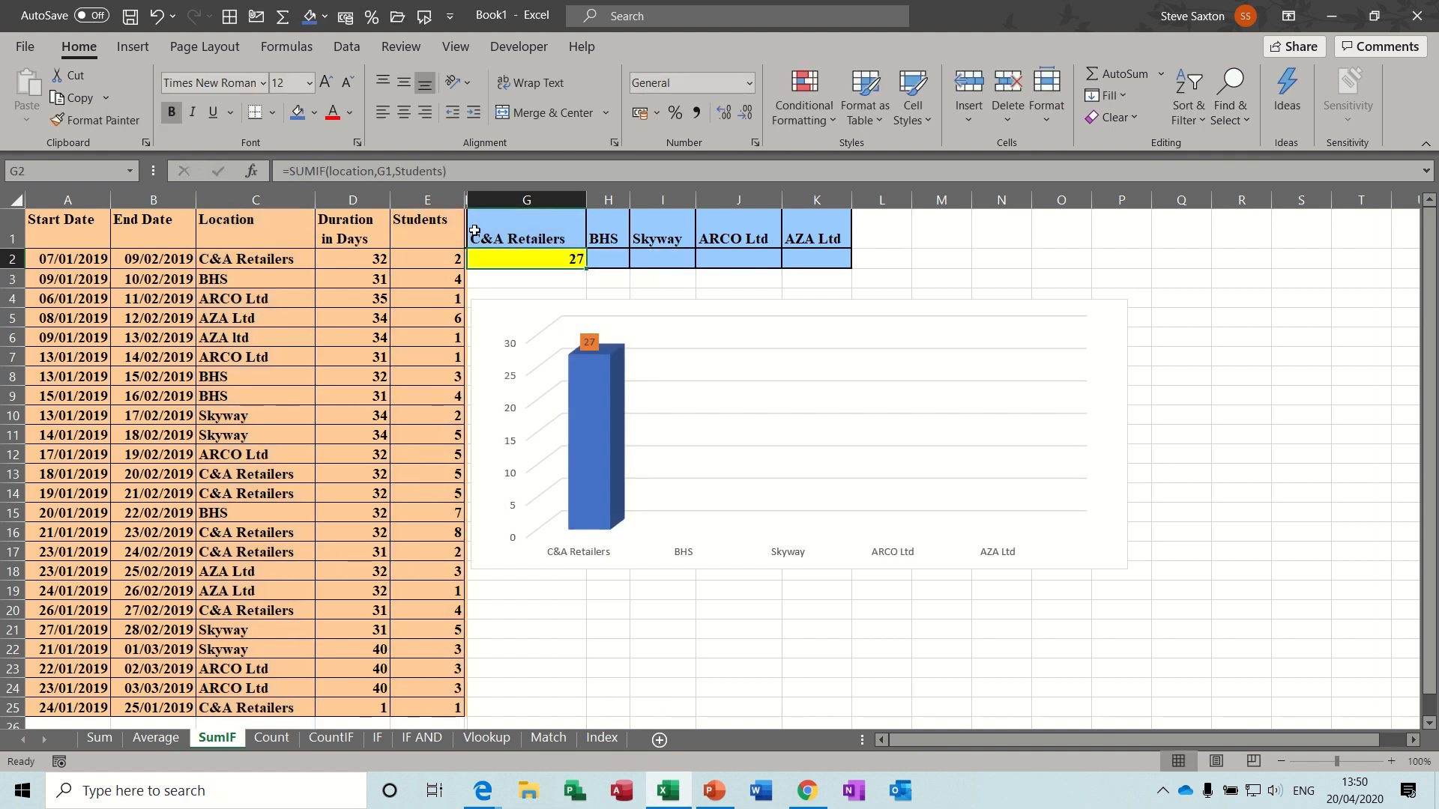
mouse_move(602, 391)
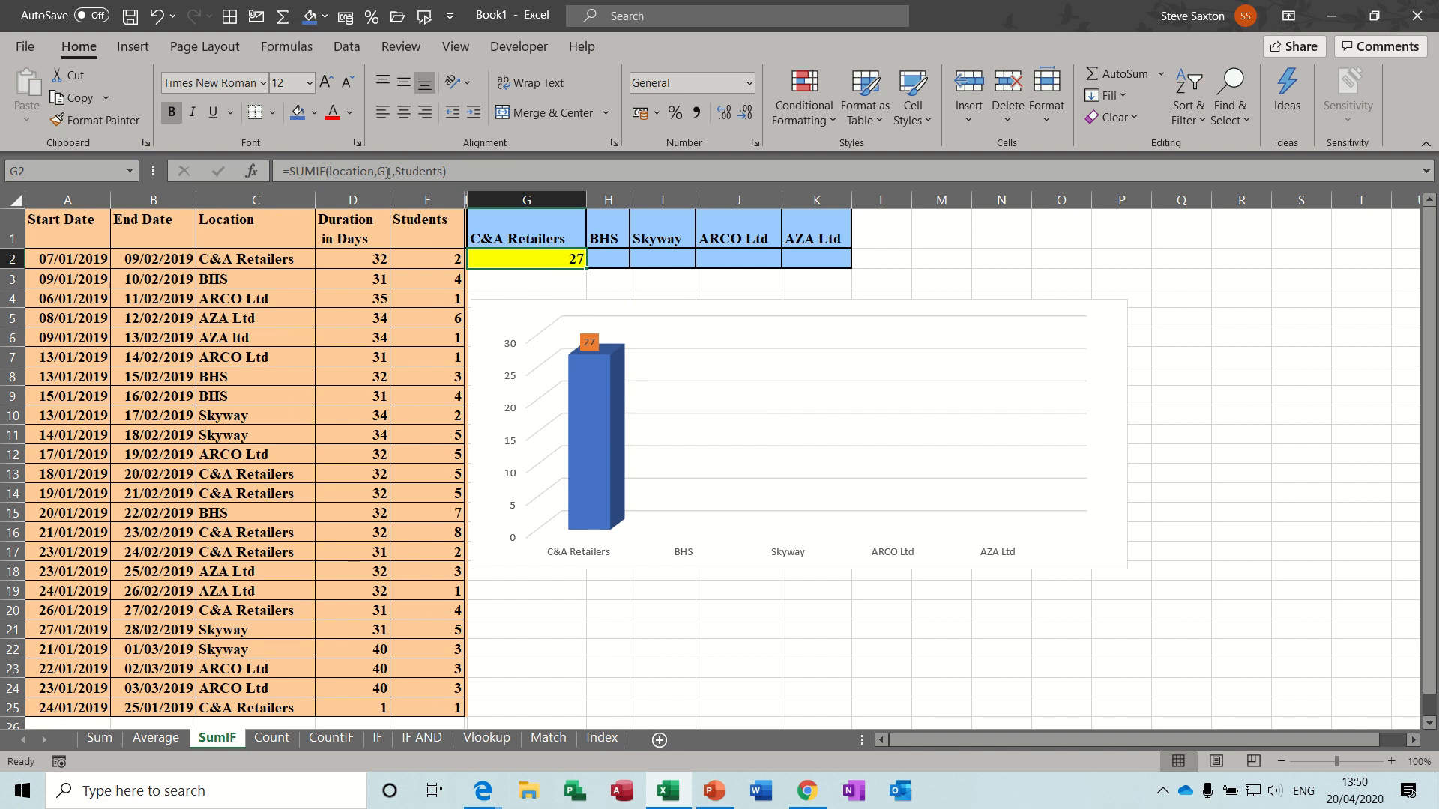
mouse_move(388, 171)
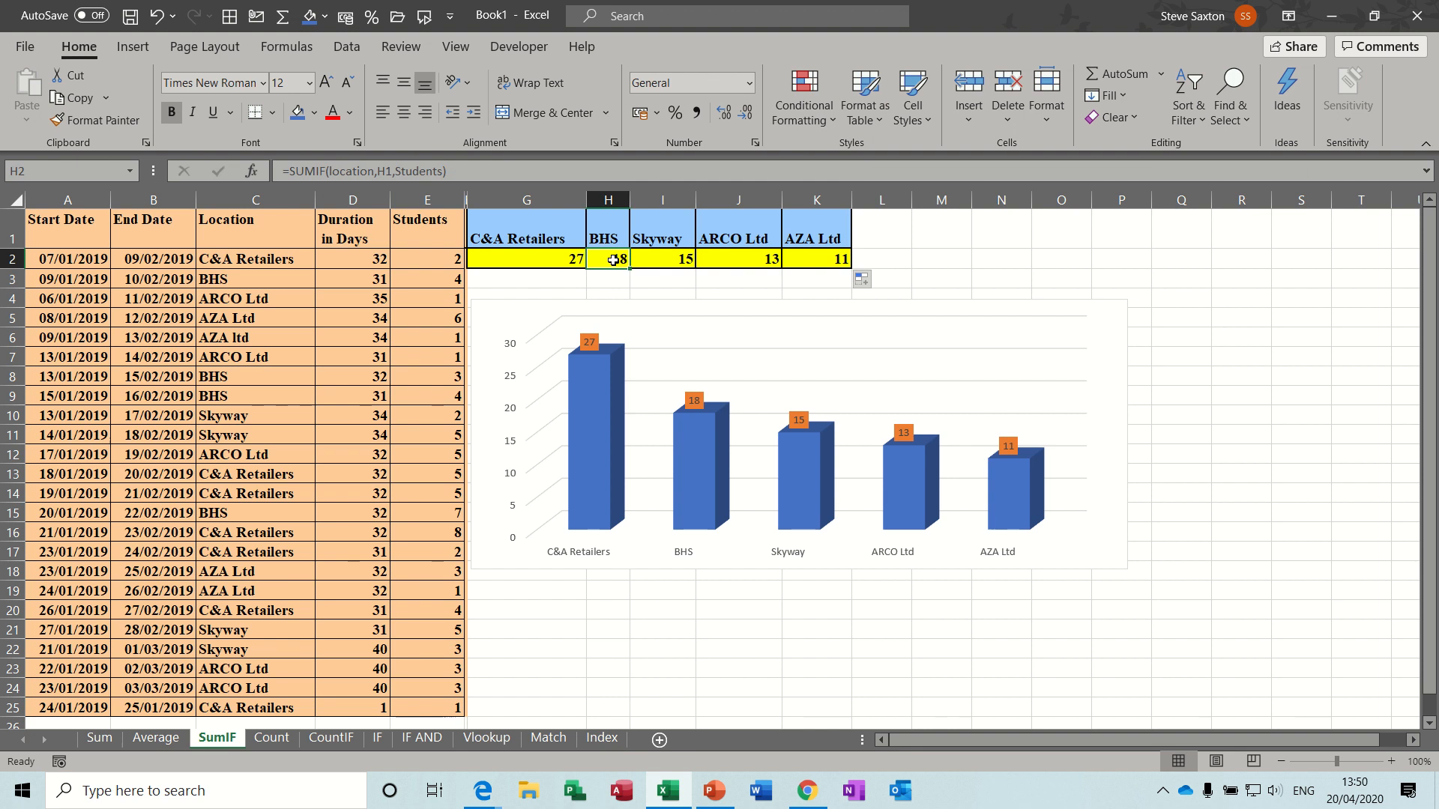
left_click(737, 258)
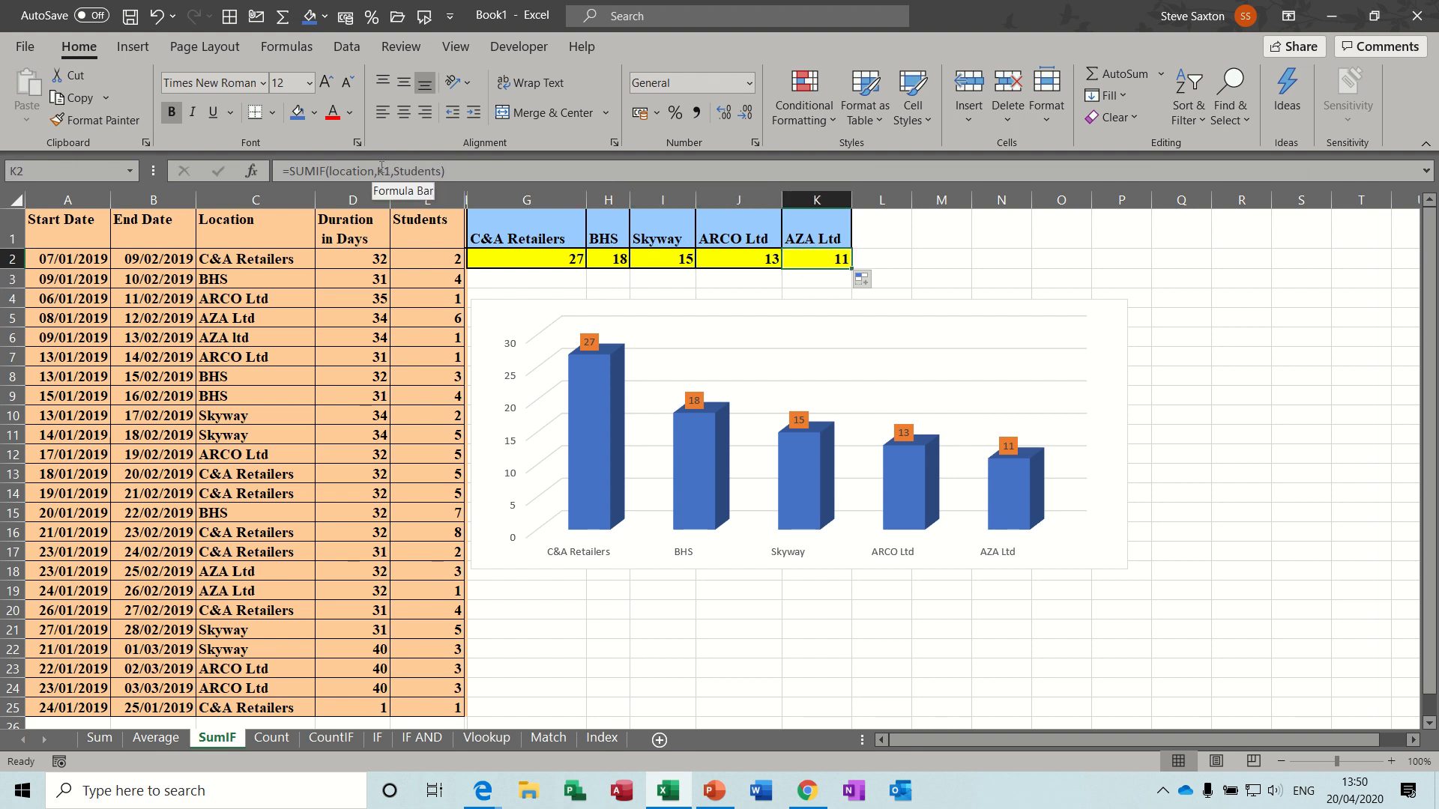
mouse_move(611, 354)
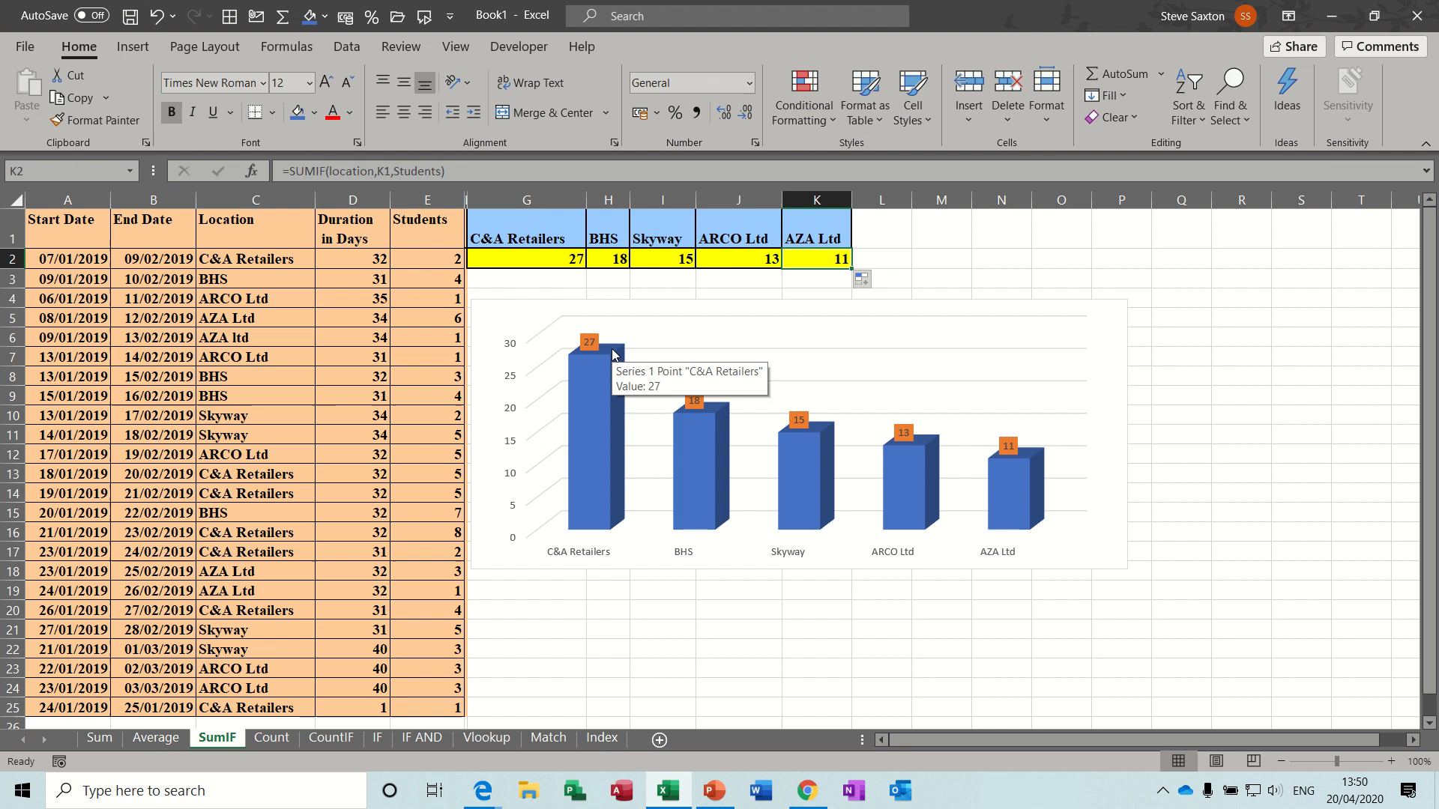
mouse_move(264, 747)
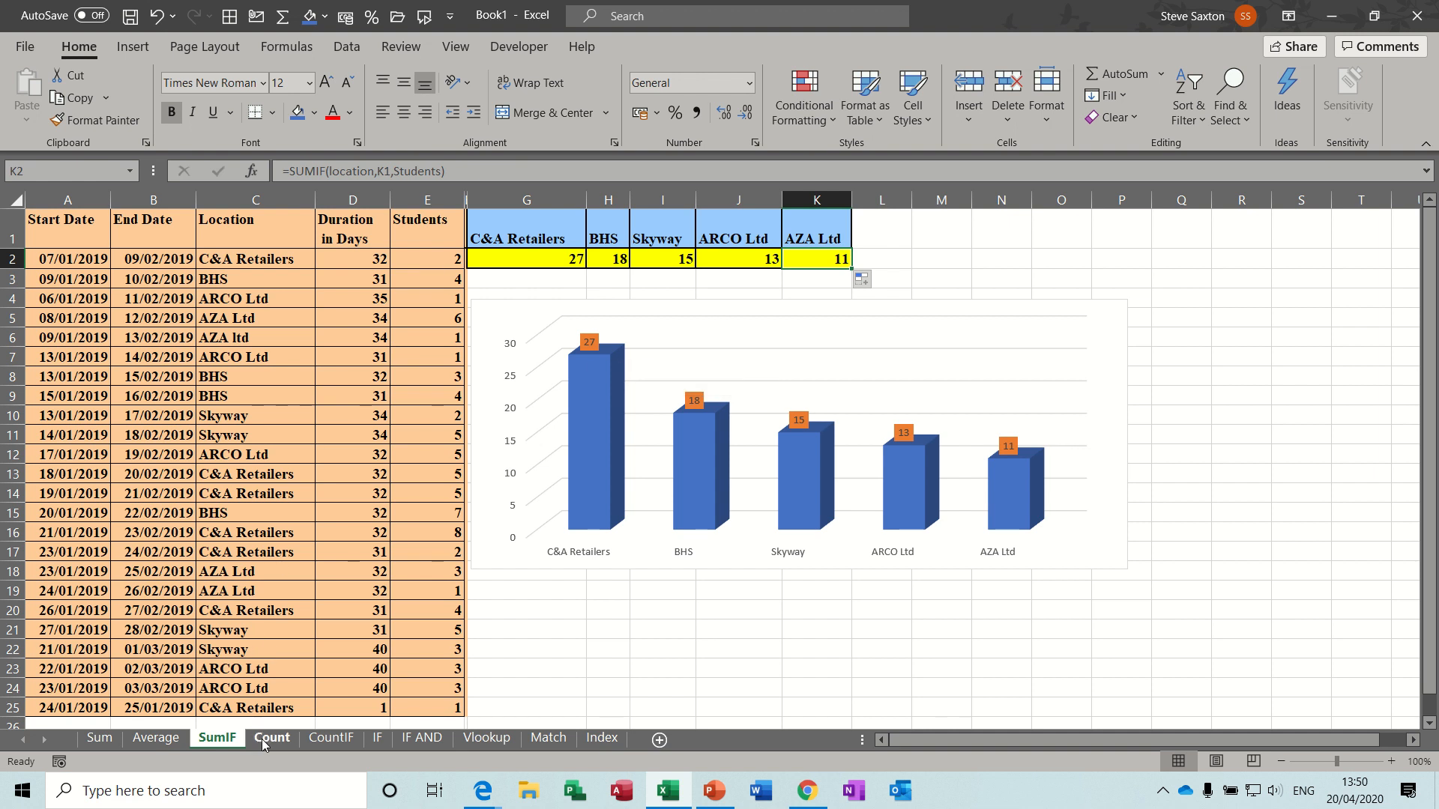
Step: Shade the Count sheet amounts in C2:C9 yellow
left_click(271, 737)
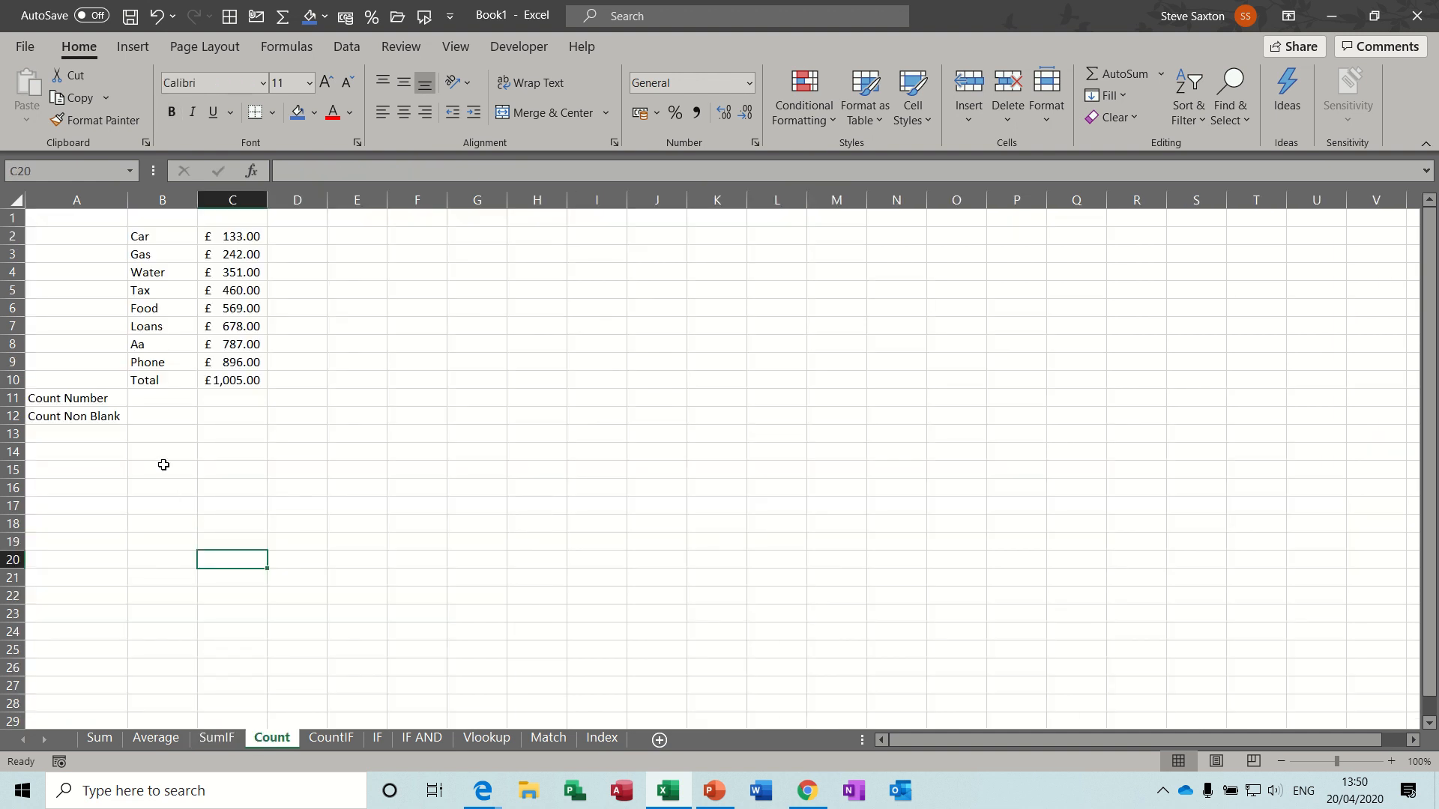
left_click(231, 398)
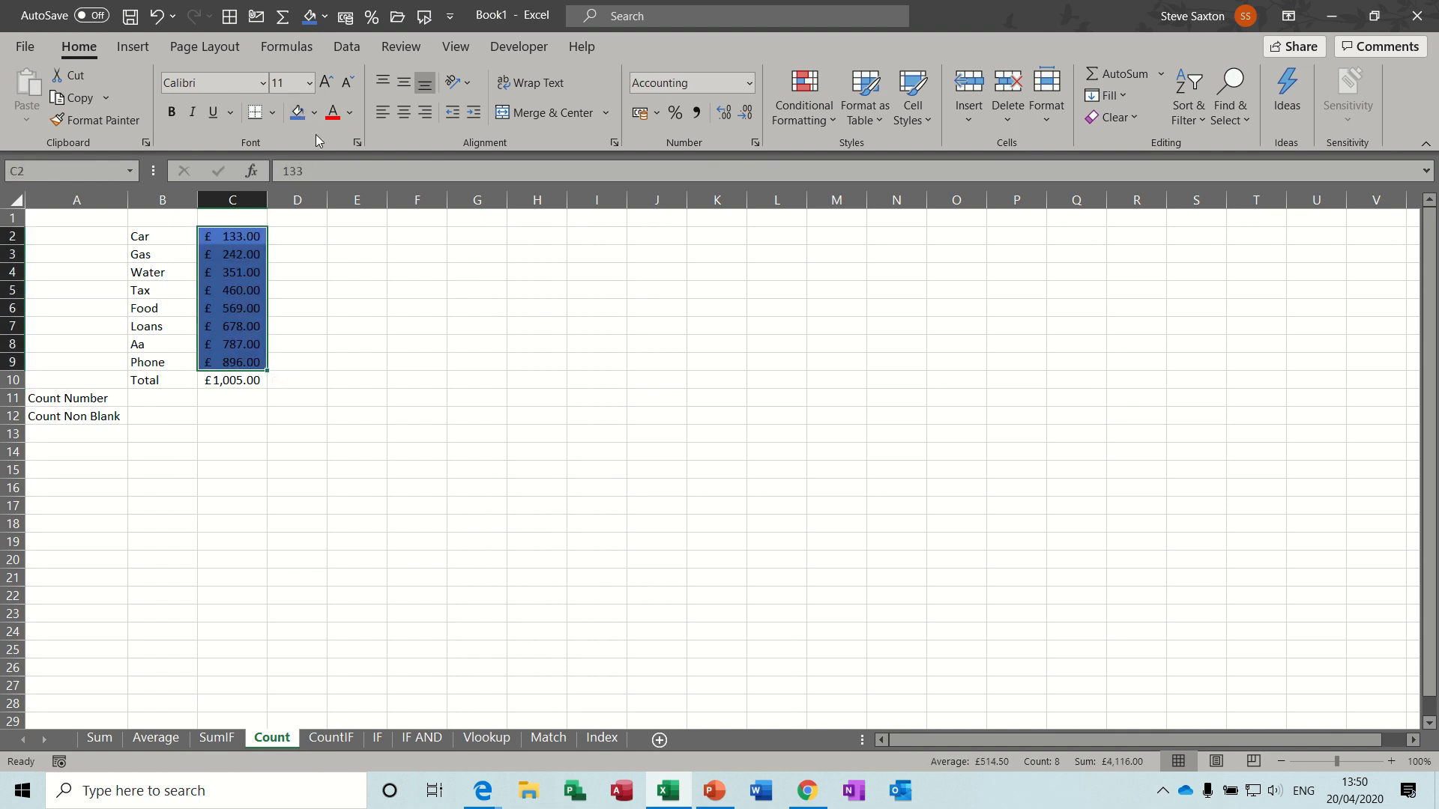
left_click(301, 111)
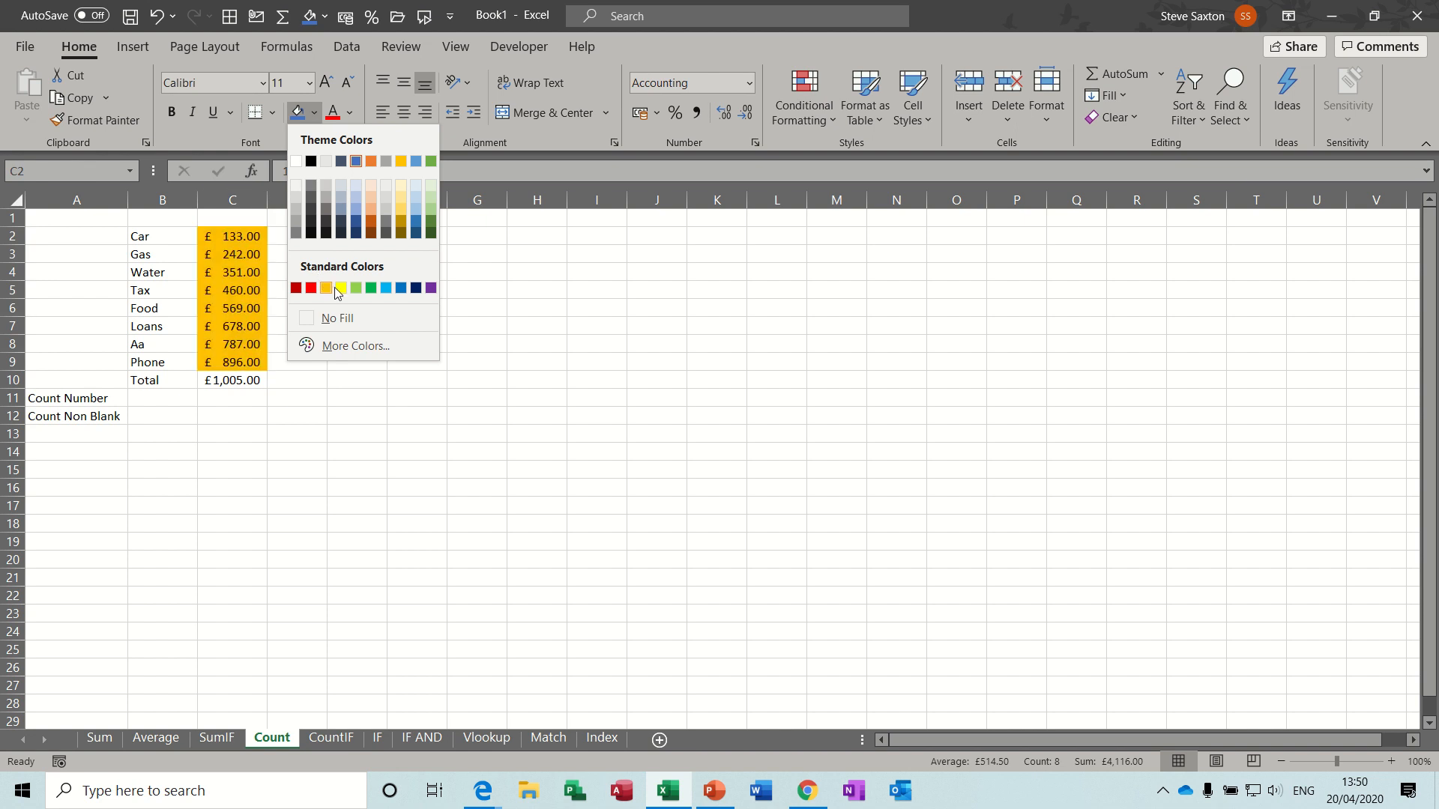
left_click(342, 288)
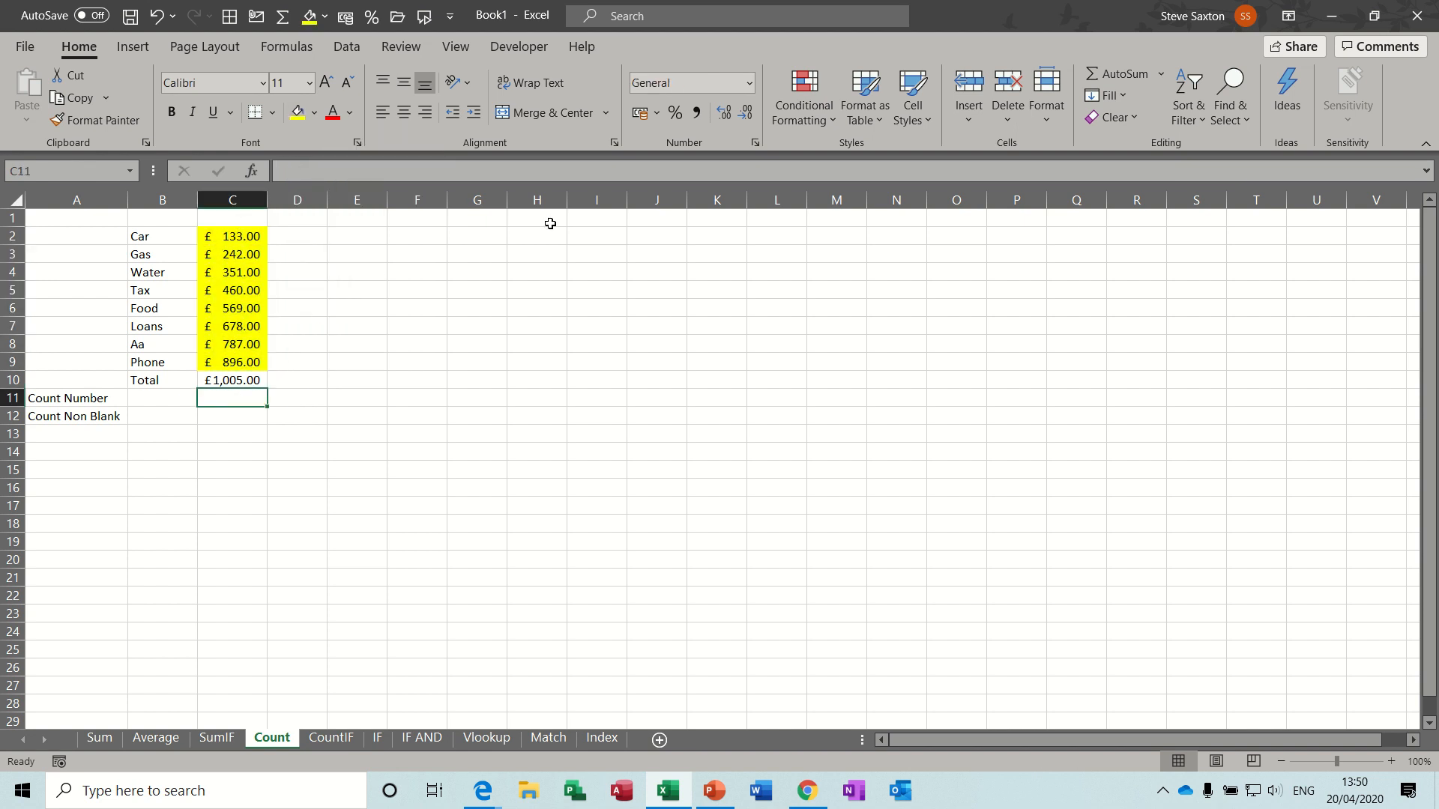
Step: Count the numbers in C2:C9 with Count Numbers, returning 8
left_click(1160, 73)
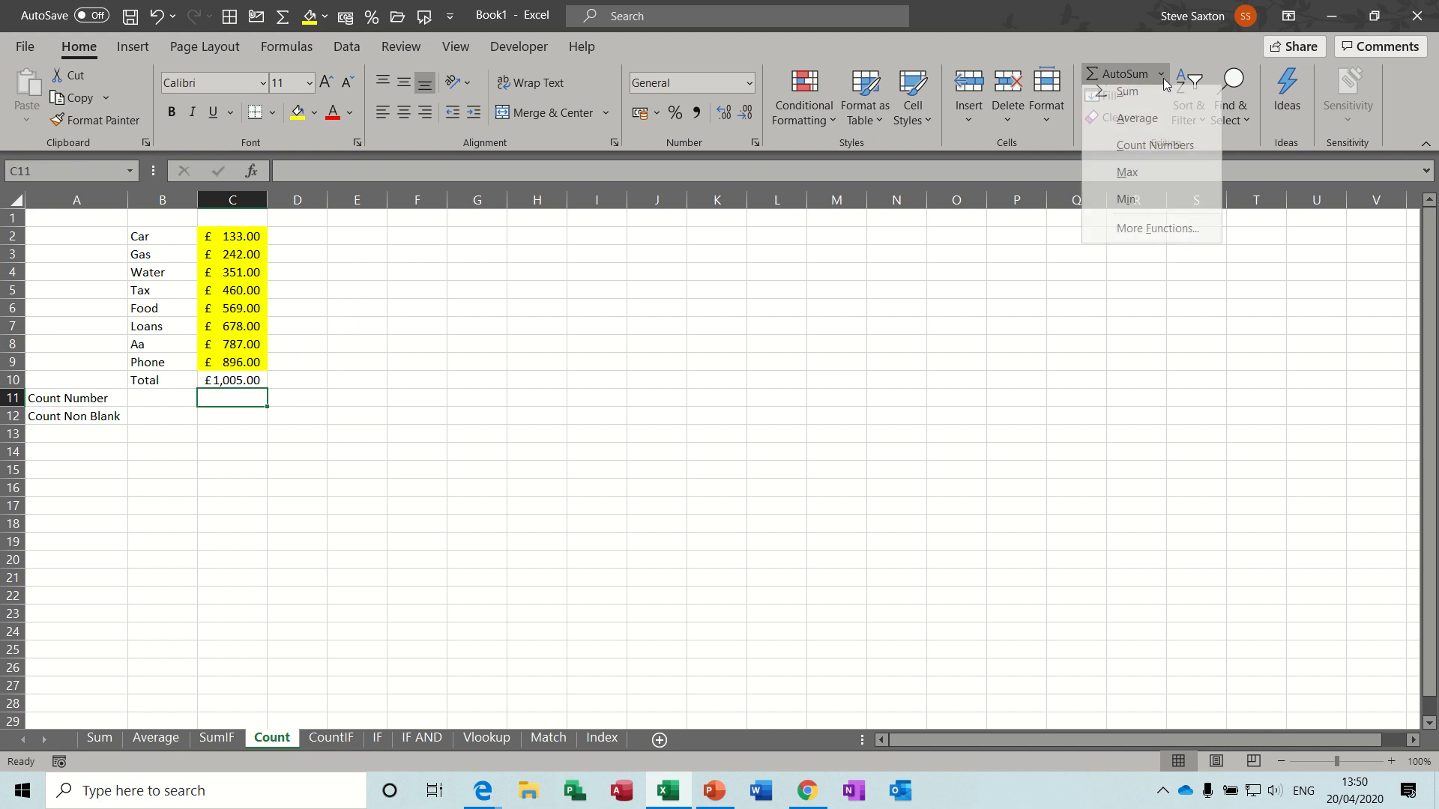
left_click(1148, 145)
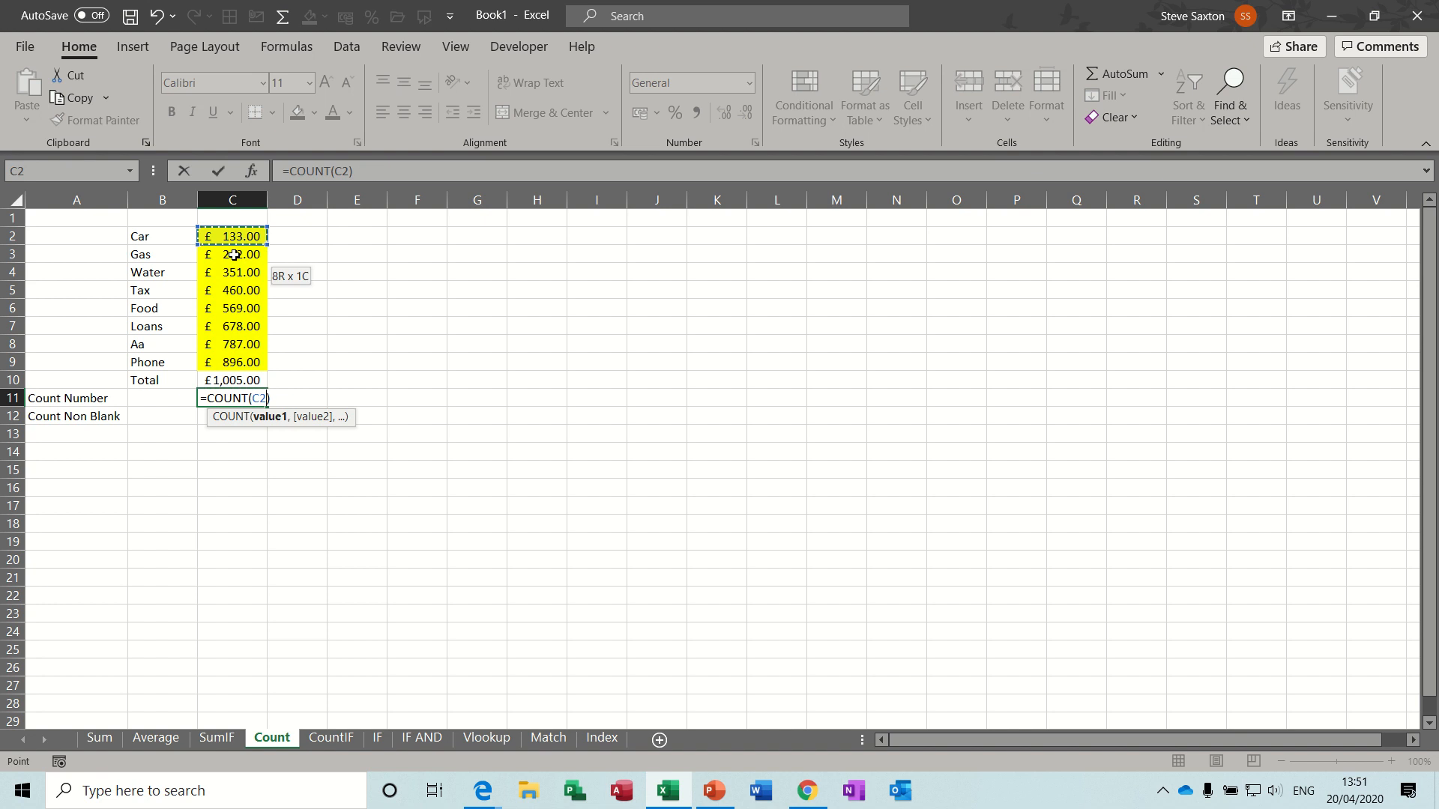
left_click_drag(232, 235, 232, 361)
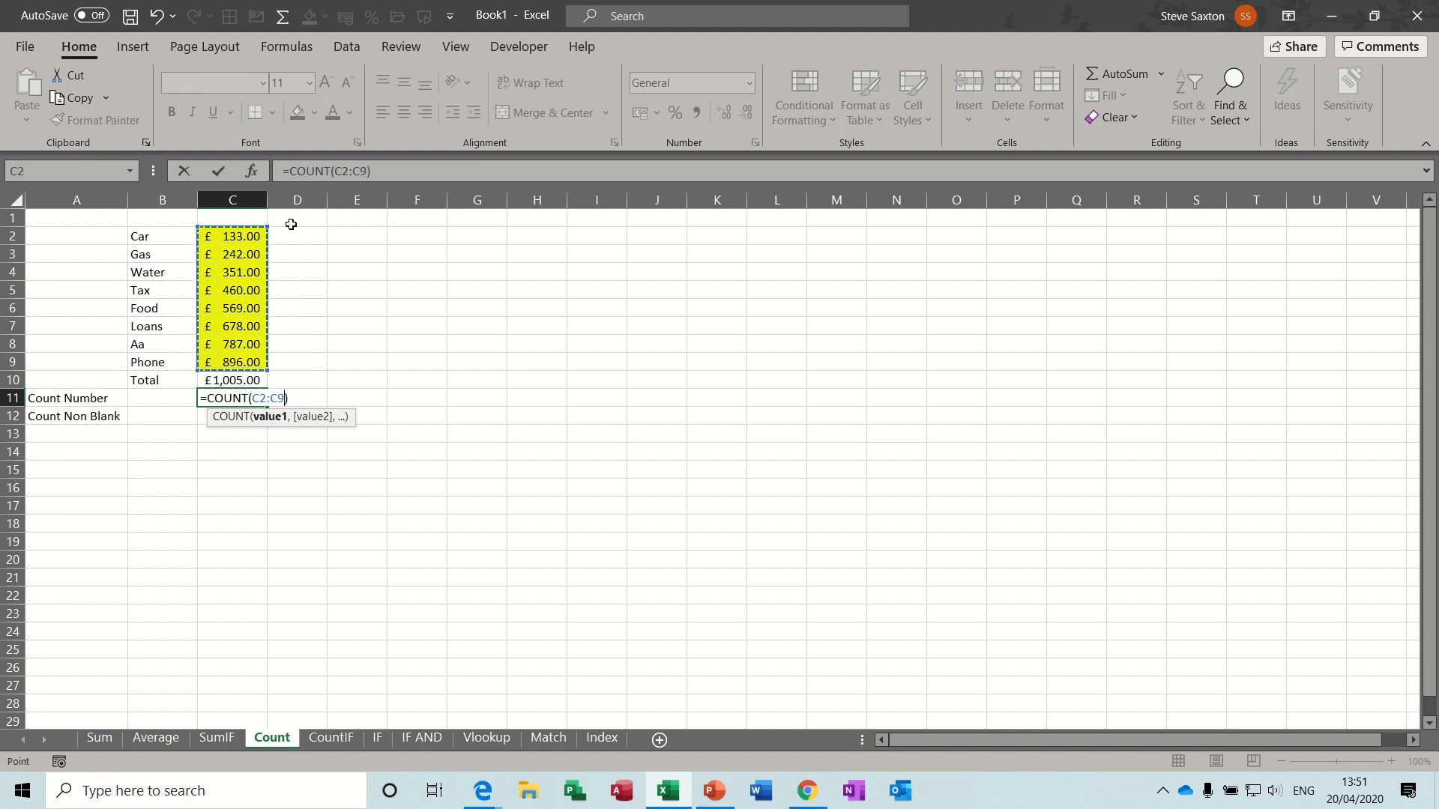
key("Enter")
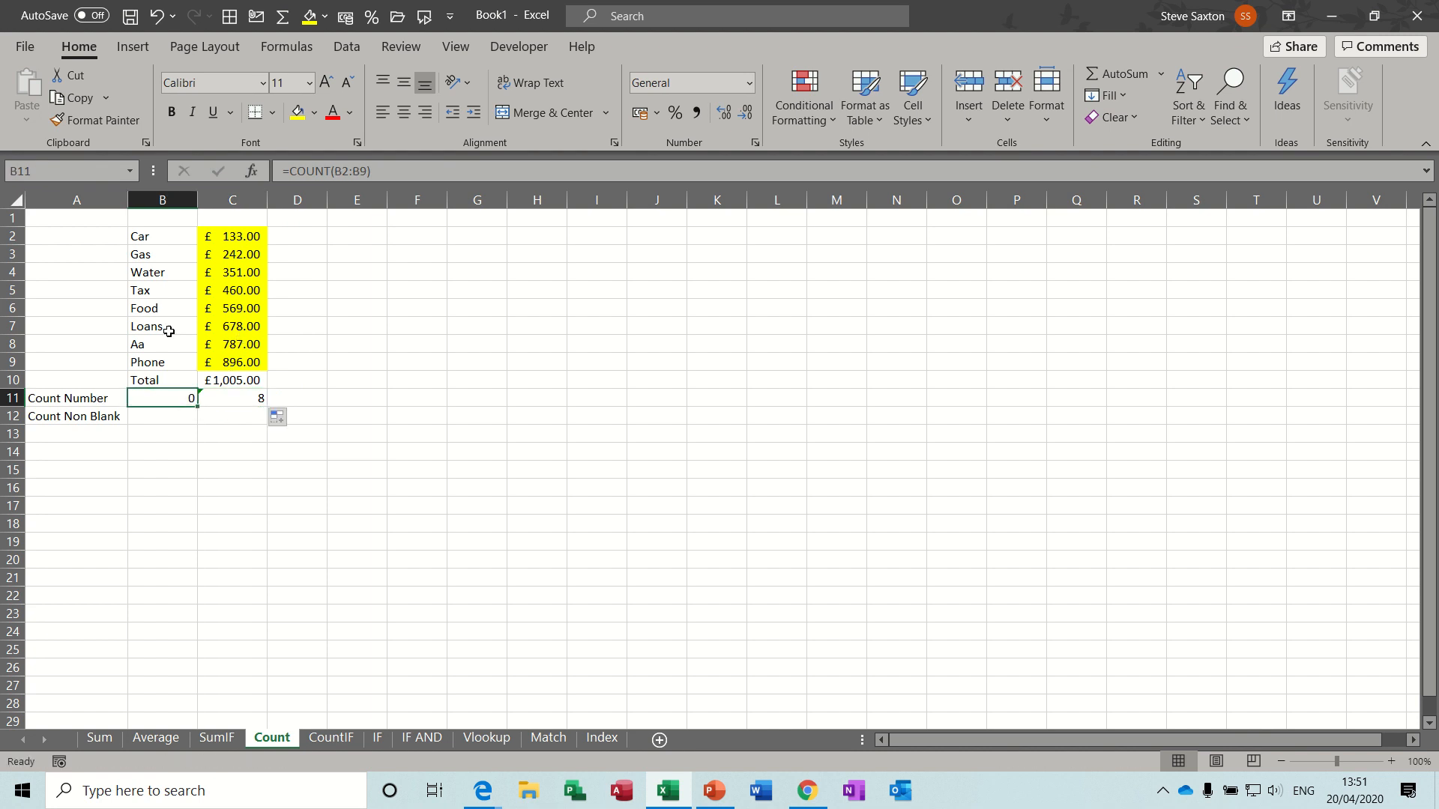
mouse_move(162, 246)
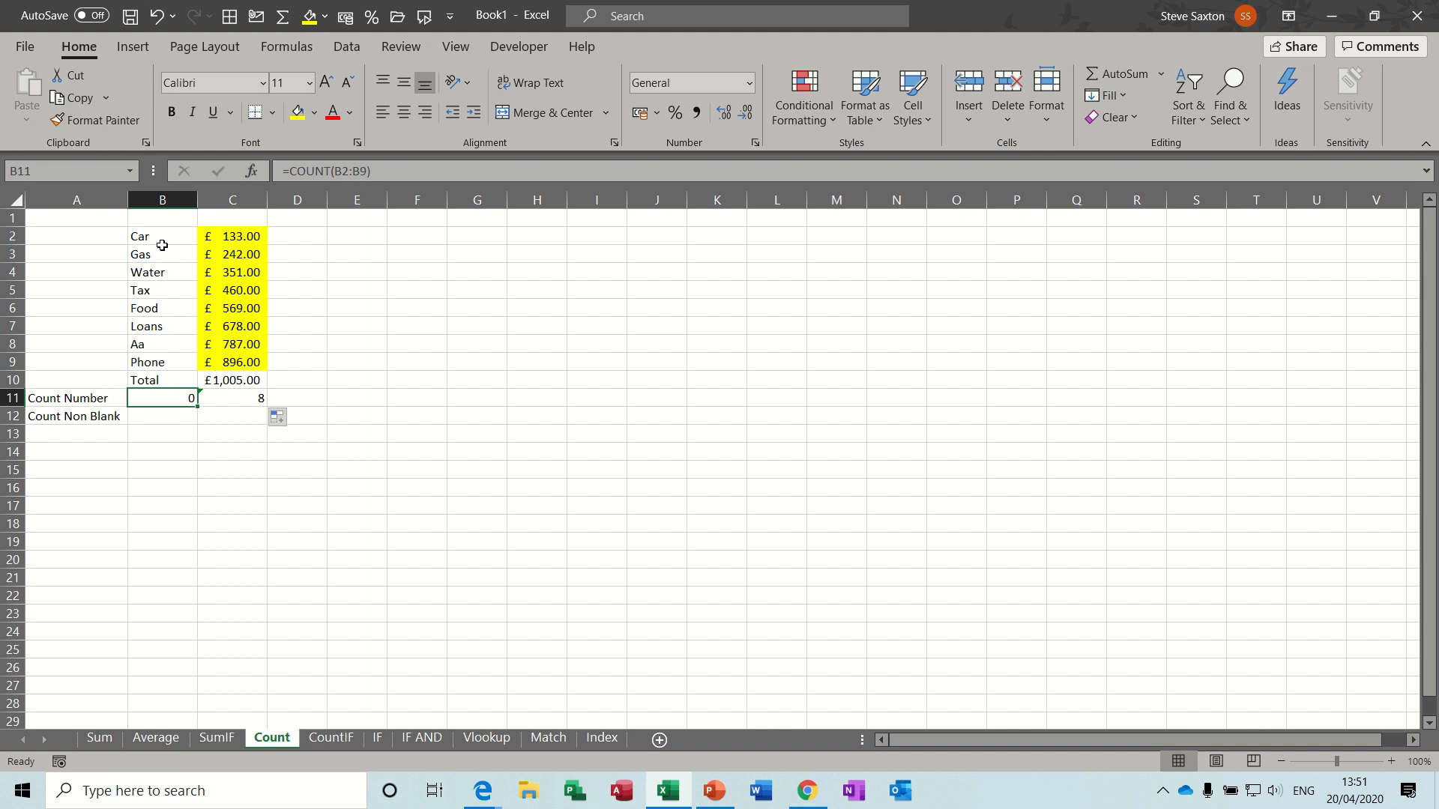
mouse_move(286, 237)
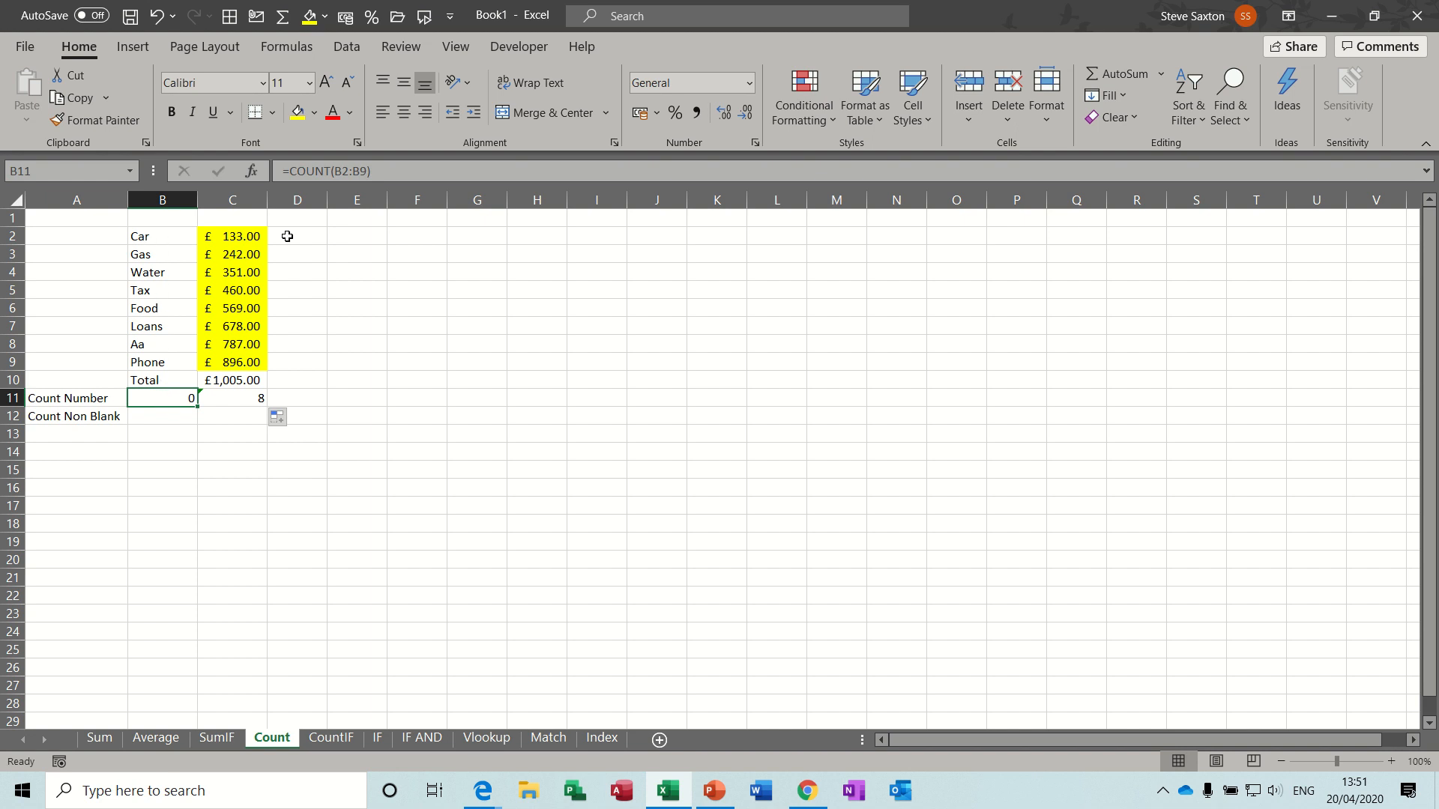
mouse_move(172, 235)
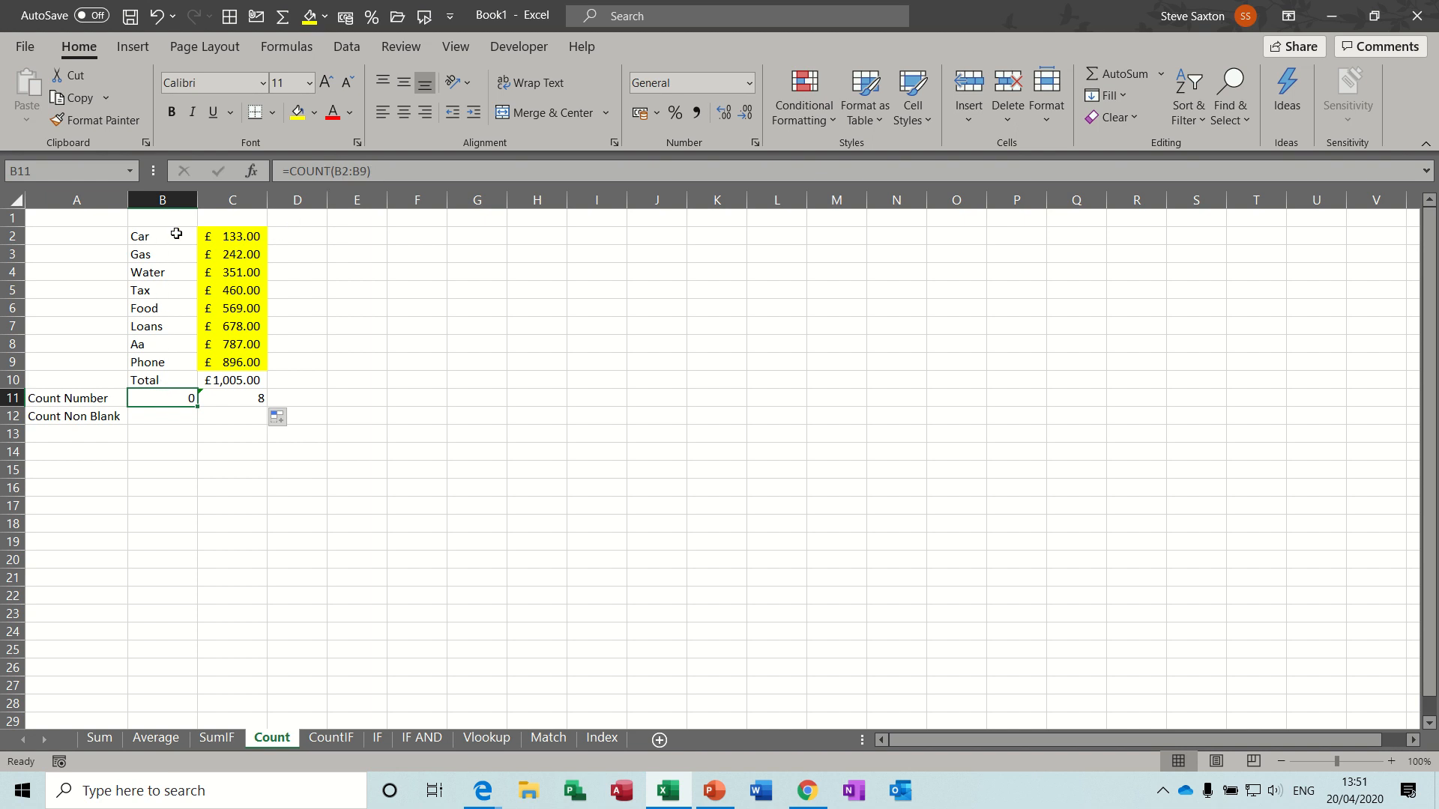
mouse_move(156, 381)
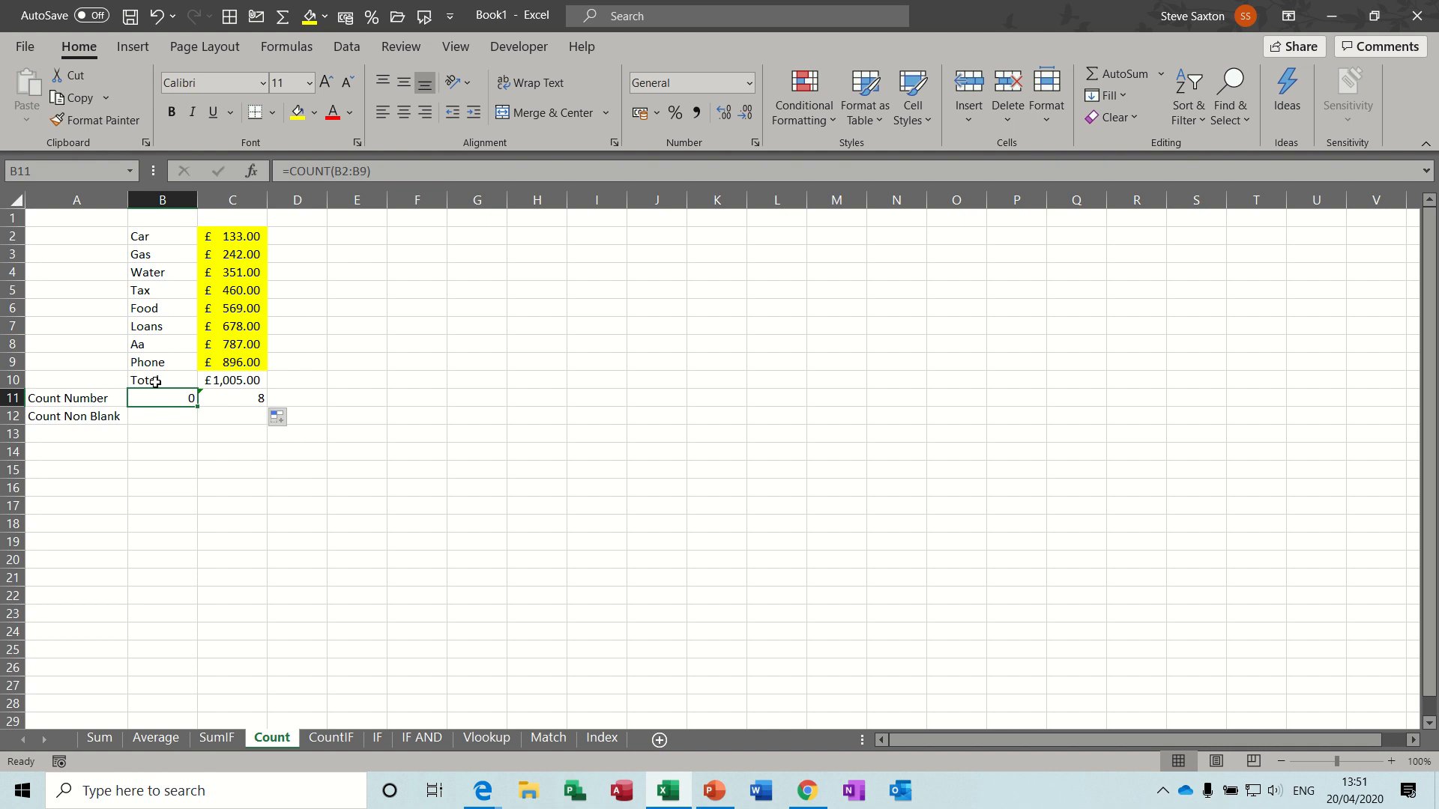
mouse_move(238, 421)
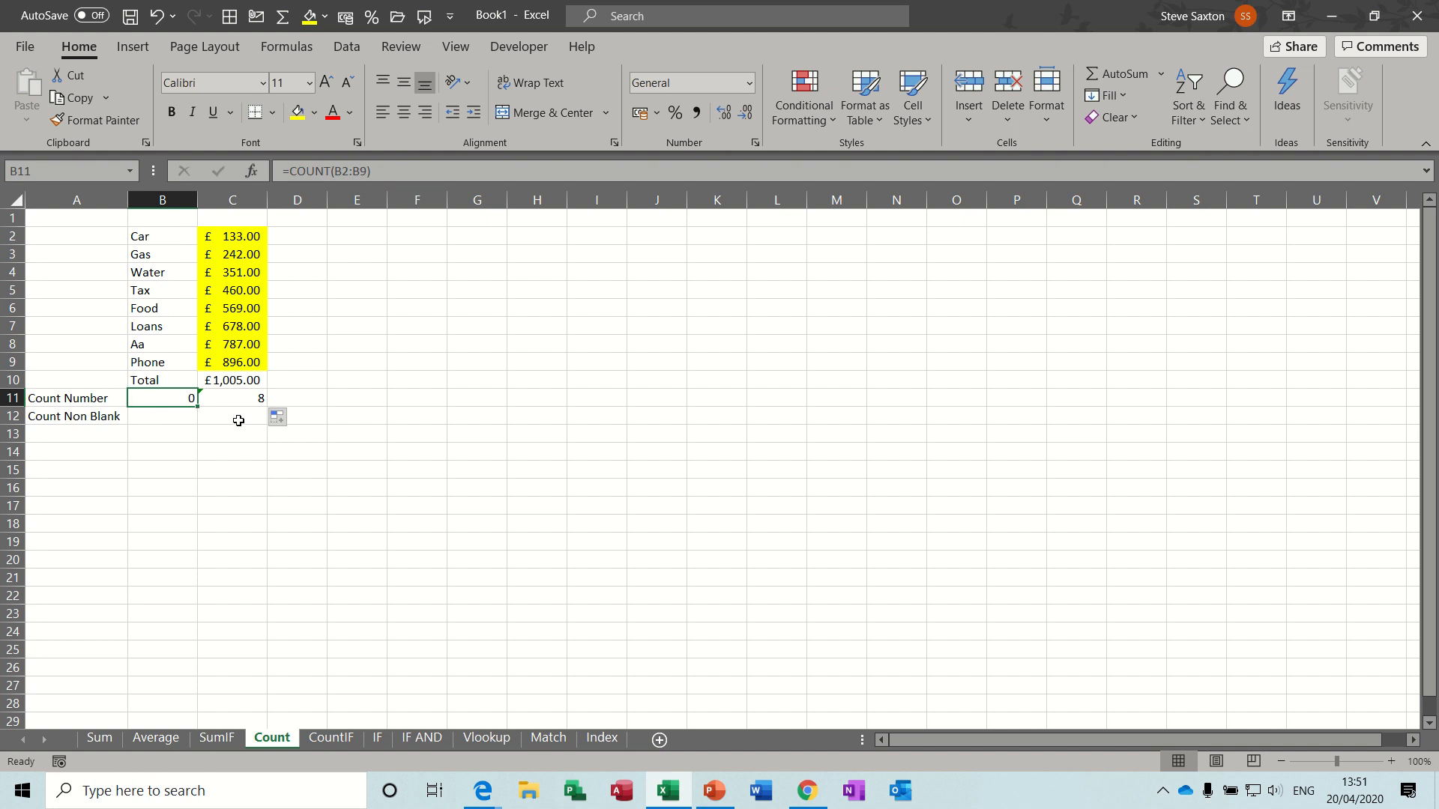
Step: Add =COUNTA(C2:C9) for Count Non Blank, then clear and change some labels in column B
left_click(232, 417)
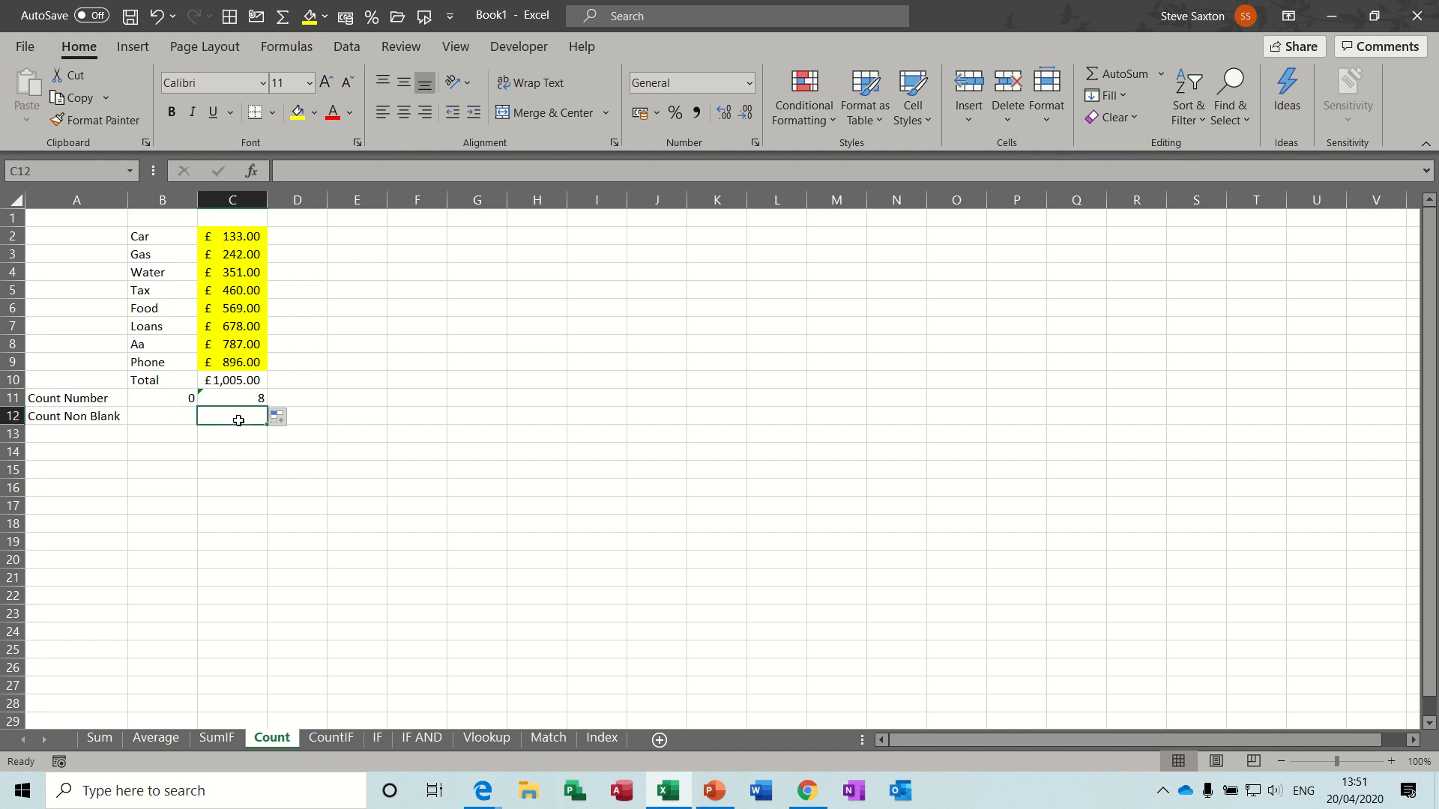
type("=counta")
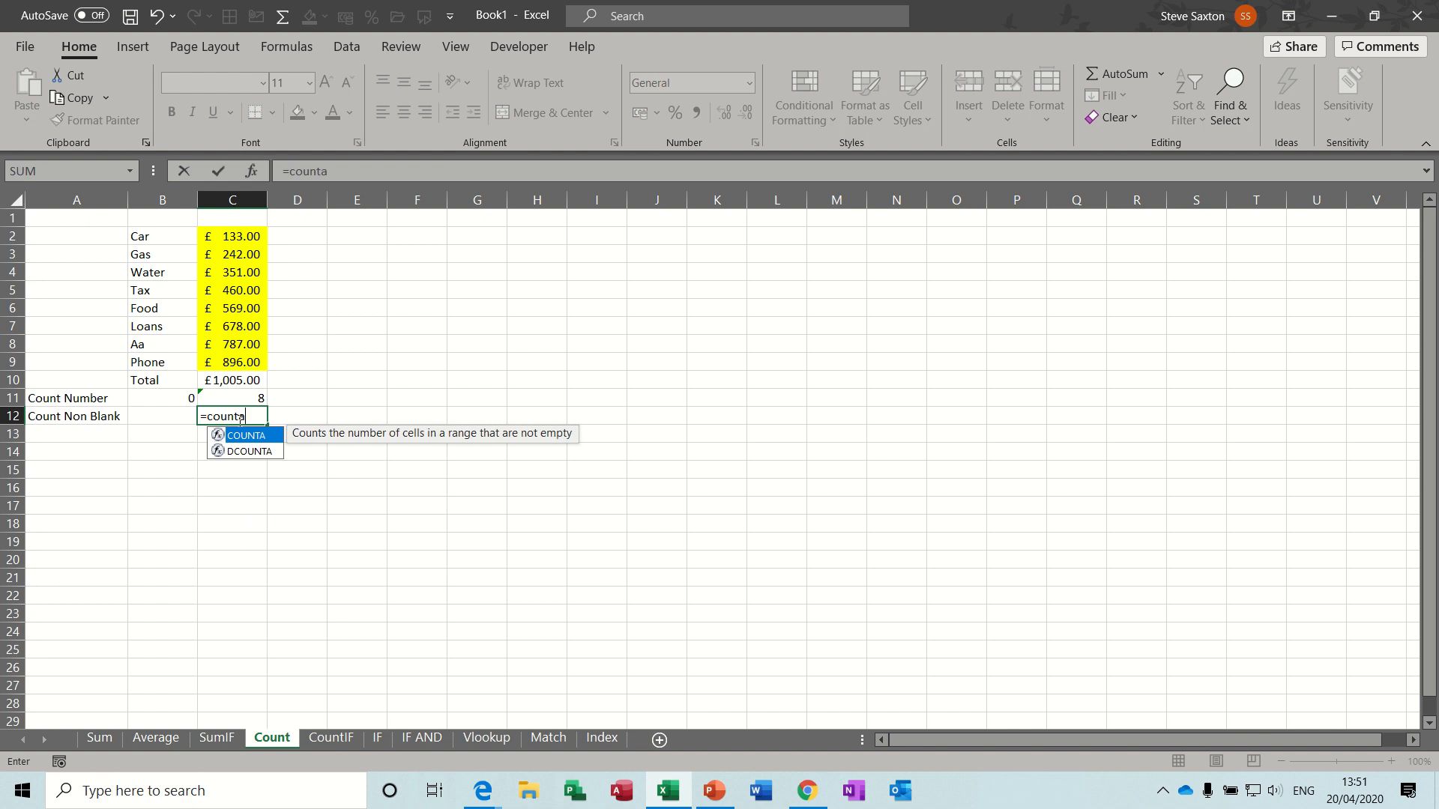
type("(")
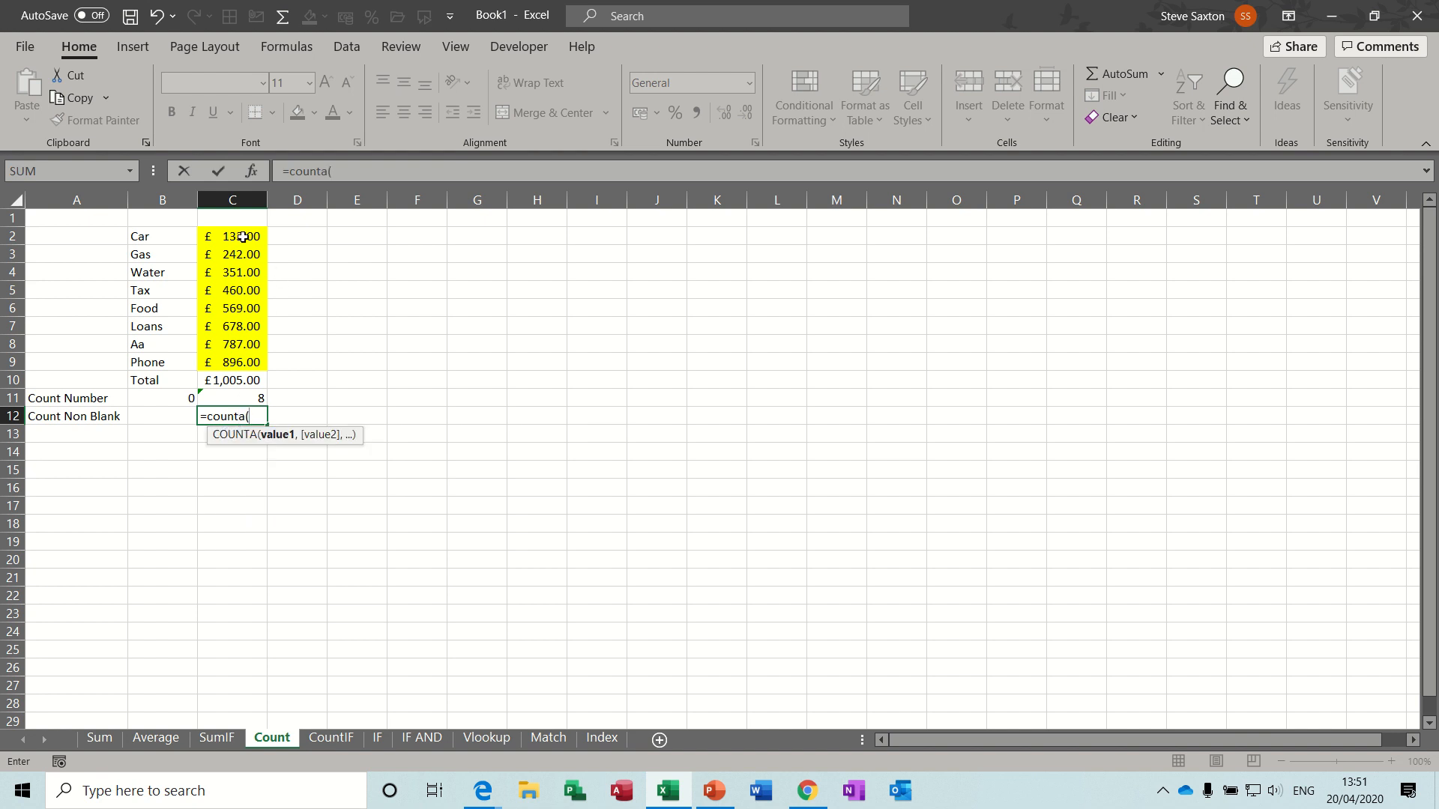
left_click_drag(231, 235, 230, 361)
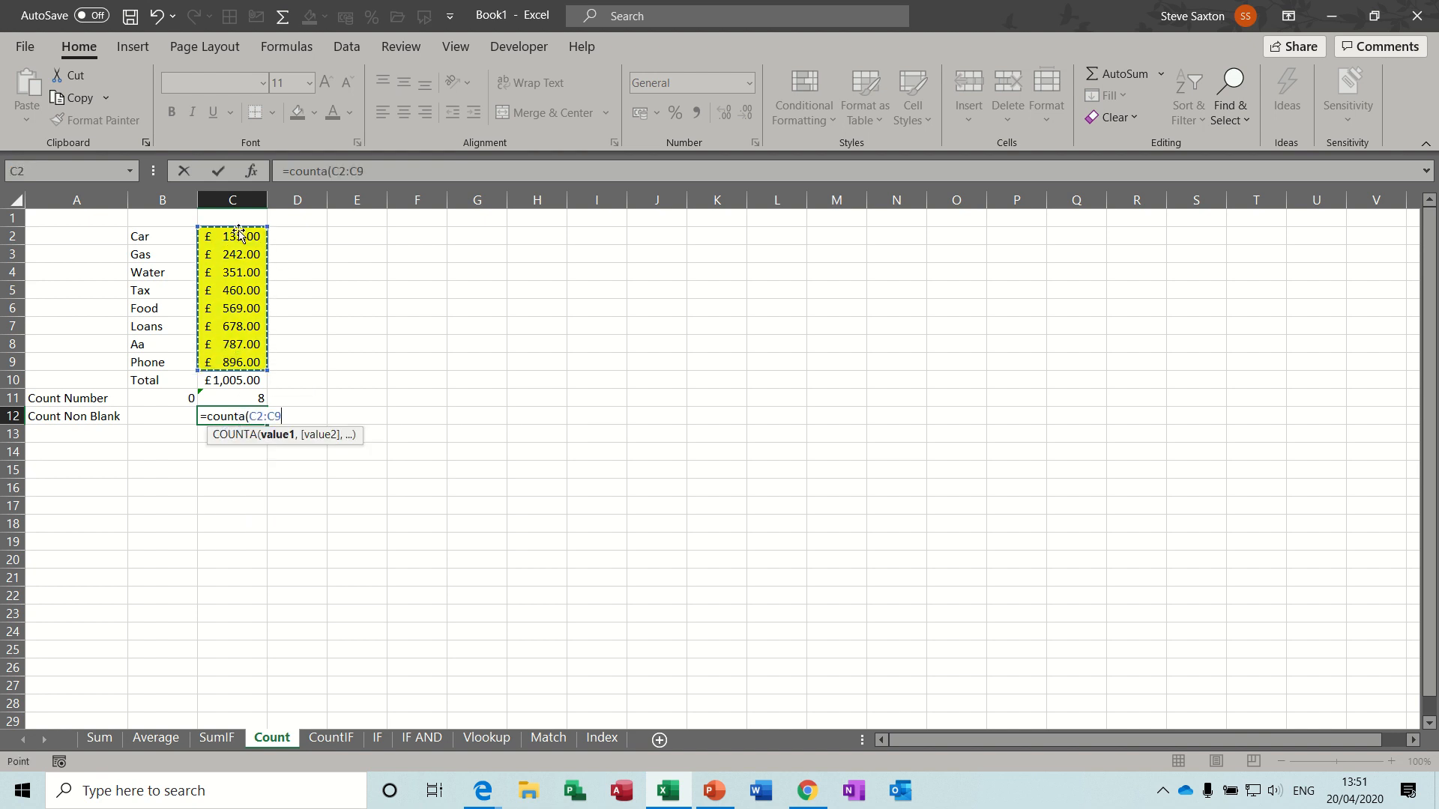
key("Enter")
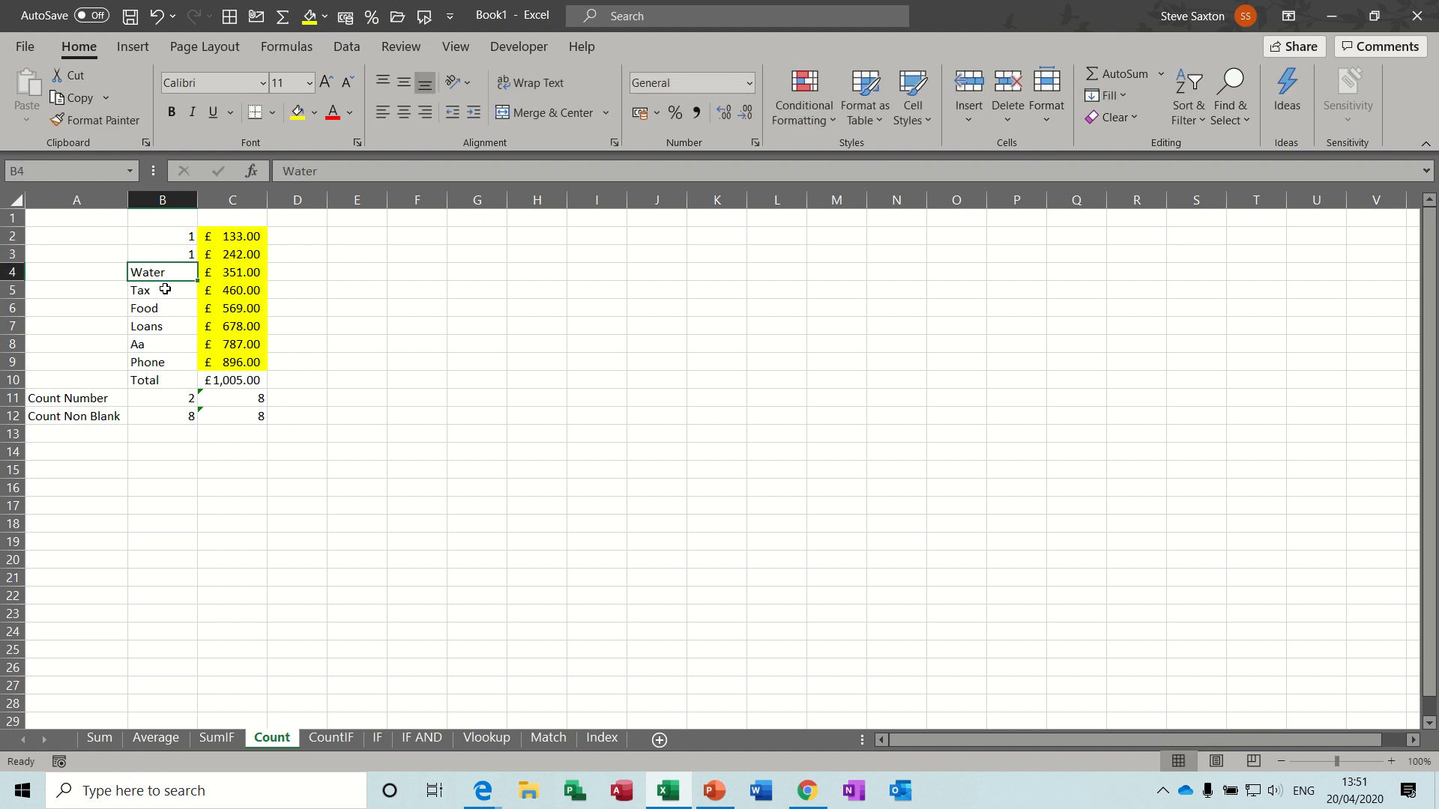
key("Delete")
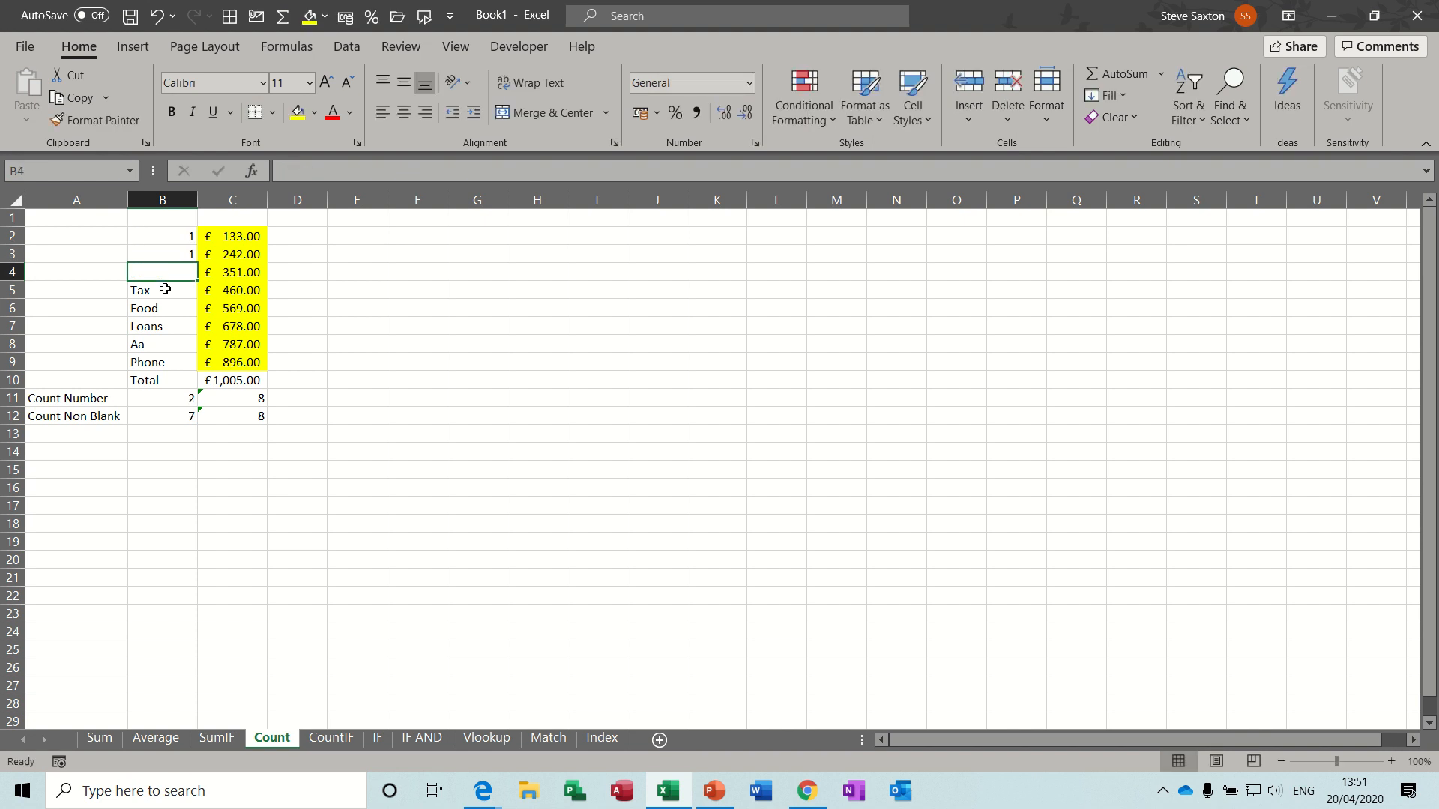
left_click(158, 291)
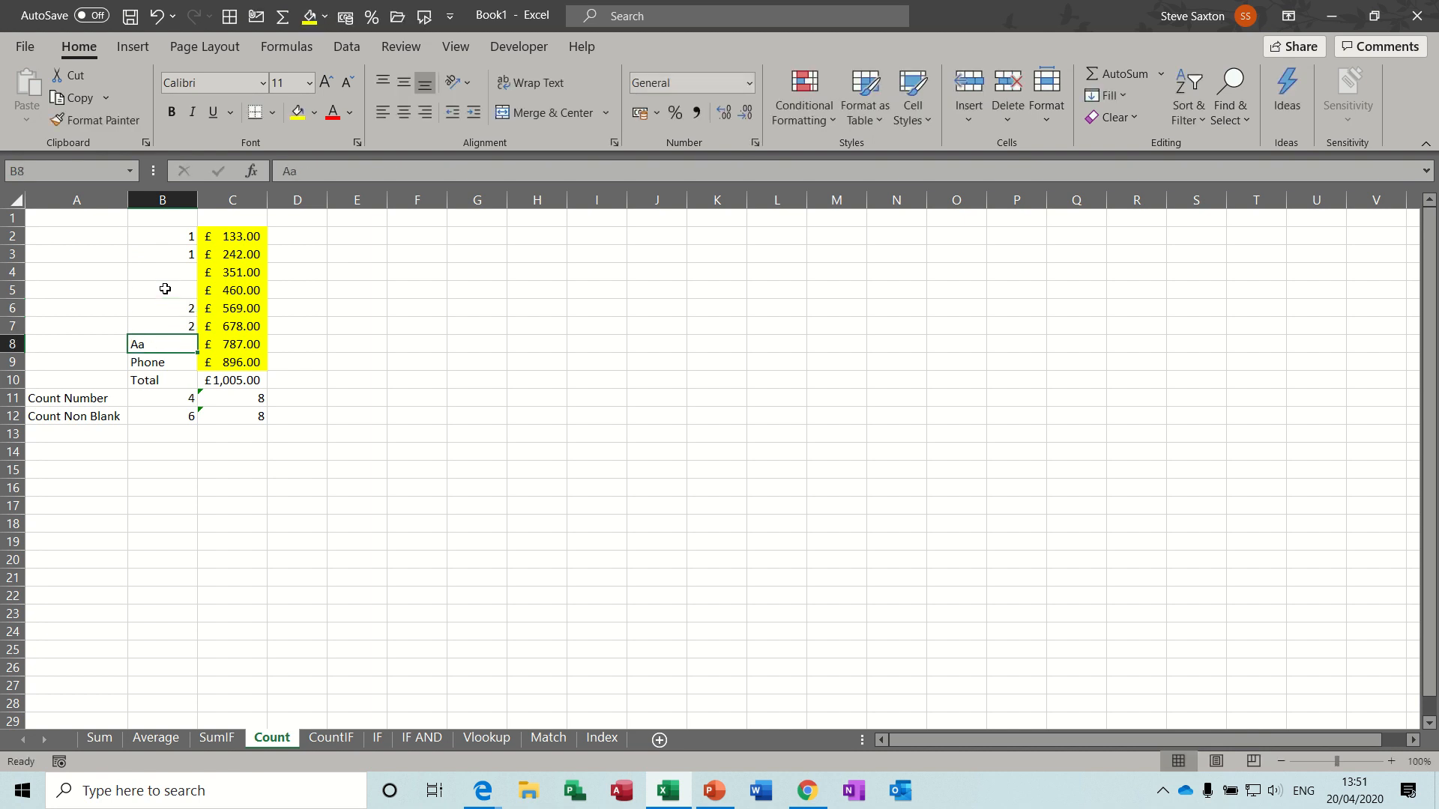
mouse_move(168, 273)
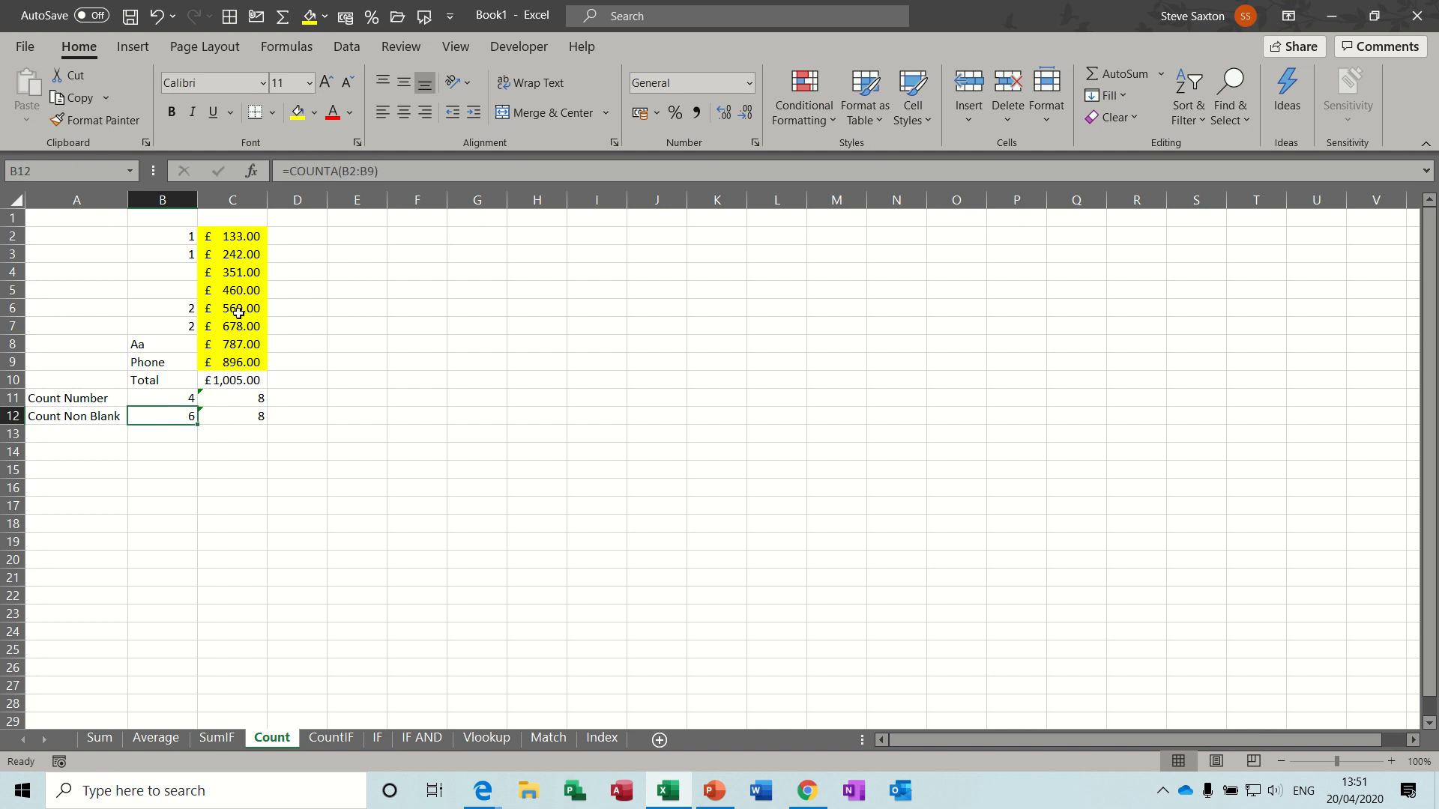
mouse_move(233, 348)
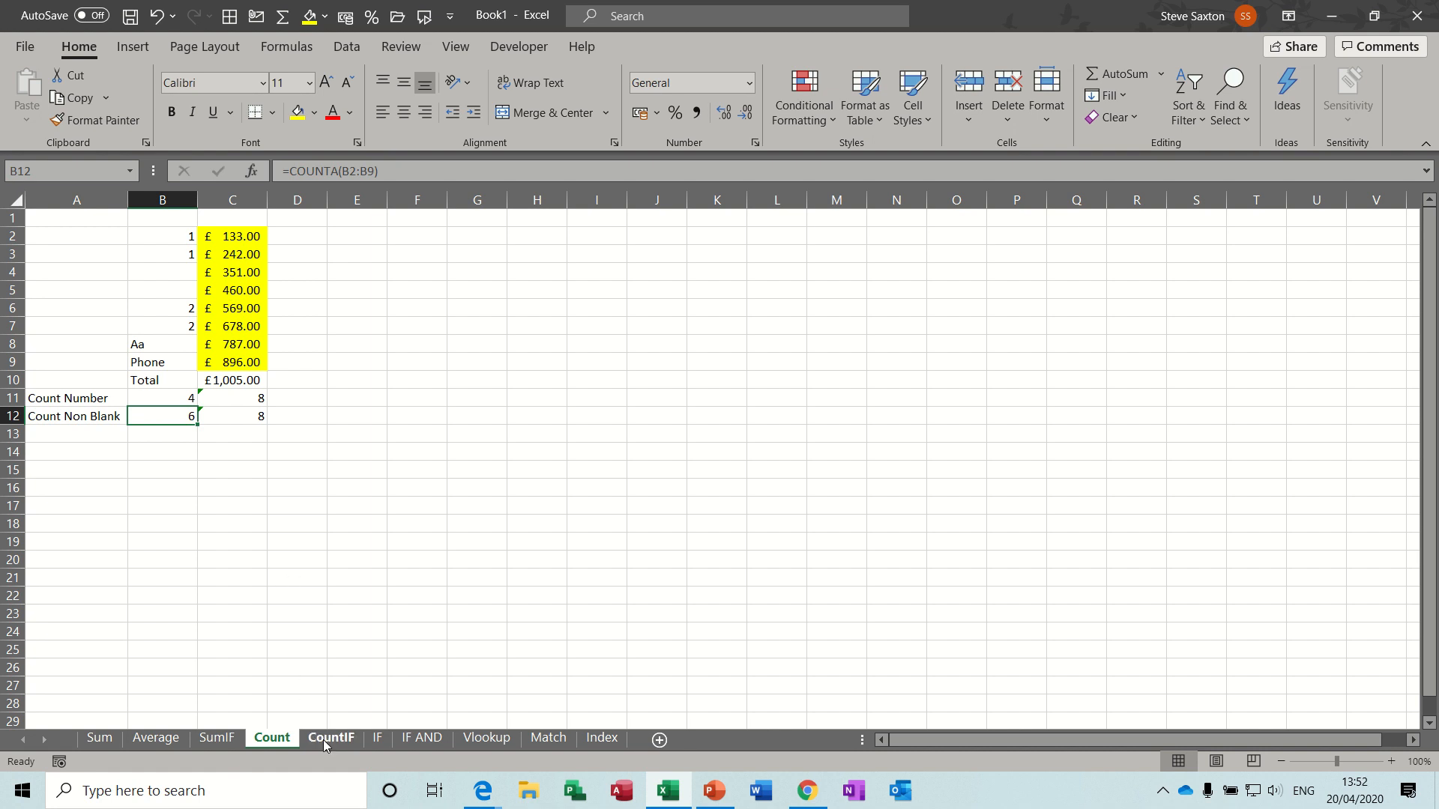
Step: Switch to the CountIF sheet and add Pending as a third heading beside Pass and Fail
left_click(330, 738)
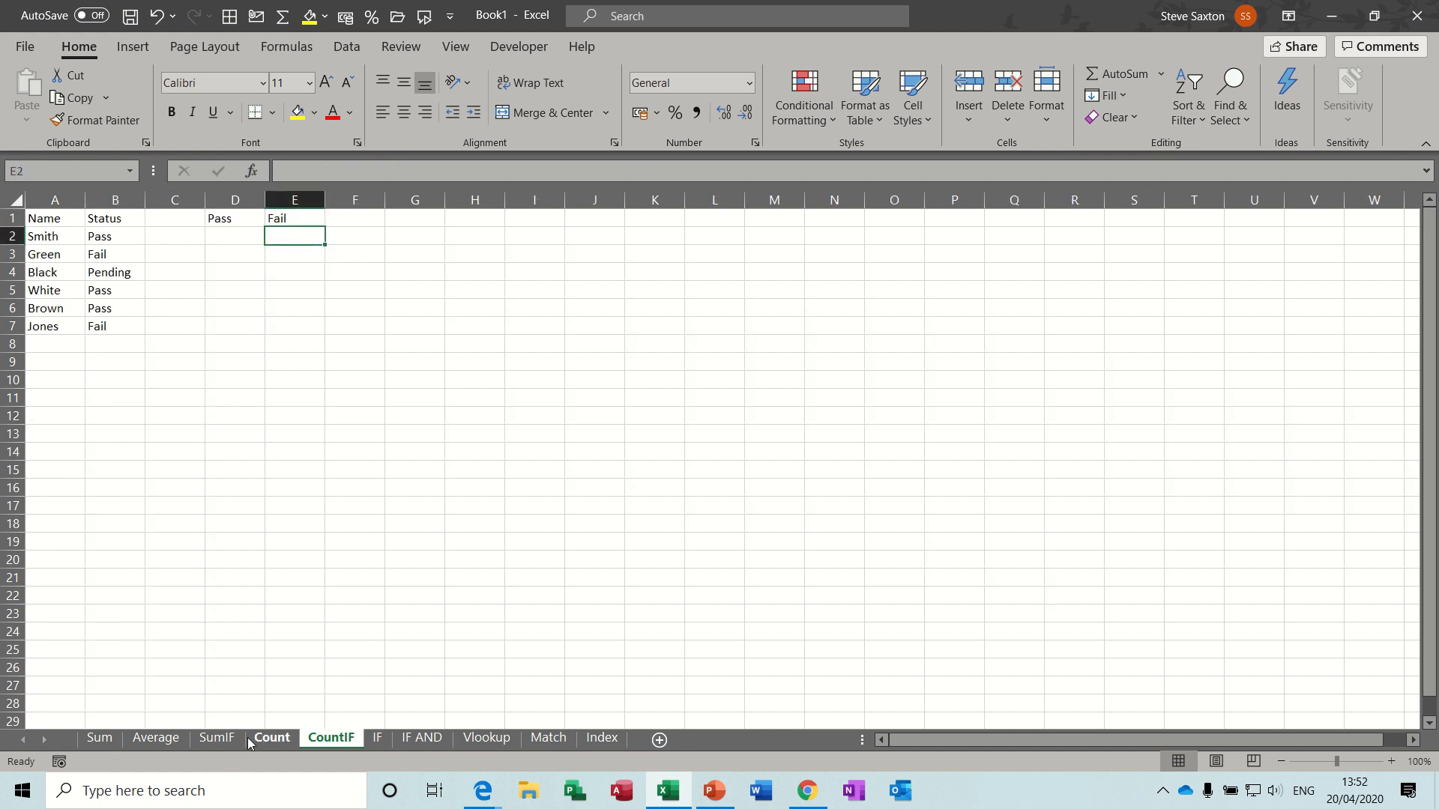
left_click(329, 737)
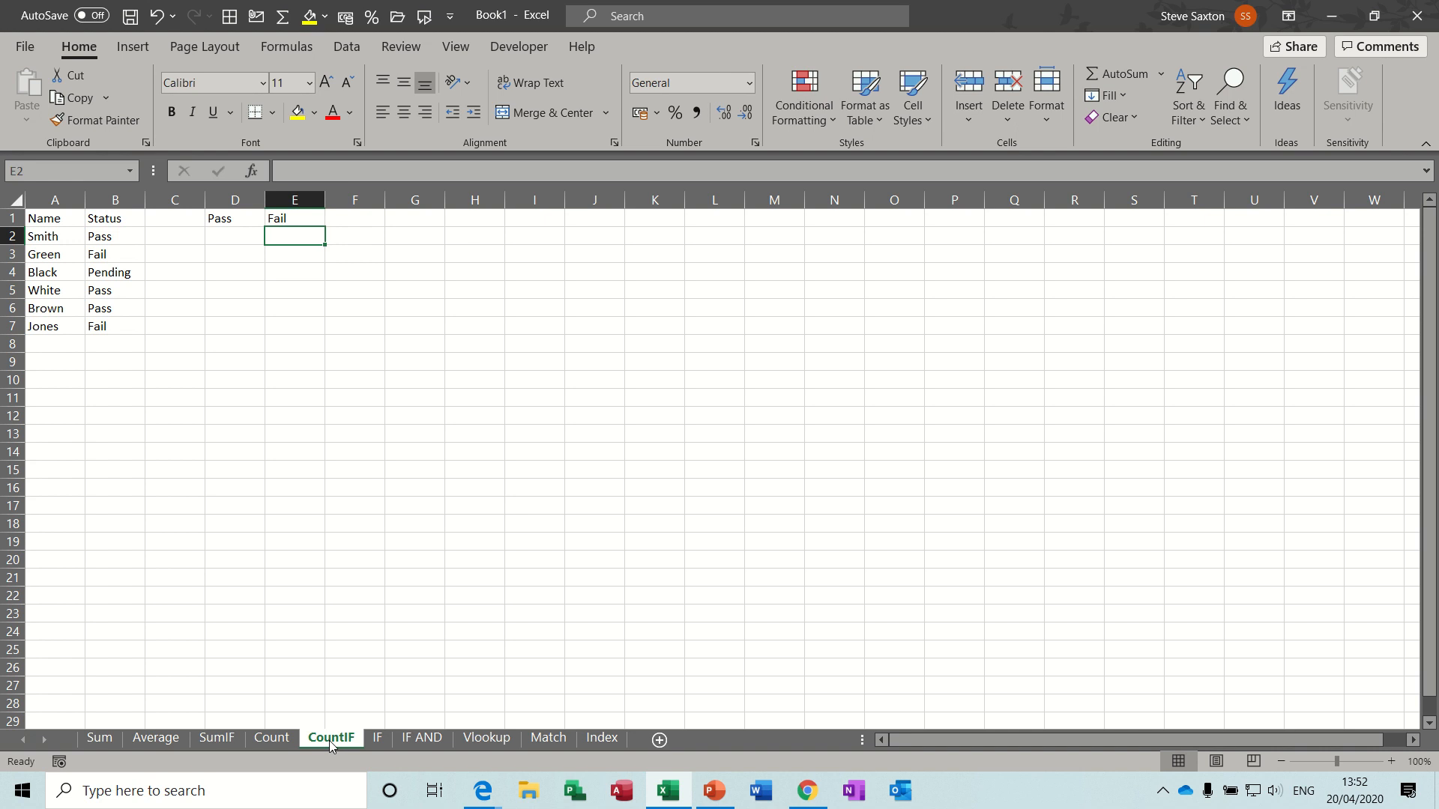
mouse_move(138, 253)
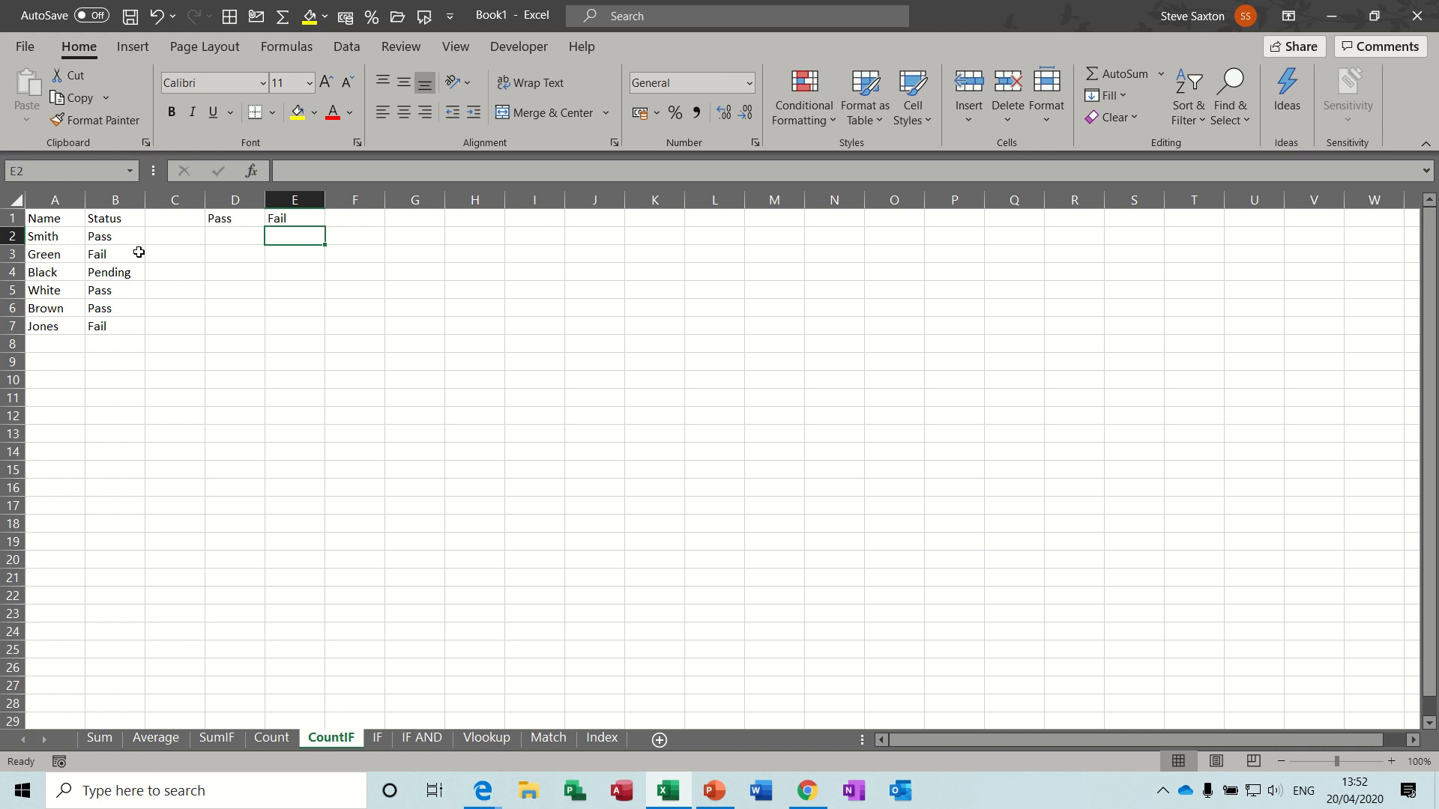
left_click_drag(114, 235, 114, 255)
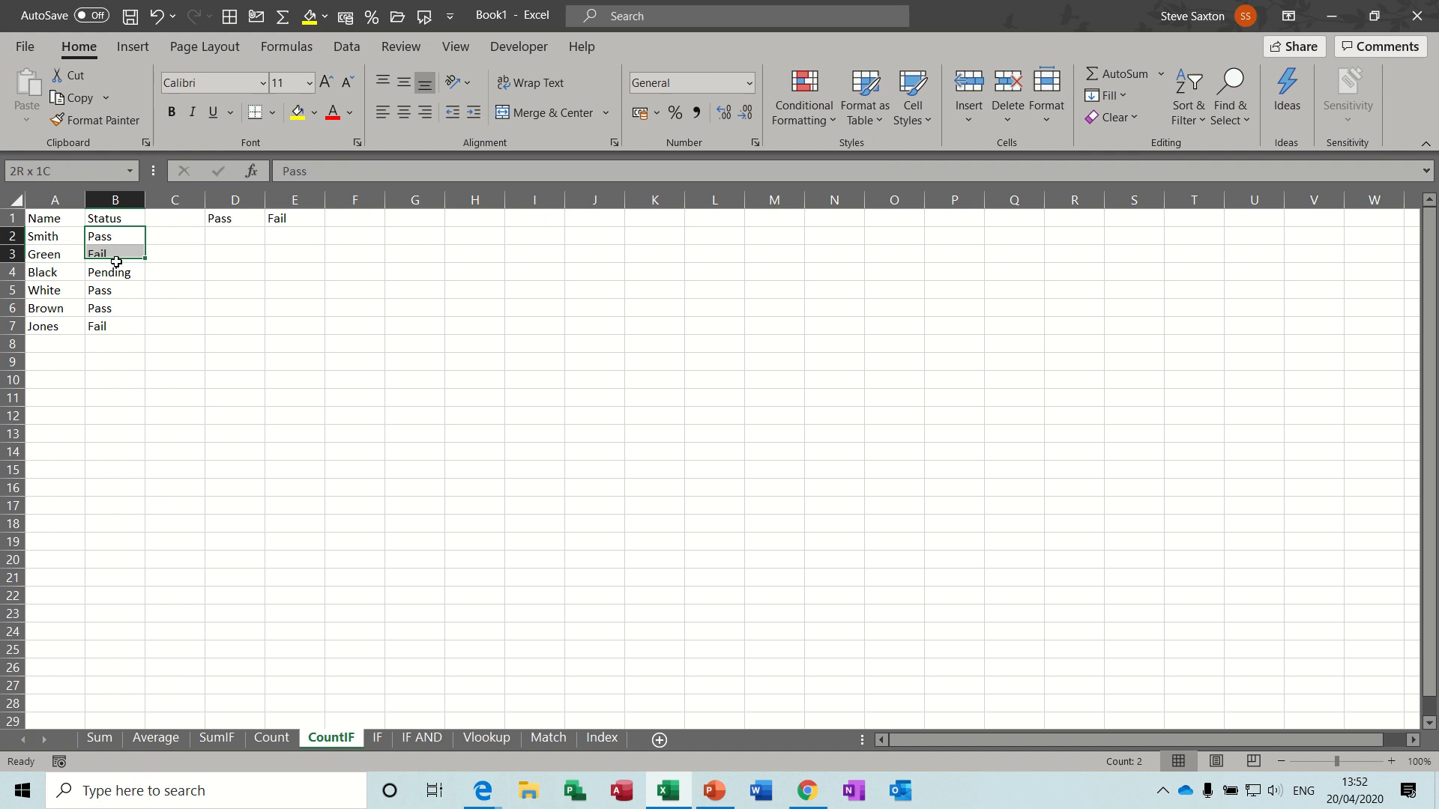
left_click_drag(113, 236, 114, 325)
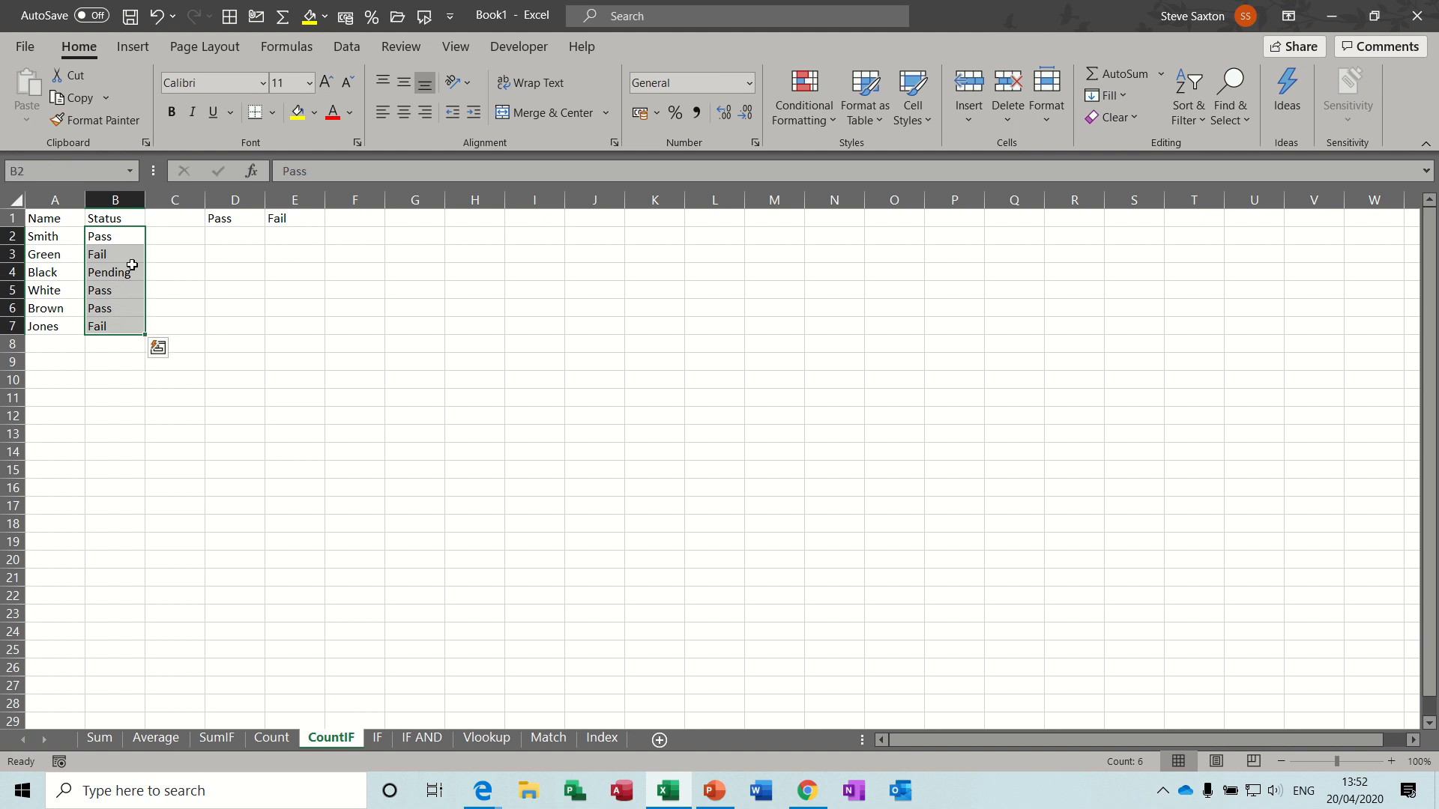
left_click(354, 218)
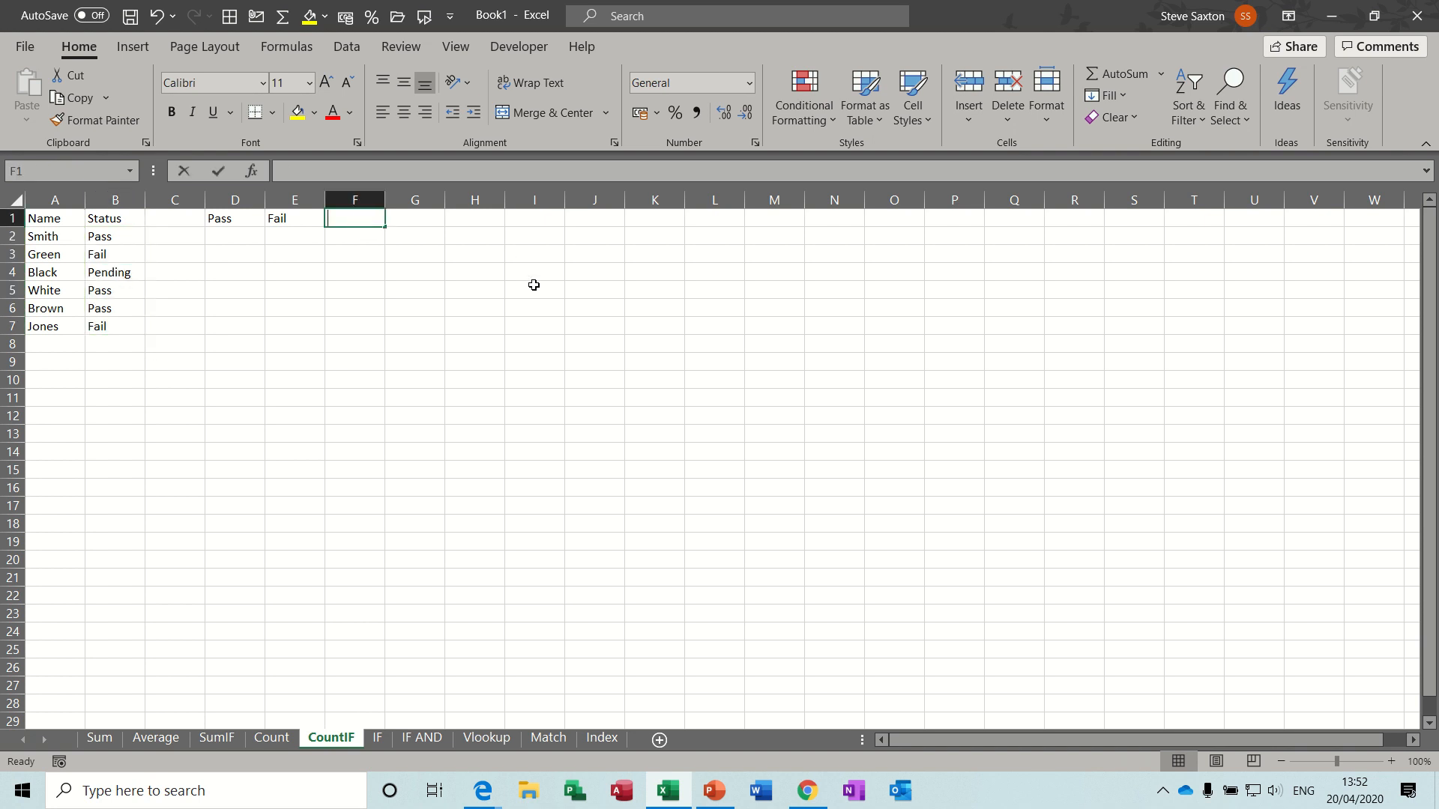
type("Pending")
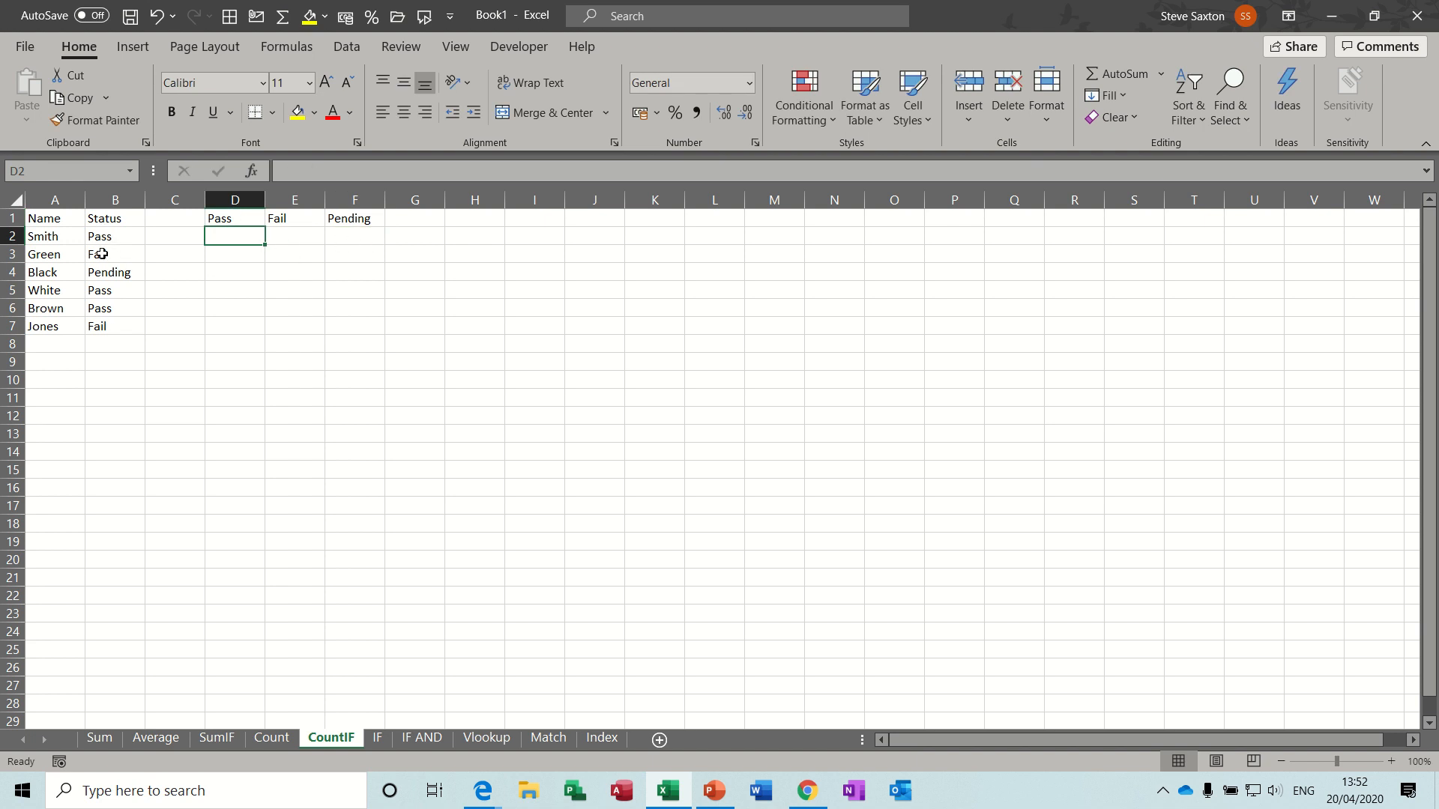
mouse_move(110, 320)
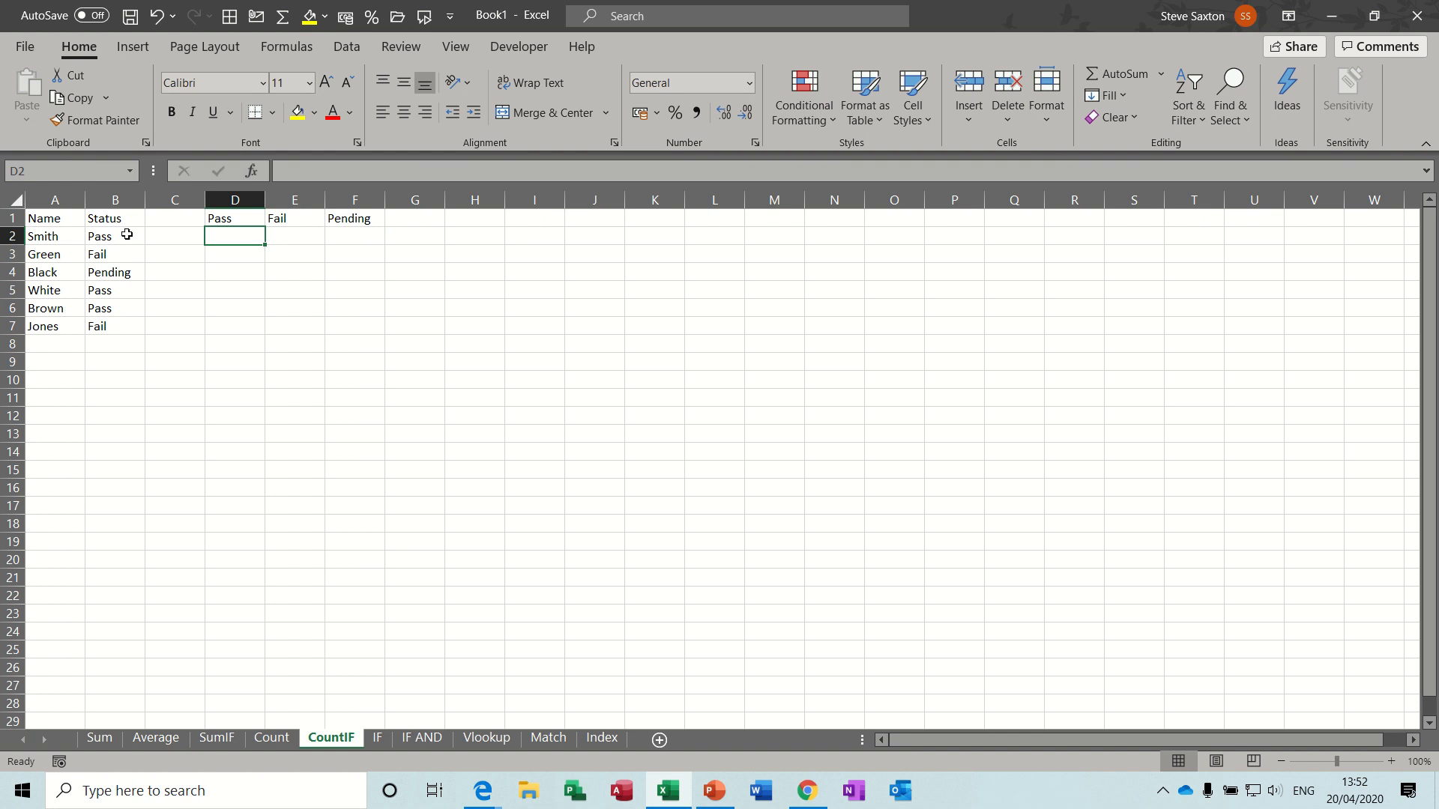
Step: Name the Status column B 'status' in the Name Box
left_click(114, 201)
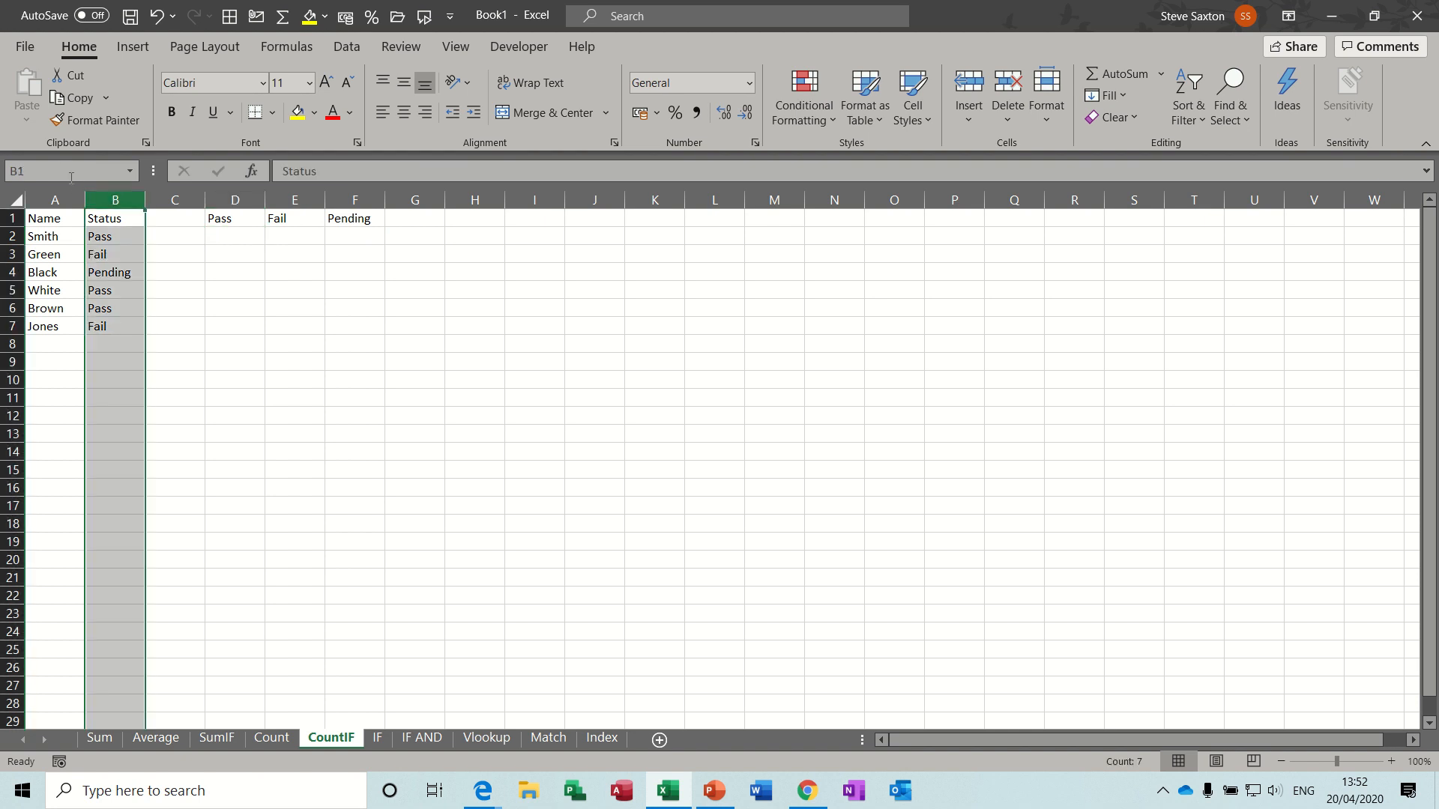
type("status")
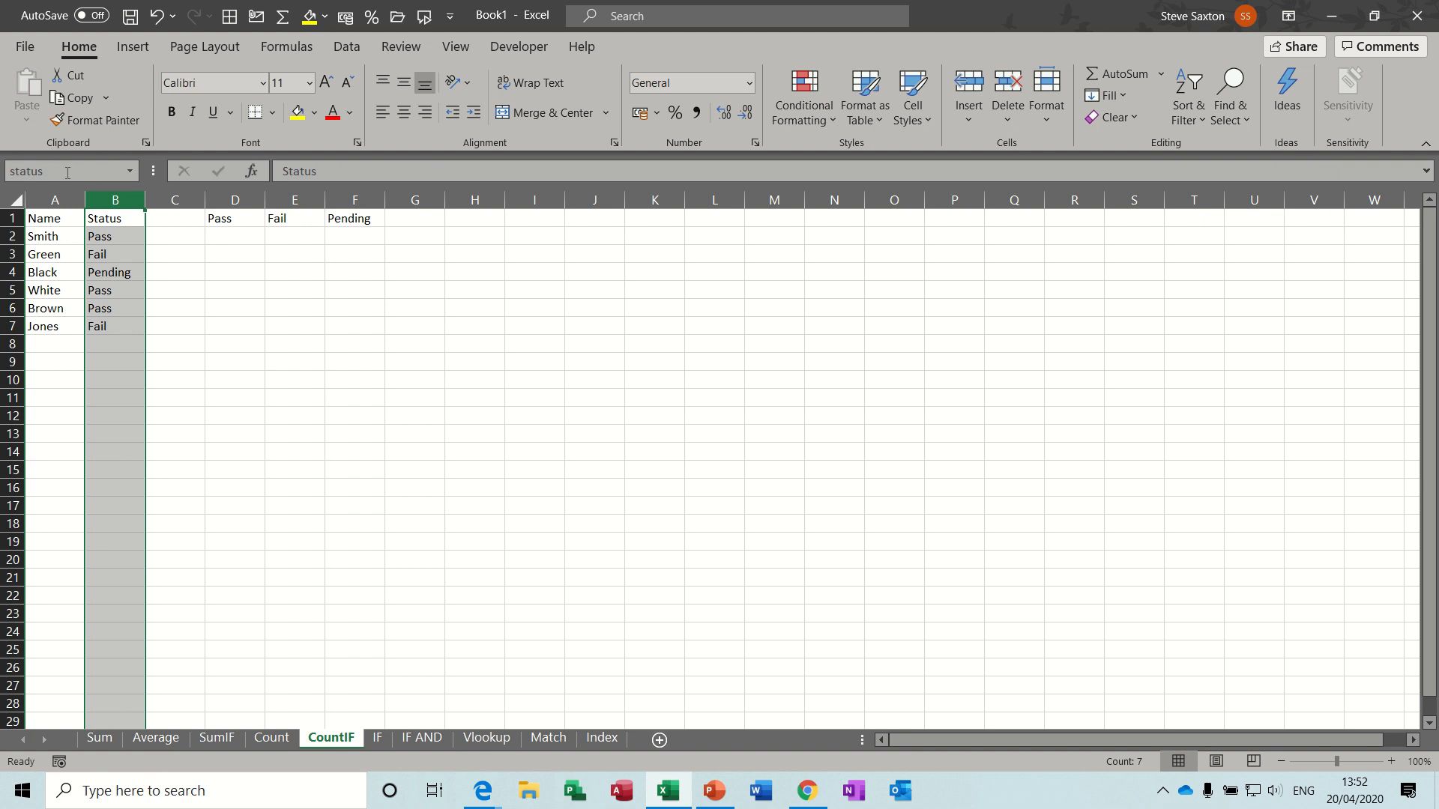
mouse_move(230, 255)
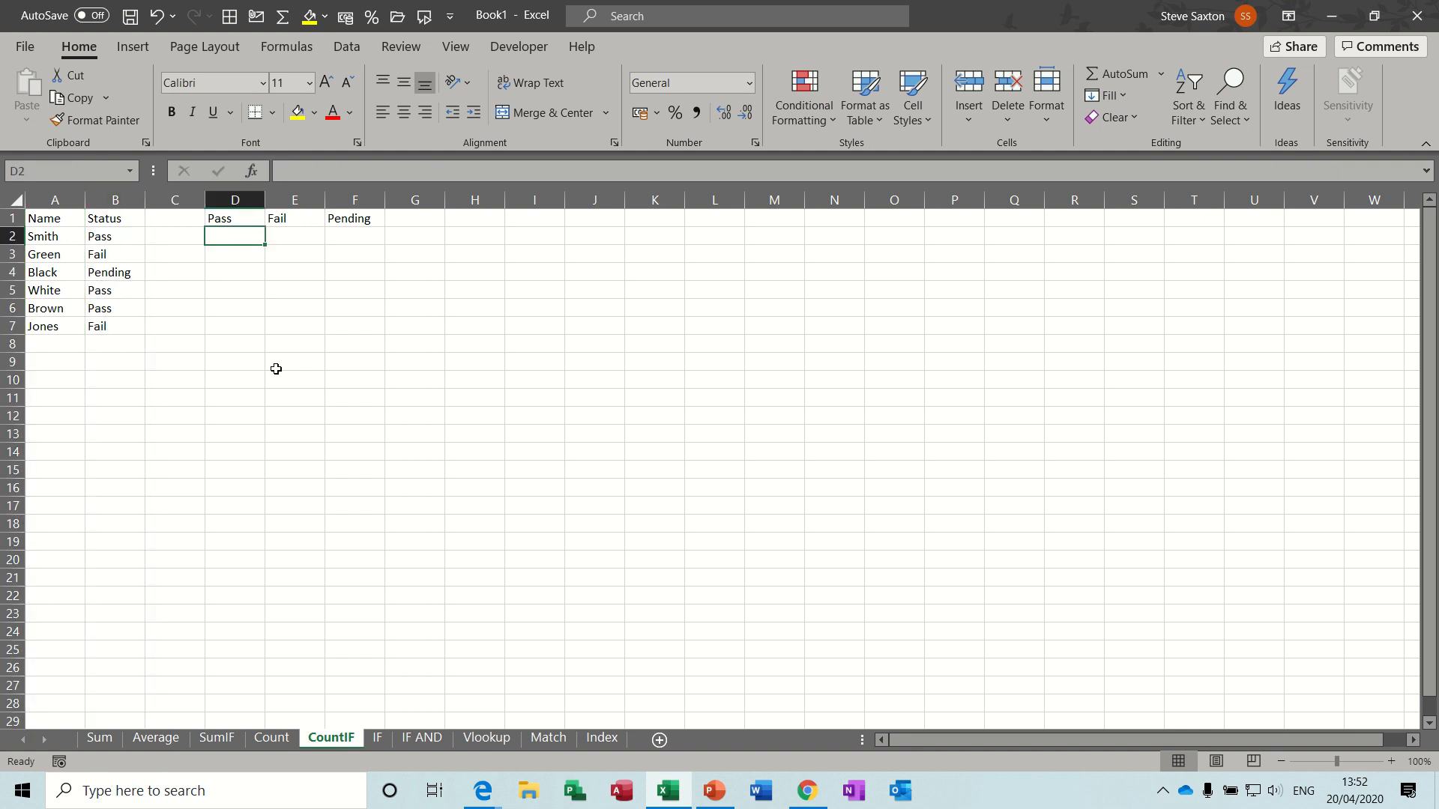
Step: Count Pass, Fail and Pending with =COUNTIF(status,D1) filled across D2:F2
type("=cou")
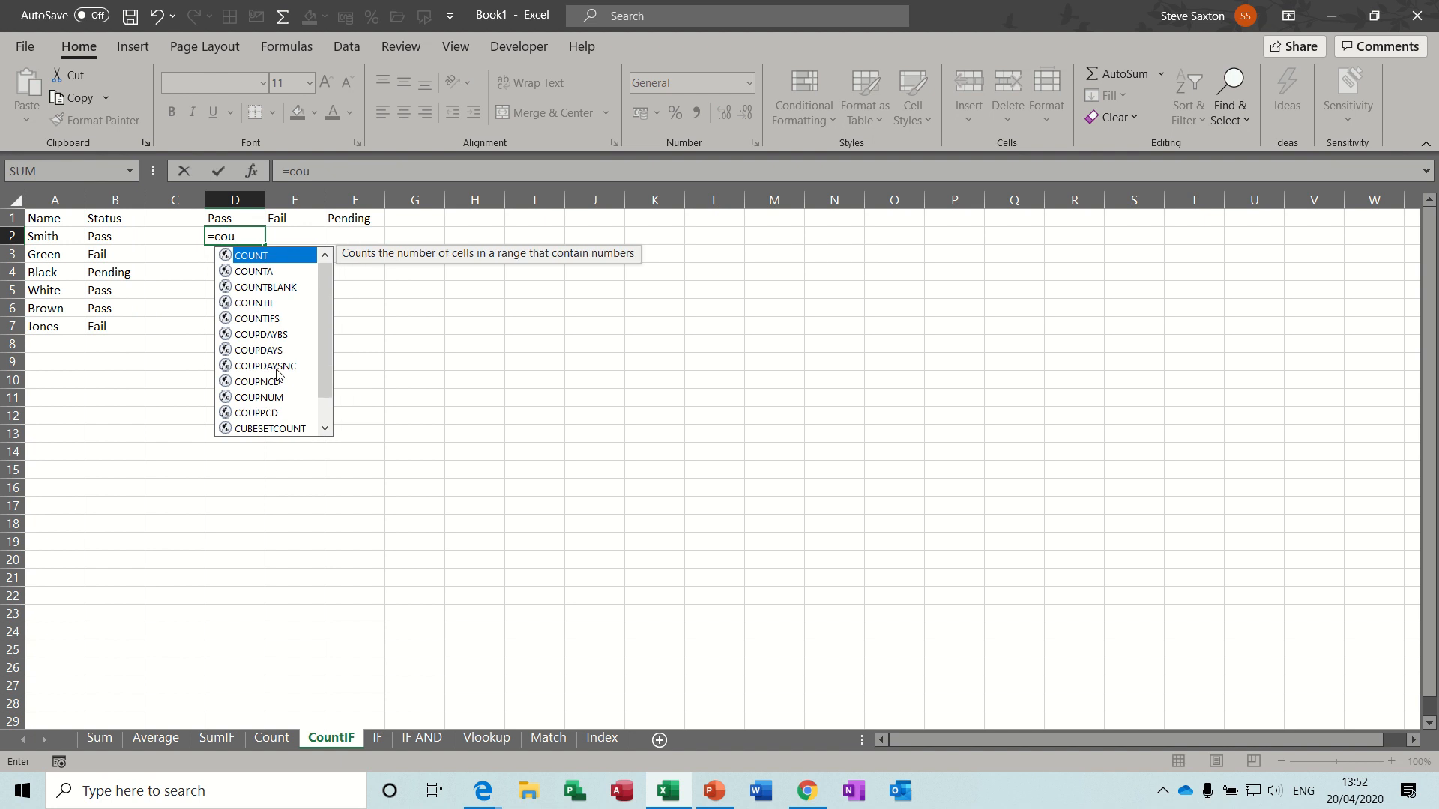
type("ntif")
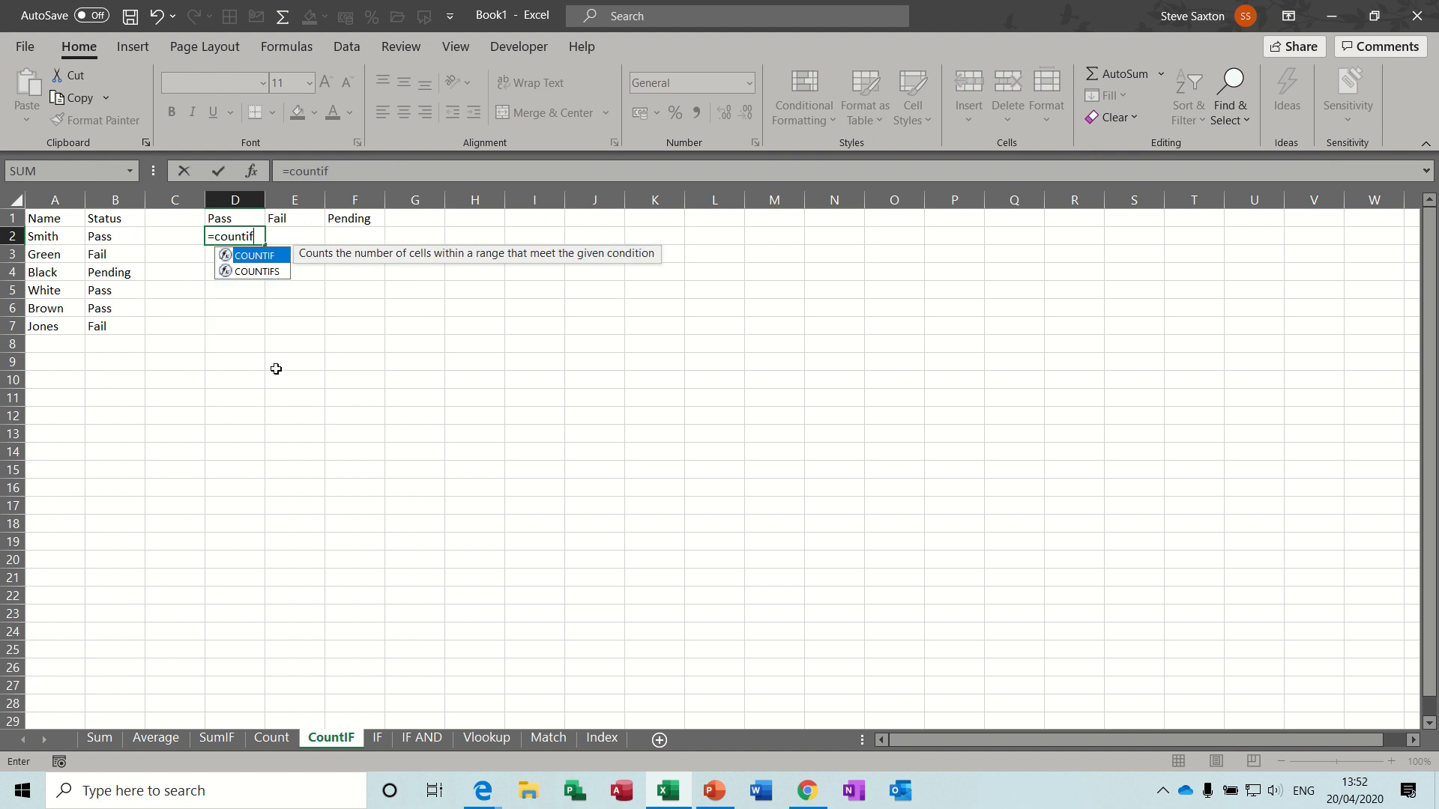
type("(")
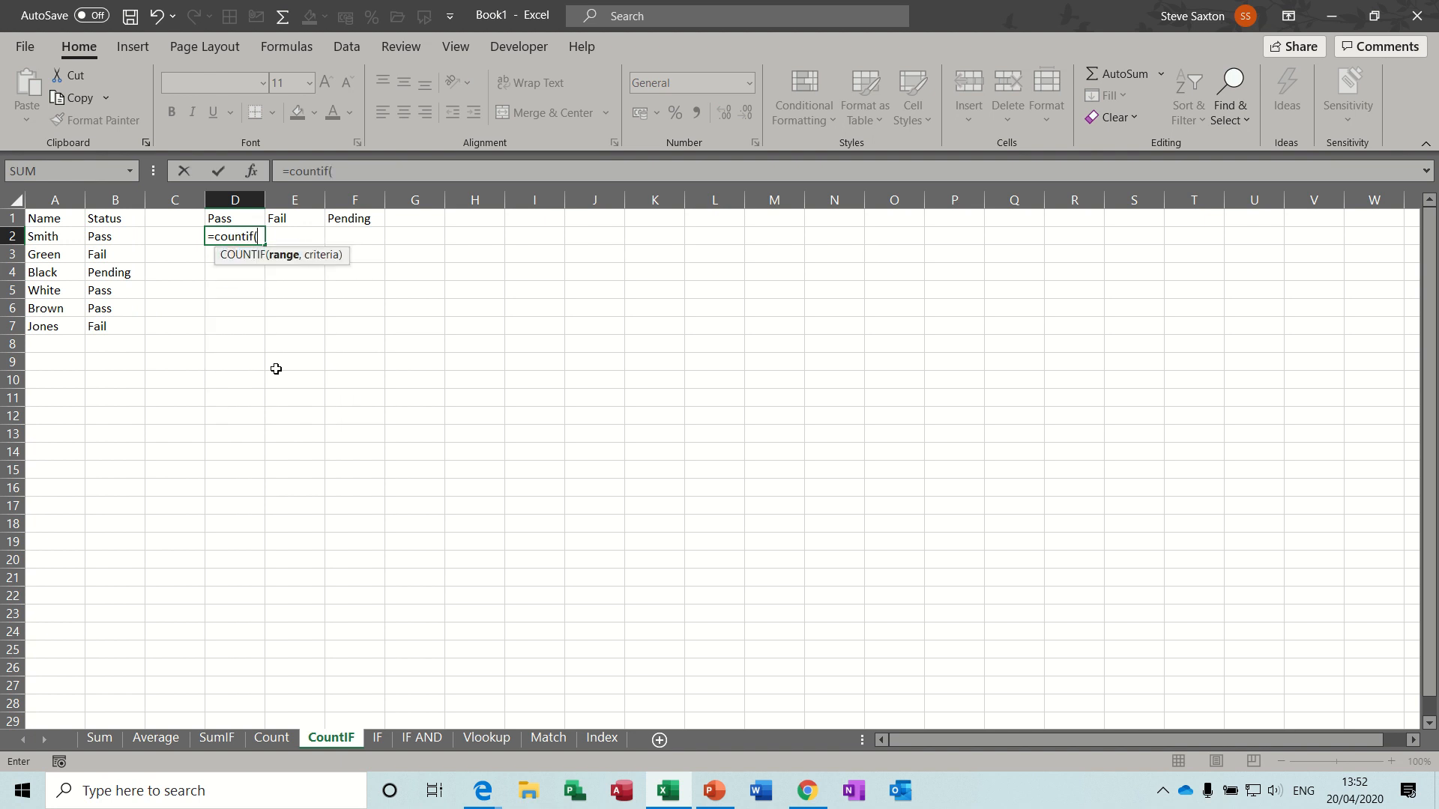
type("stat")
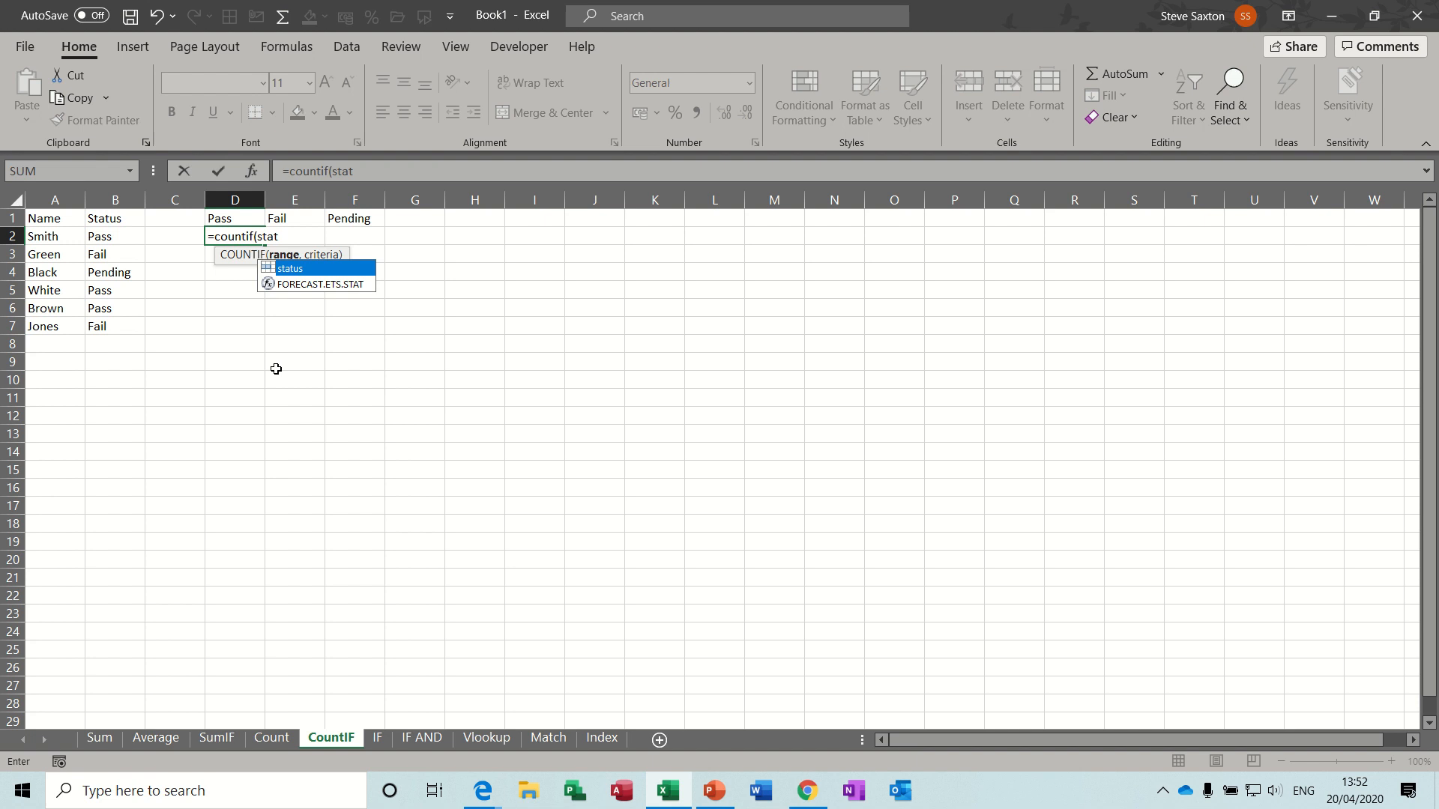
type("status,")
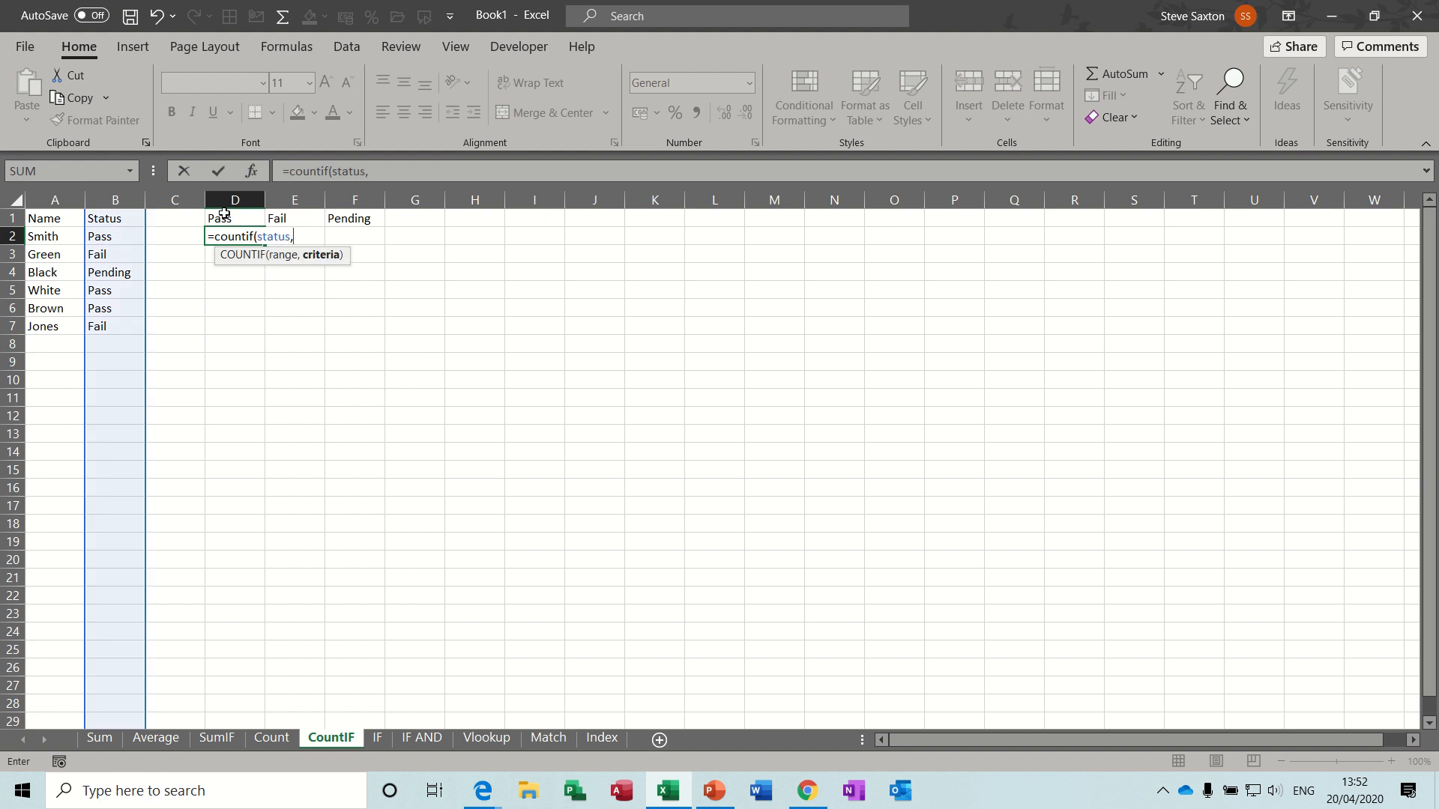
left_click(234, 219)
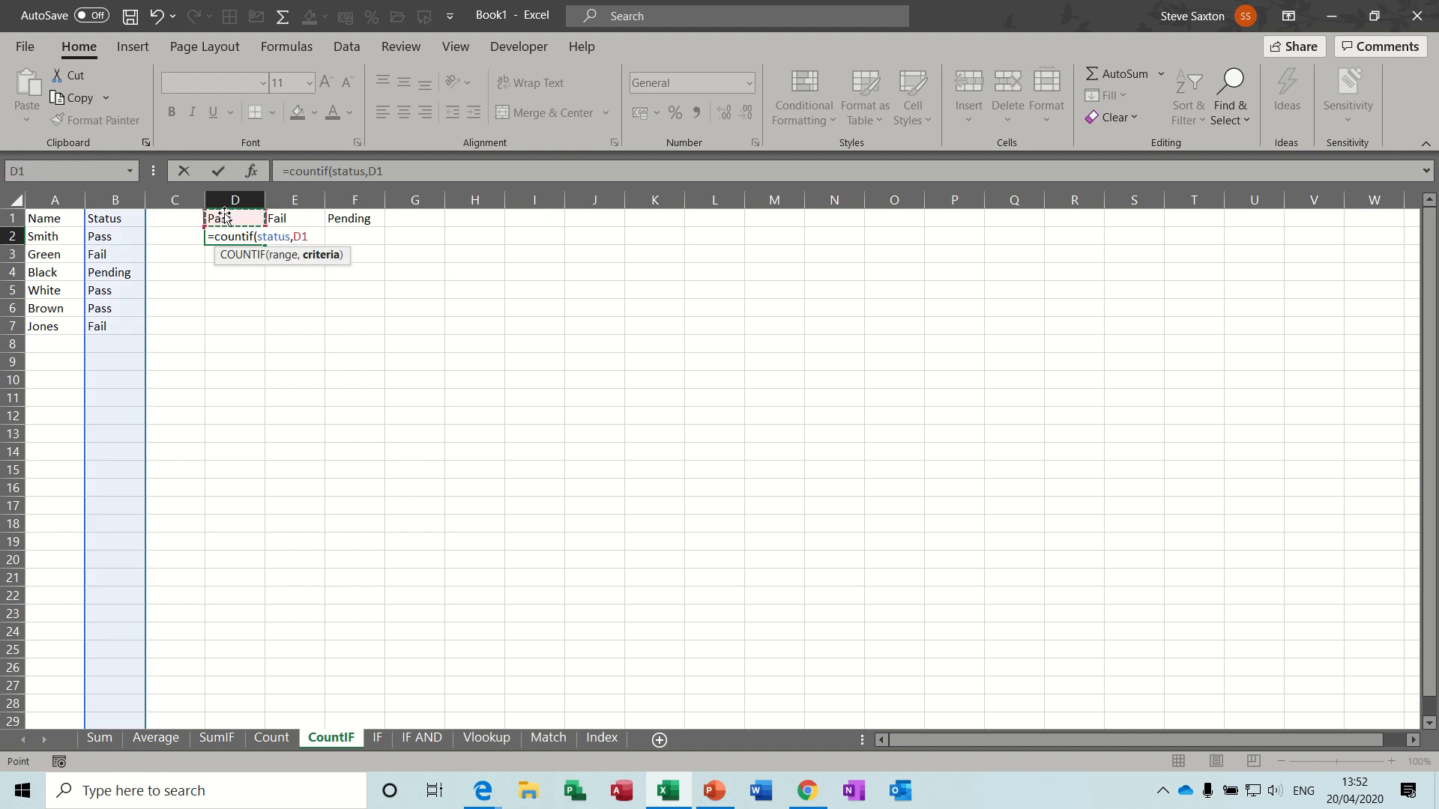
key("Enter")
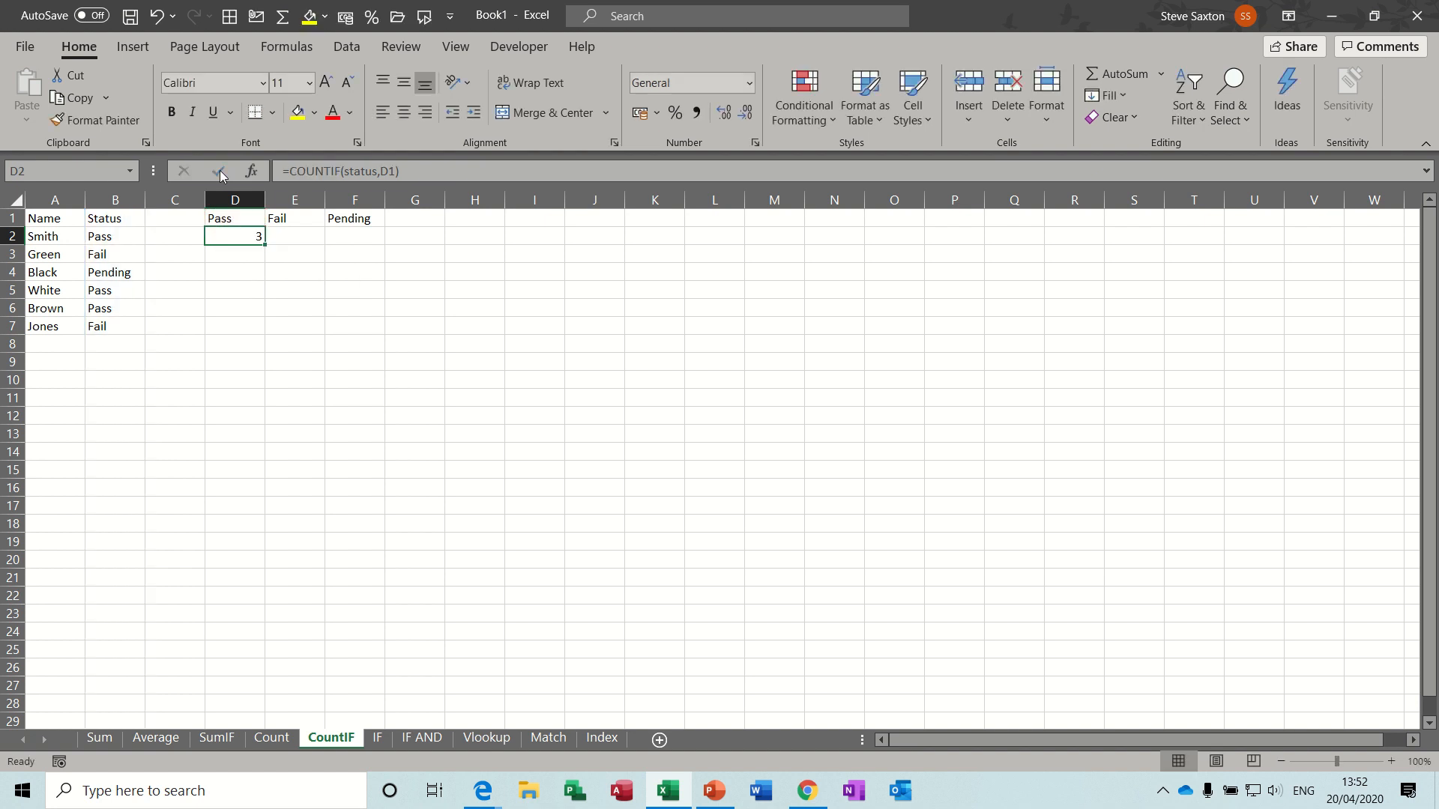
mouse_move(153, 305)
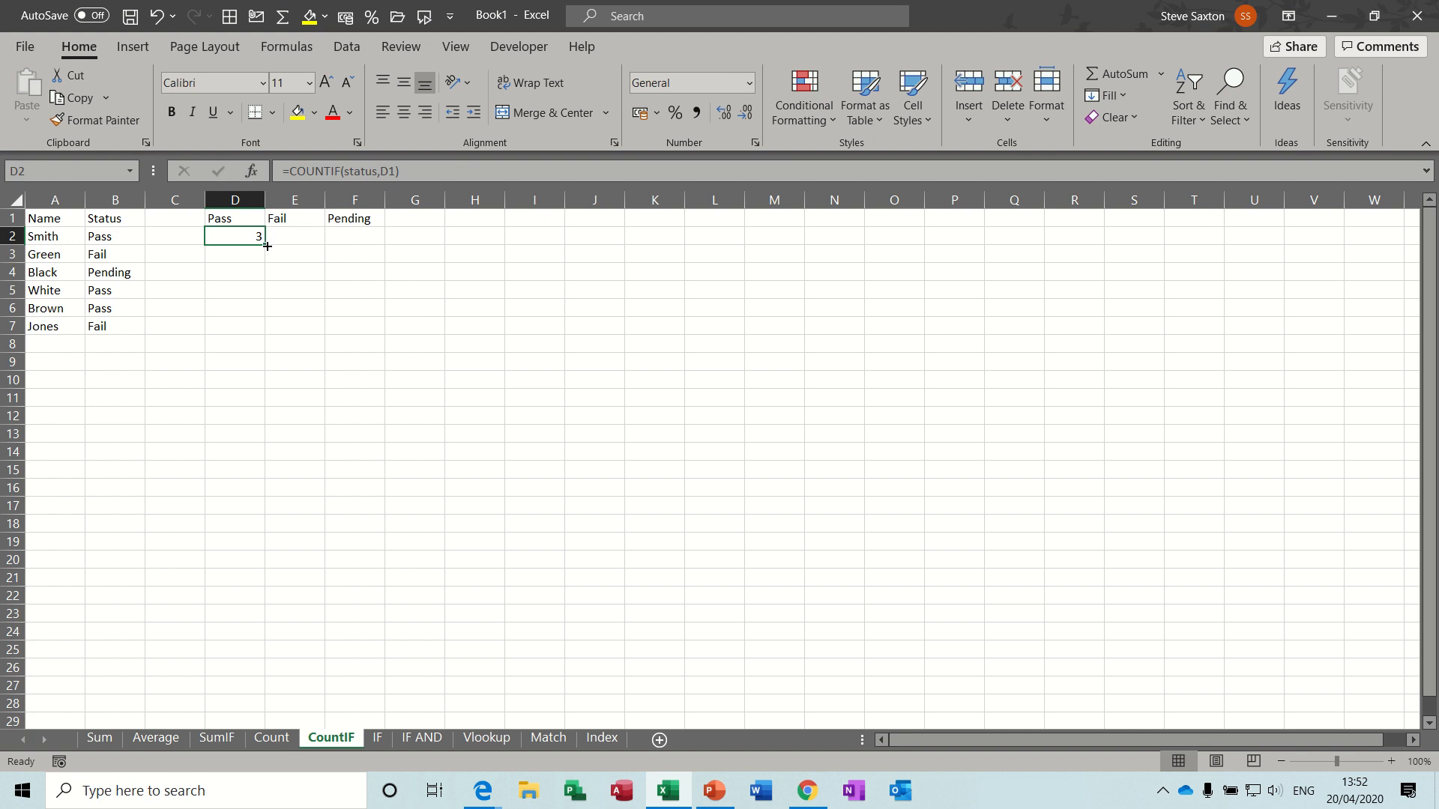
left_click_drag(267, 243, 354, 243)
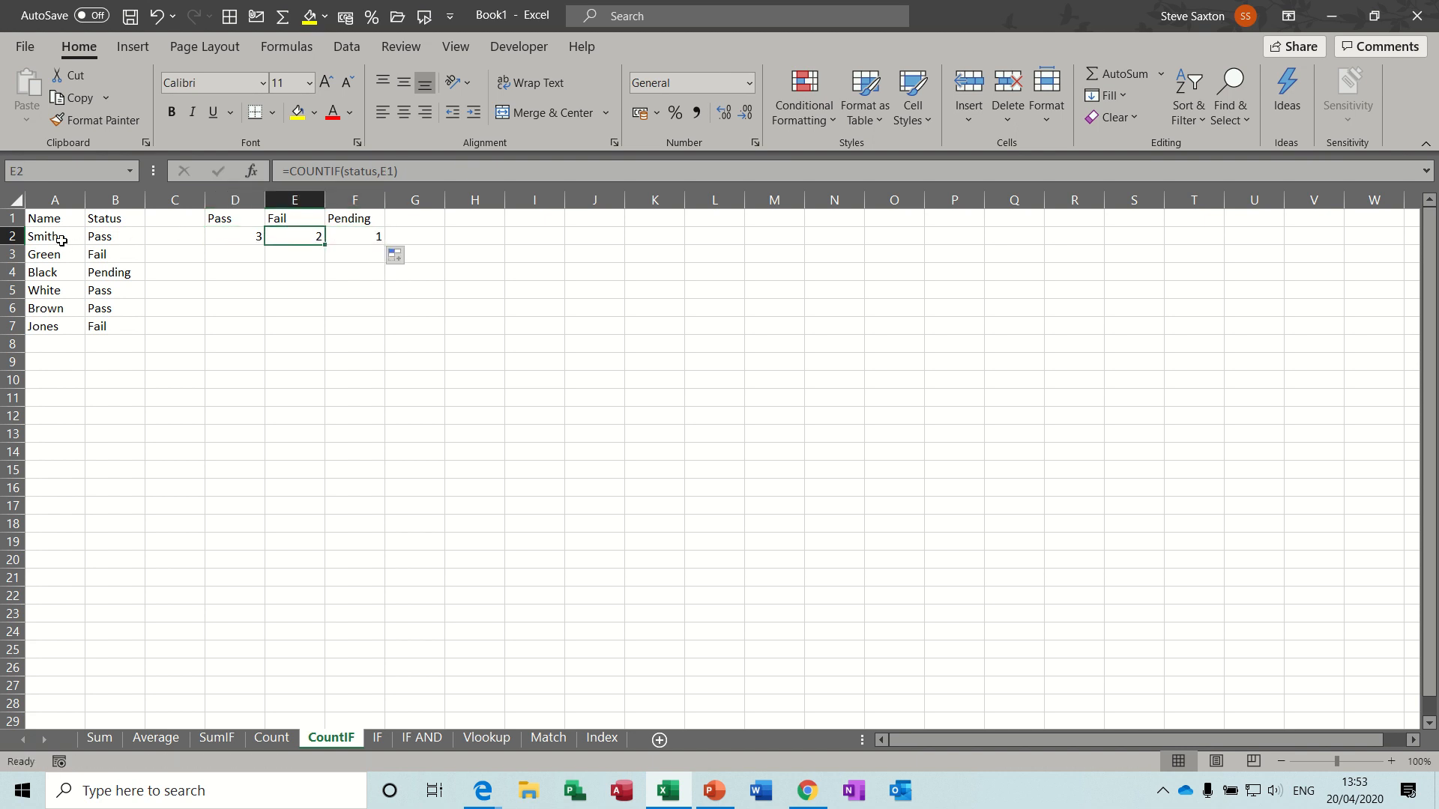
Step: Repeat the six status values down to row 21, giving counts of 10, 7 and 3
left_click(114, 237)
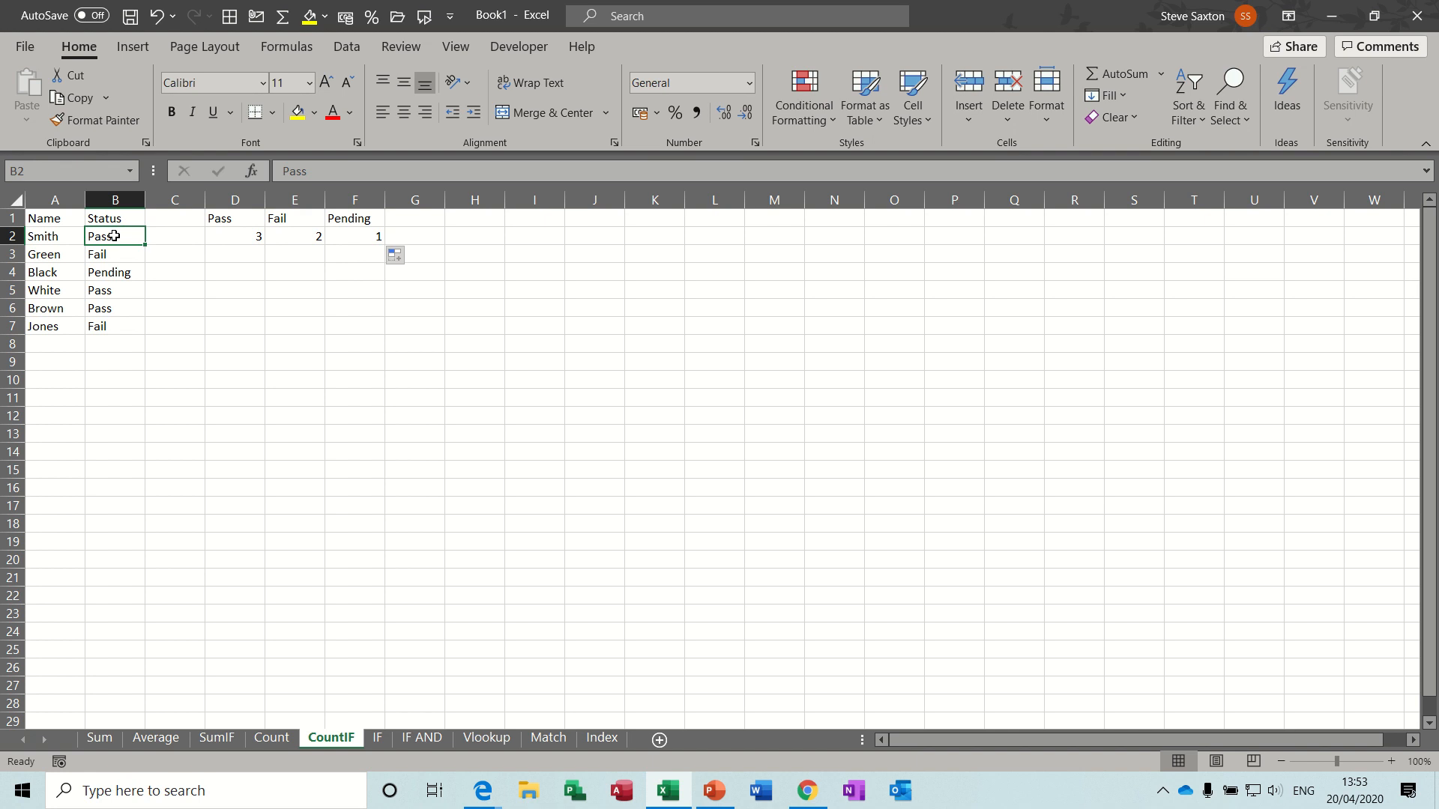
left_click_drag(114, 235, 114, 325)
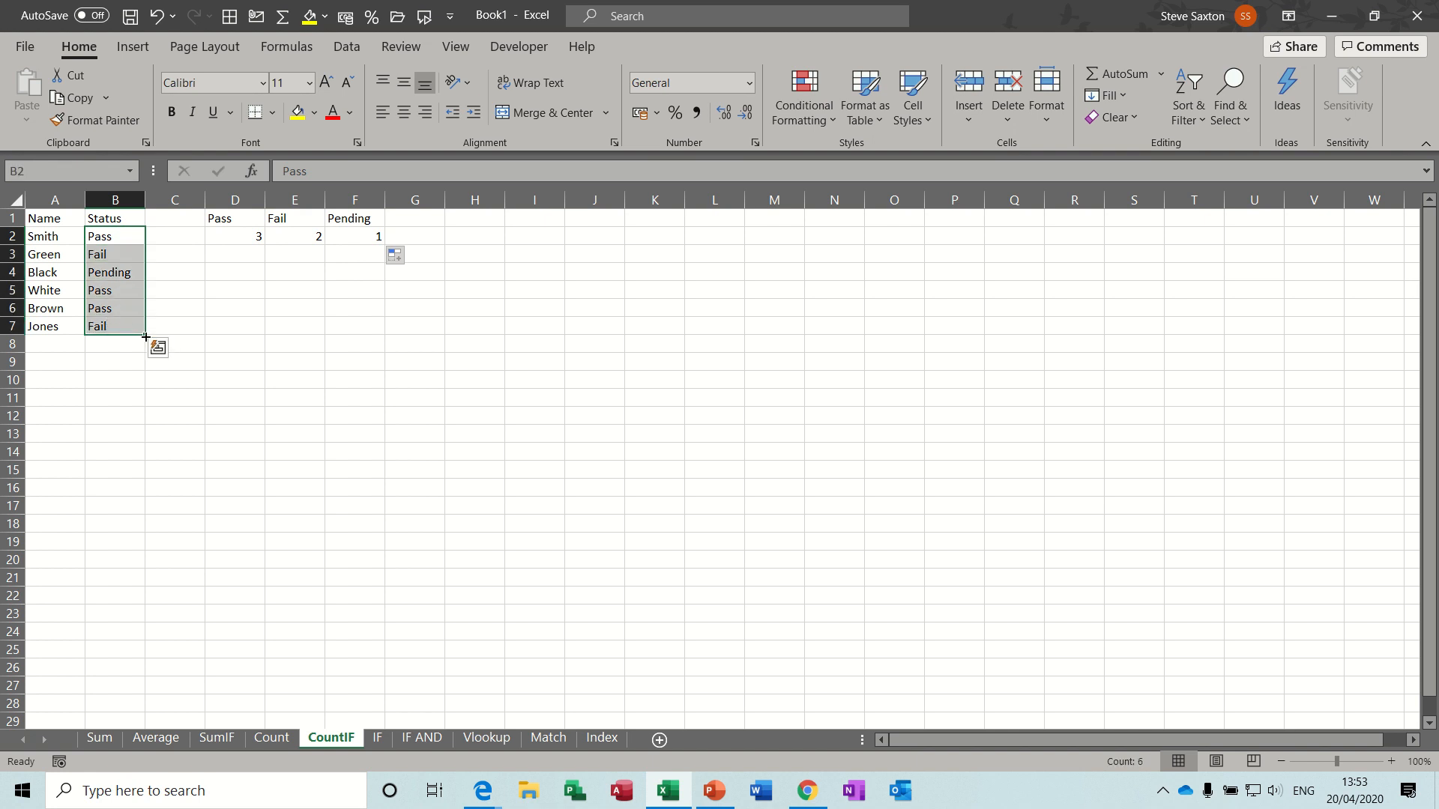
left_click_drag(144, 334, 141, 575)
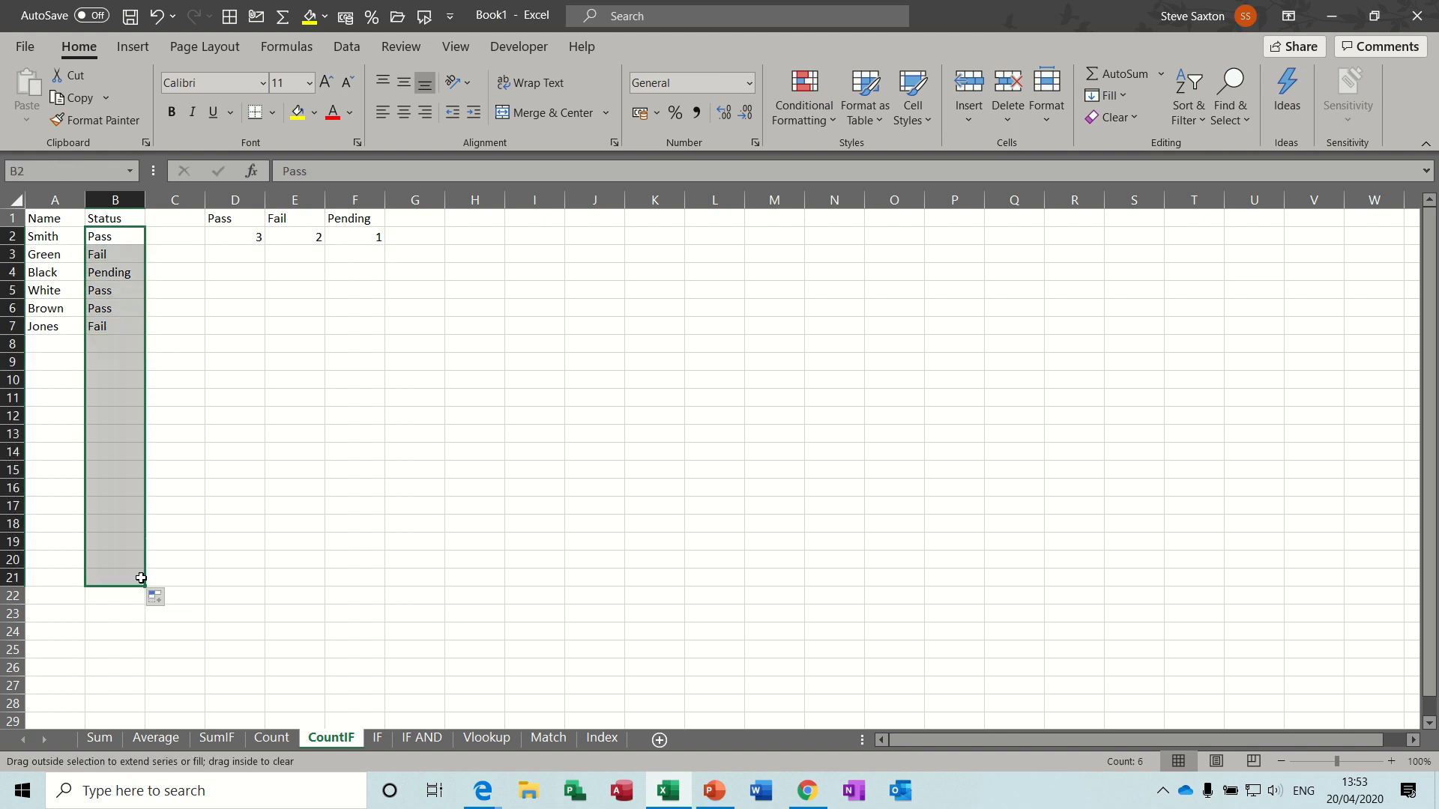
left_click_drag(115, 326, 115, 576)
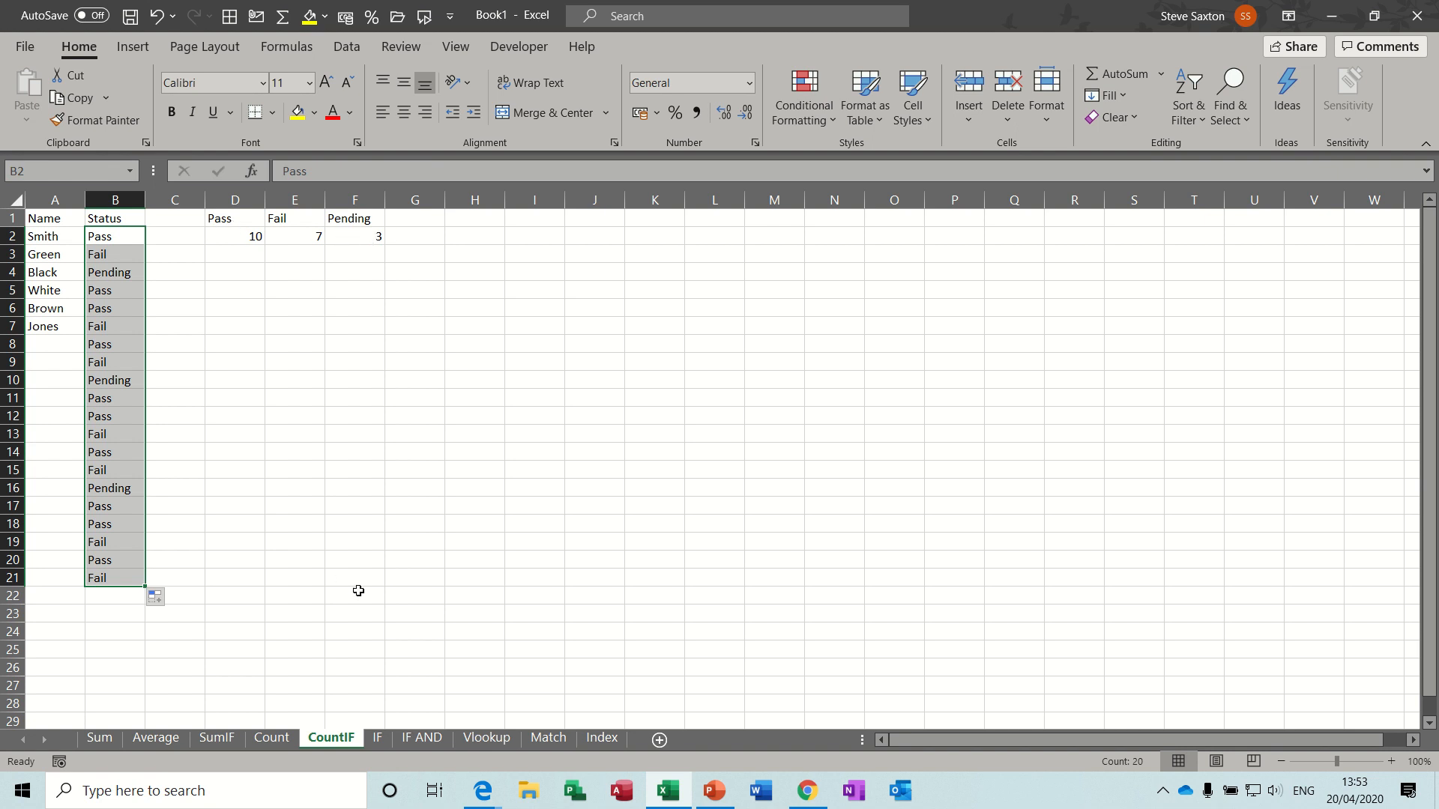
Step: On the IF sheet, fill Bonus with =IF(Sales>21000,Sales*10%,0), giving £3,400 and £8,900
left_click(378, 737)
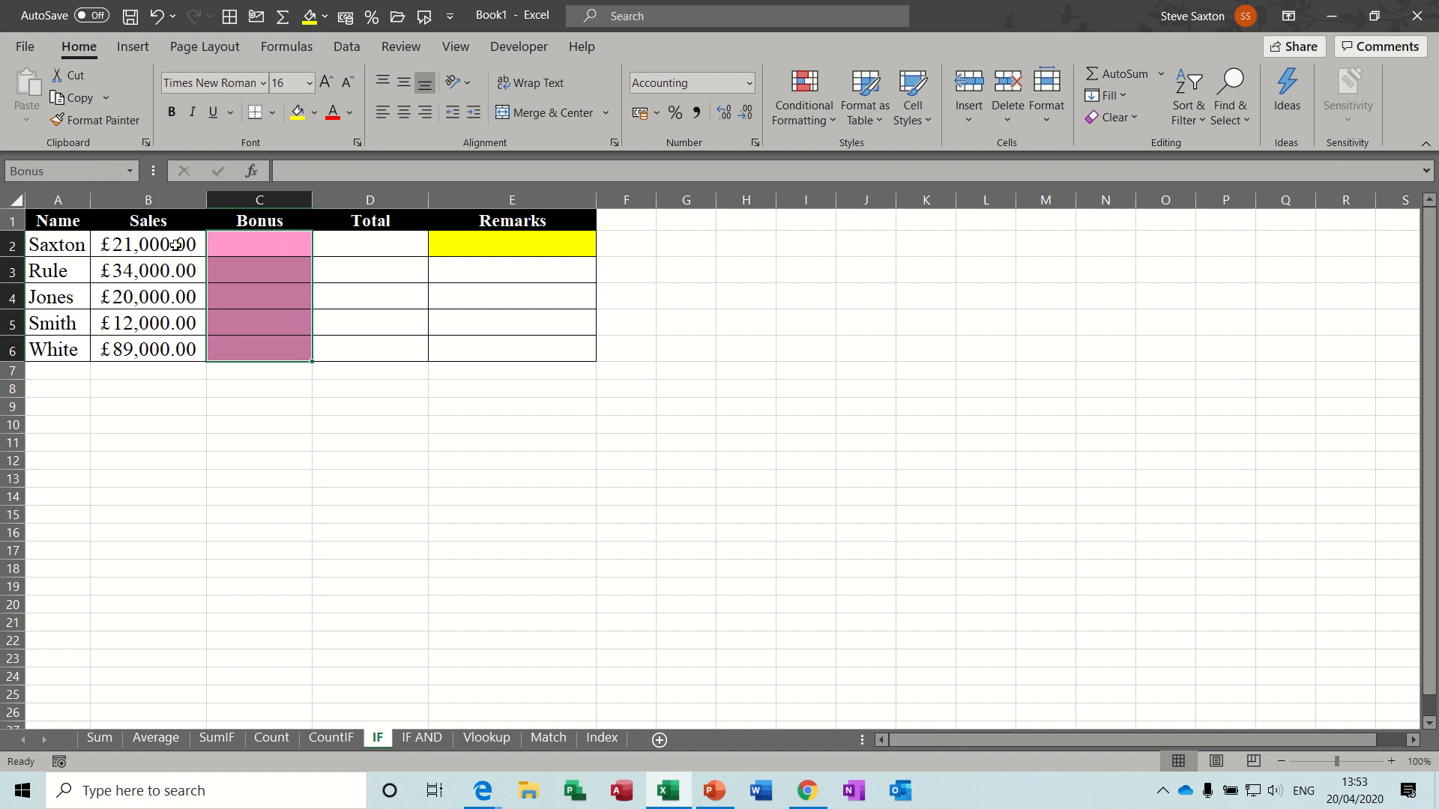
mouse_move(262, 243)
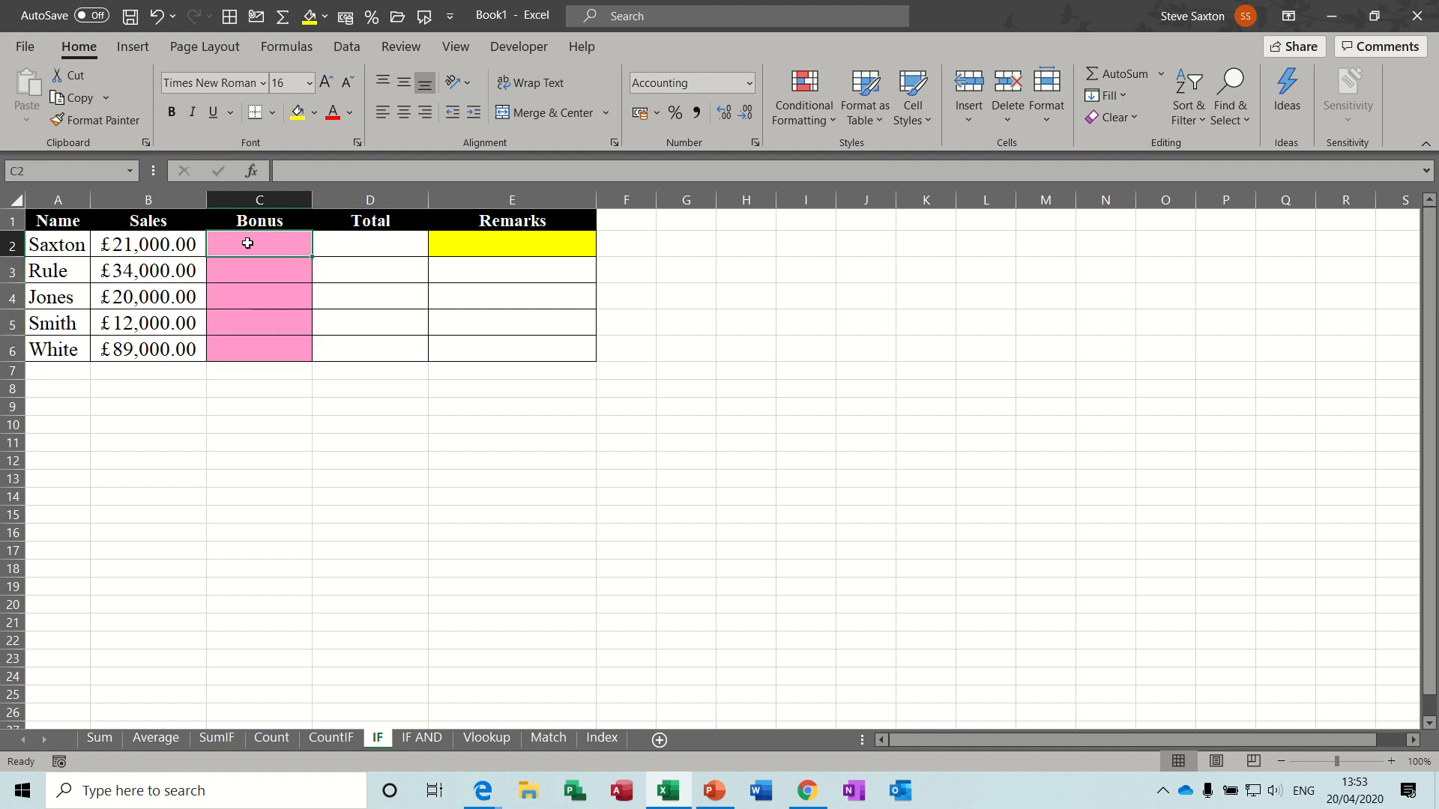
type("=if")
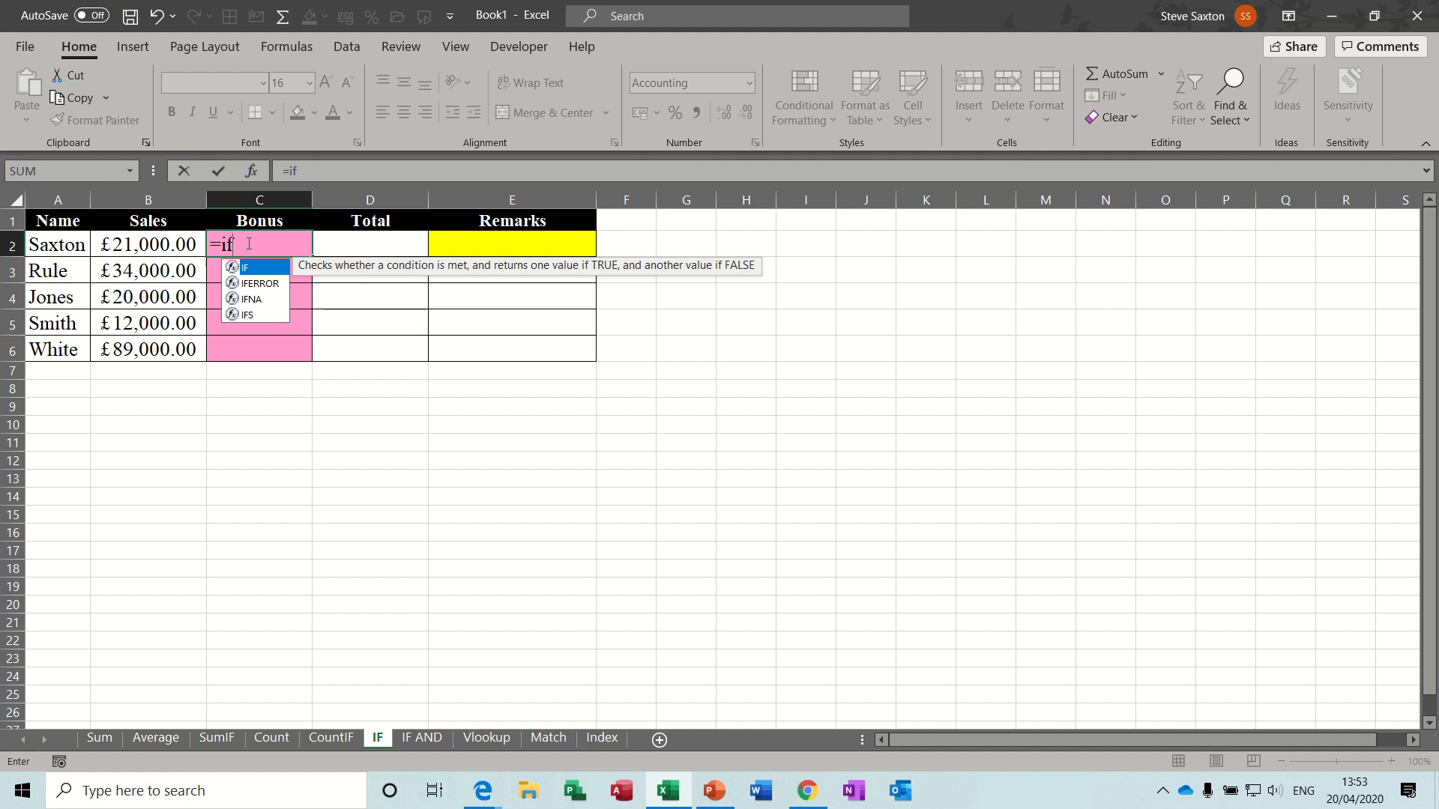
type("(")
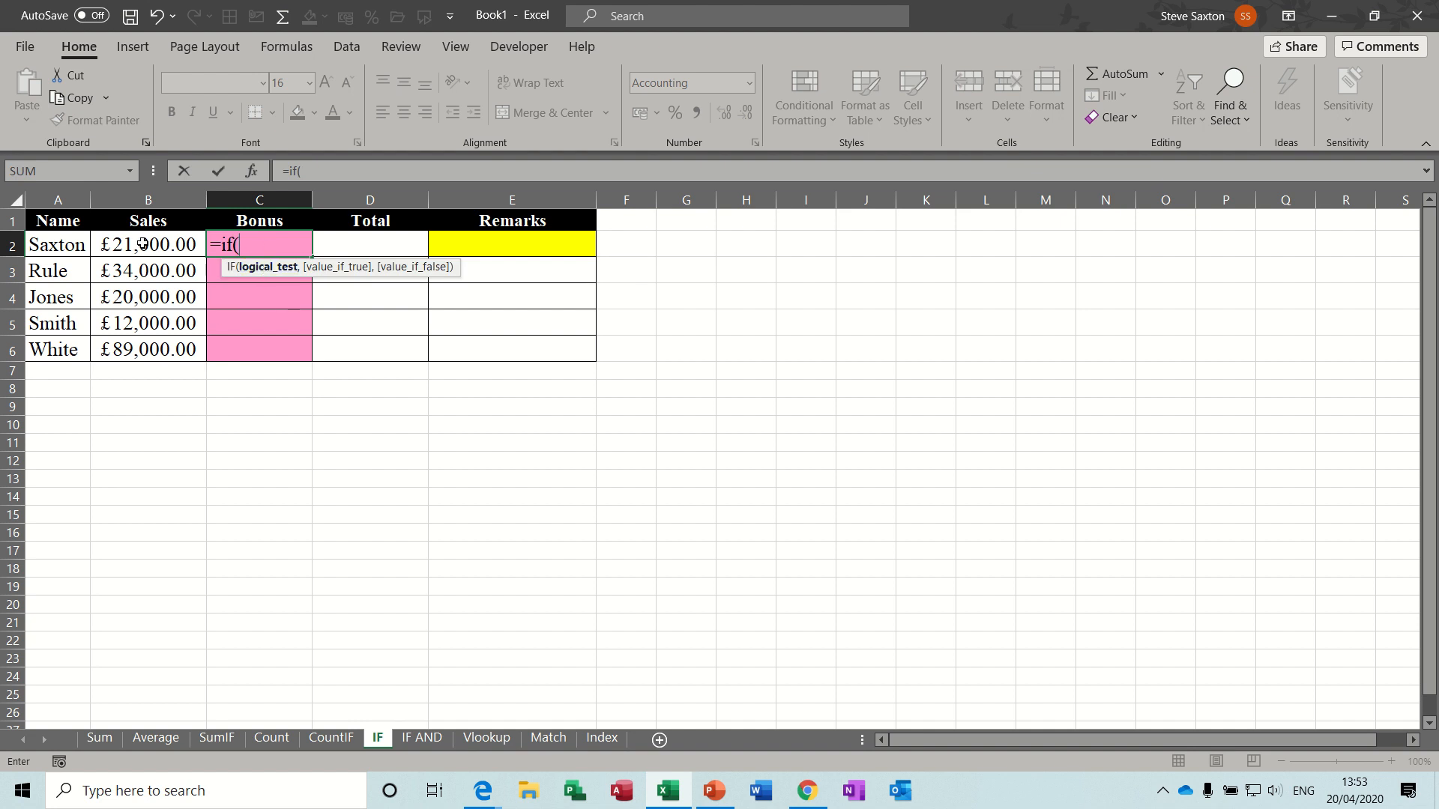
type("sales")
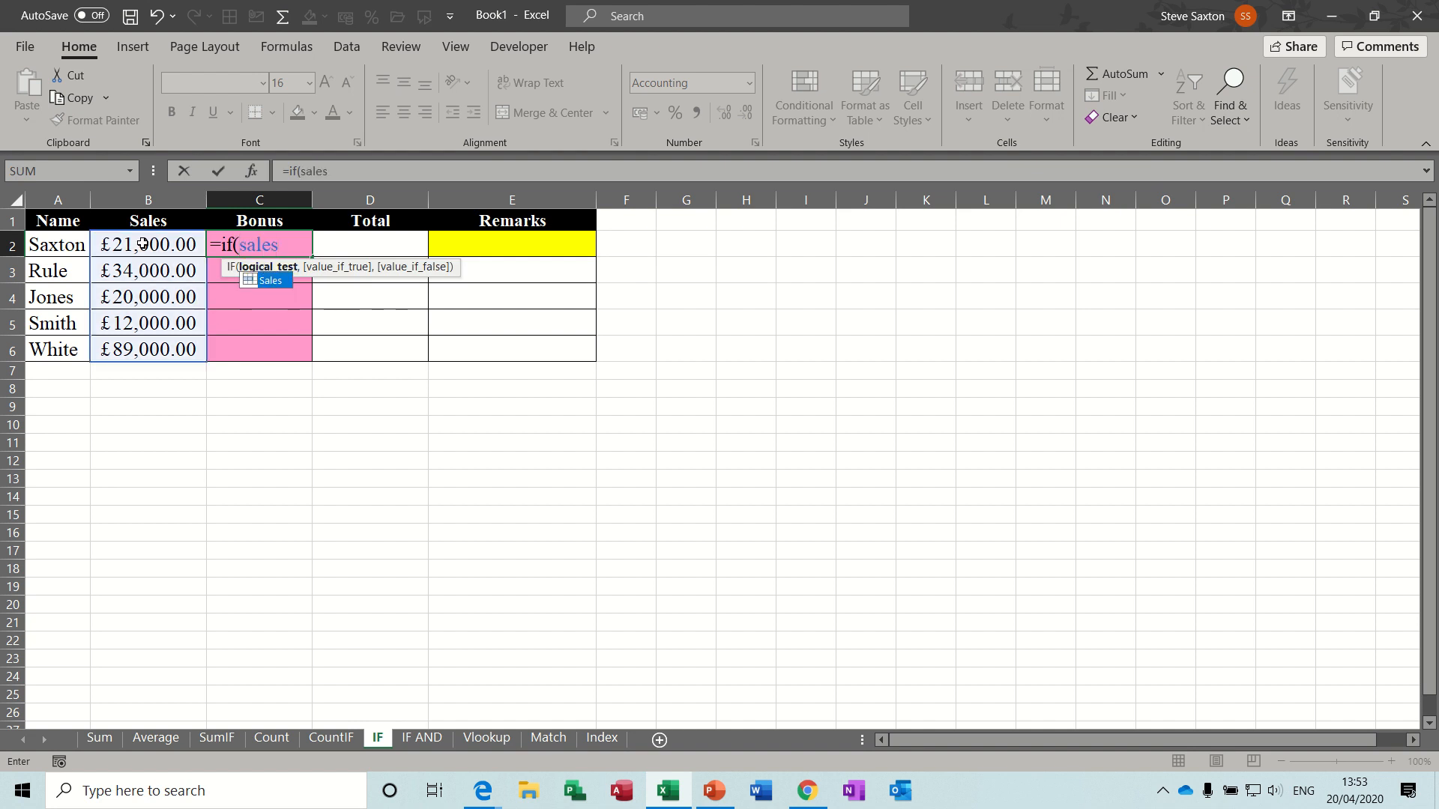
type(">21")
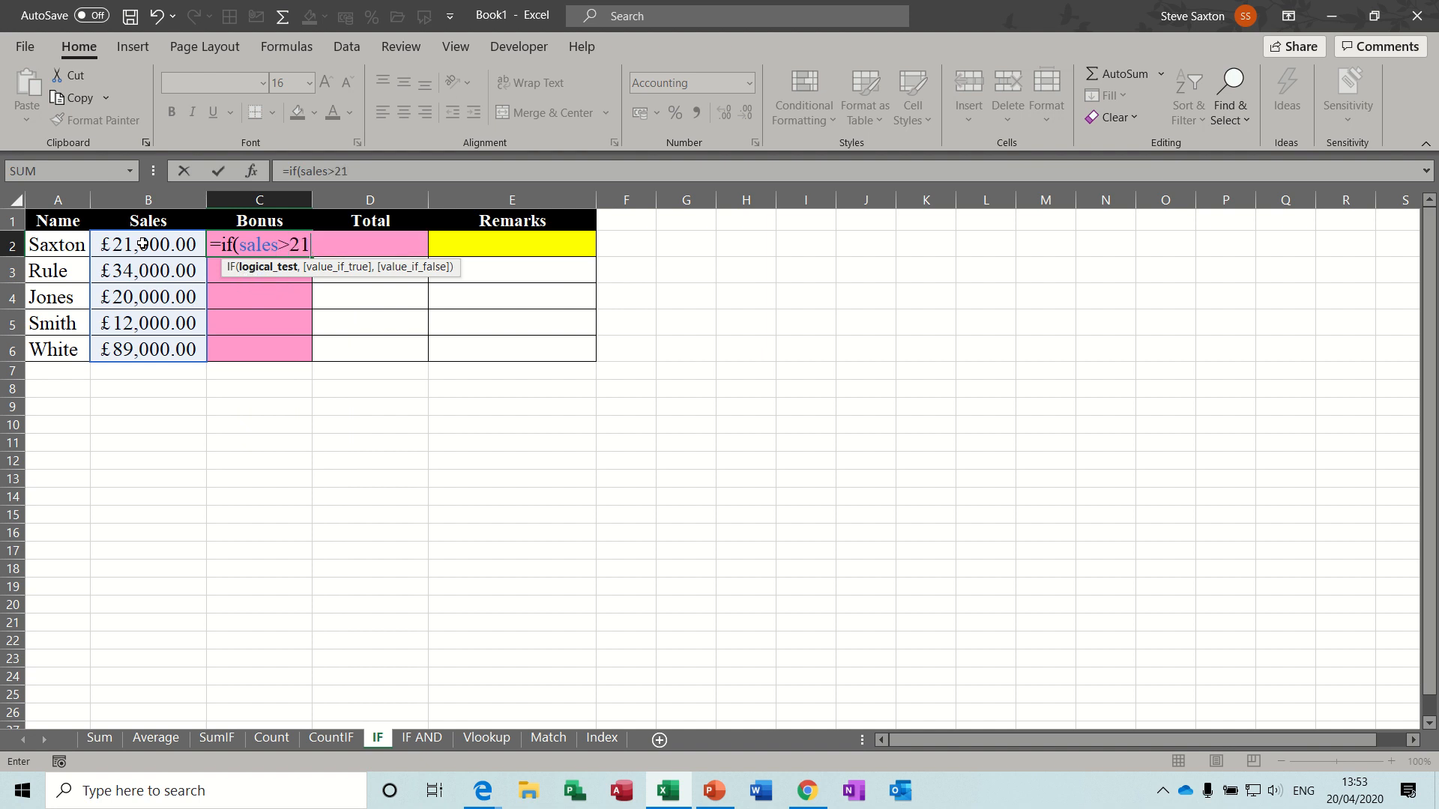
type("000,")
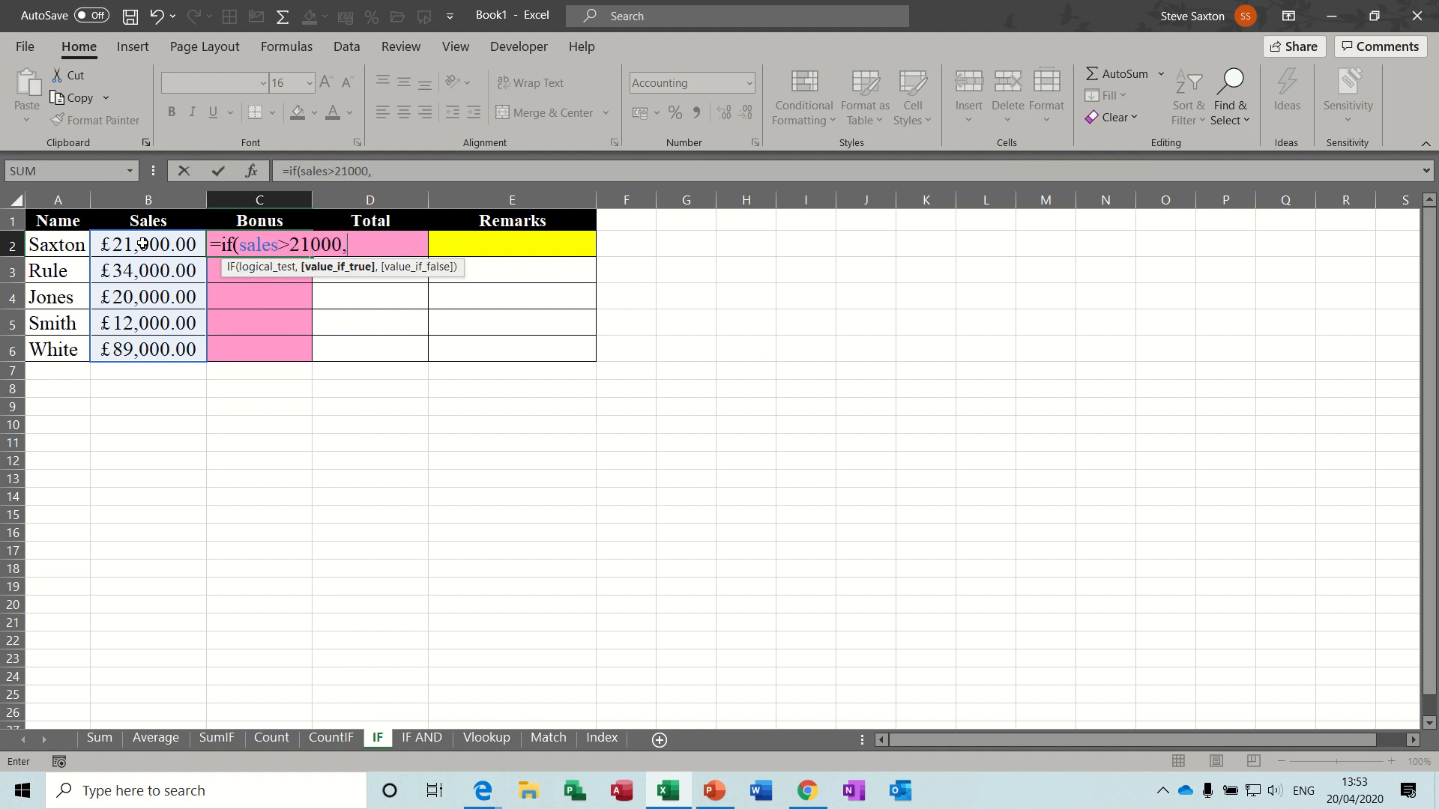
type("sales*1")
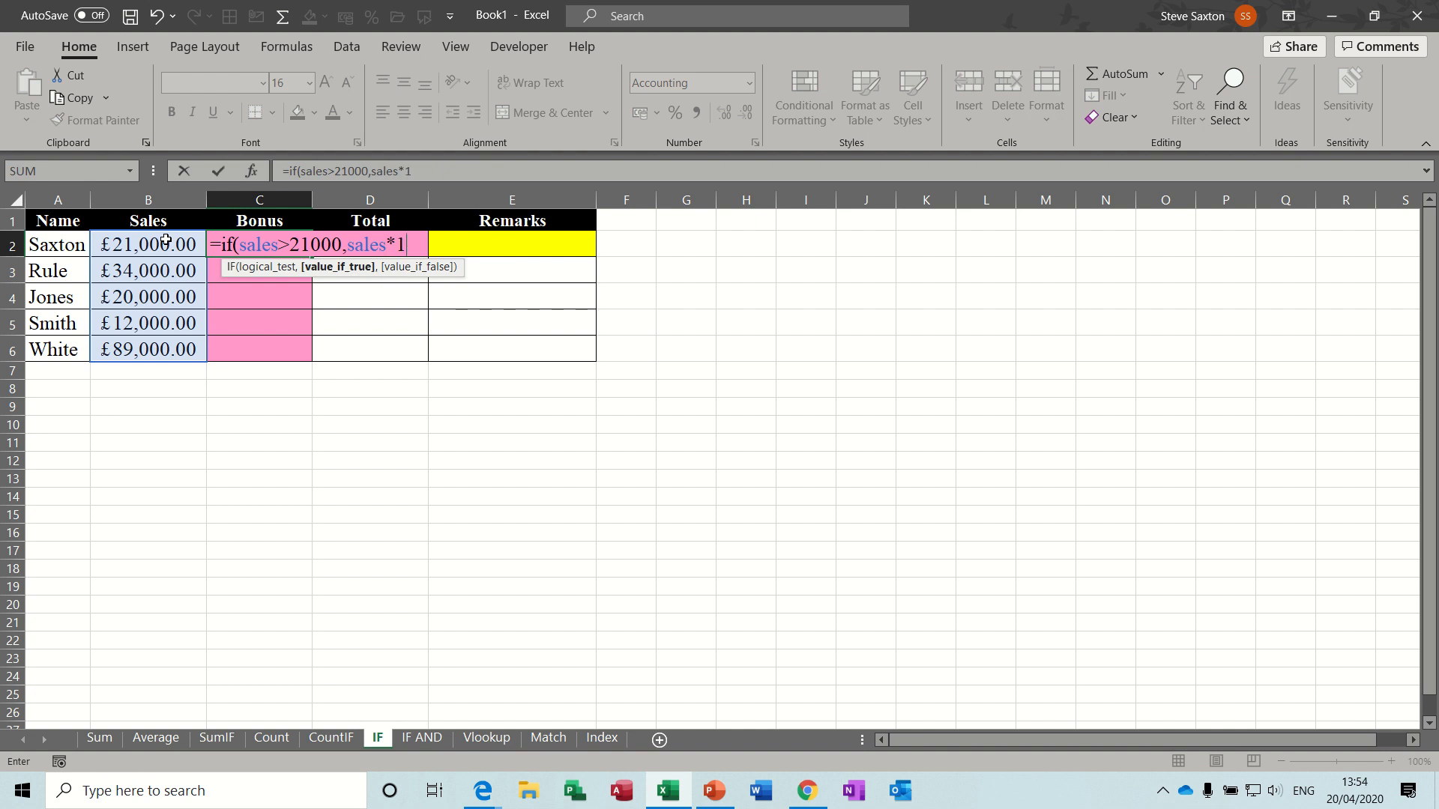
type("0%")
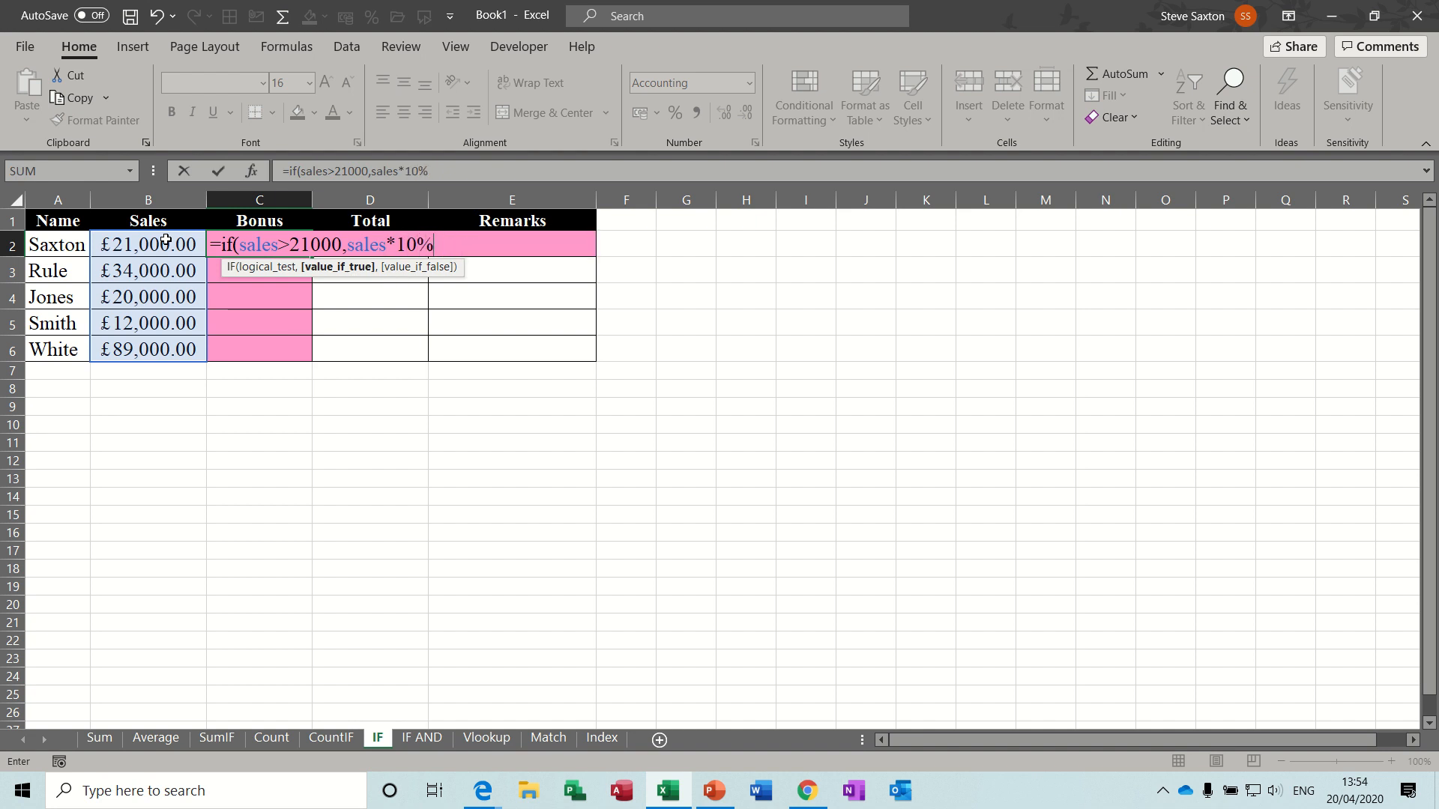
type(",0")
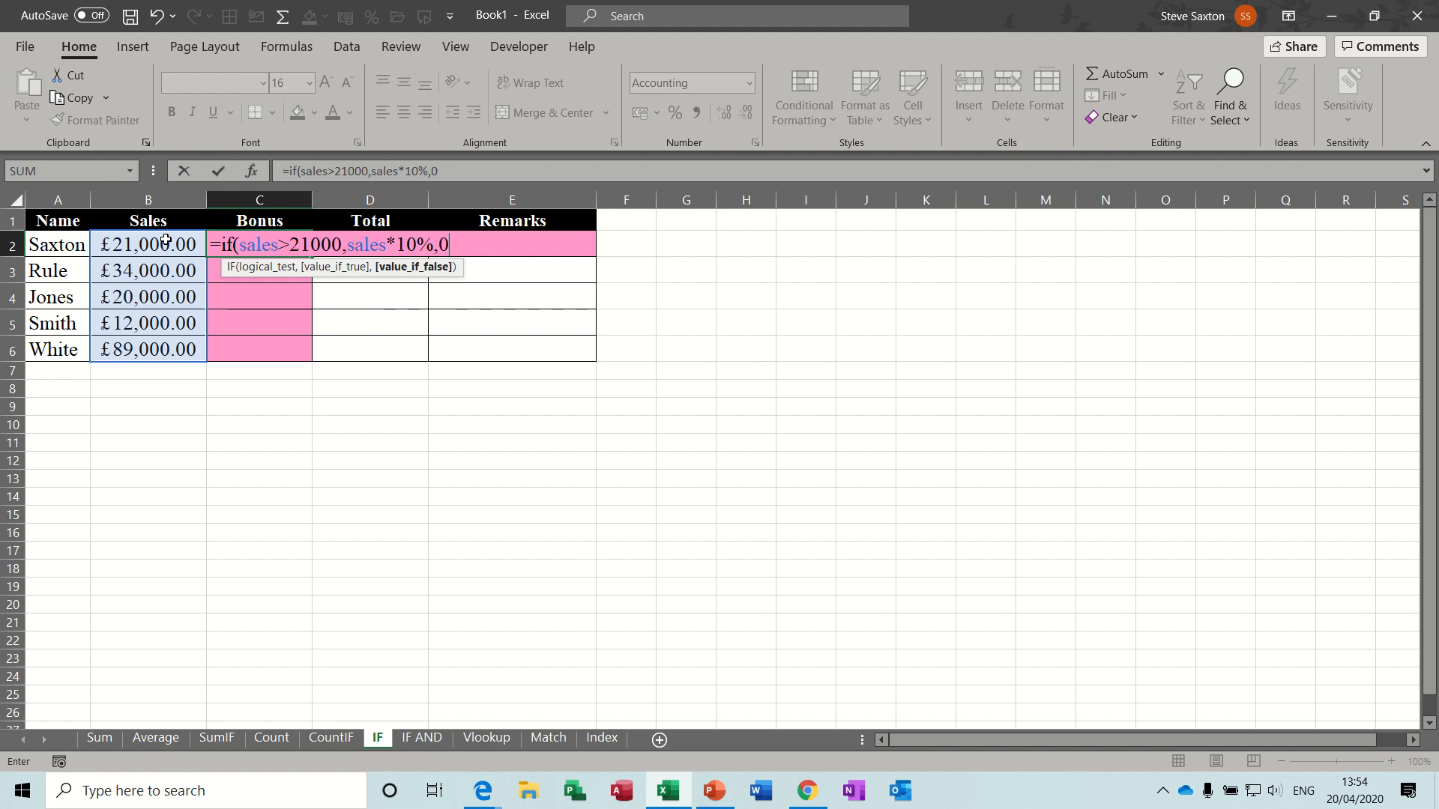
type(")")
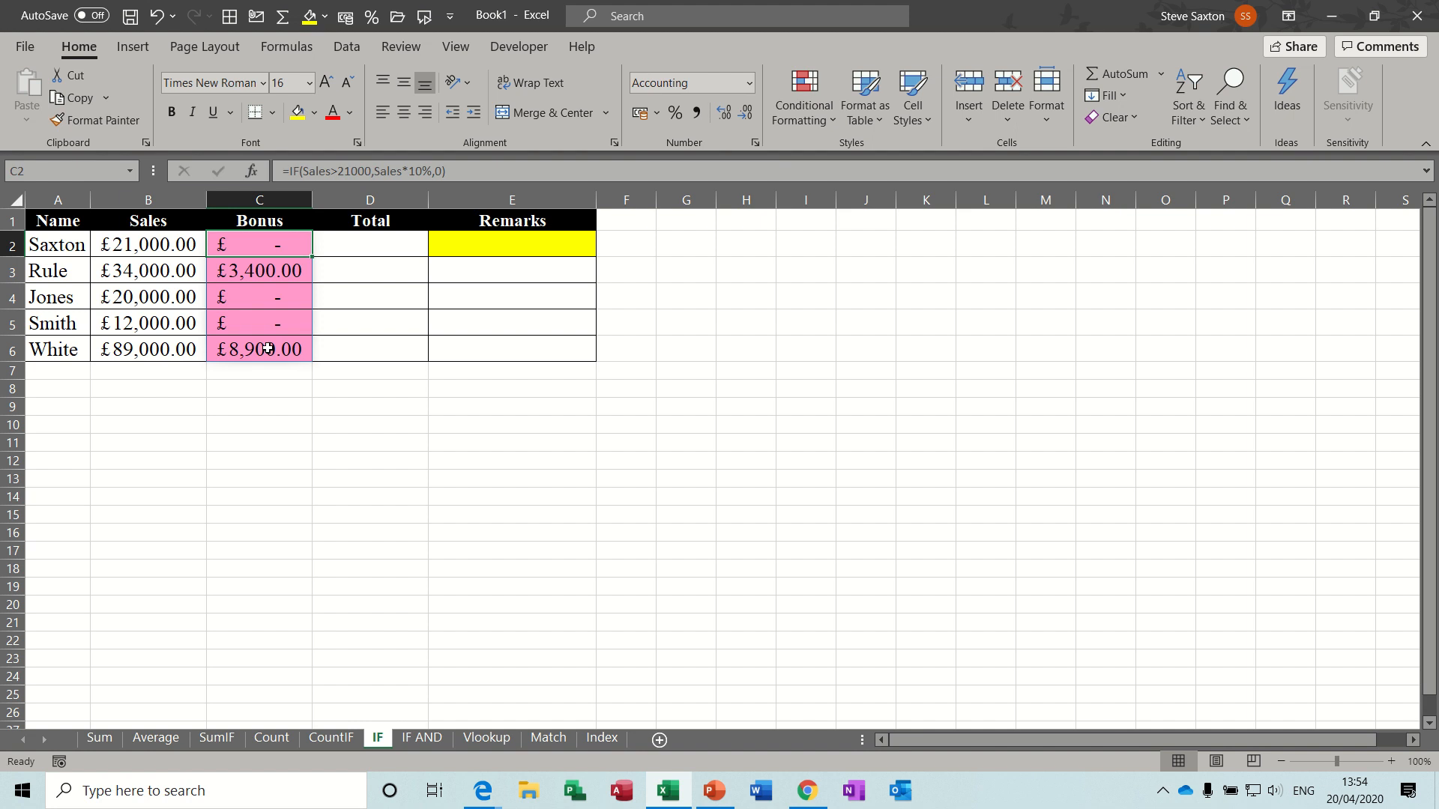
left_click(369, 243)
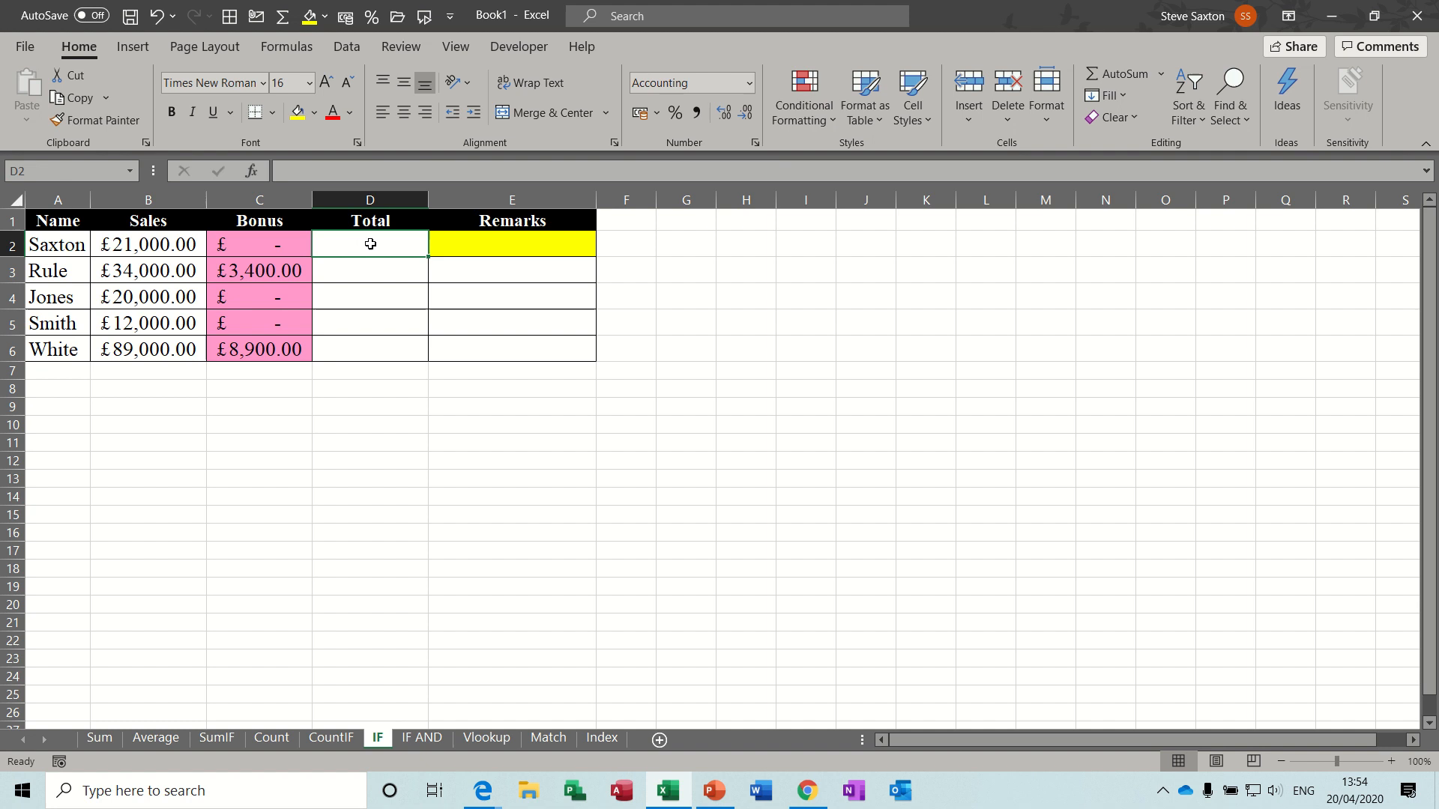
Step: Fill the Total column with =Sales+Bonus, reaching £37,400 for Rule and £97,900 for White
type("=")
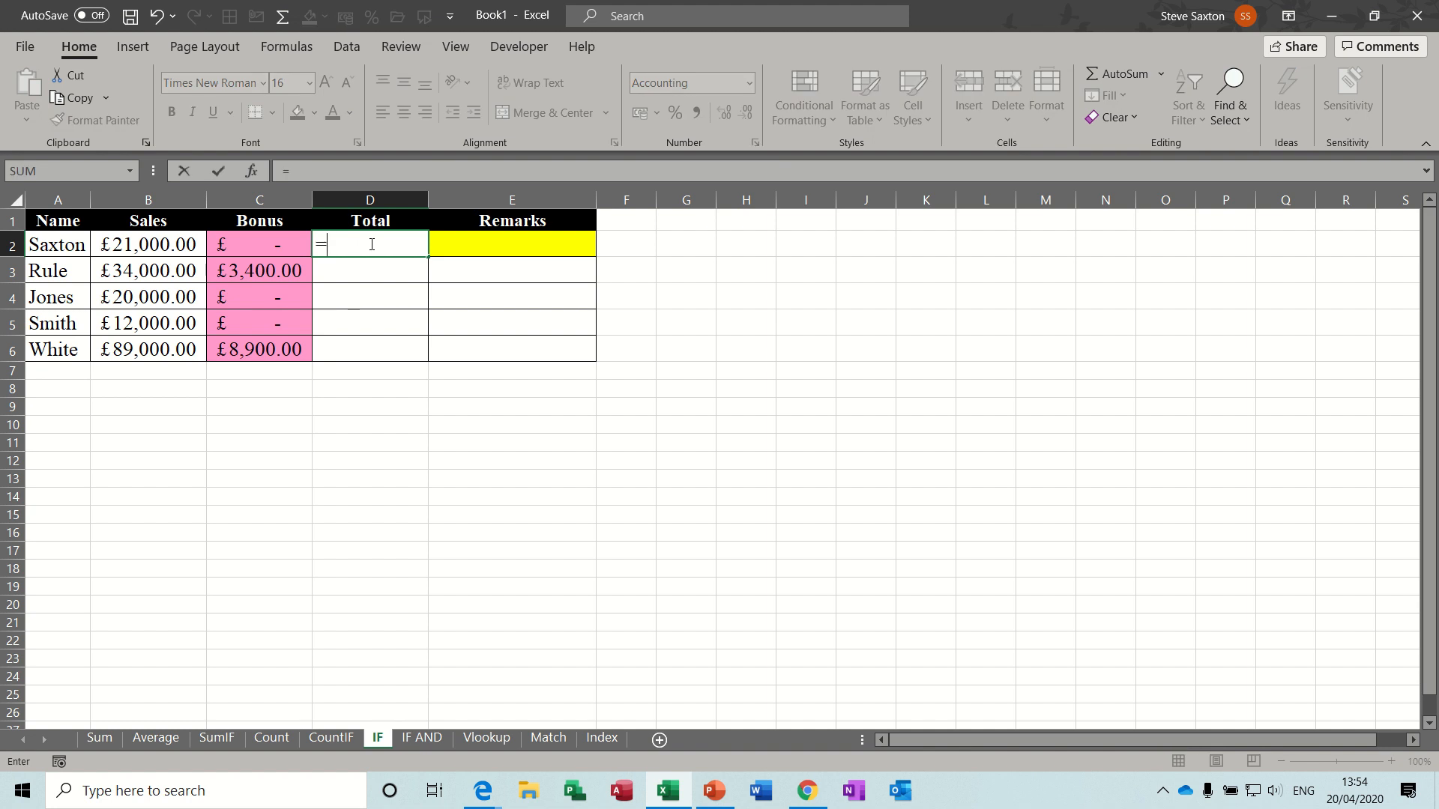
type("sales+")
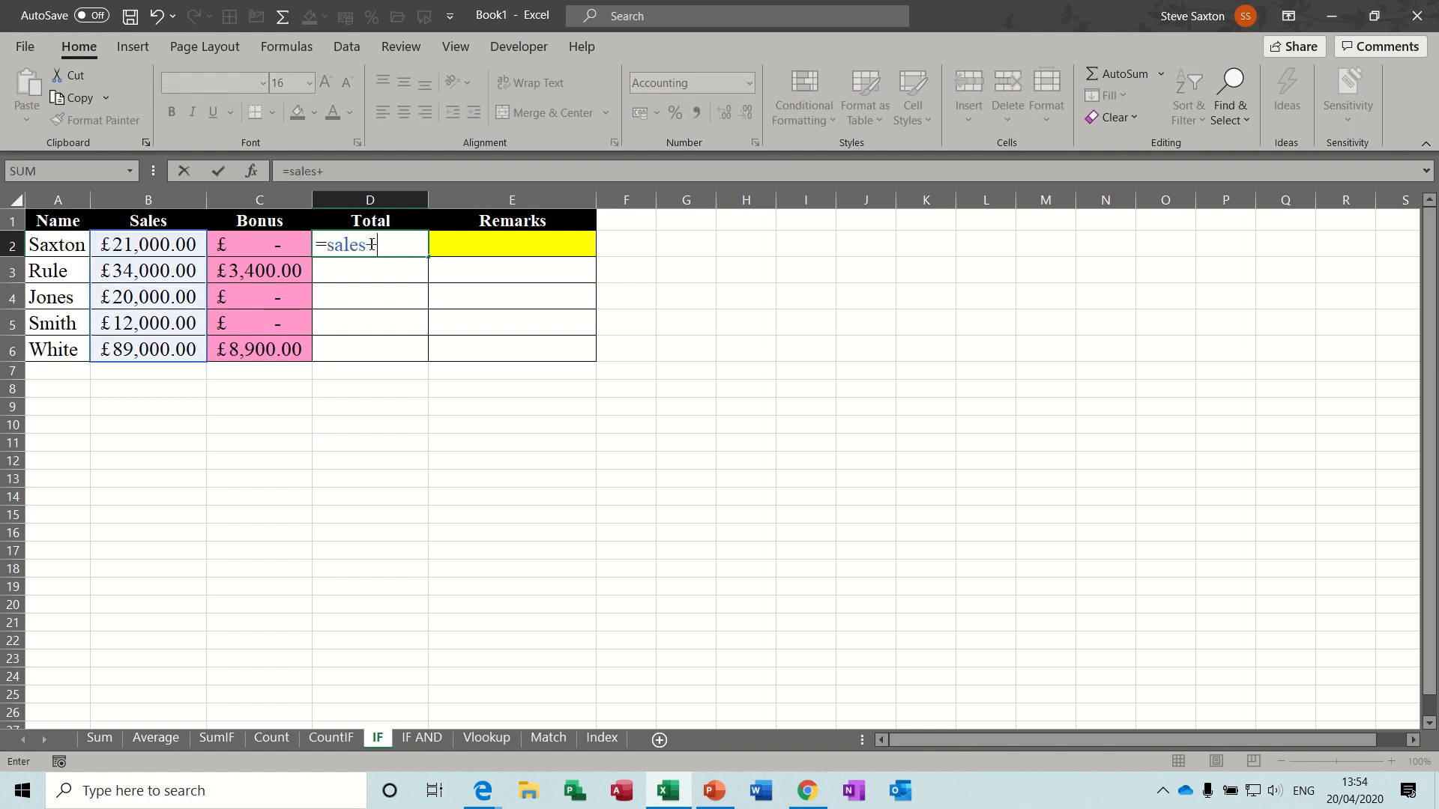
type("bonus")
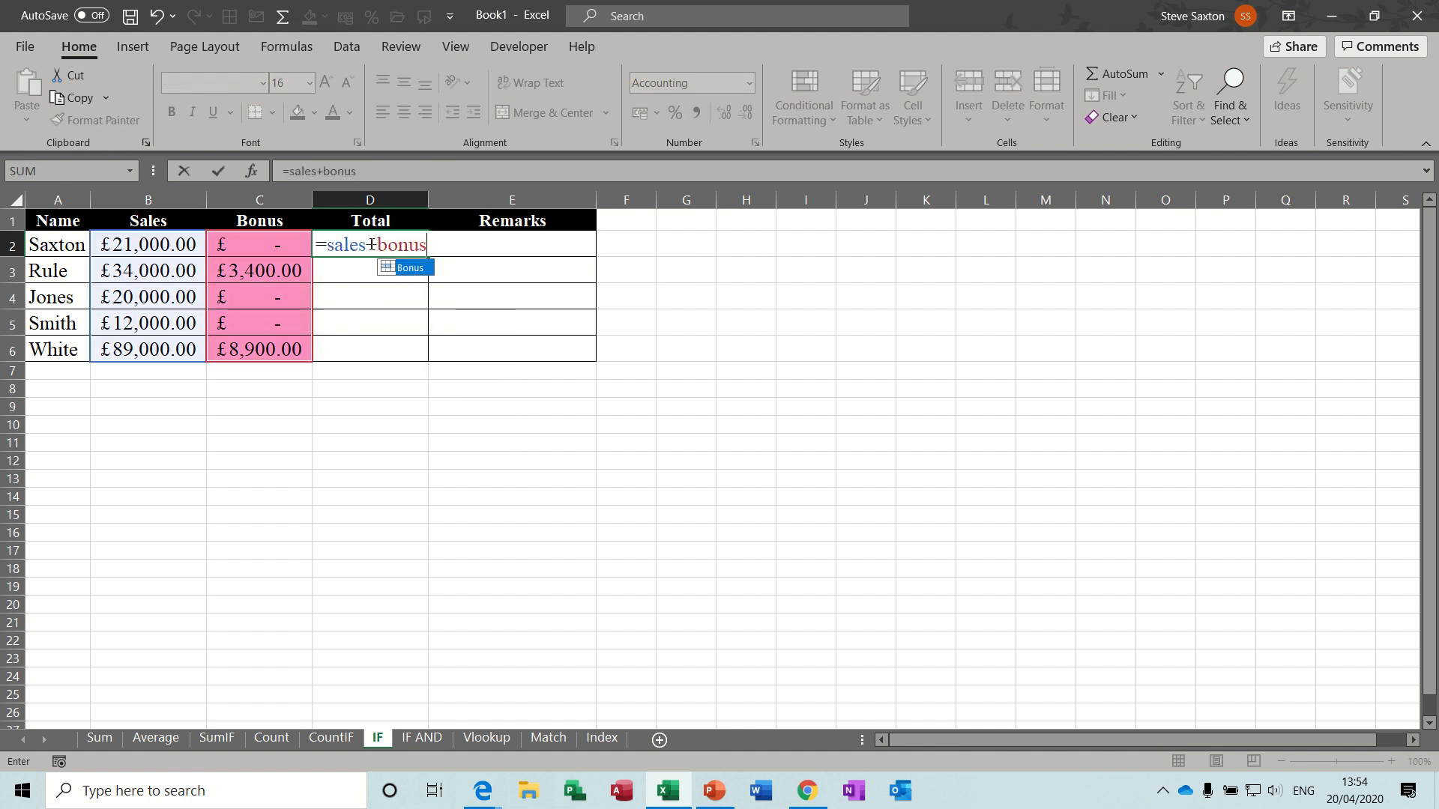
key("Enter")
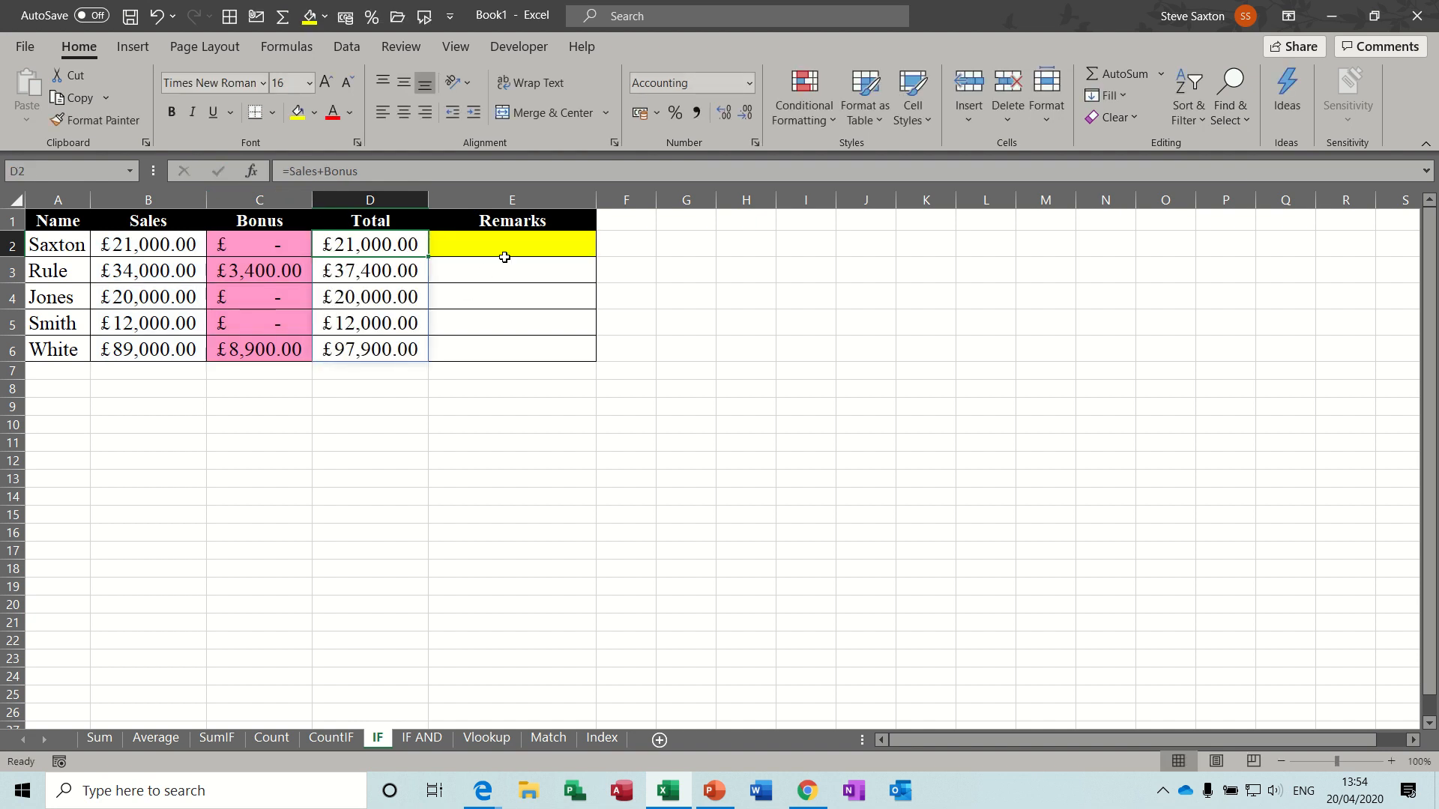
left_click(513, 243)
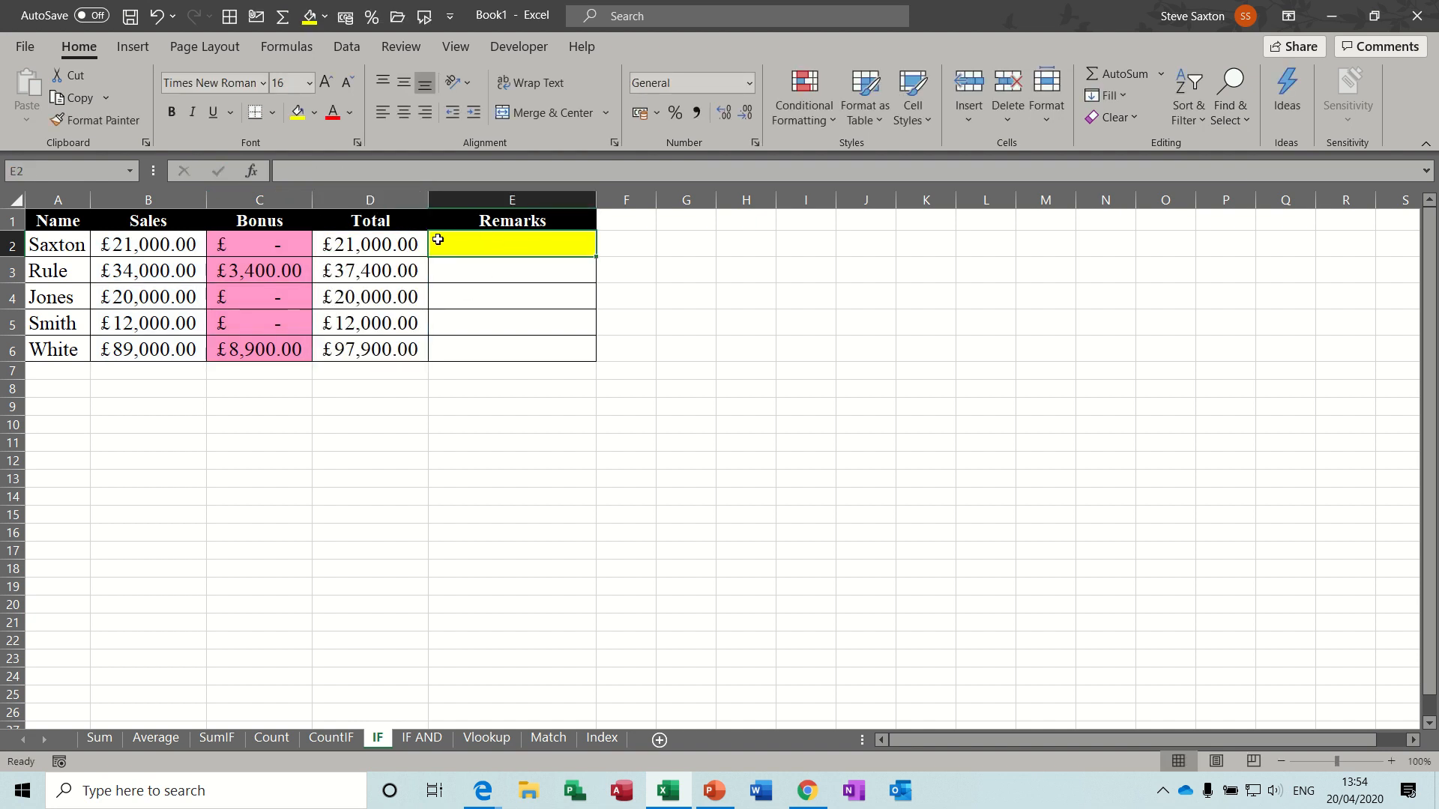
Step: Enter =IF(Bonus=0,"More Effort Needed","Well Done") in the first Remarks cell for all rows
double_click(512, 243)
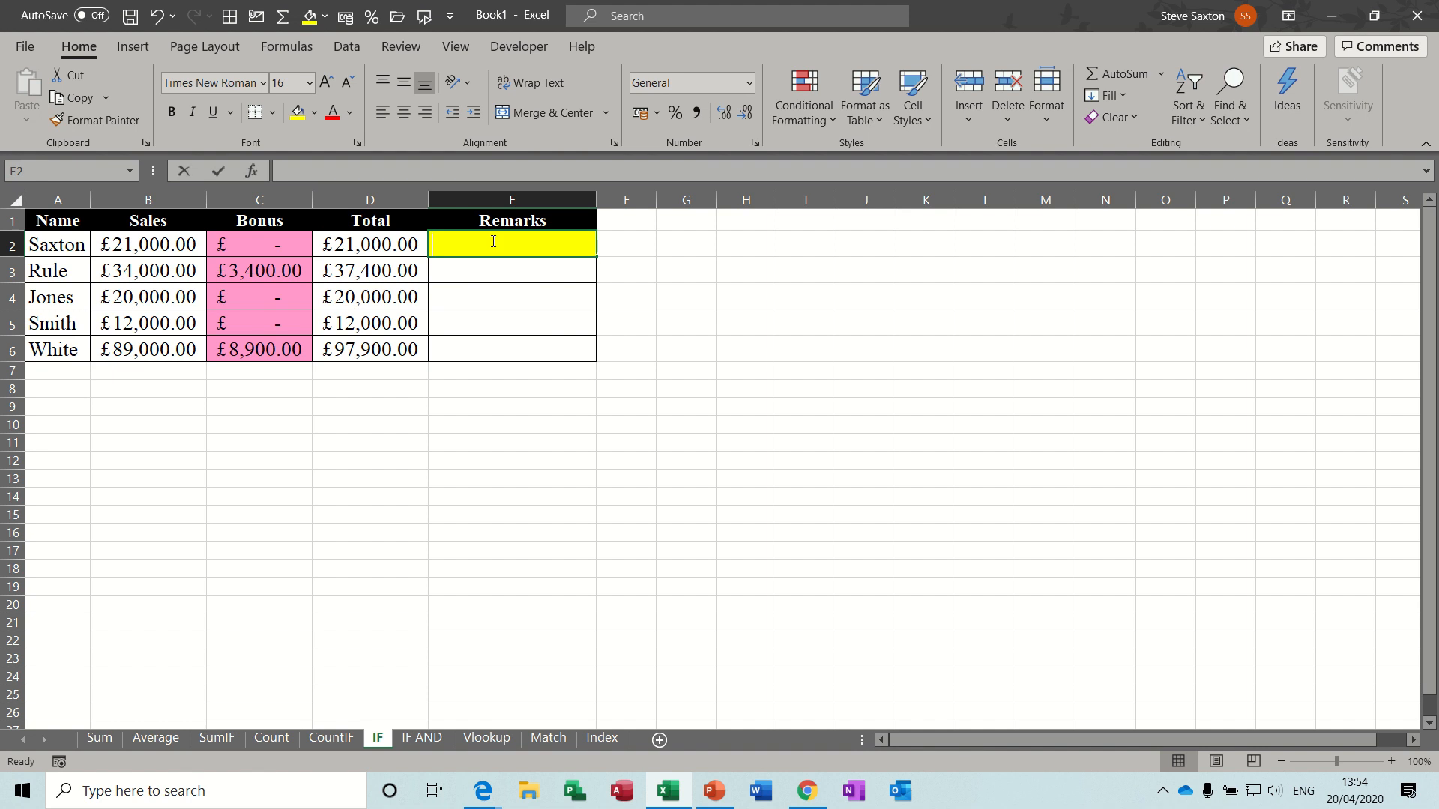
type("=if(")
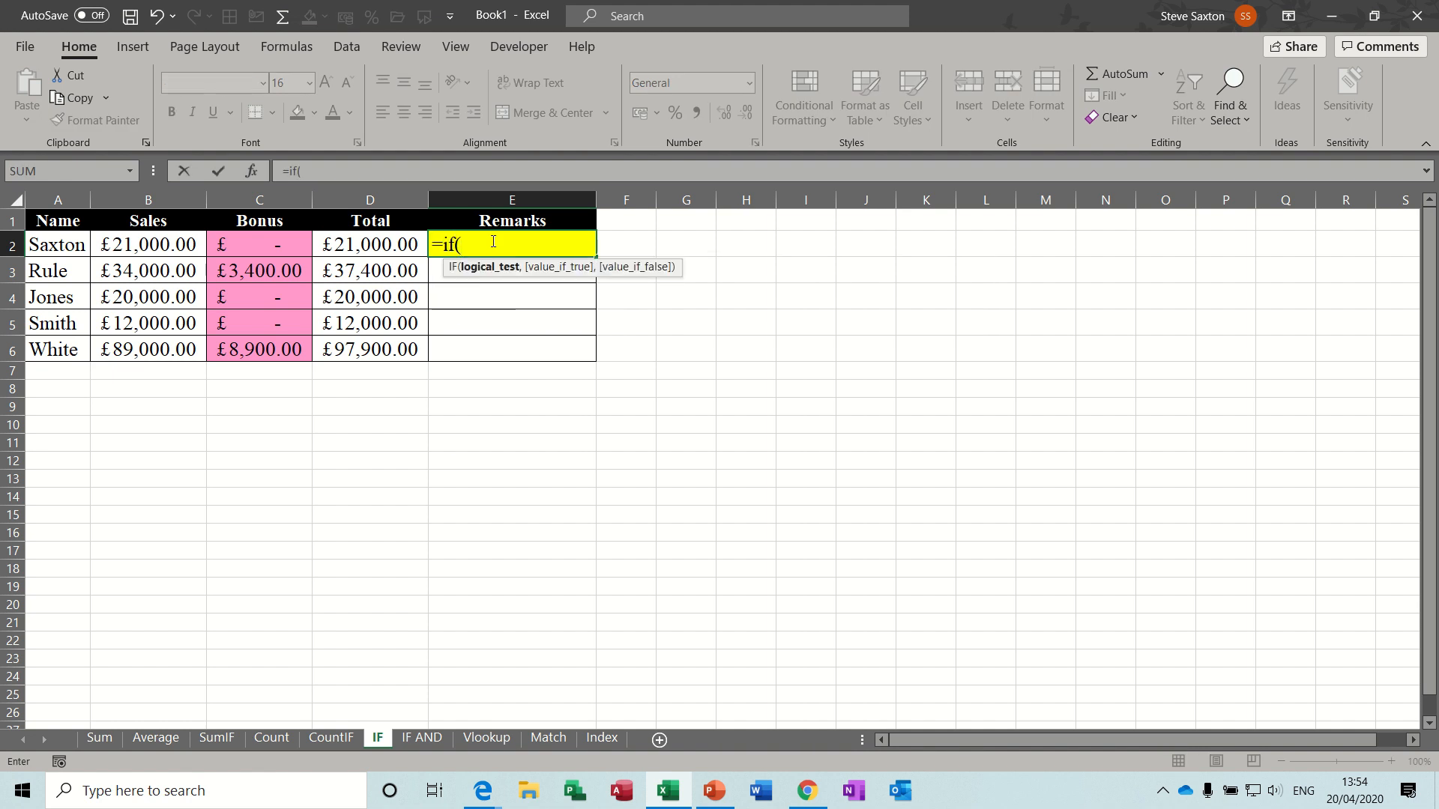
type("bonu")
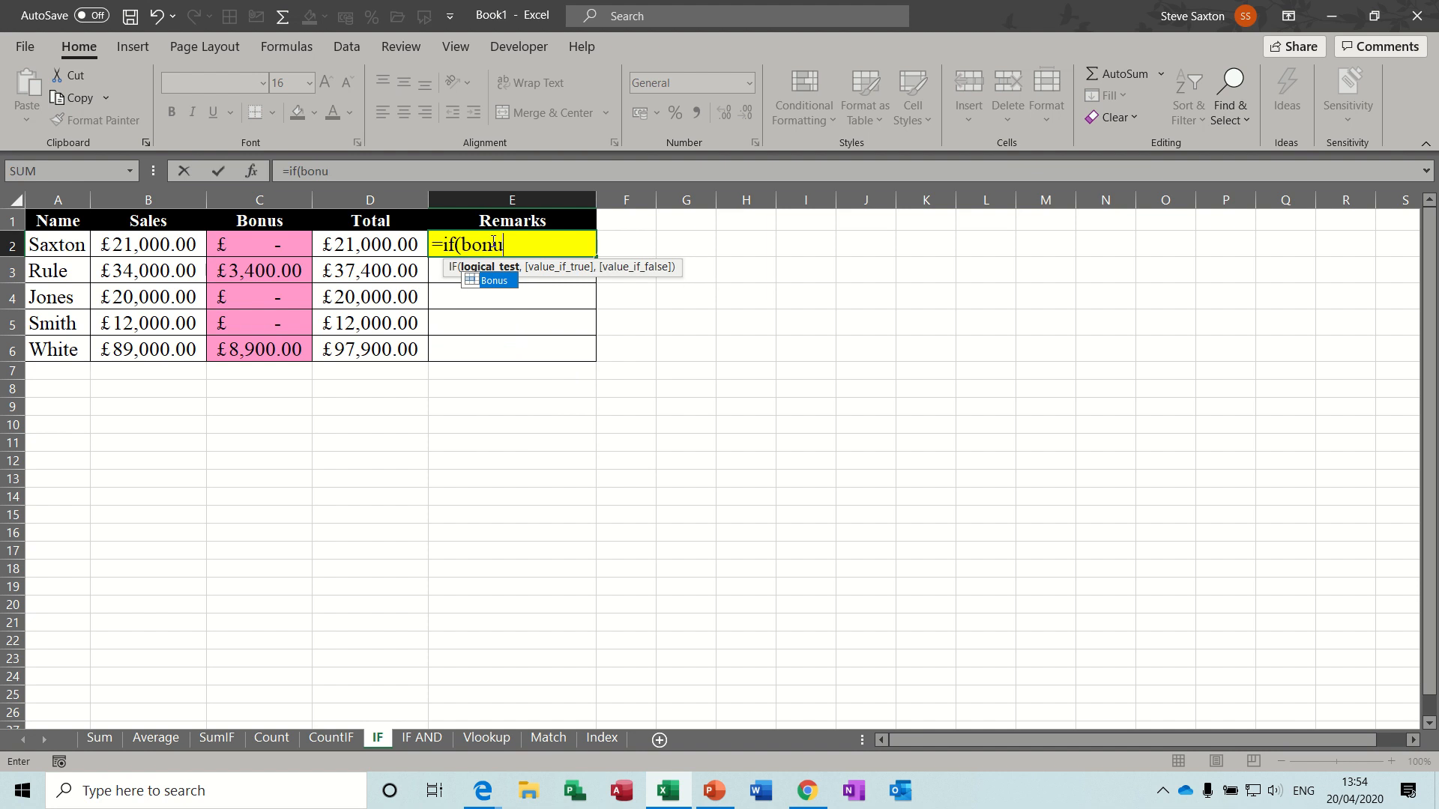
type("s=0")
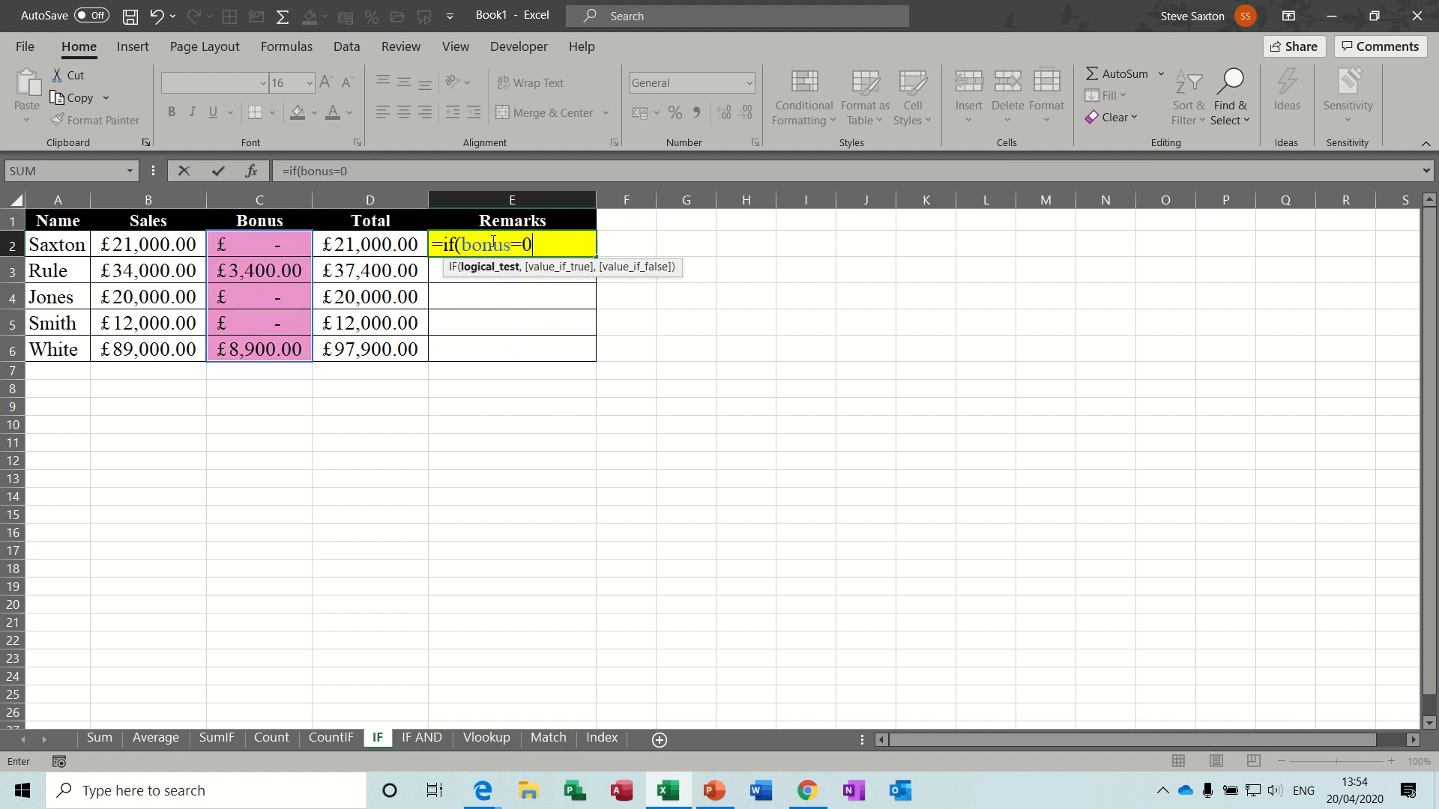
type(",")
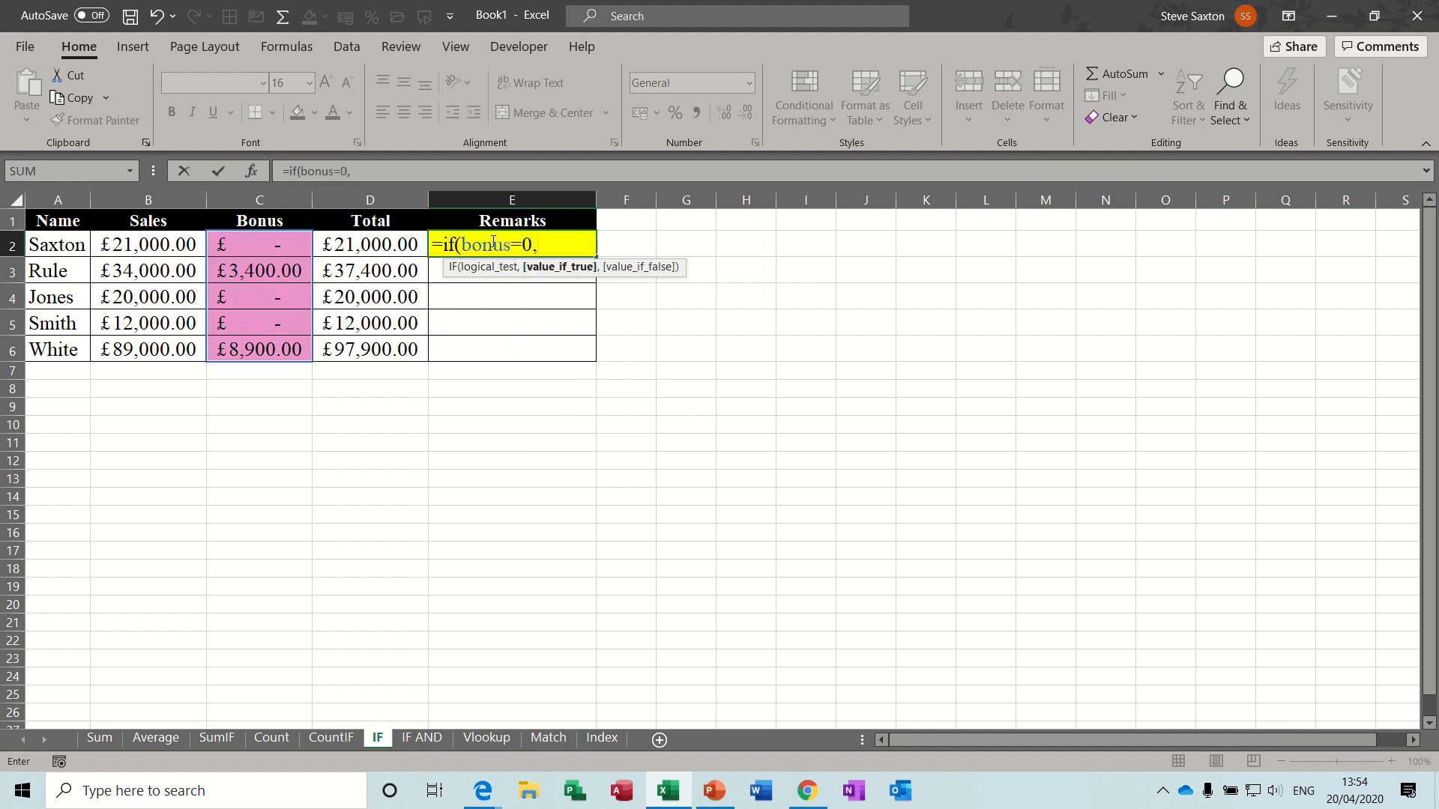
type("\"")
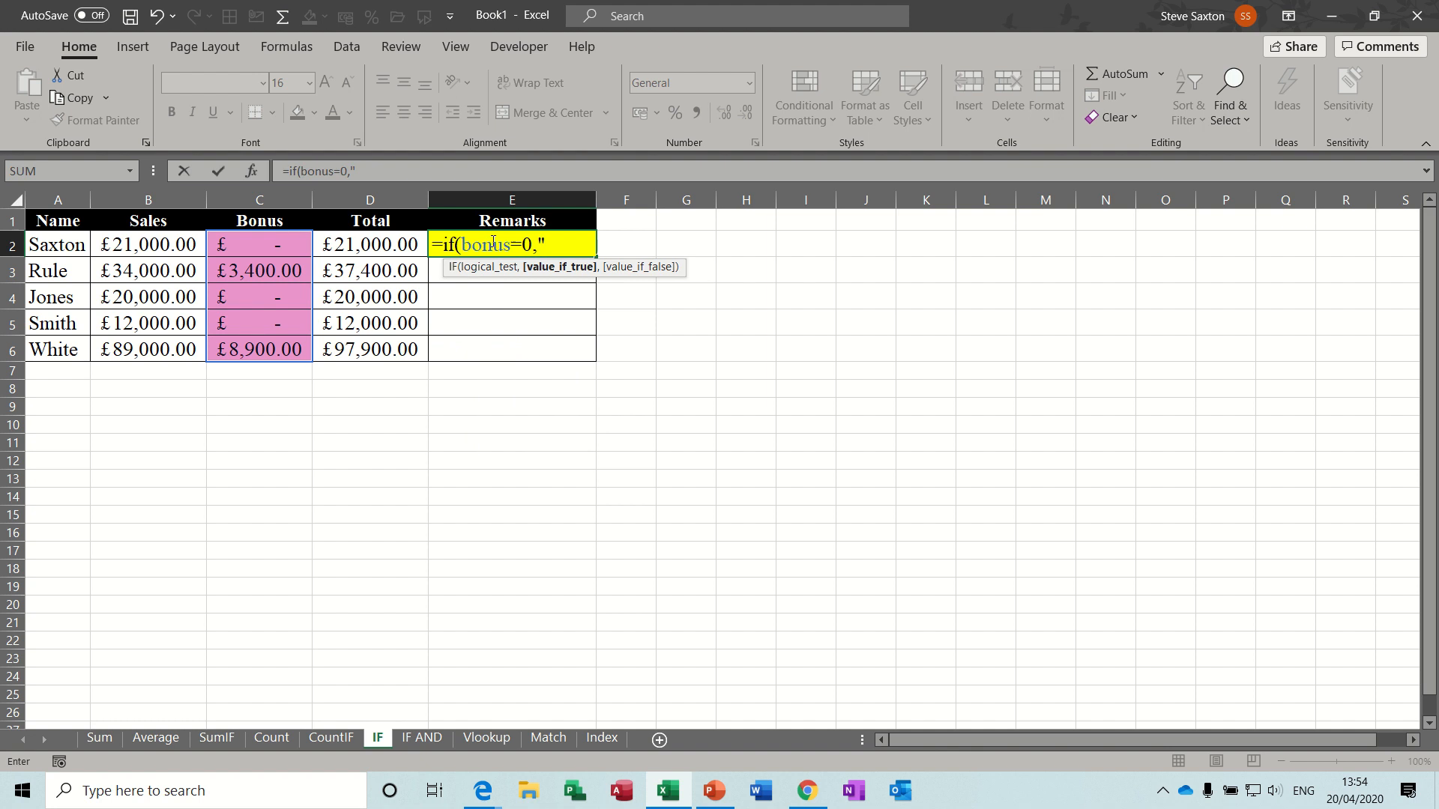
type("Mo")
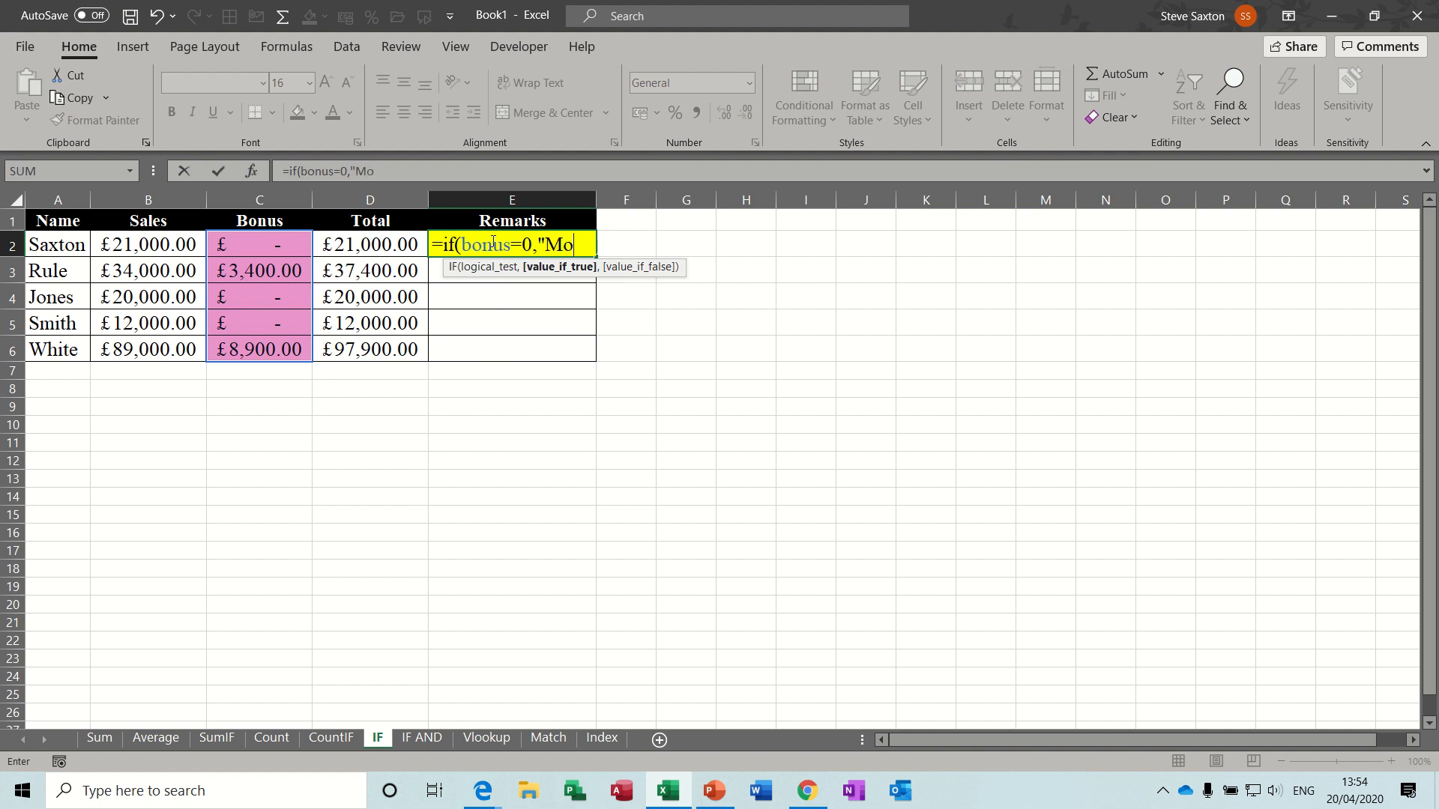
type("re Effo")
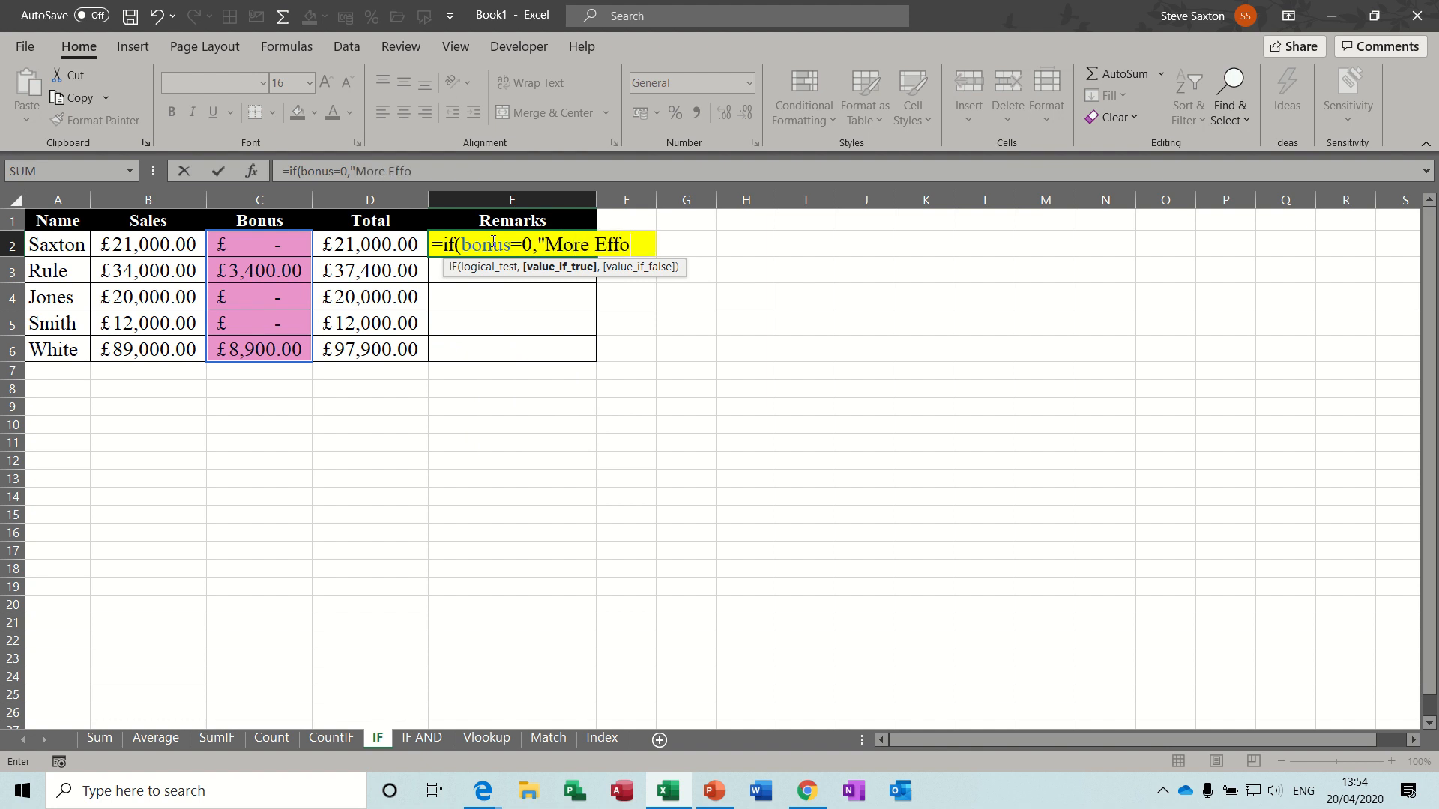
type("rt Needed")
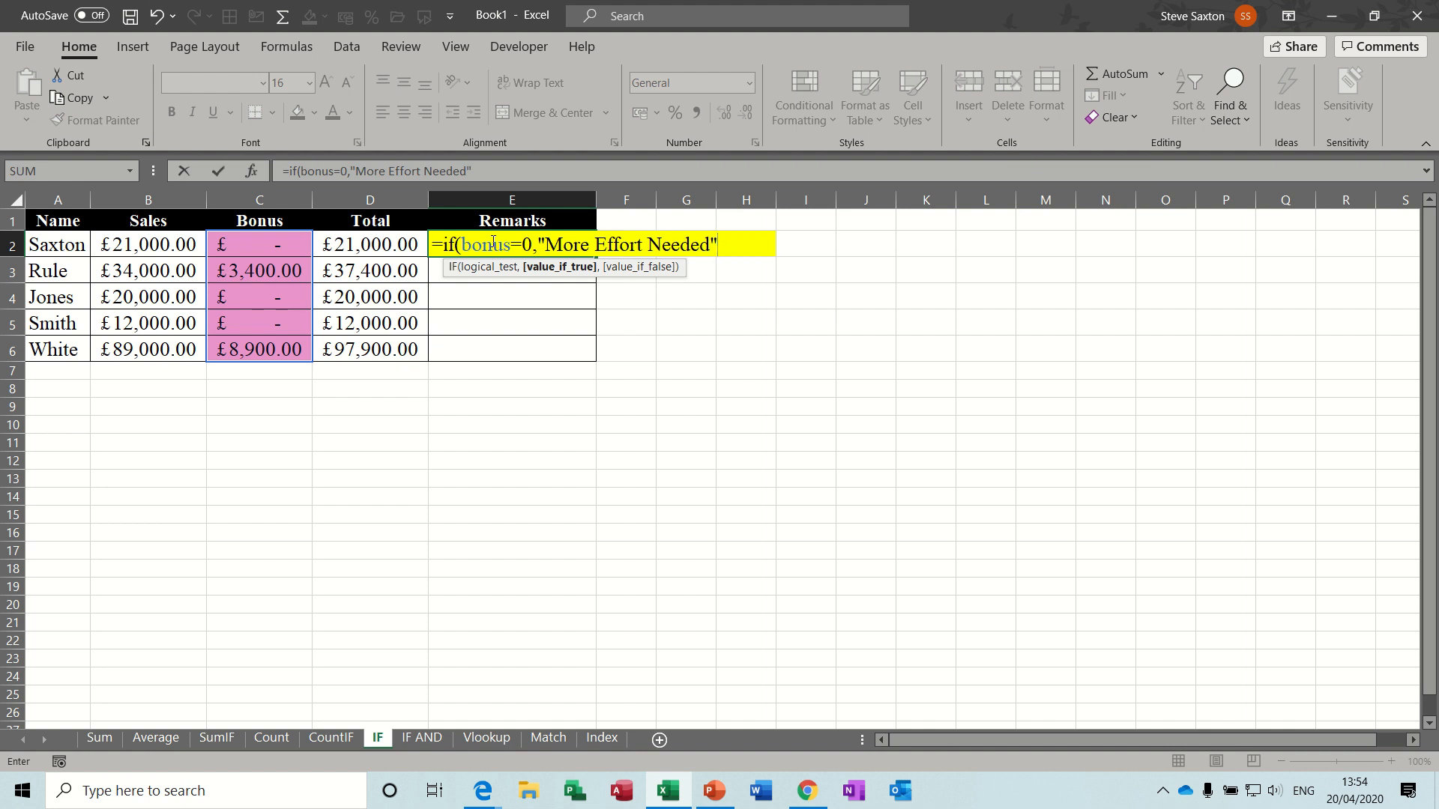
type(",\"Well Done")
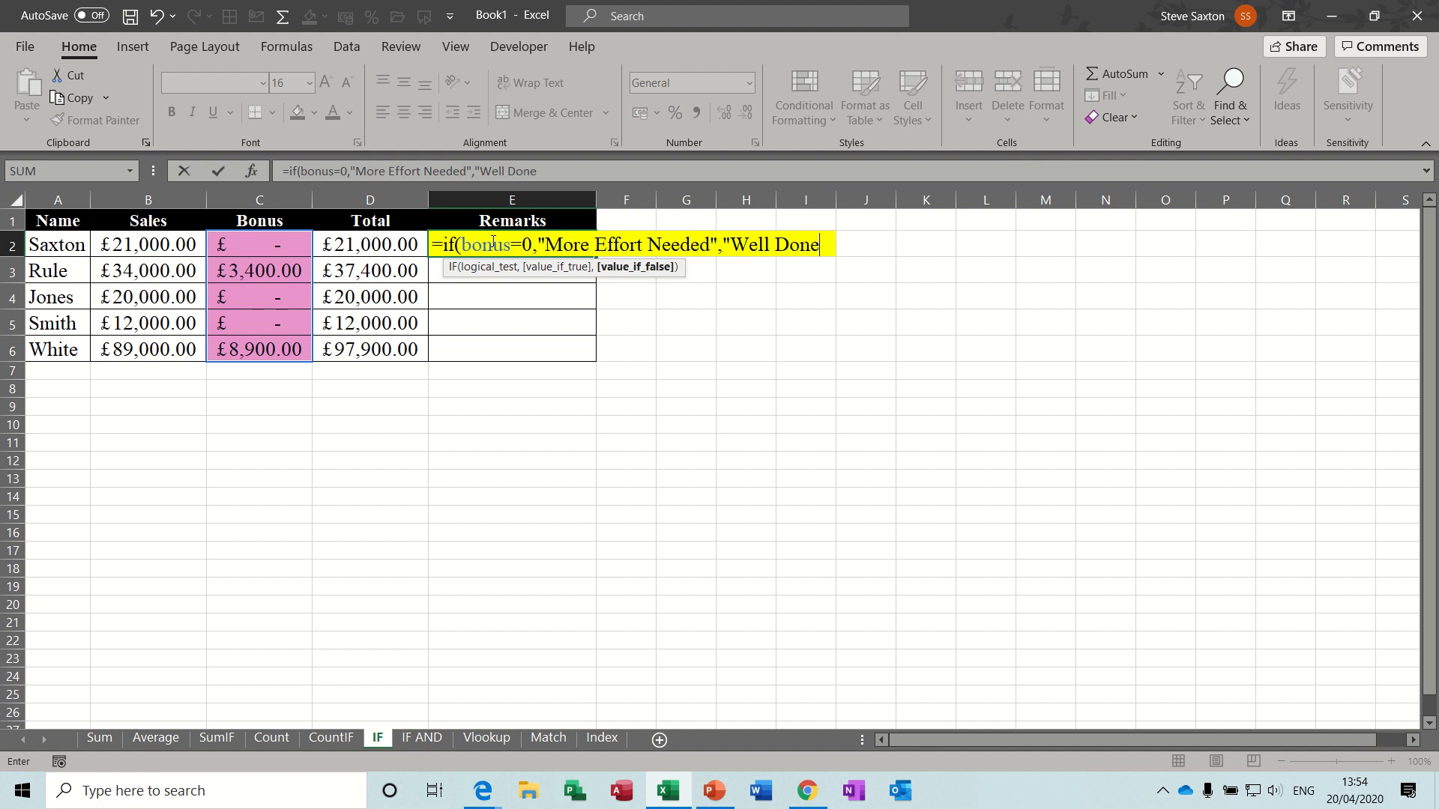
type(")")
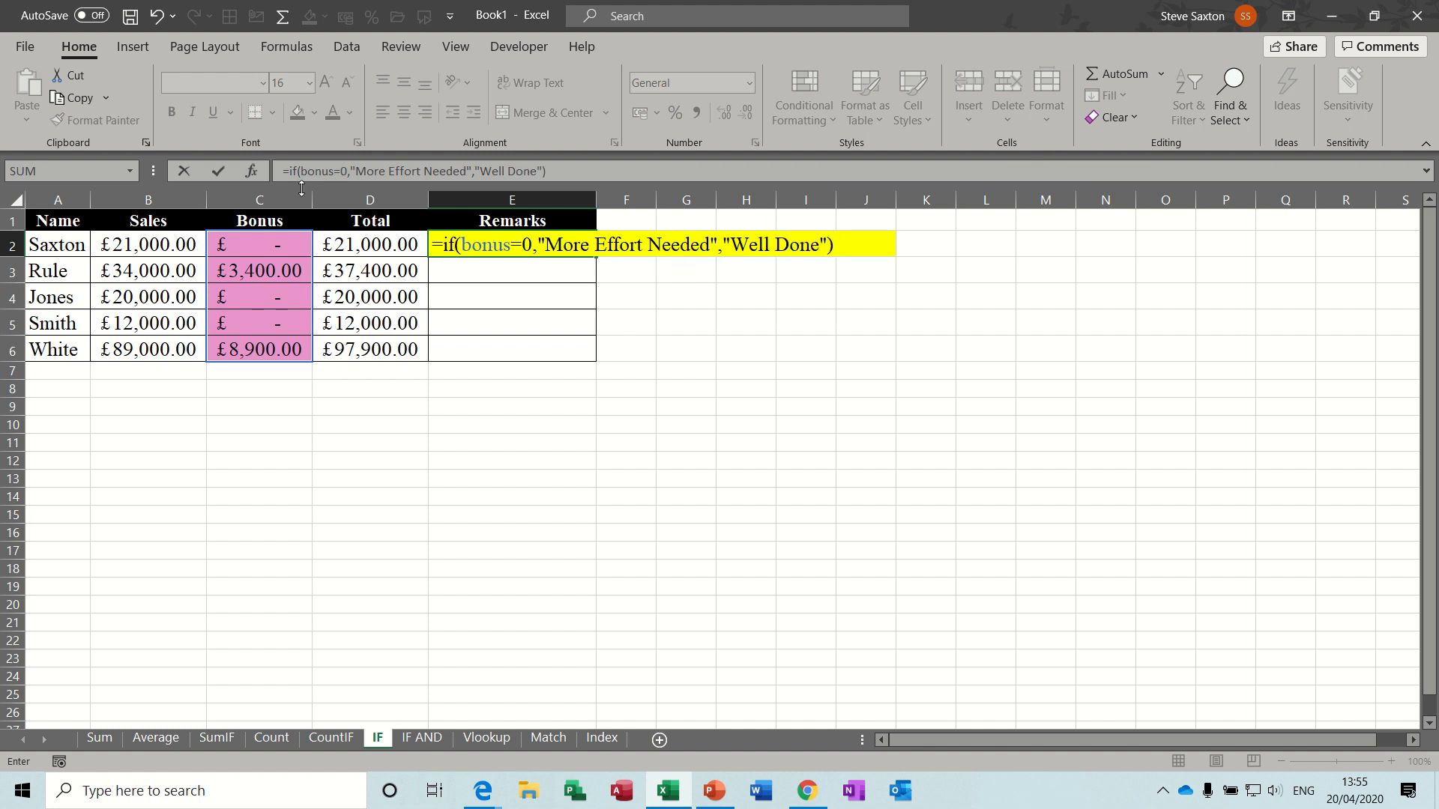
key("Enter")
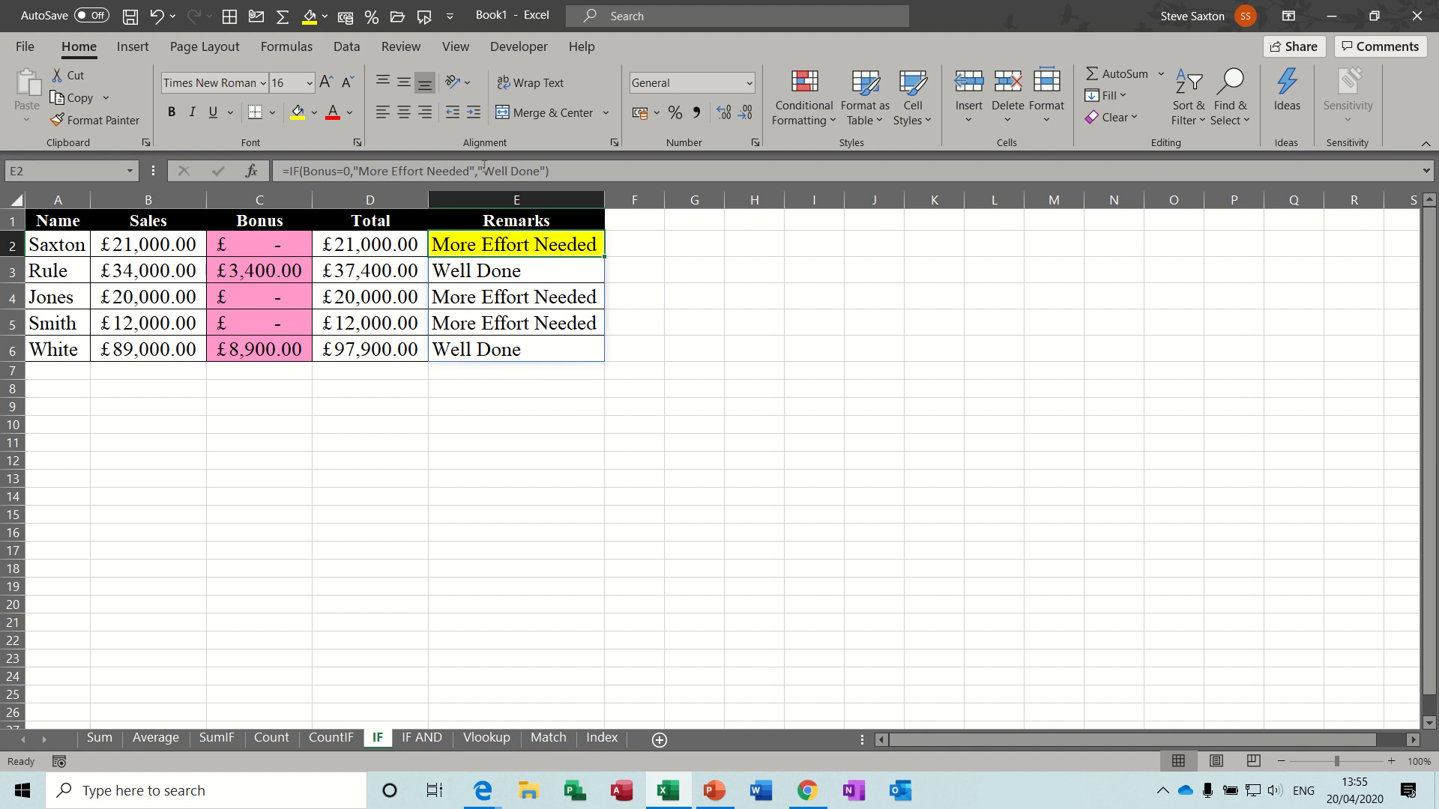
mouse_move(437, 671)
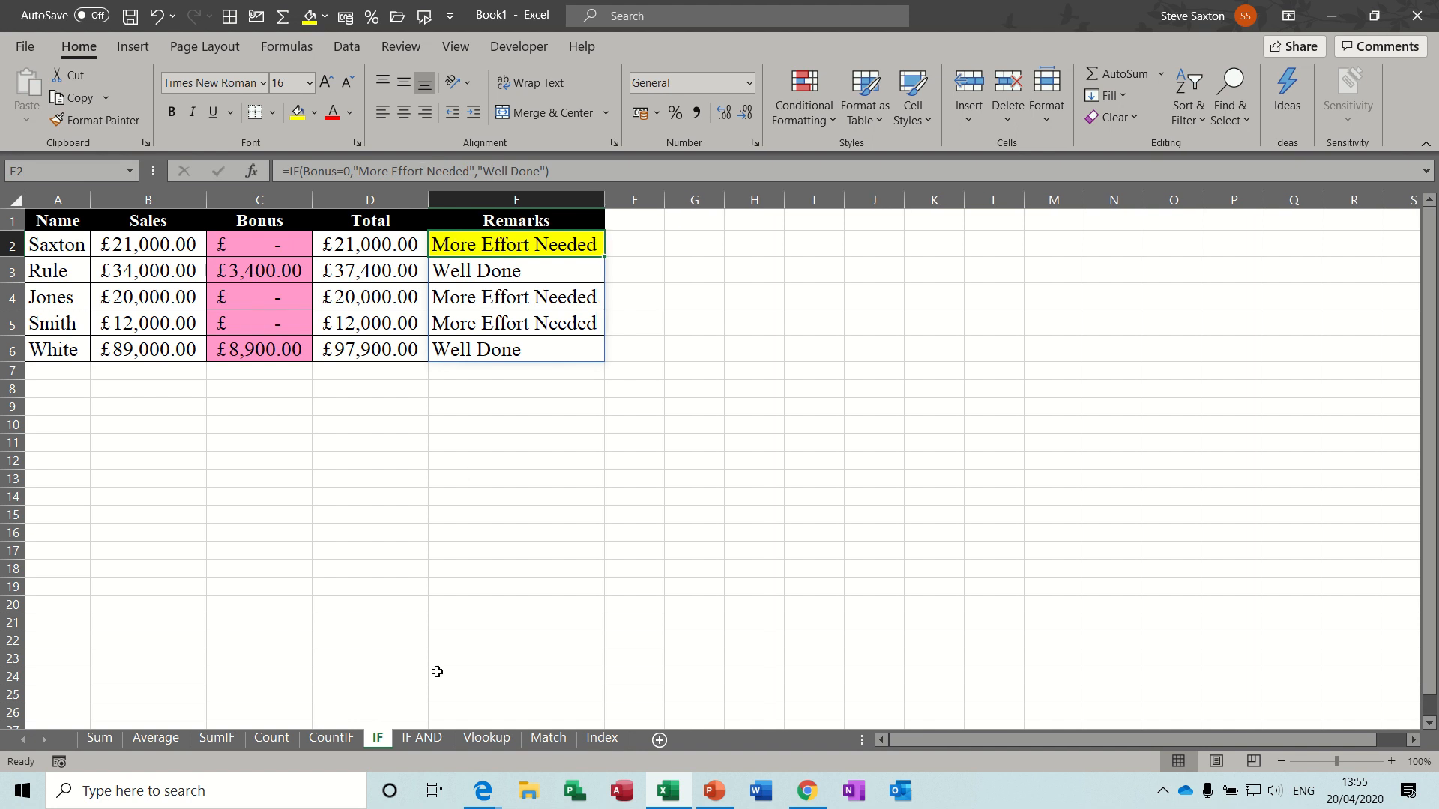
mouse_move(417, 742)
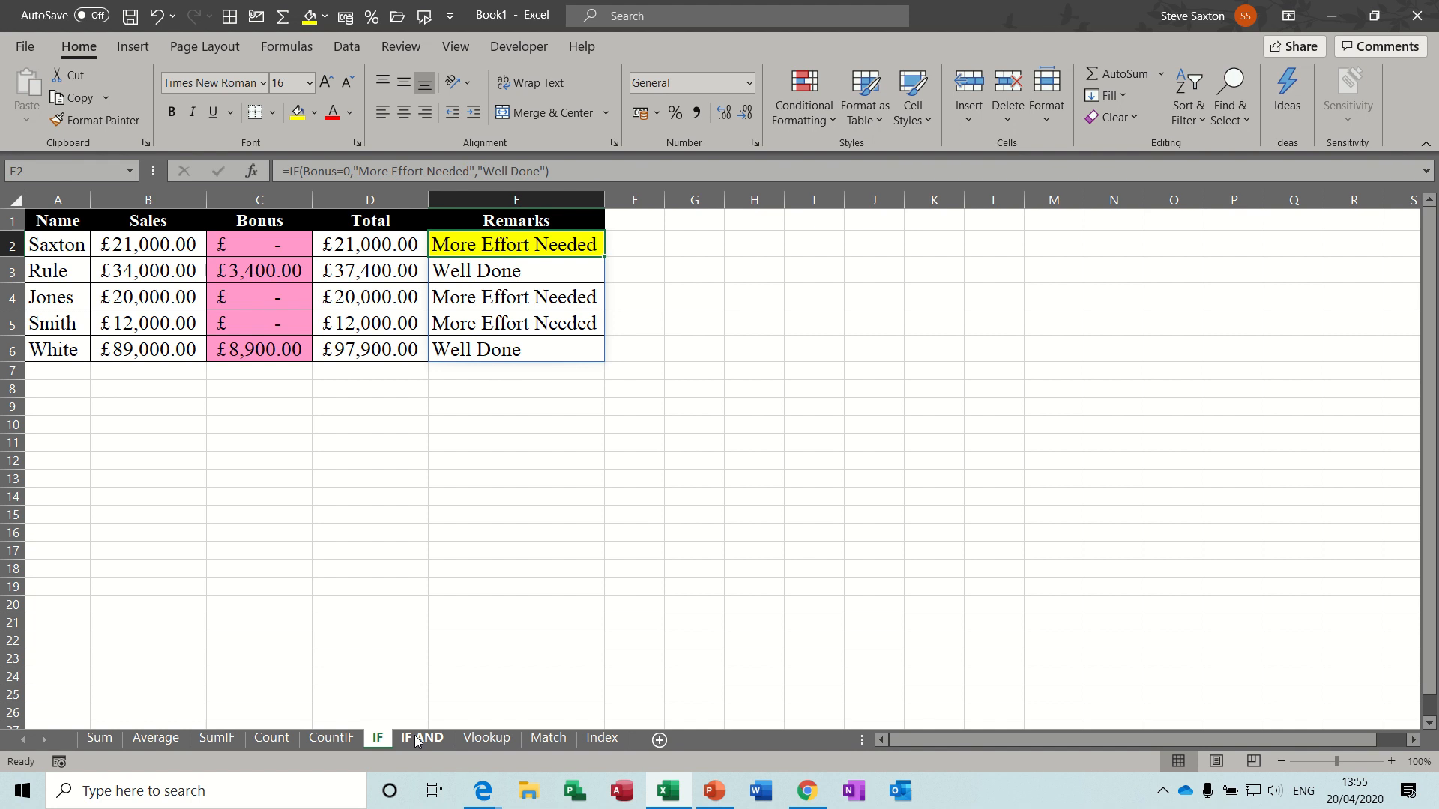
Step: On the IF AND sheet, check the A1 Sports amount and begin =IF in Letter Type cell F2
left_click(421, 737)
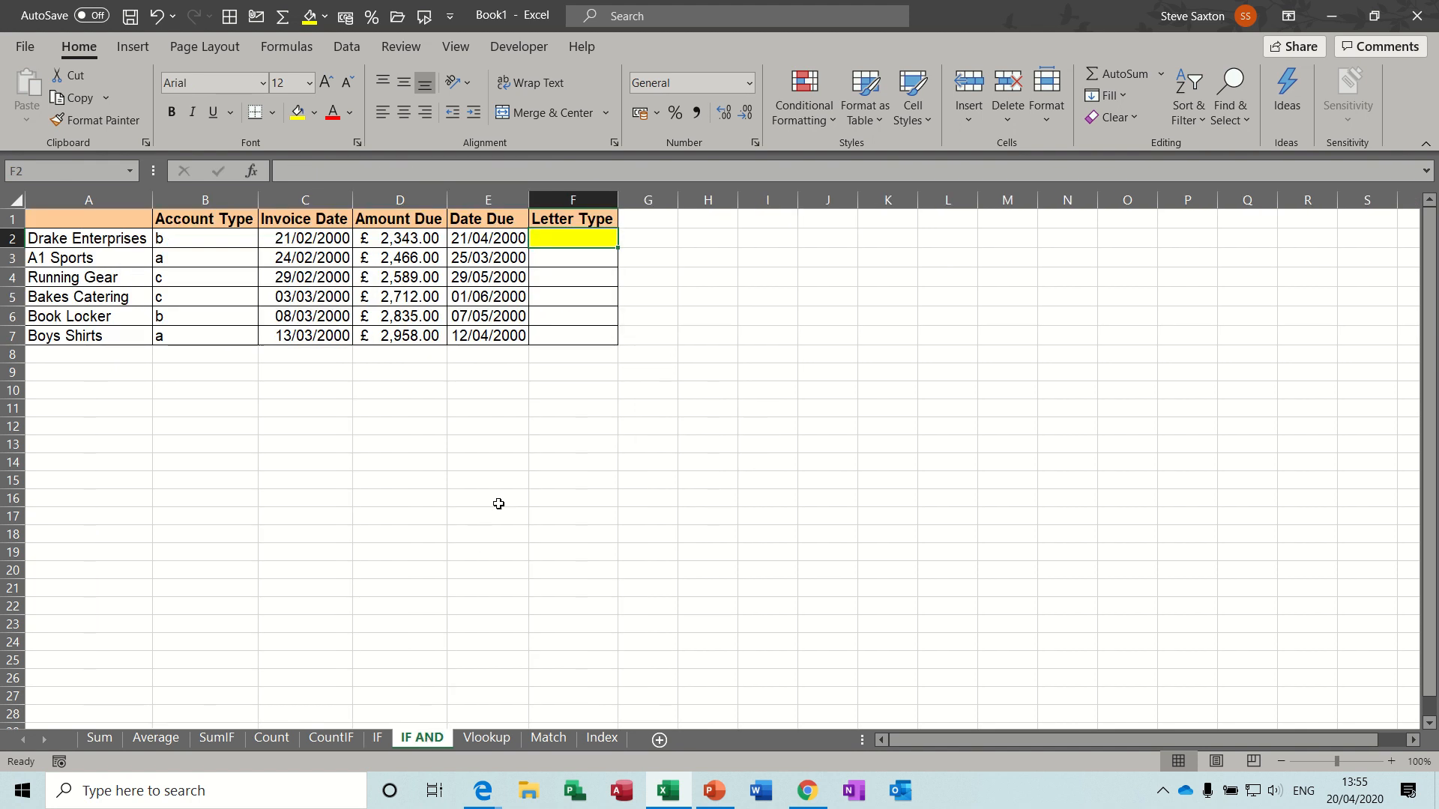
mouse_move(581, 239)
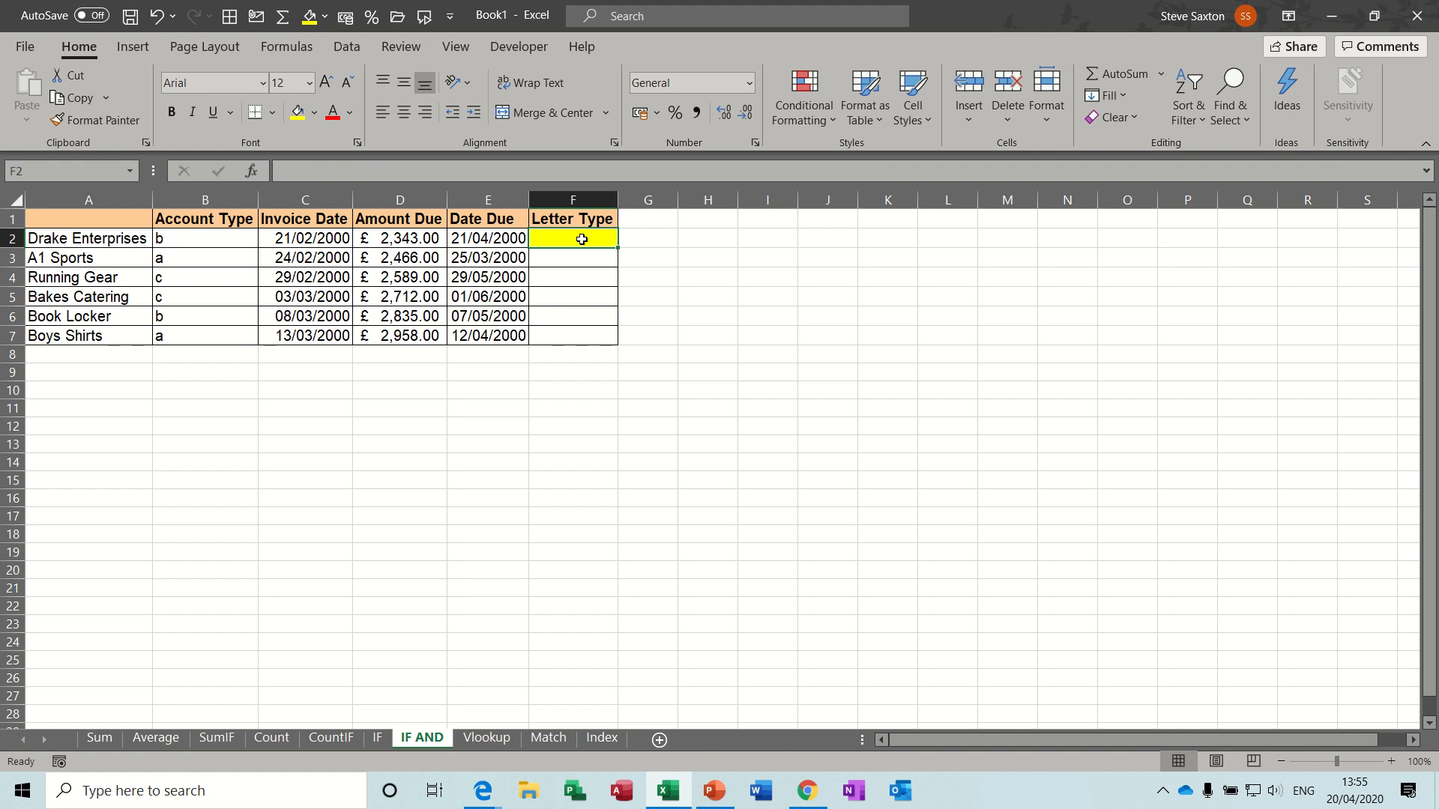
mouse_move(537, 238)
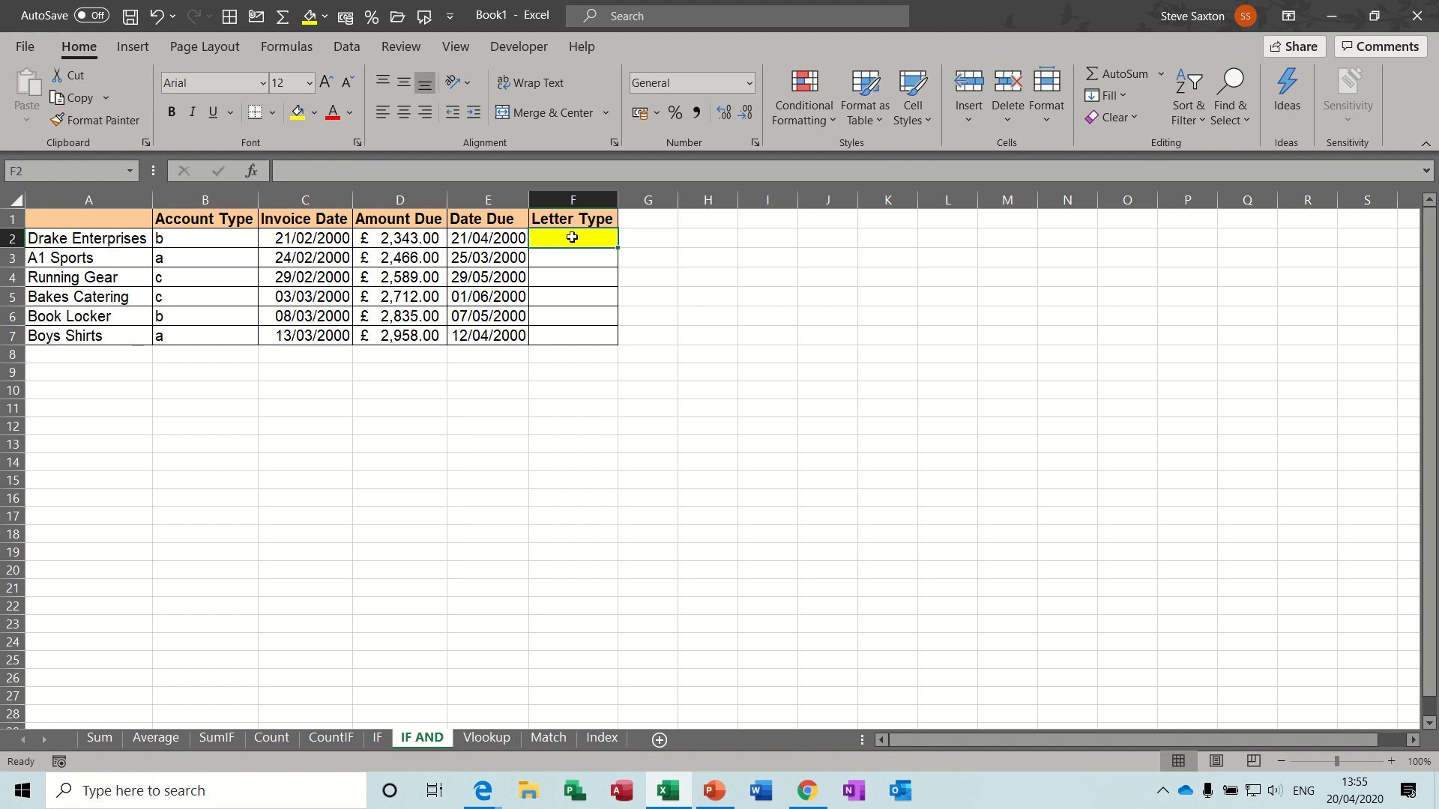
mouse_move(576, 231)
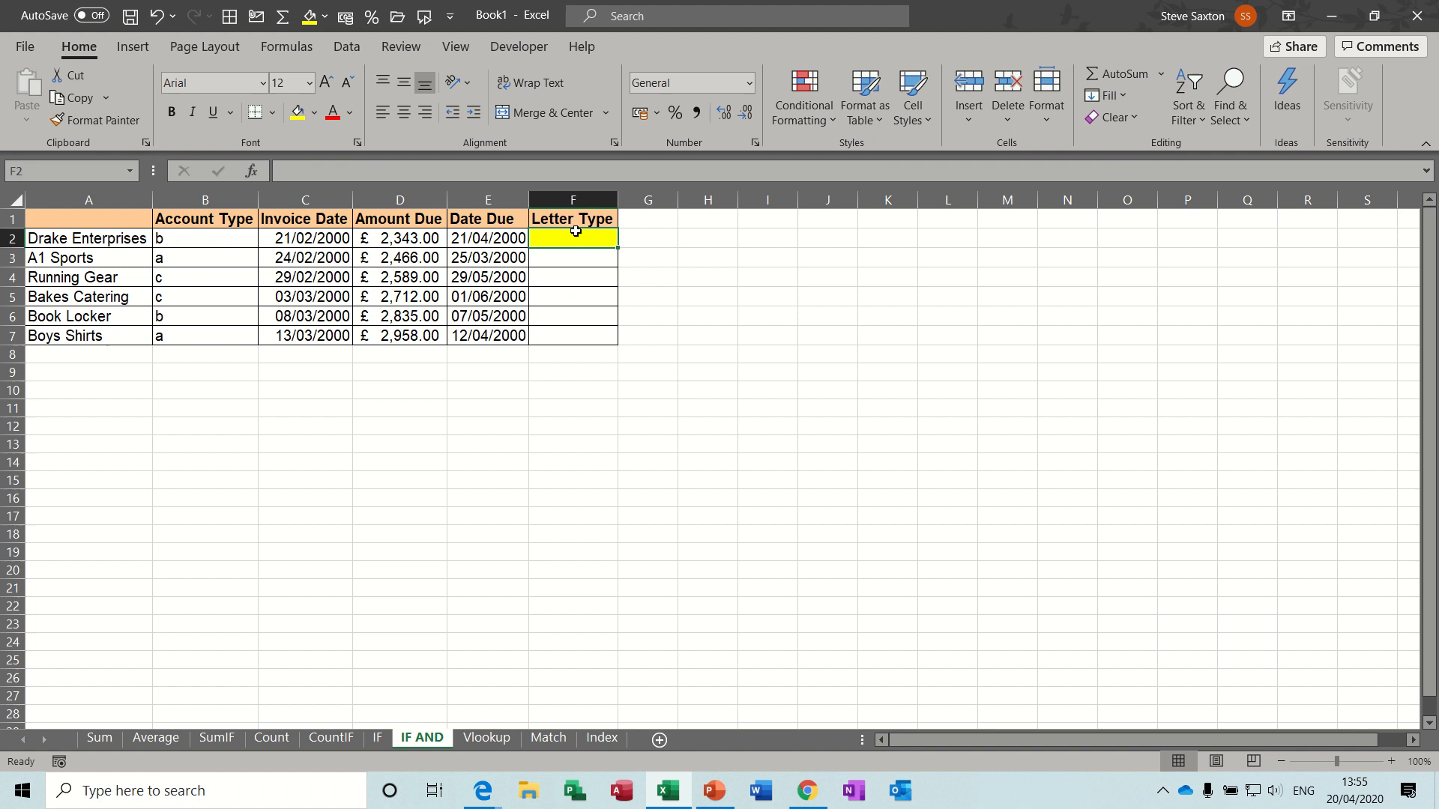
mouse_move(192, 254)
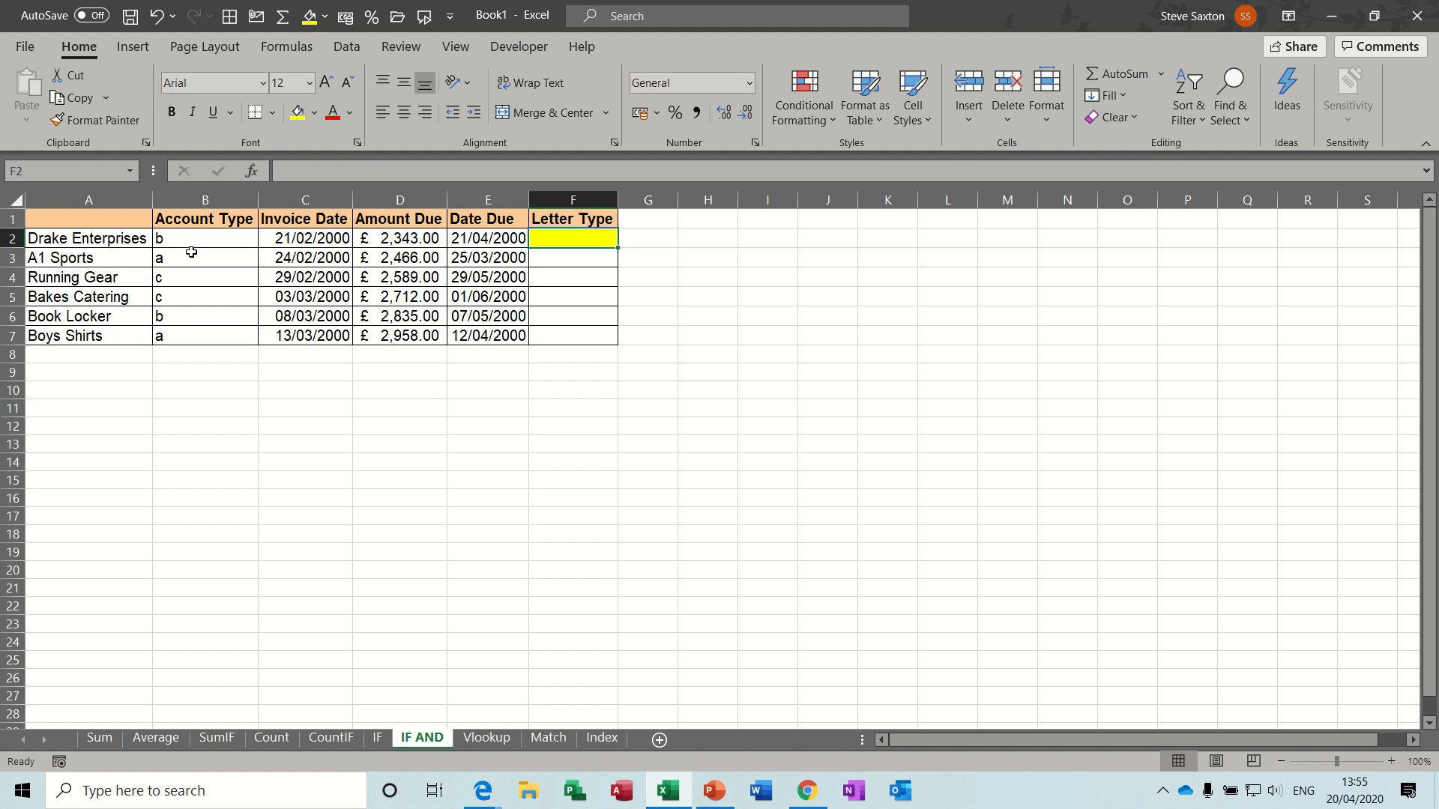
left_click(204, 258)
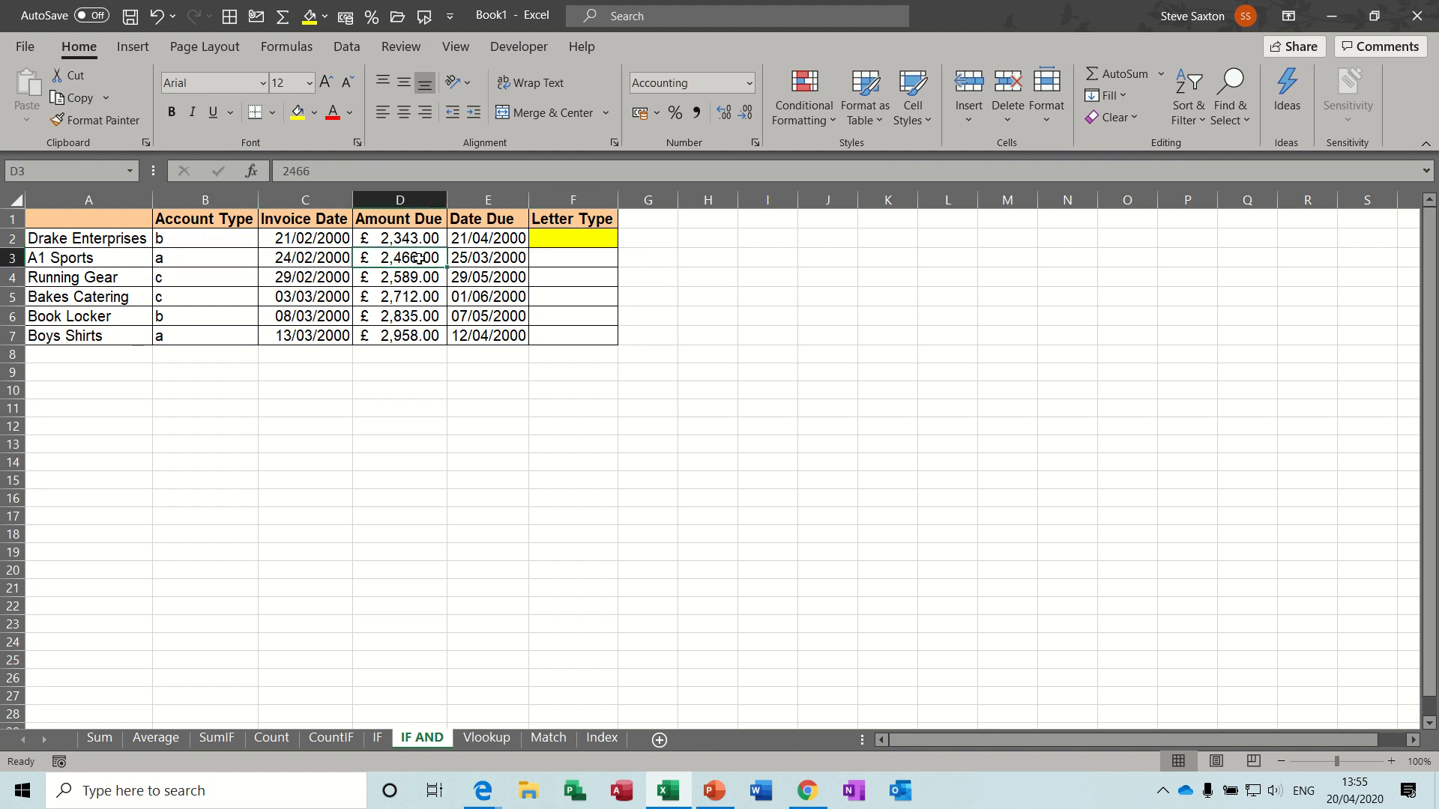
left_click(573, 238)
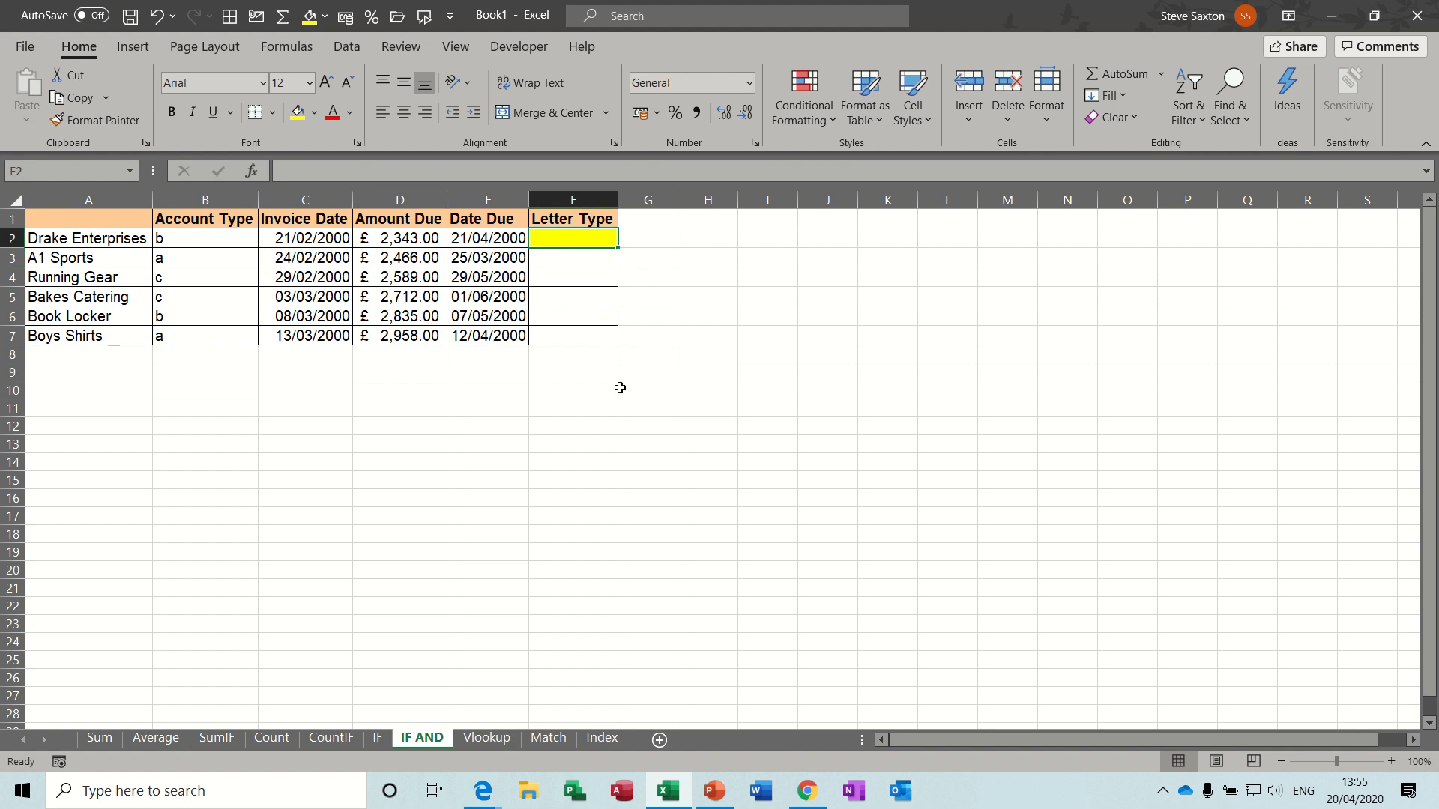
type("=if")
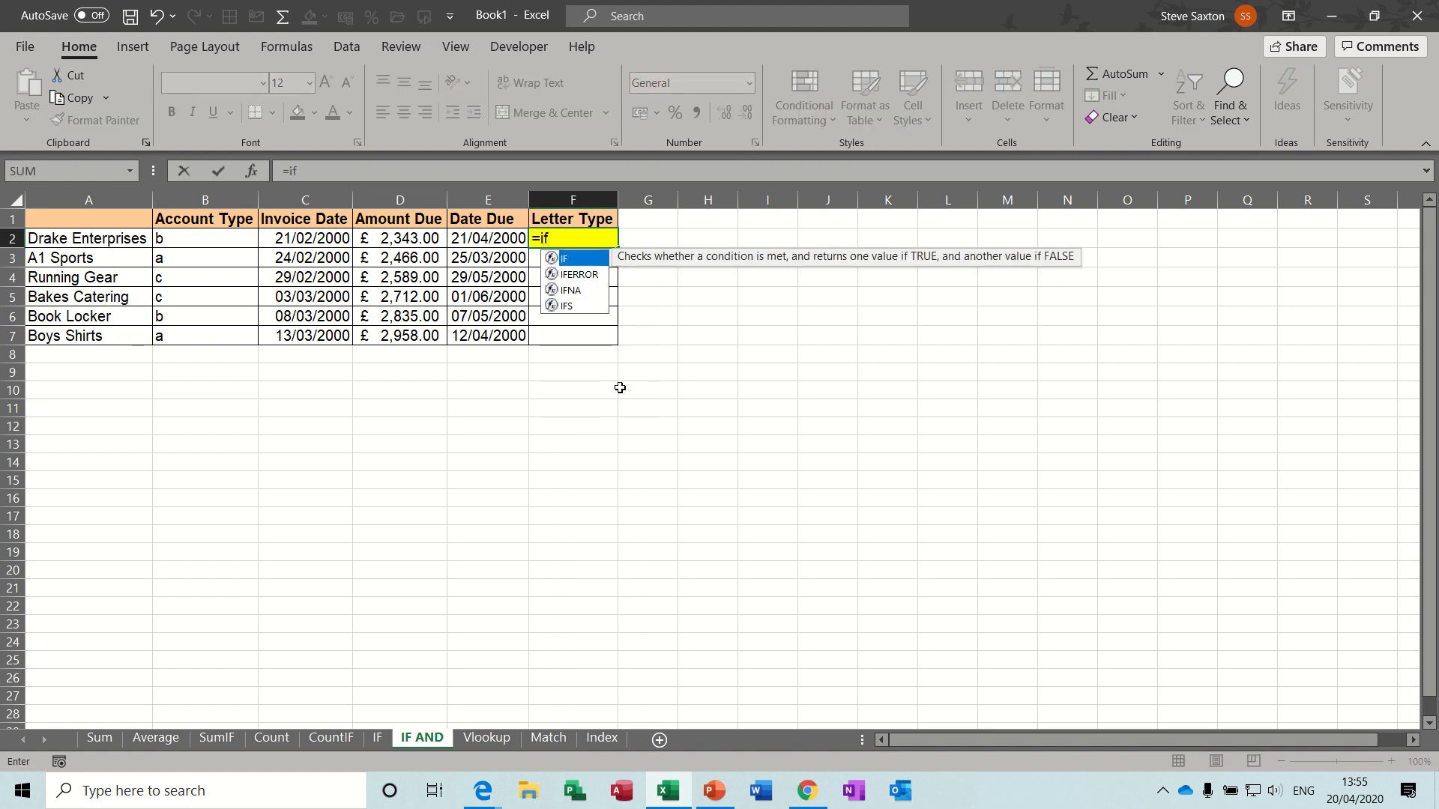
Step: Write the condition AND(B2="a",D2>2000) inside the IF in F2
type("(and")
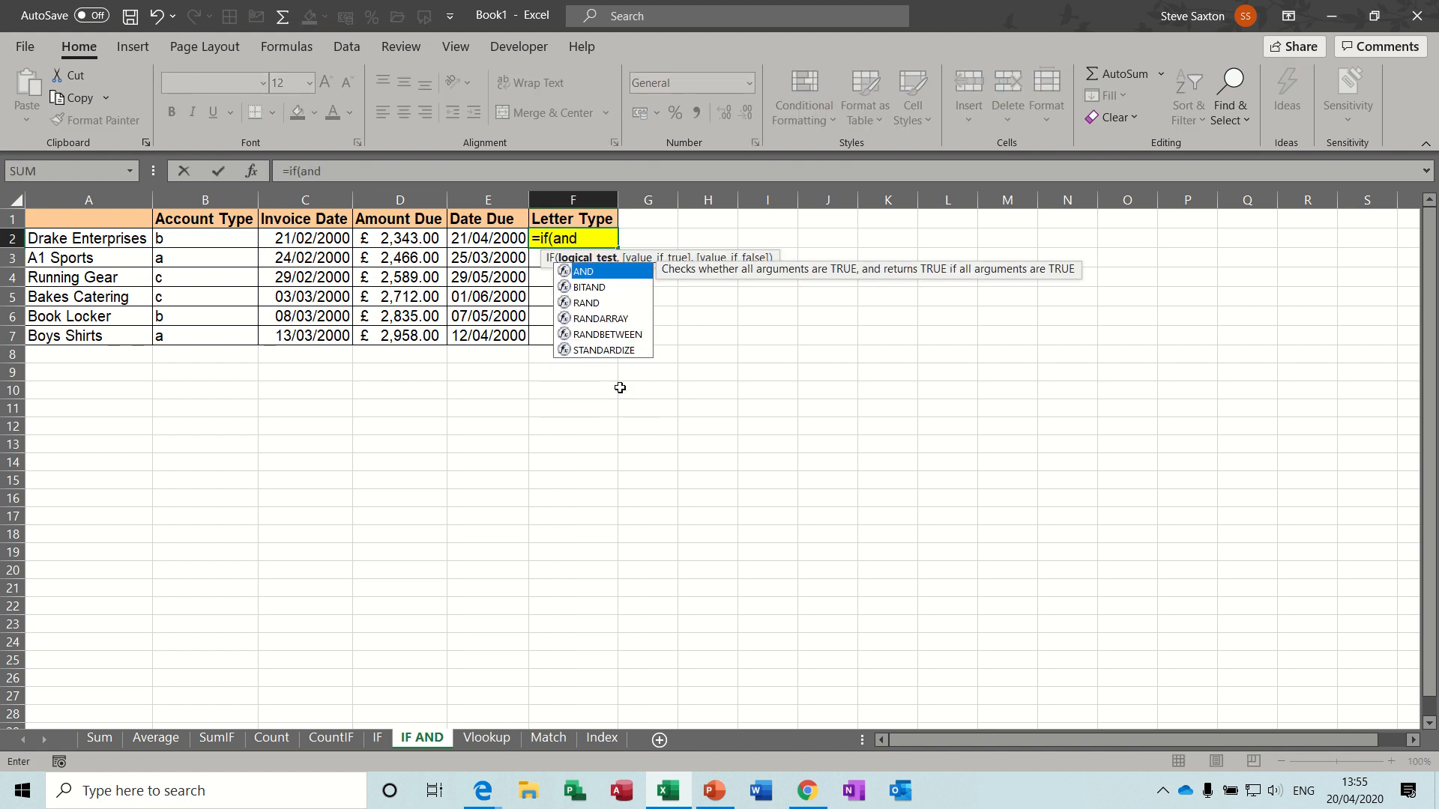
type("(")
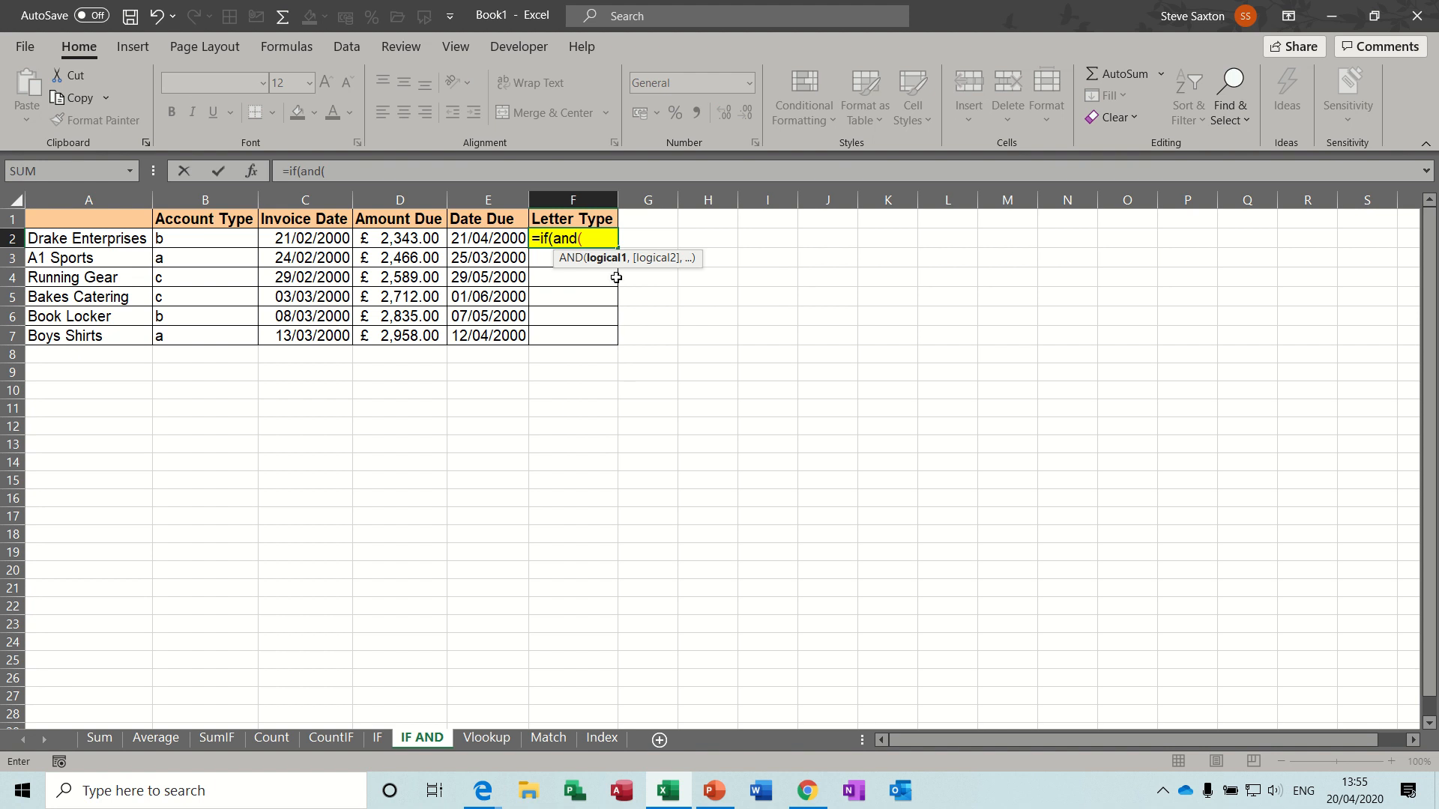
mouse_move(554, 285)
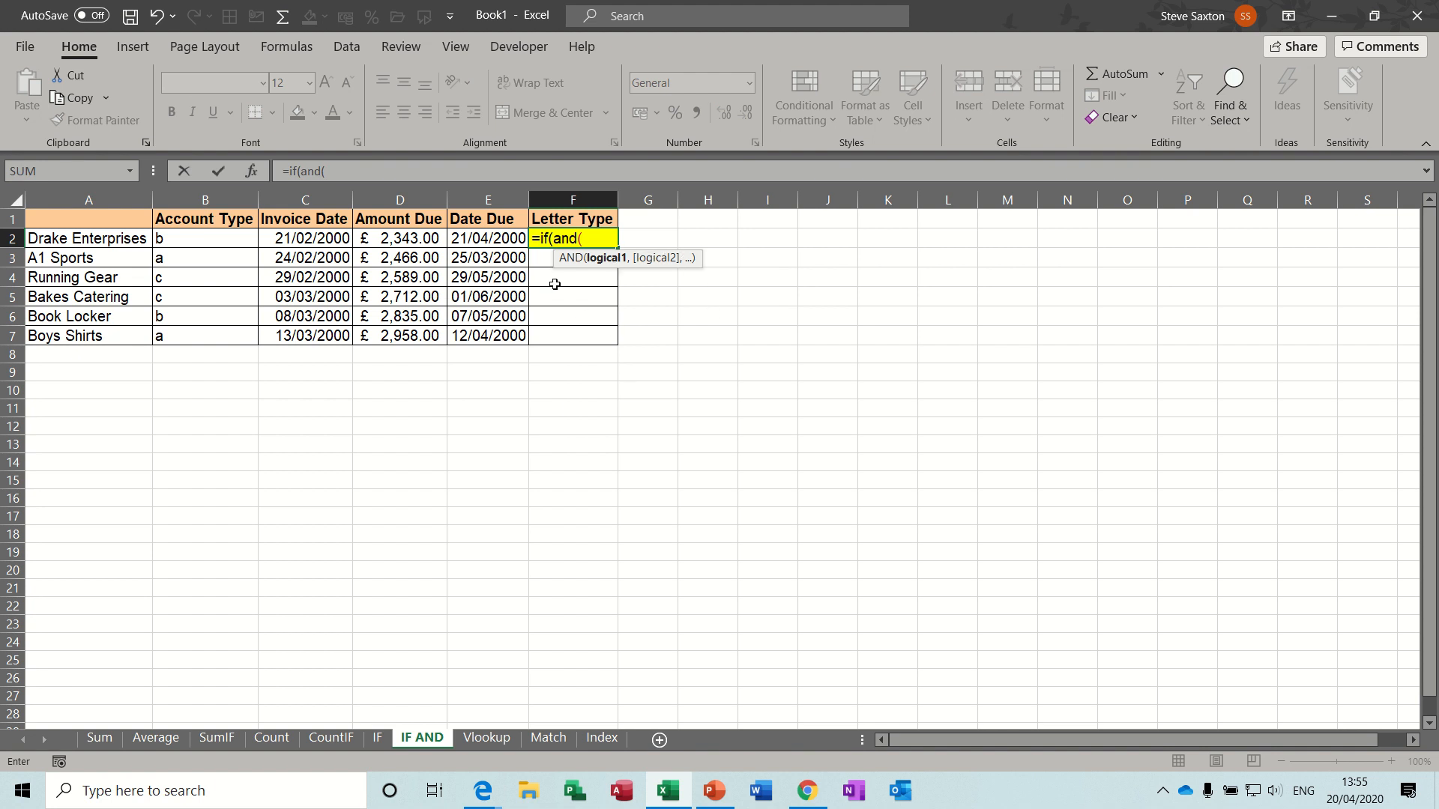
mouse_move(619, 546)
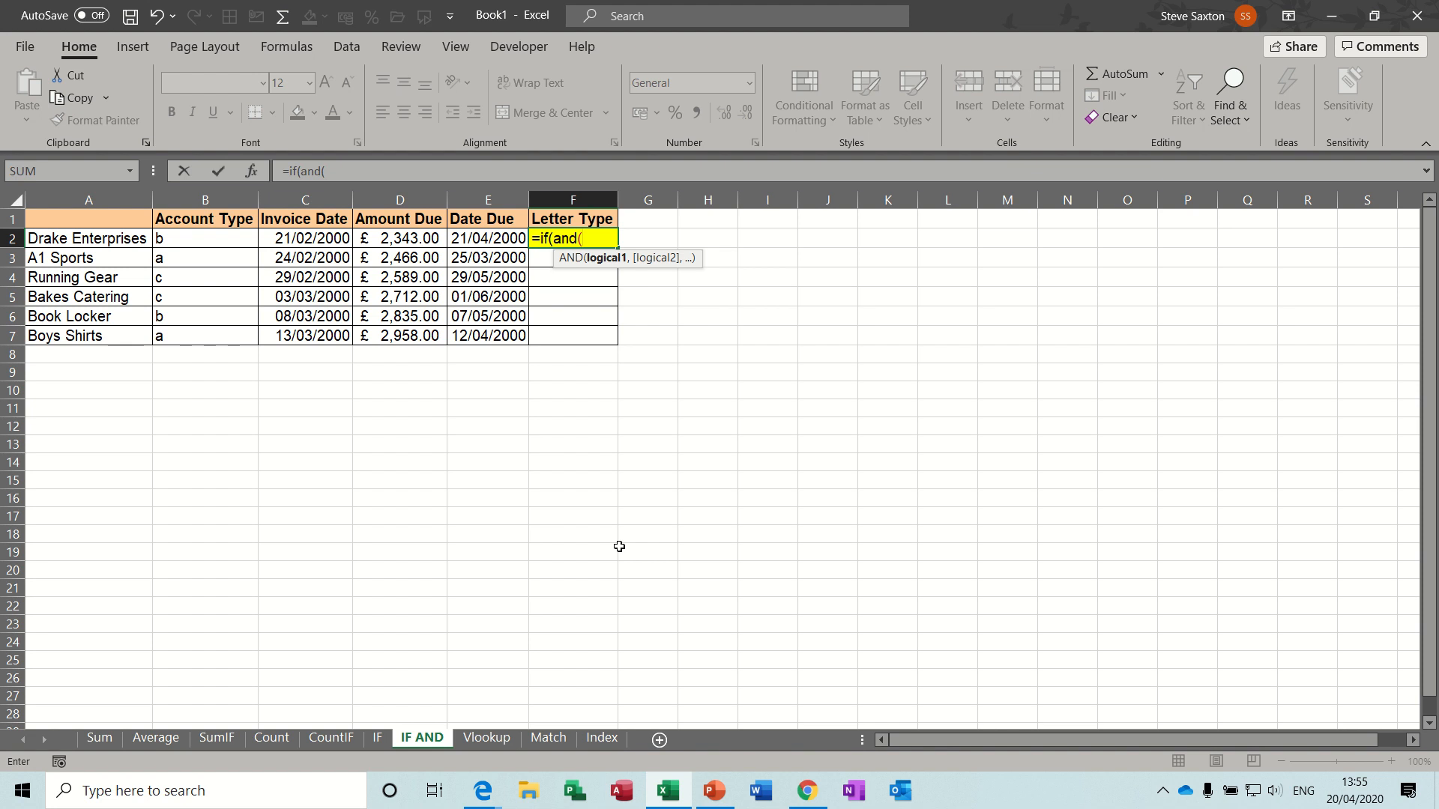
mouse_move(692, 237)
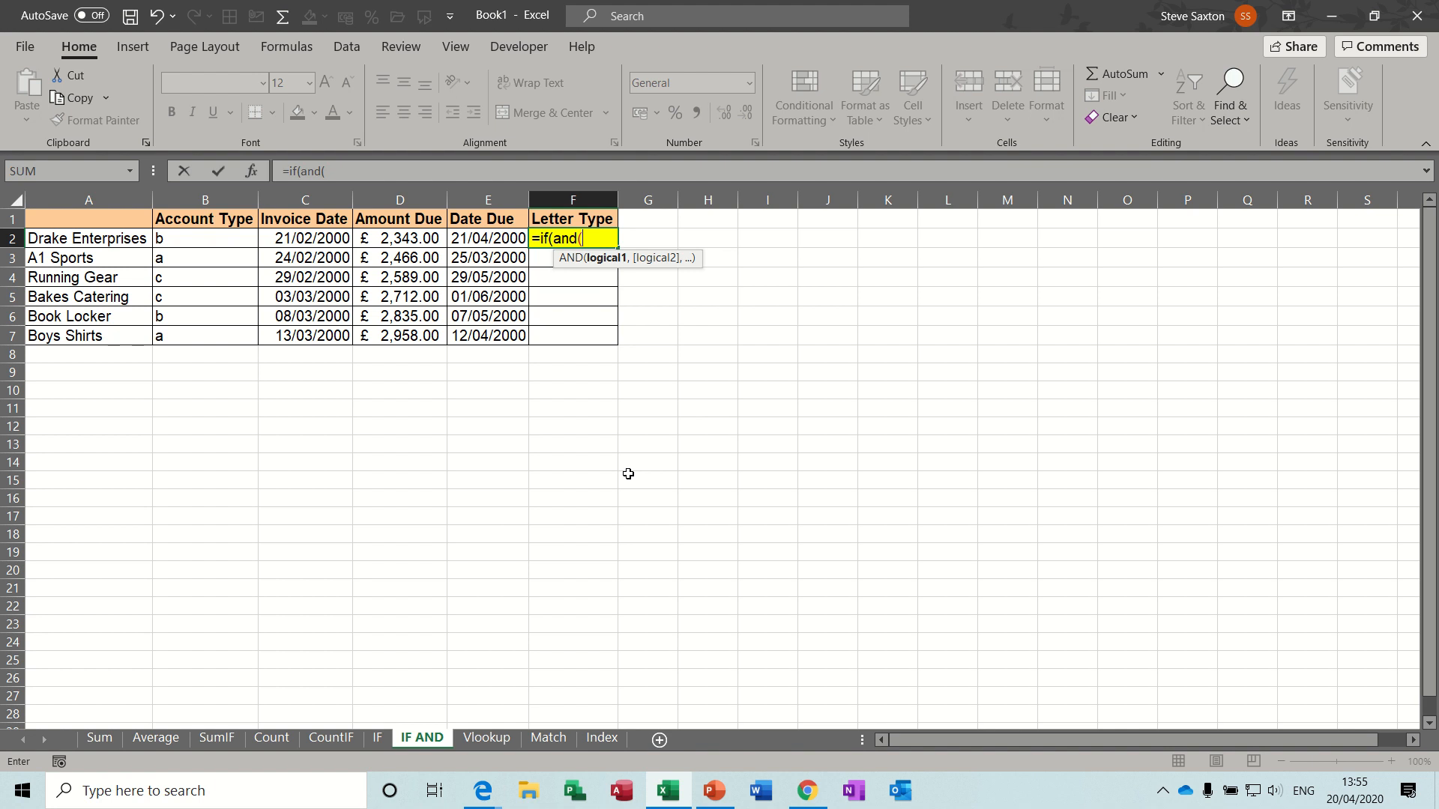
mouse_move(211, 238)
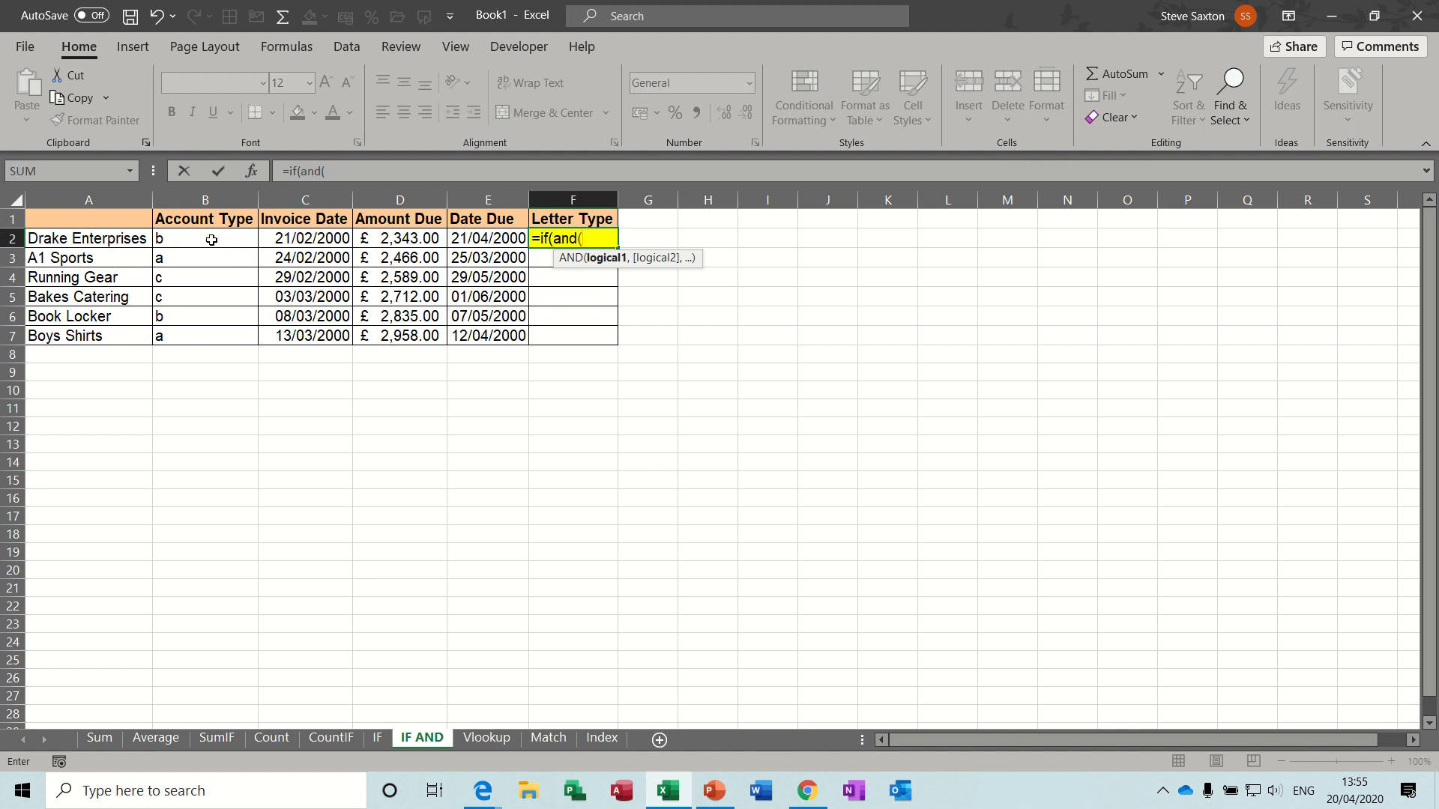
left_click(204, 239)
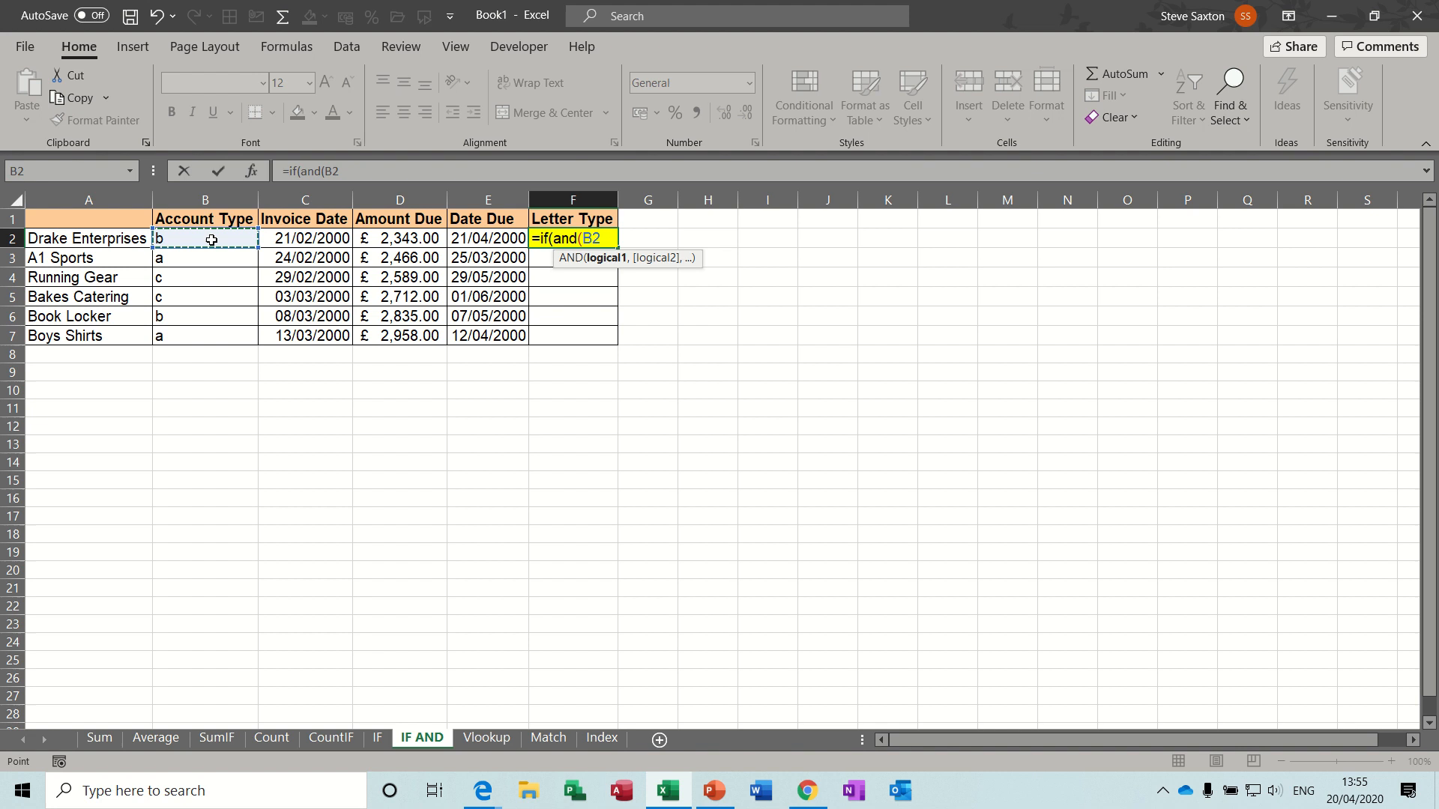
type("=\"")
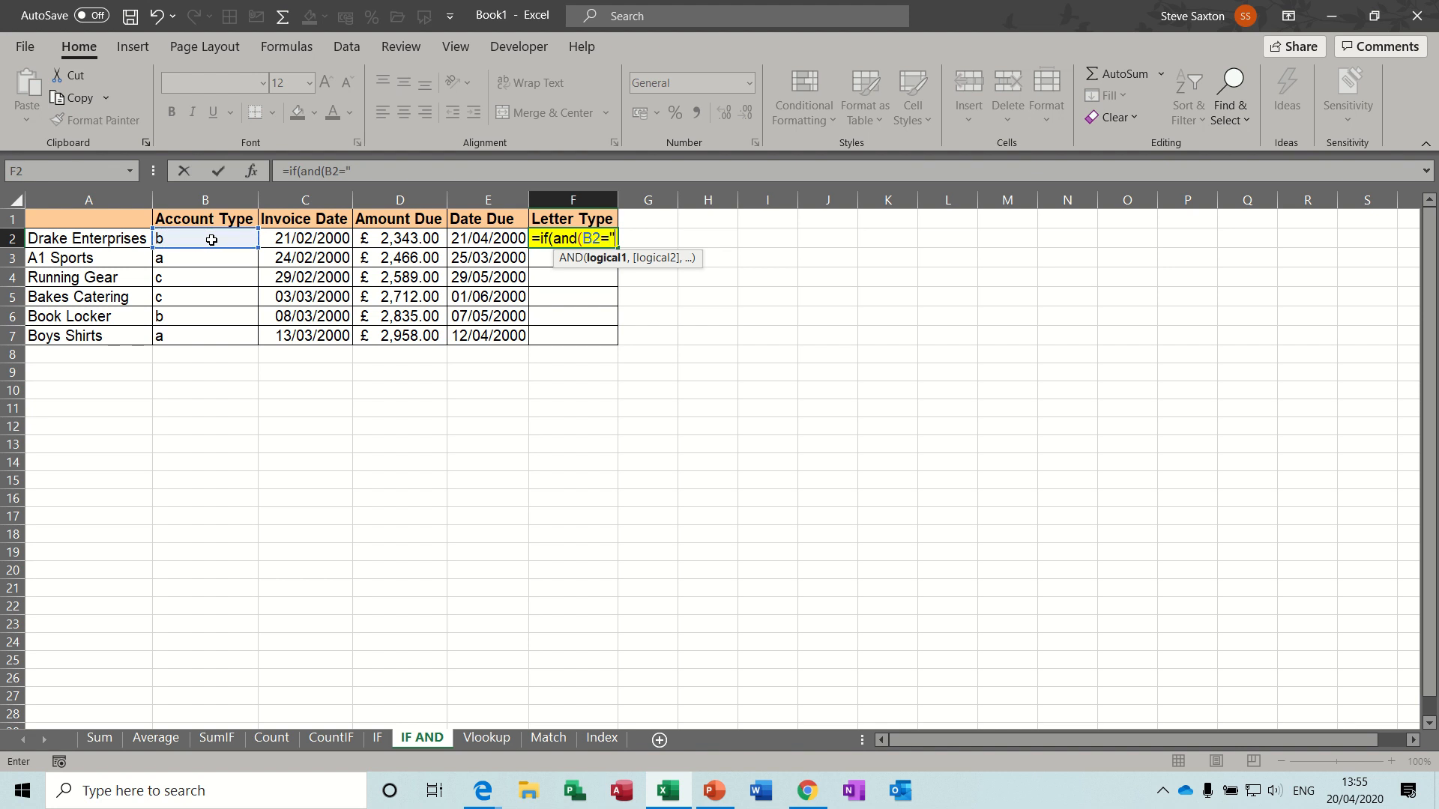
type("a\"")
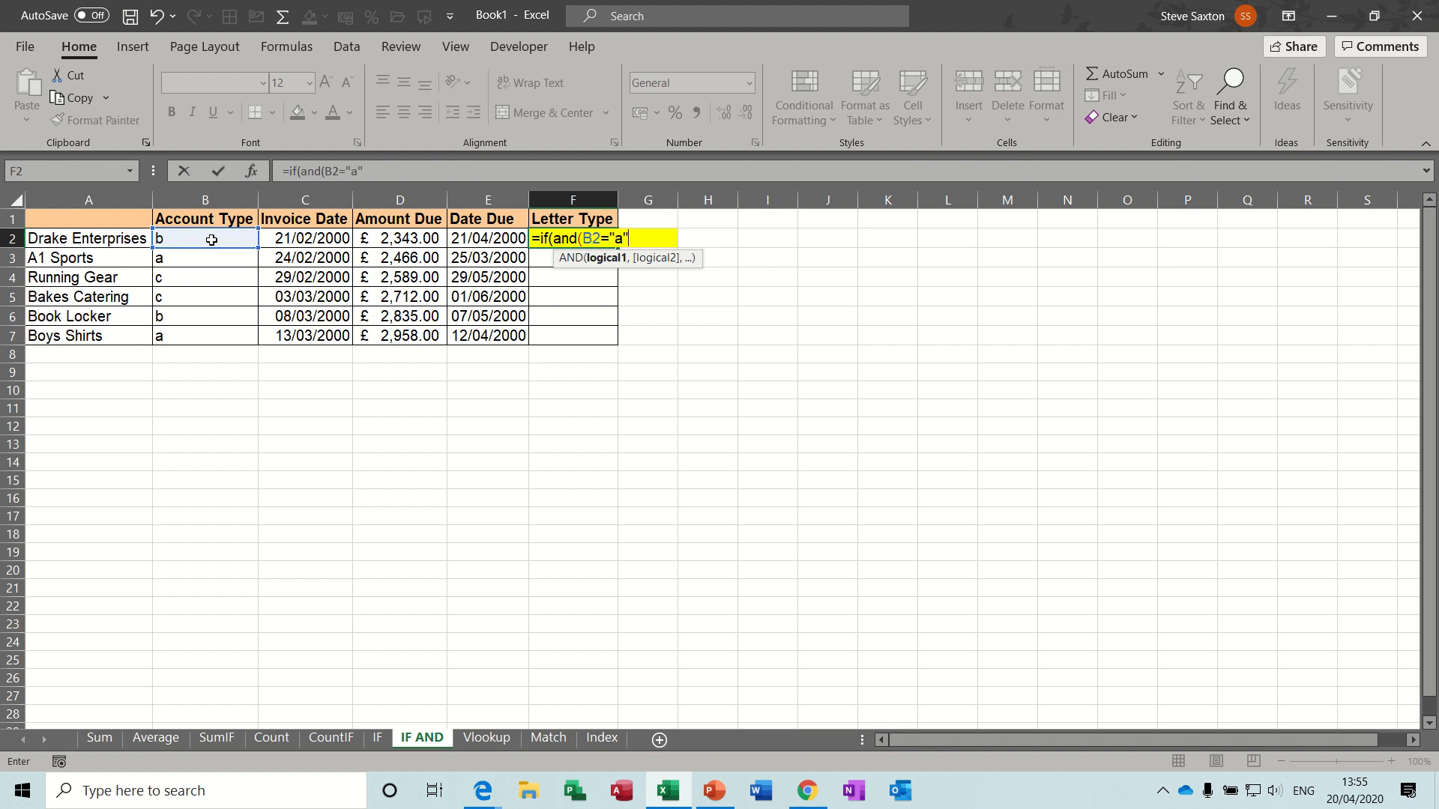
type(",D2>")
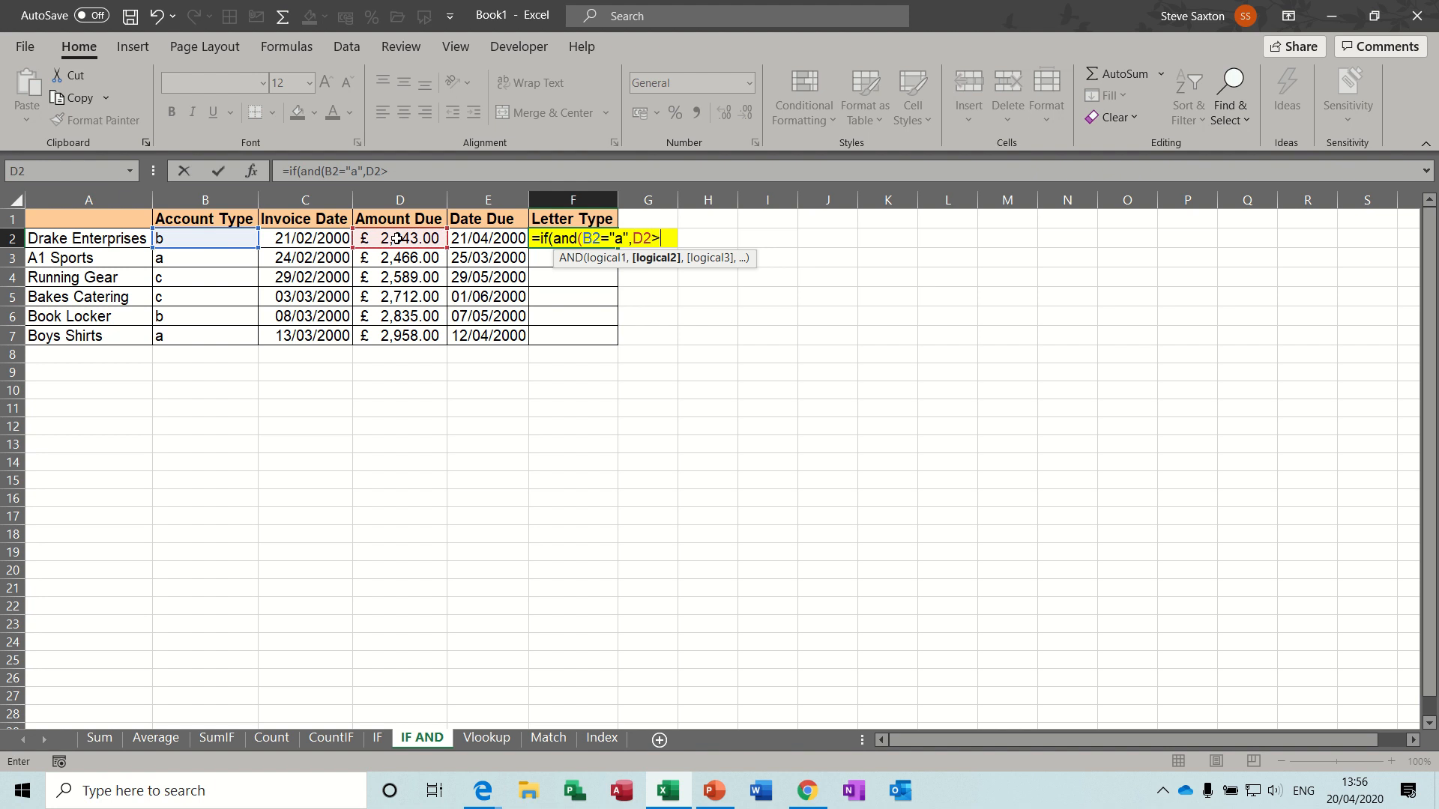
type("2000")
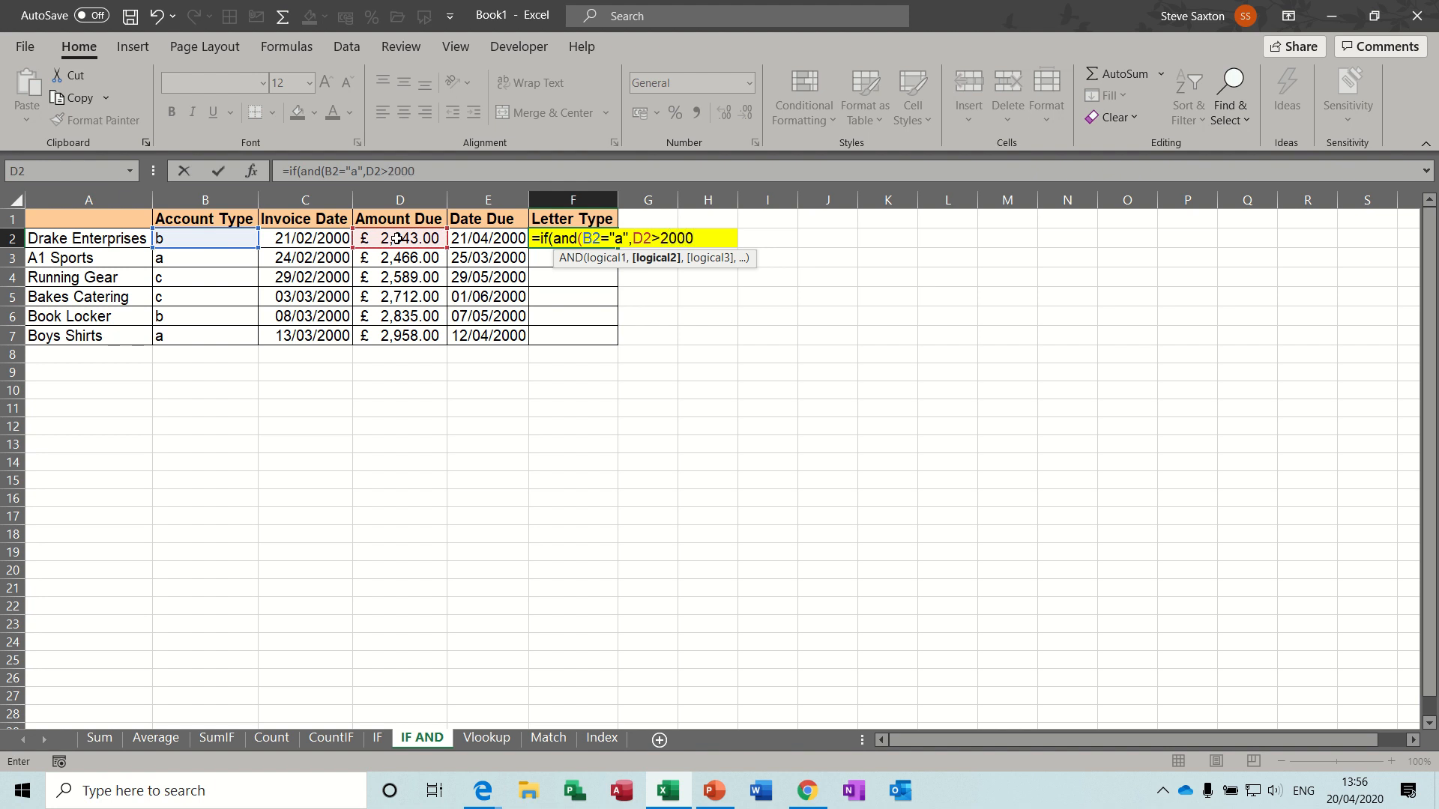
type(")")
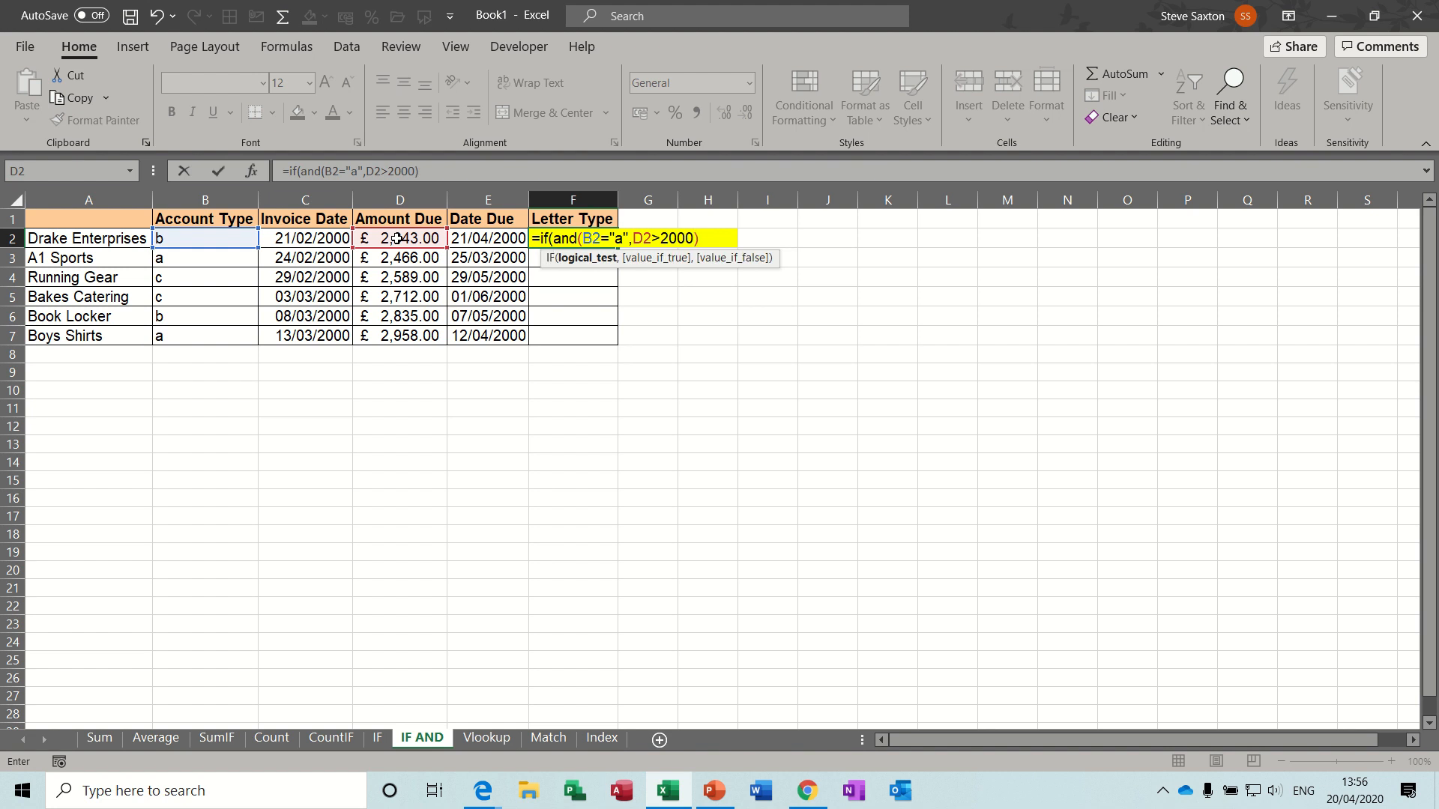
Step: Finish with results "Letter to MD" and "Standard Letter", confirm, and widen column F
type(",")
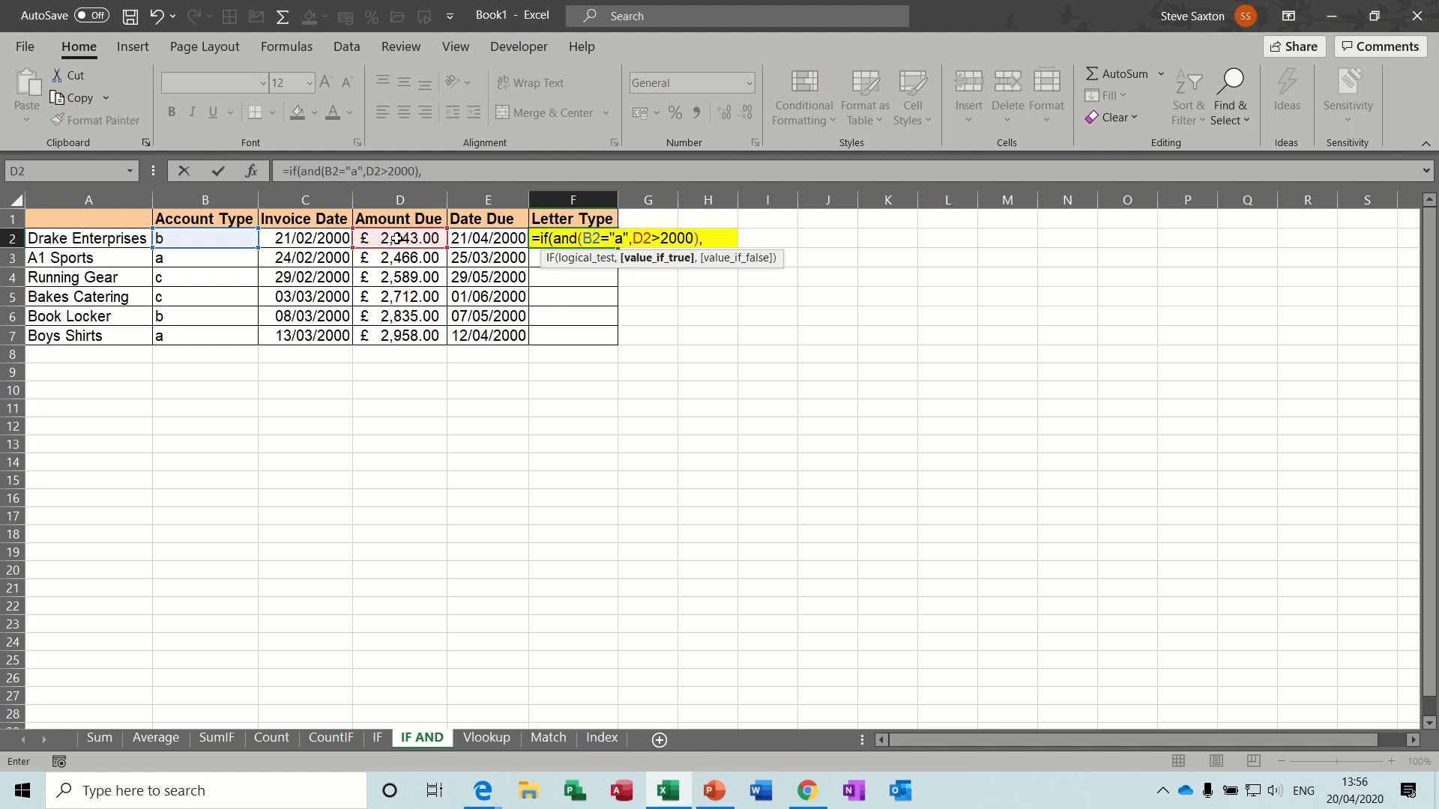
type("\"Letter to M")
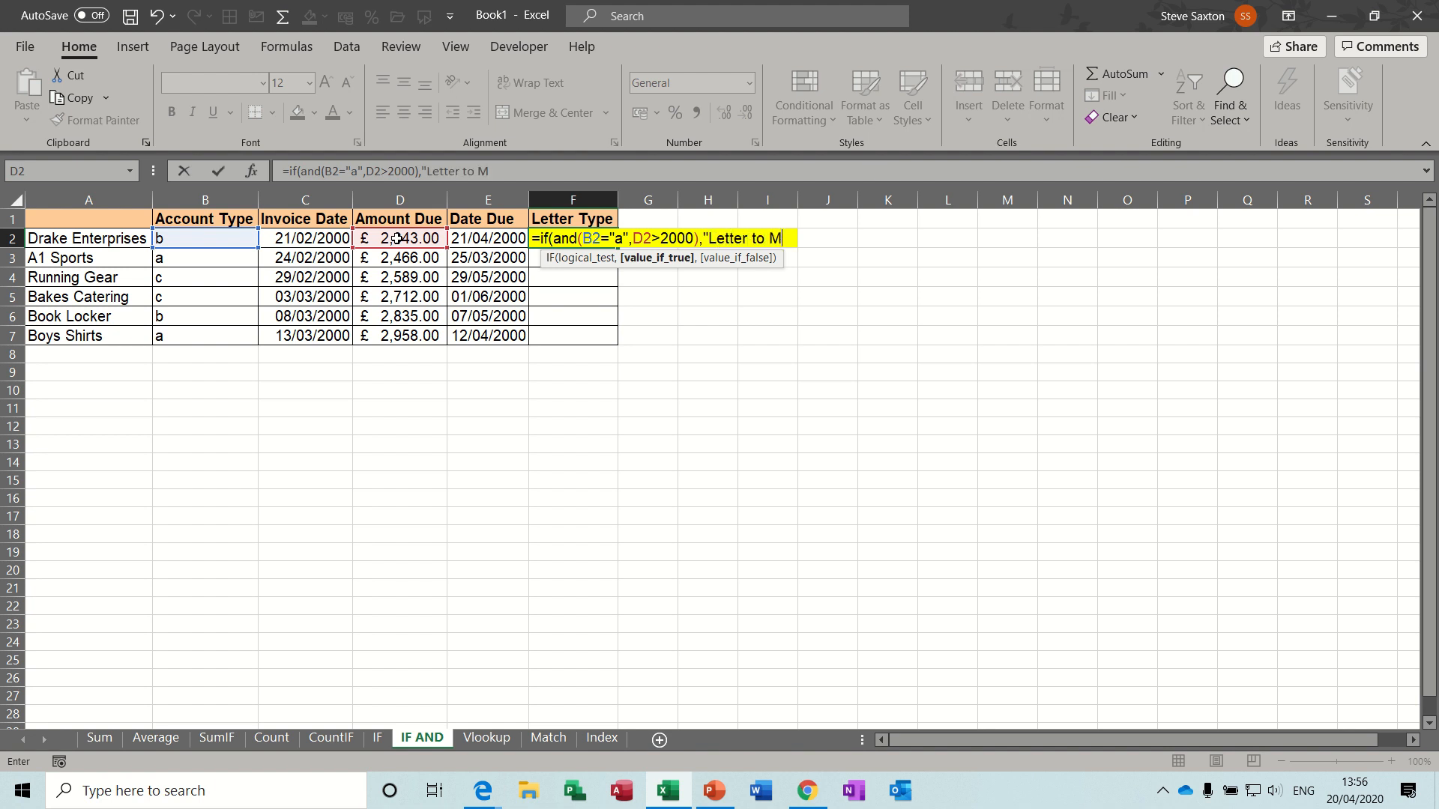
type("D\"")
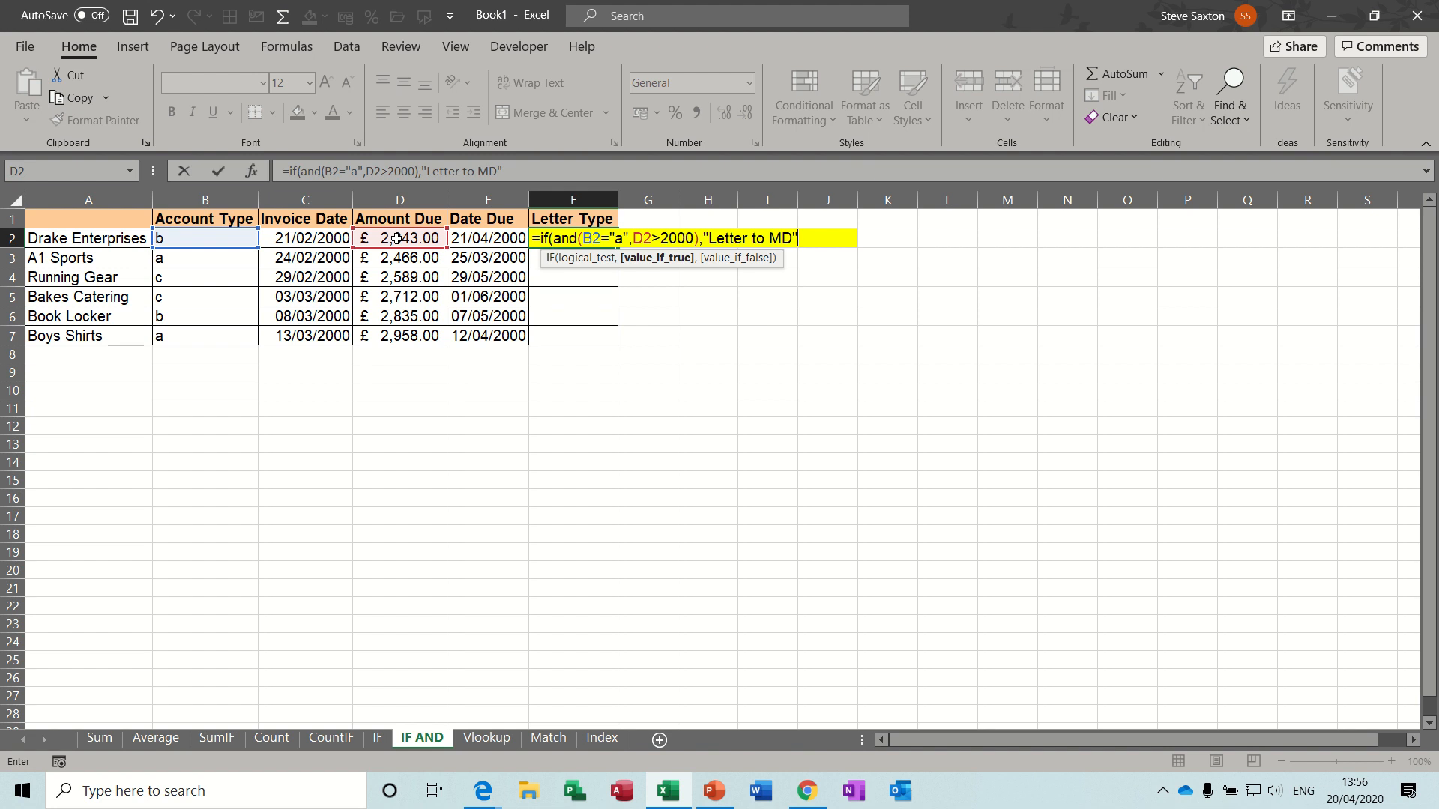
type(",\"")
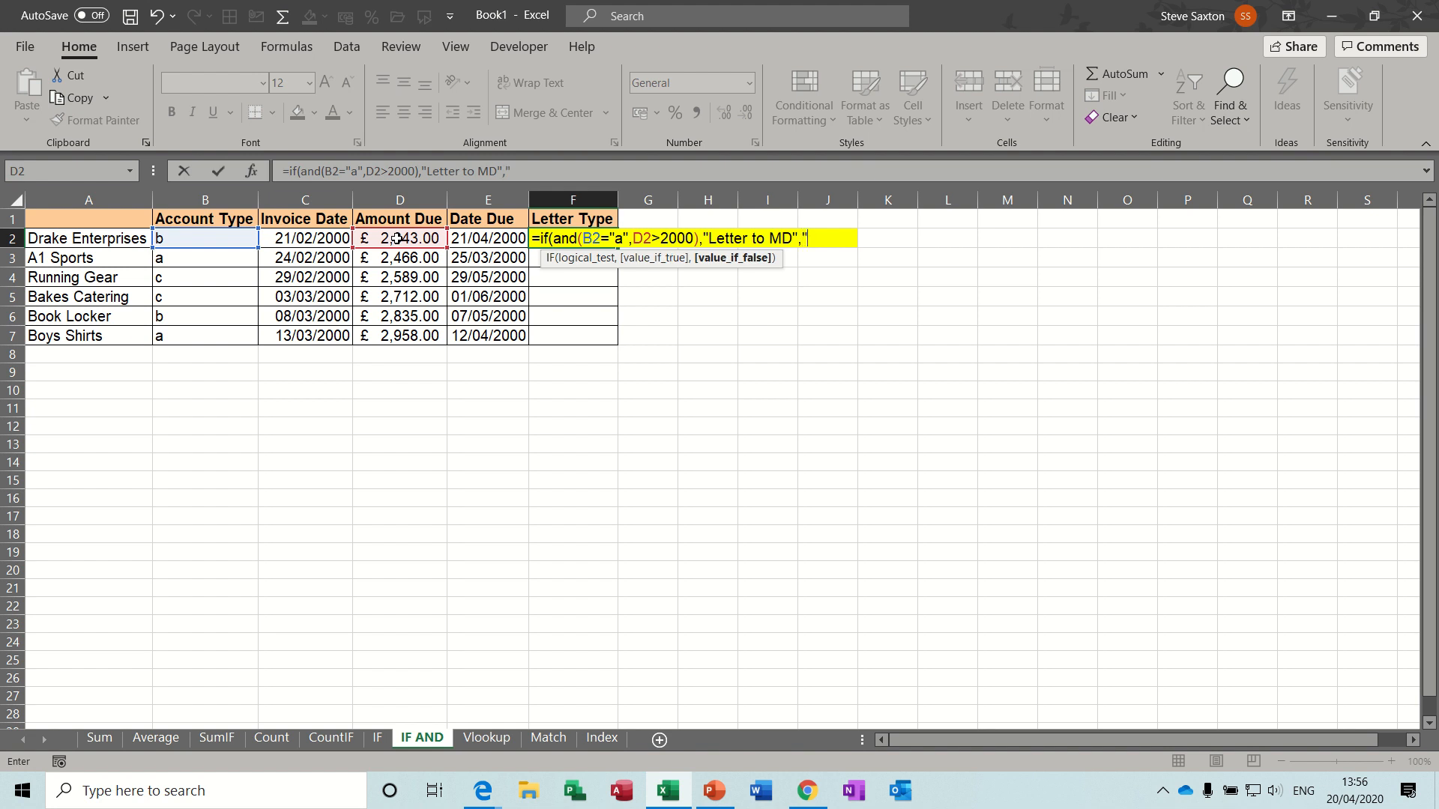
type("Stan")
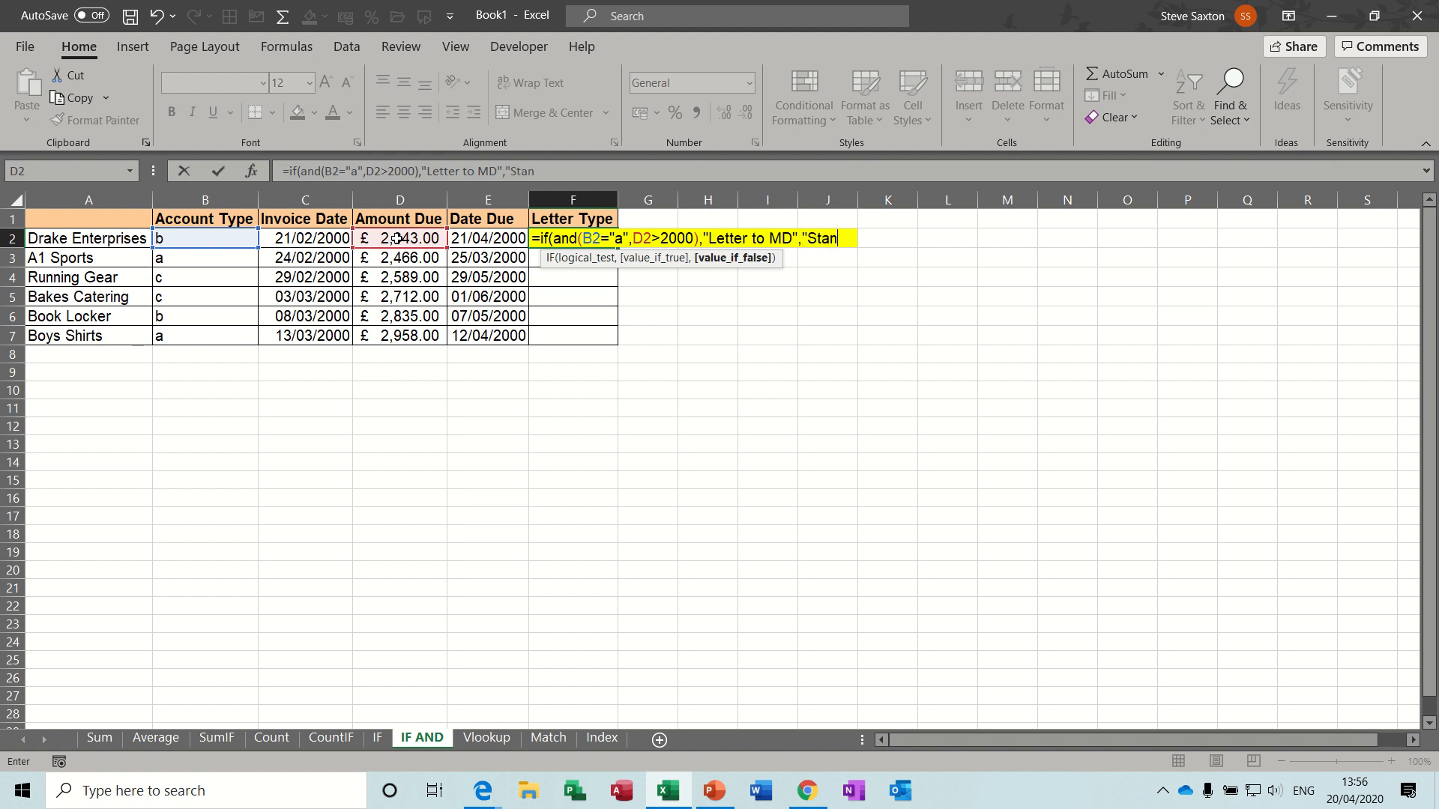
type("dard")
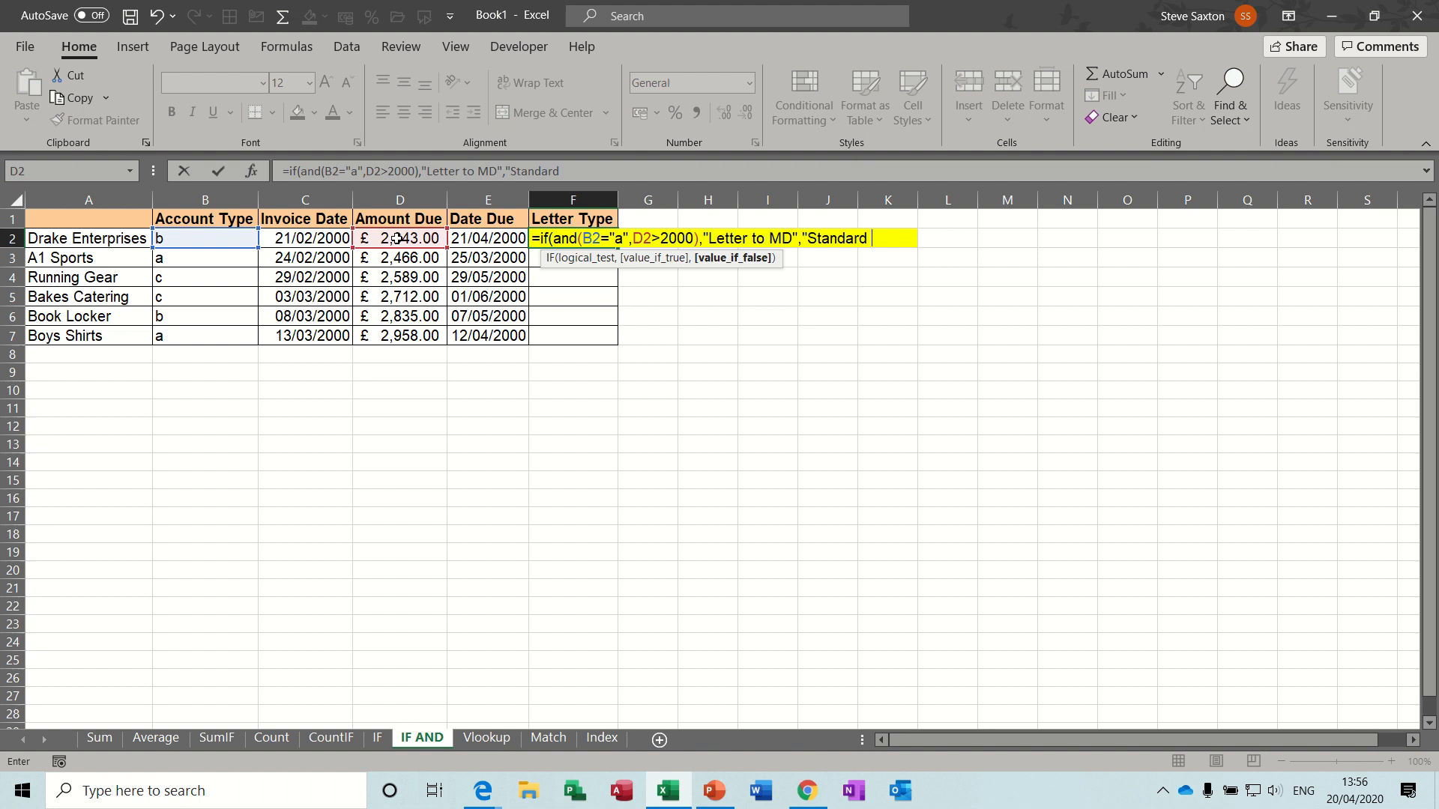
type("Letter\")")
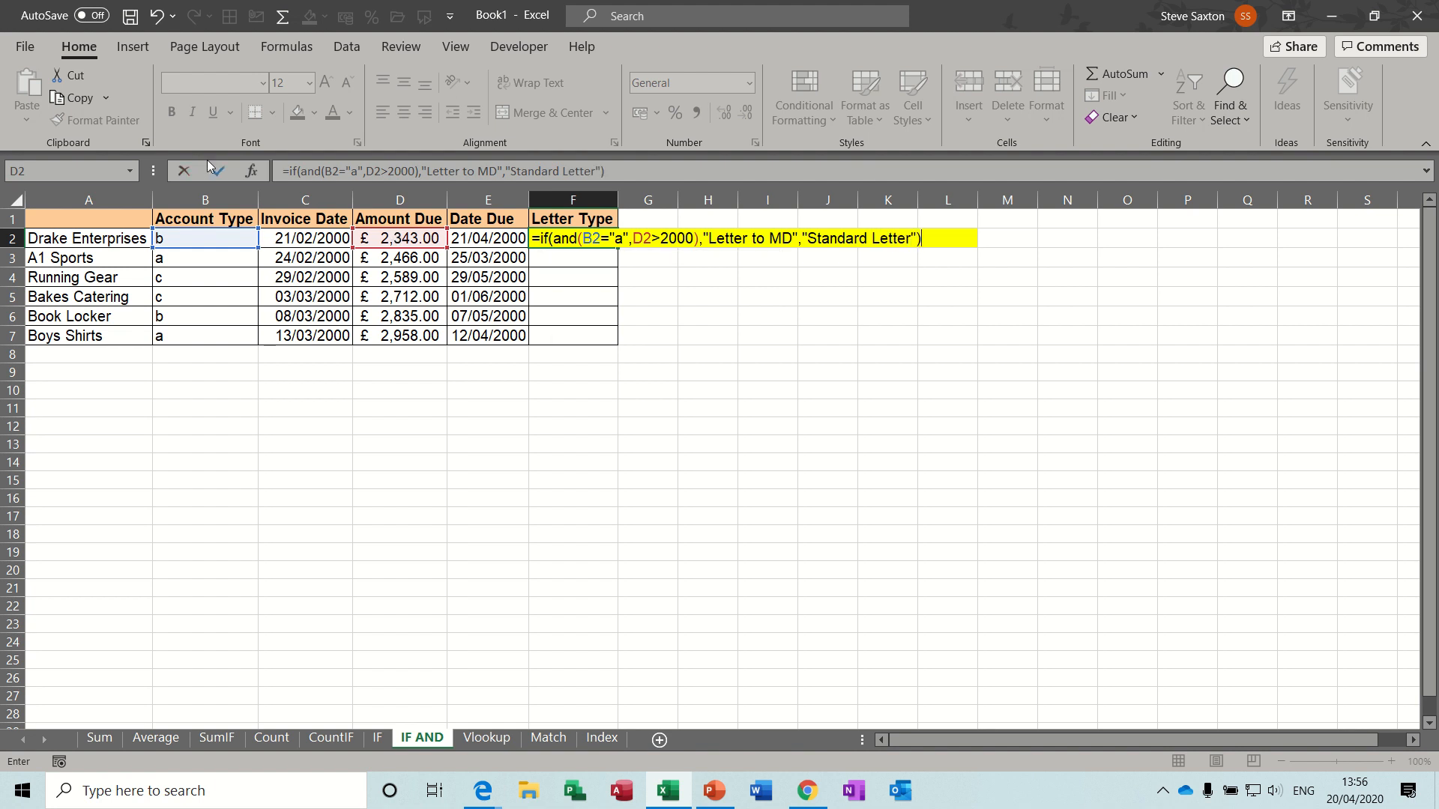
key("Enter")
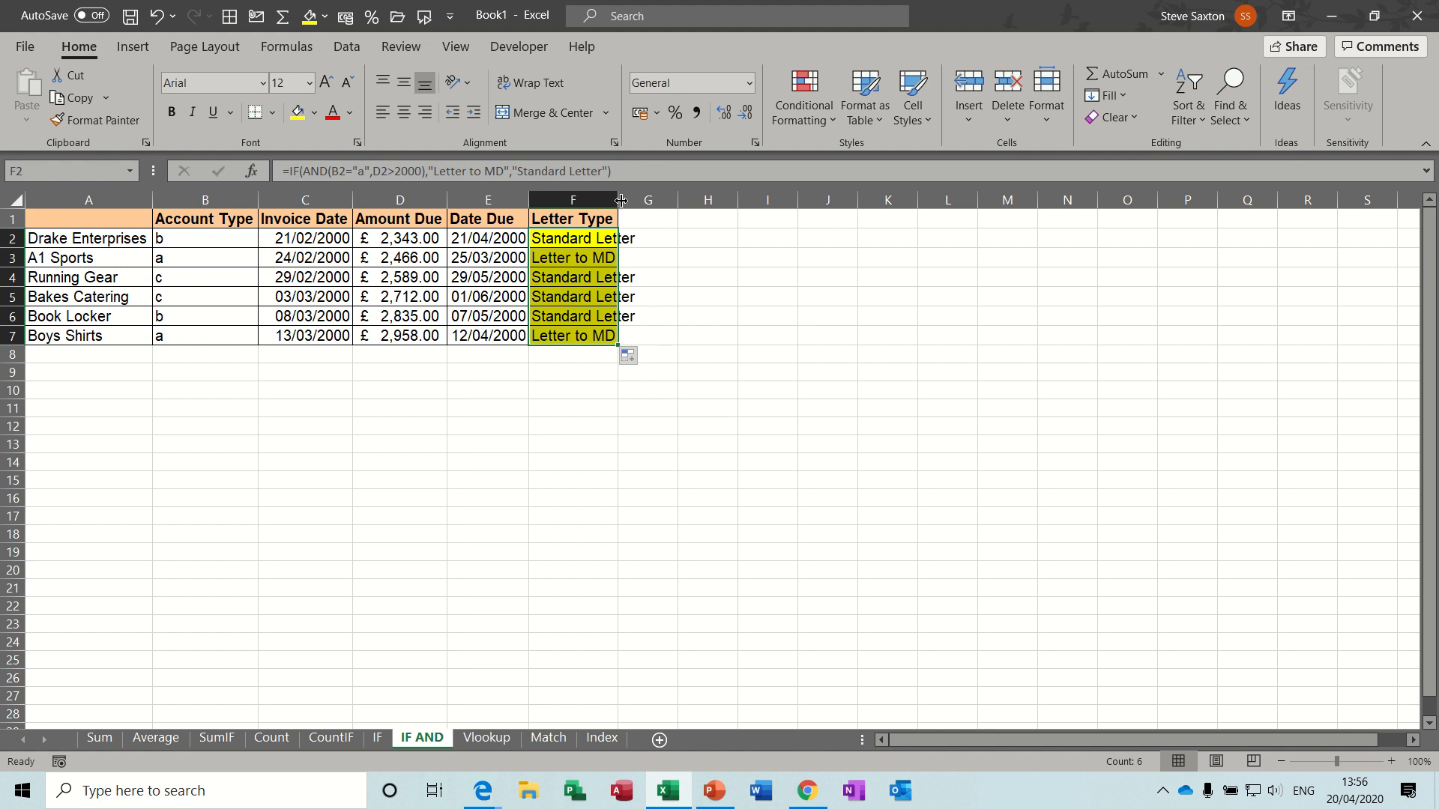
left_click_drag(620, 200, 640, 200)
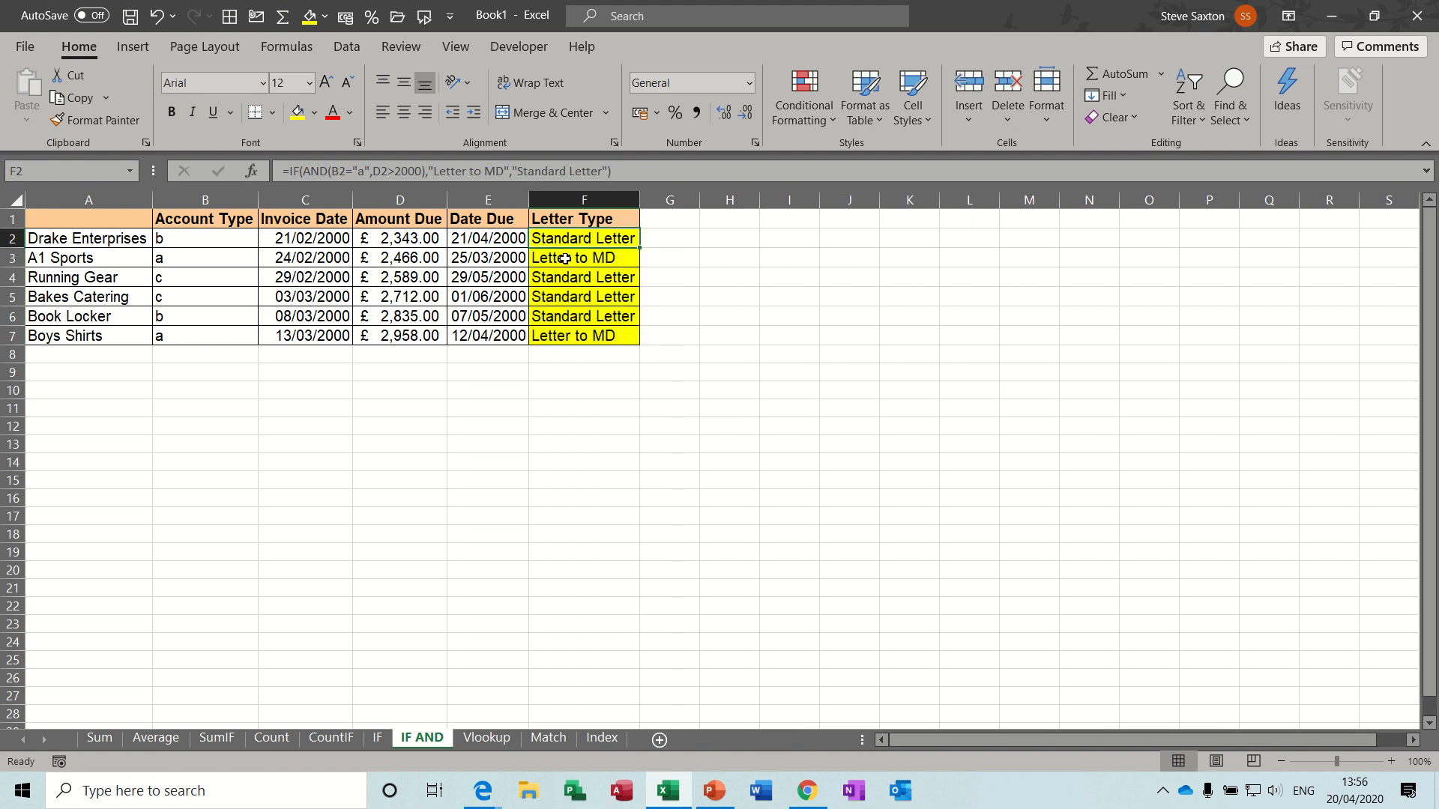
left_click(203, 257)
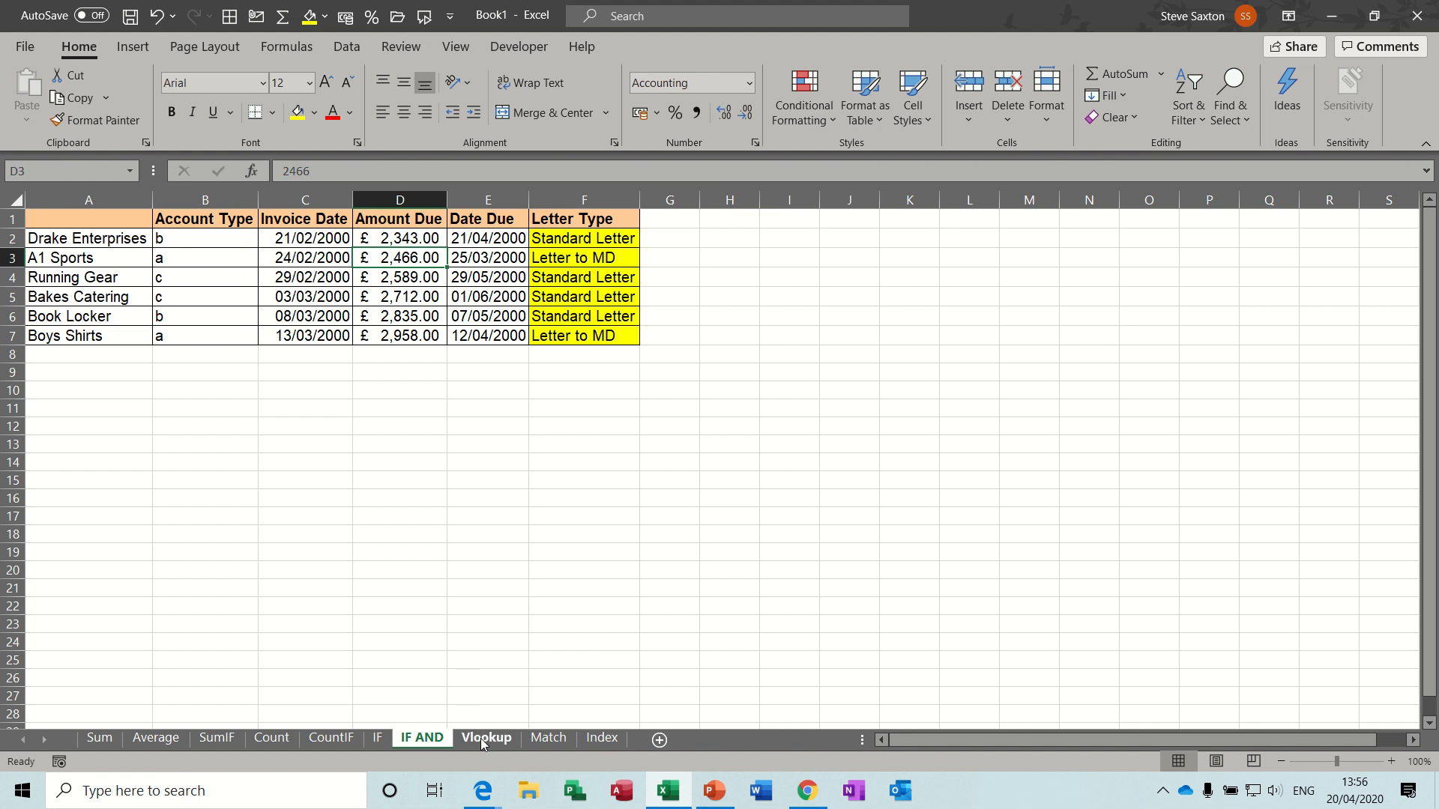
Step: On the Vlookup sheet set input code A2 to ABC from the dropdown and begin =VLOOKUP under Description
left_click(485, 737)
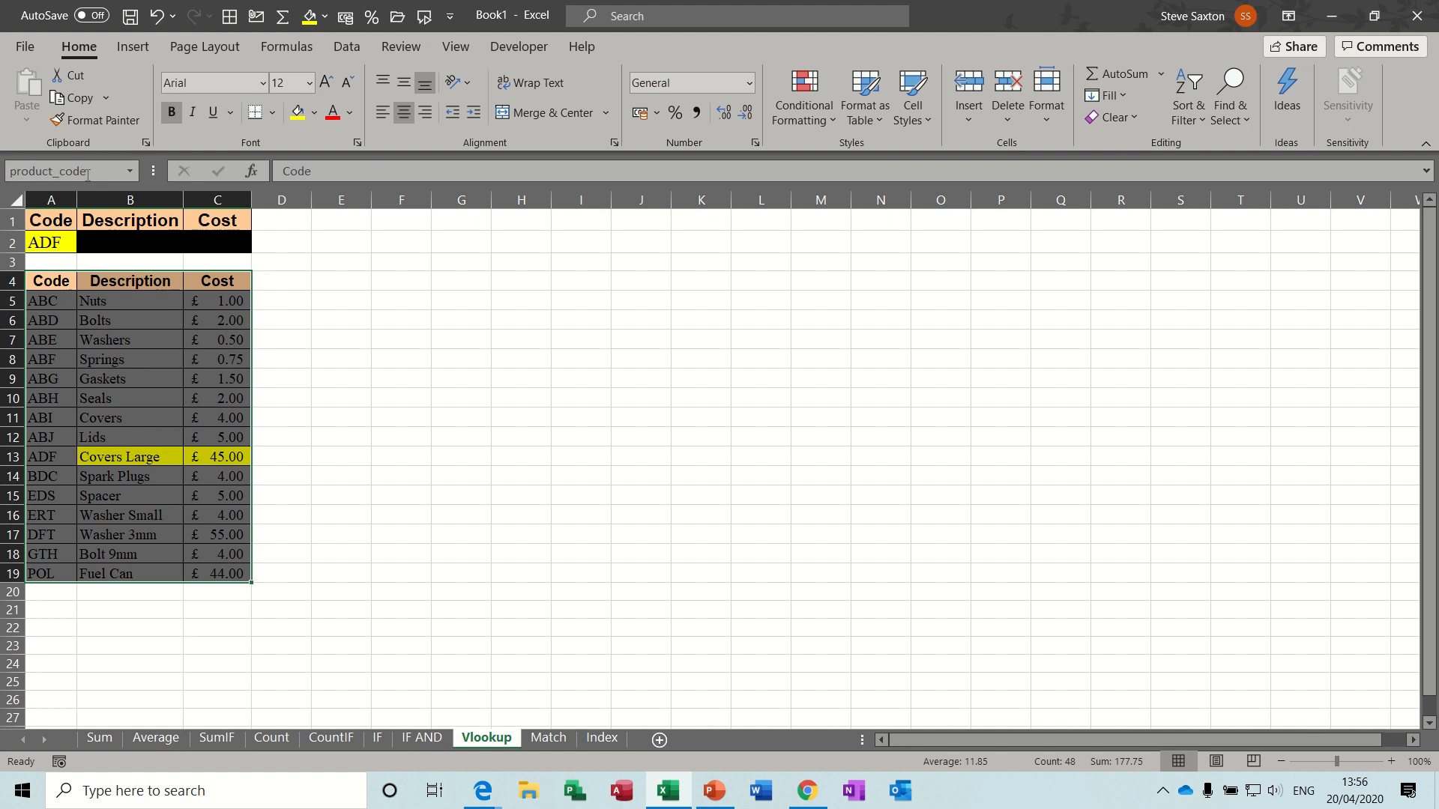
left_click(129, 456)
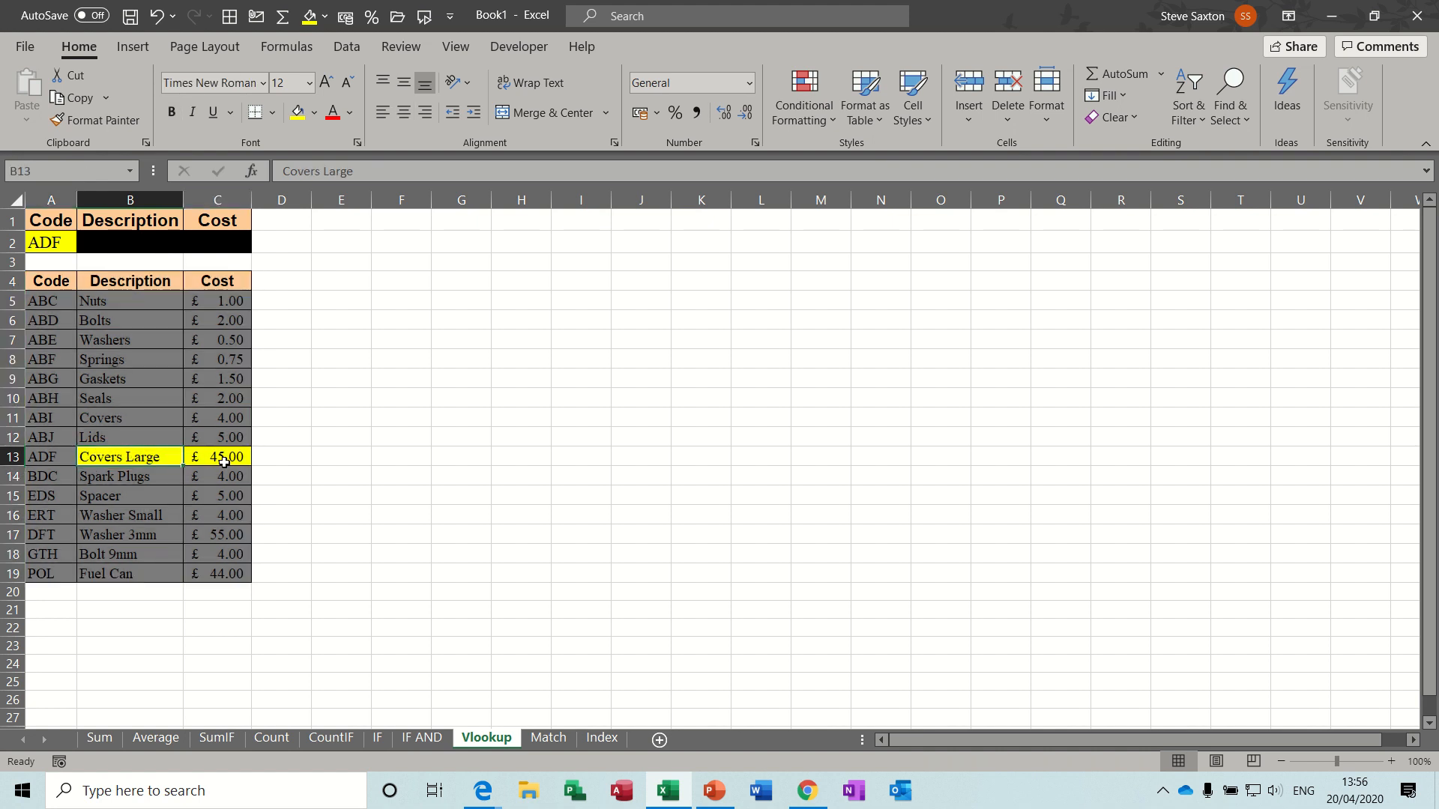
left_click(47, 242)
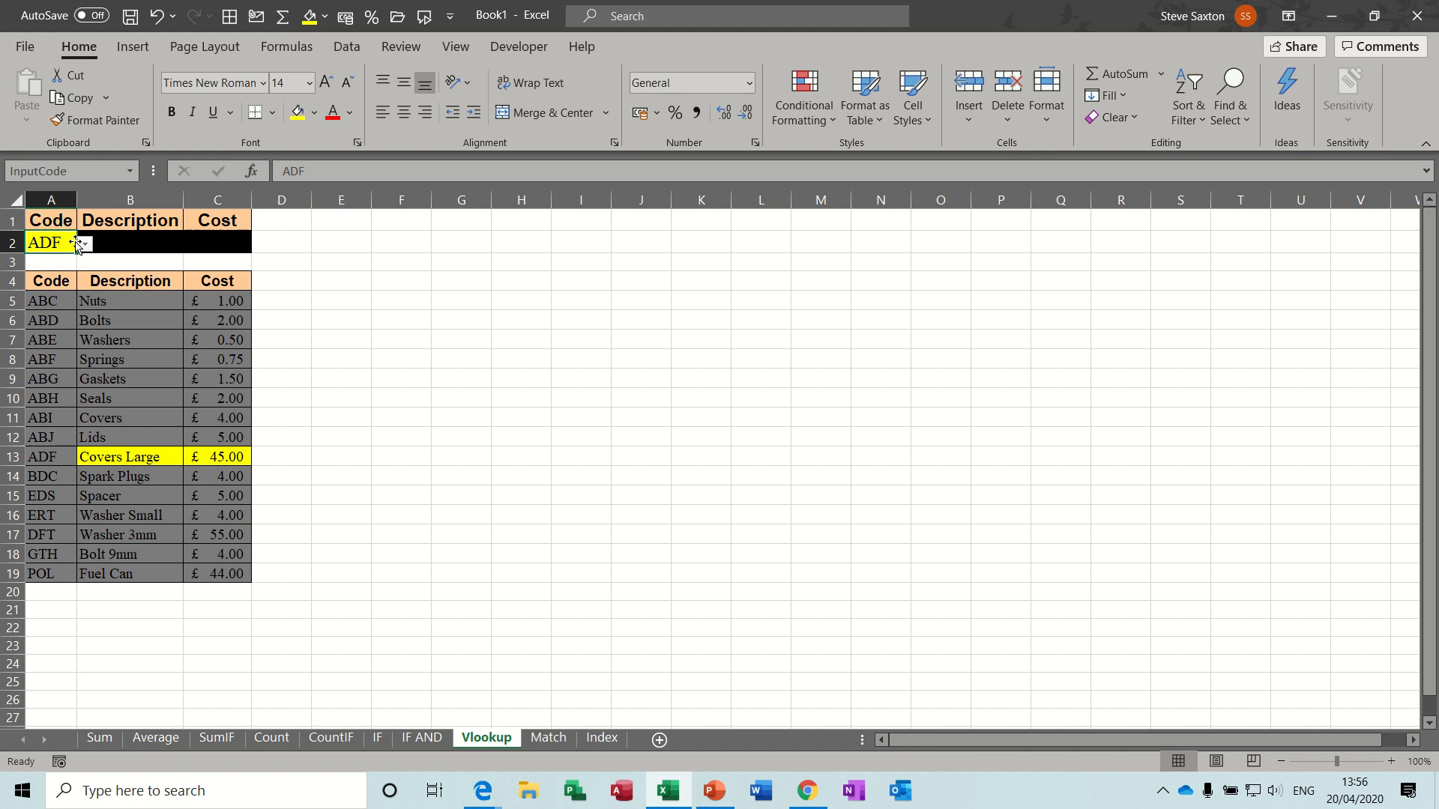
type("EDS")
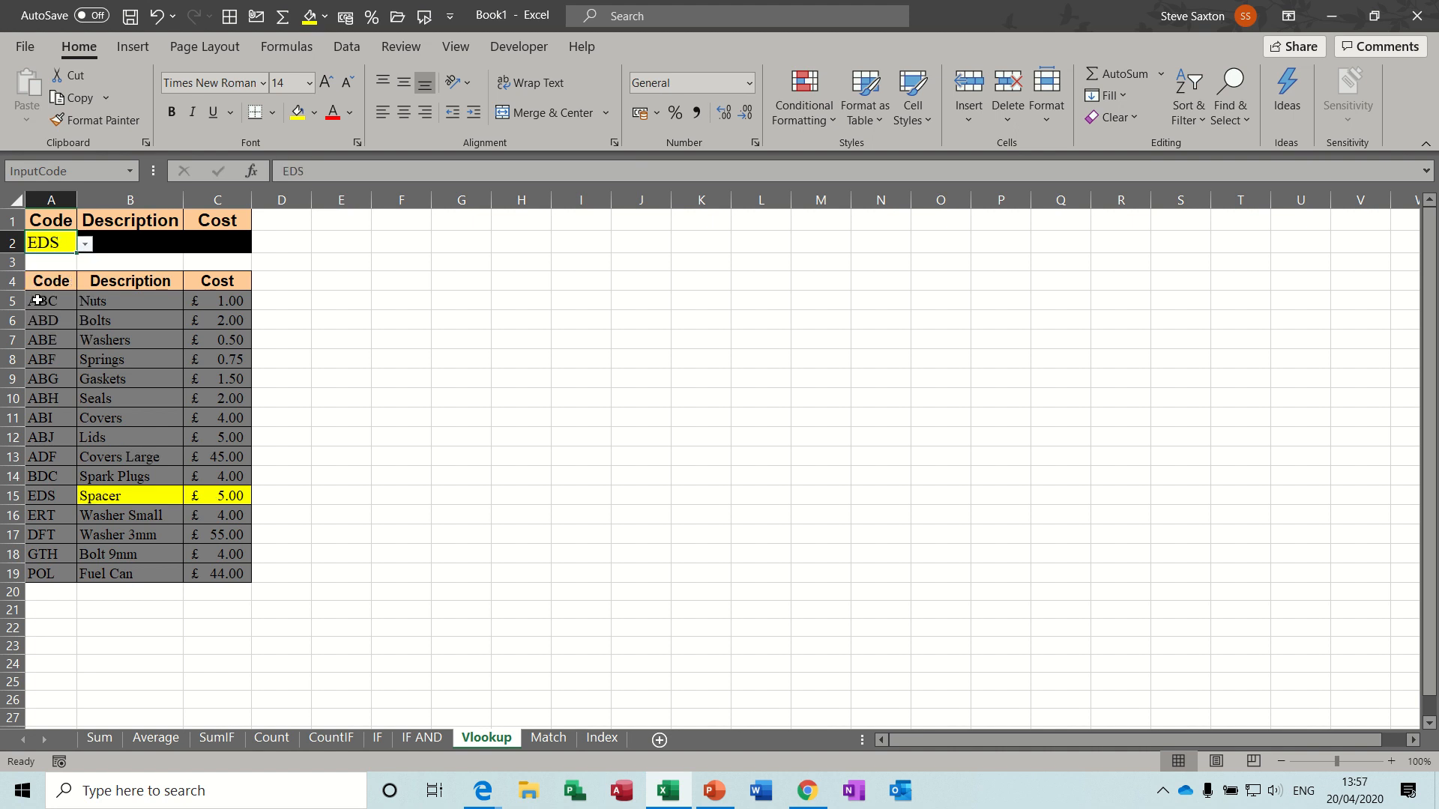
left_click(84, 243)
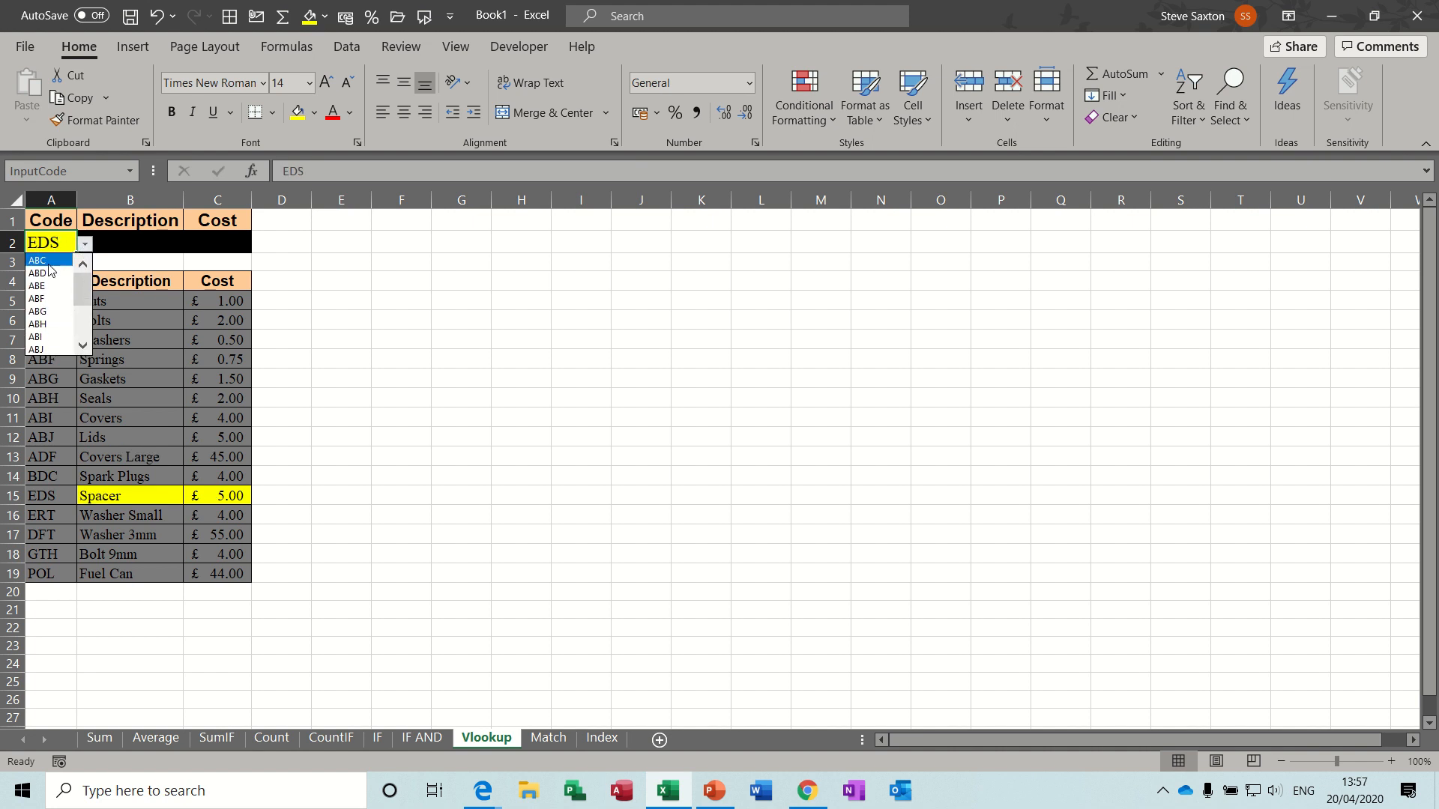
left_click(36, 261)
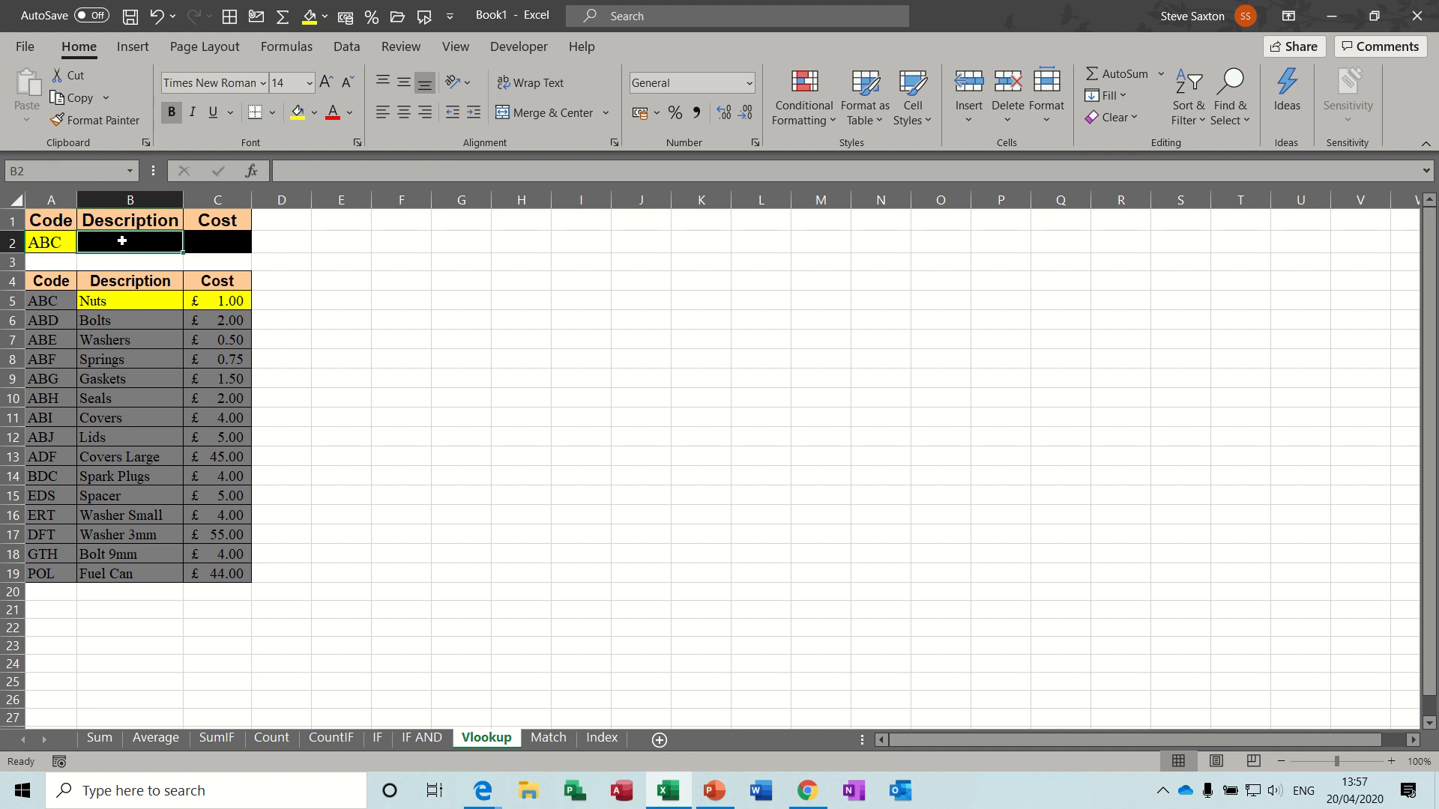
type("=vlookup(")
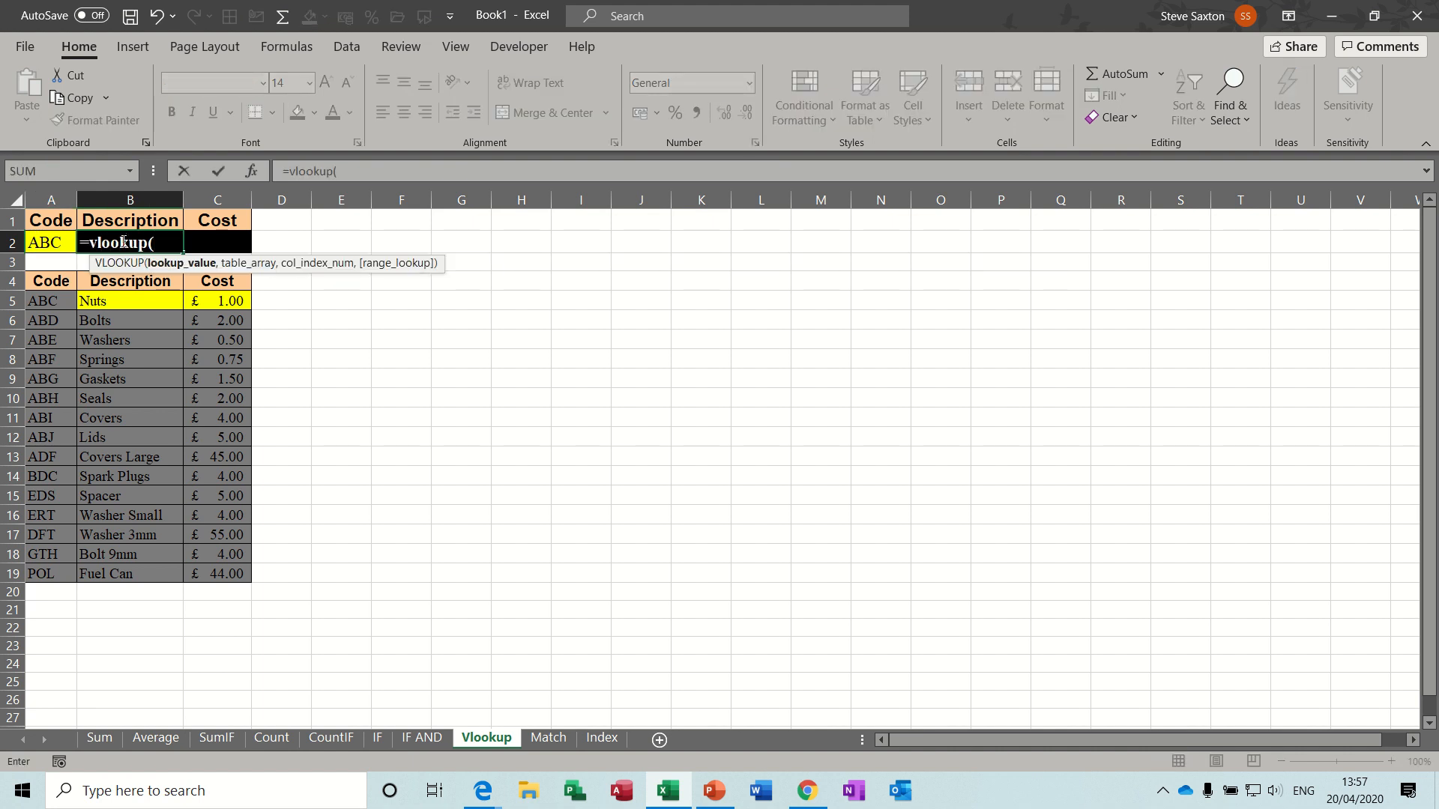
Step: Complete =VLOOKUP(InputCode,product_code,2,0) so Description shows Nuts for ABC
type("InputCode")
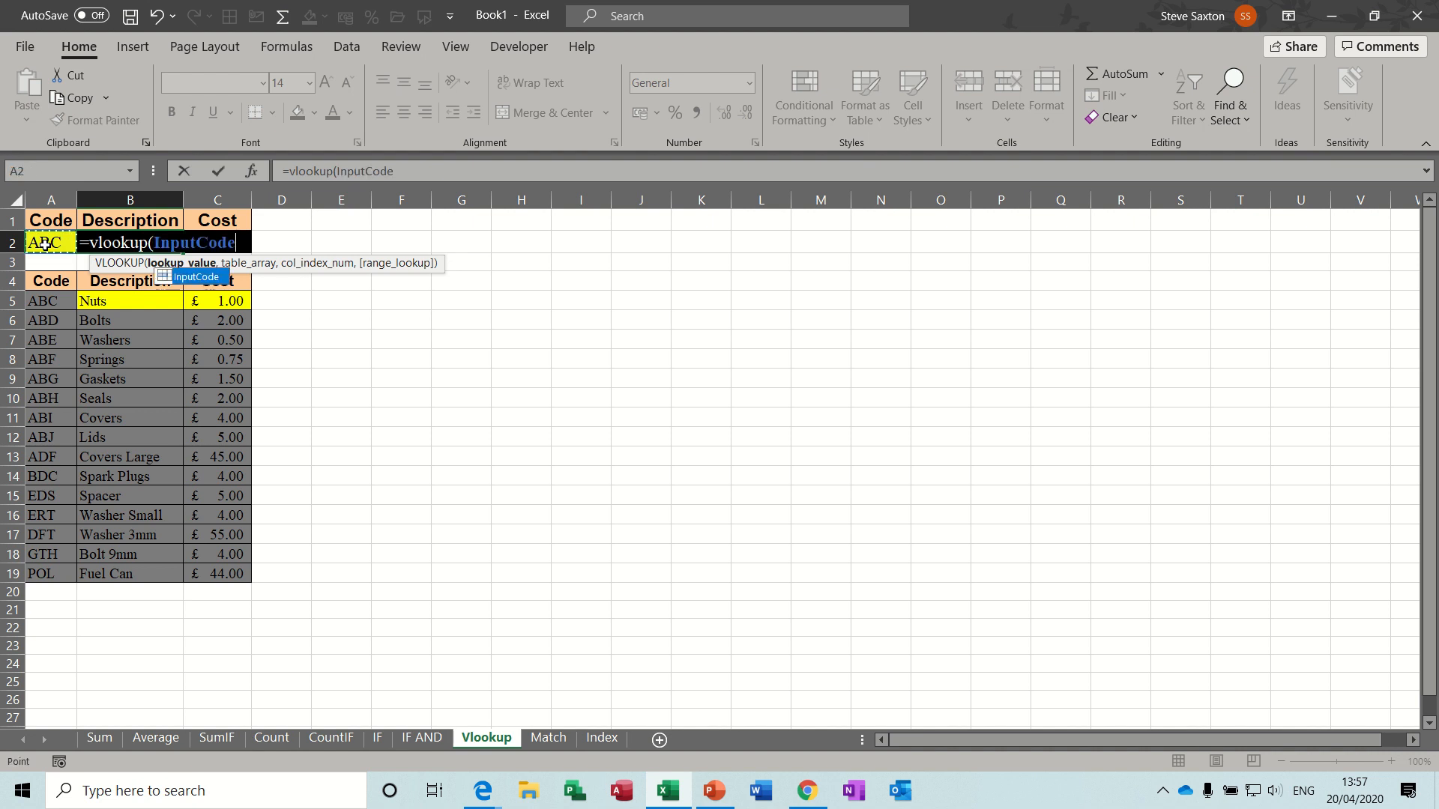
type(",")
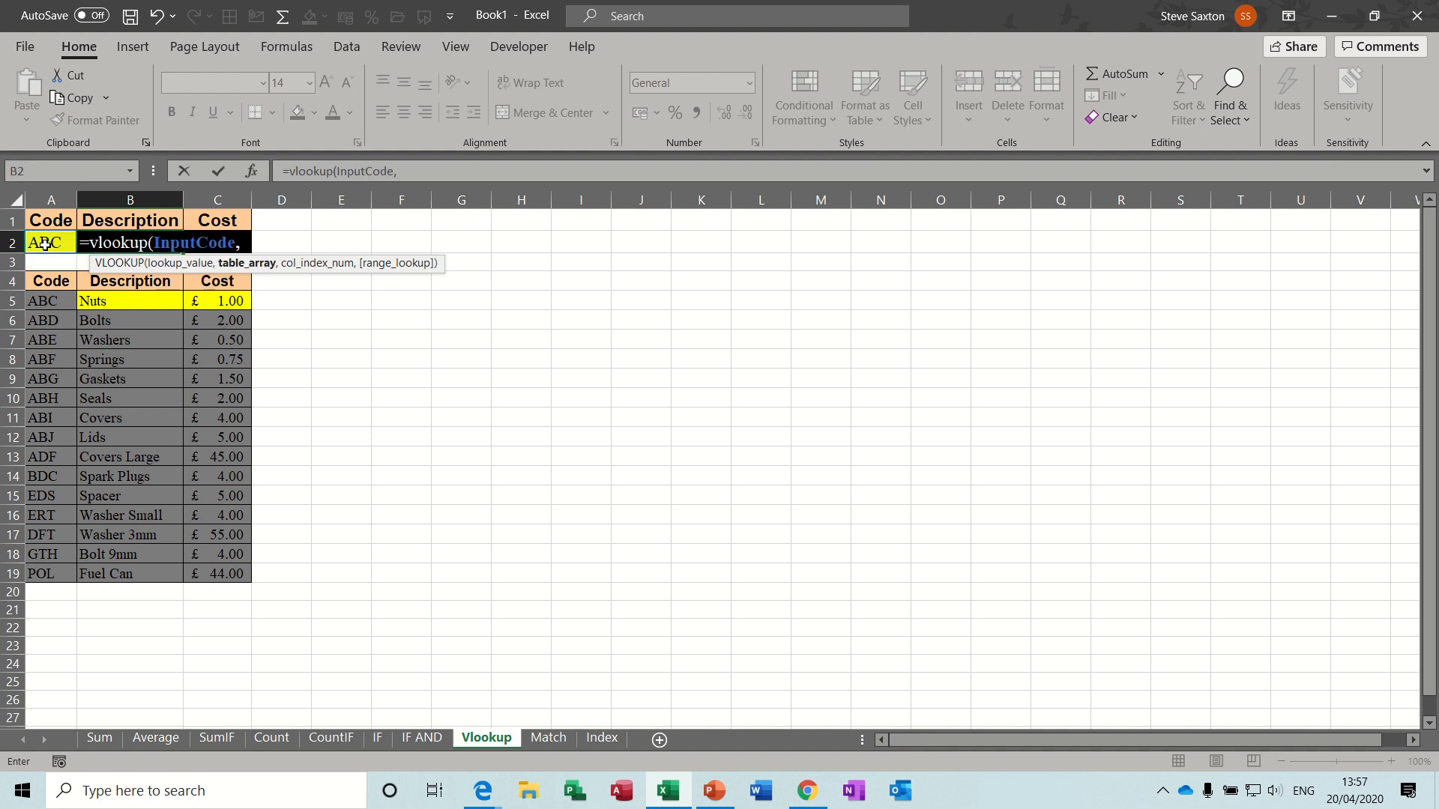
type("prod")
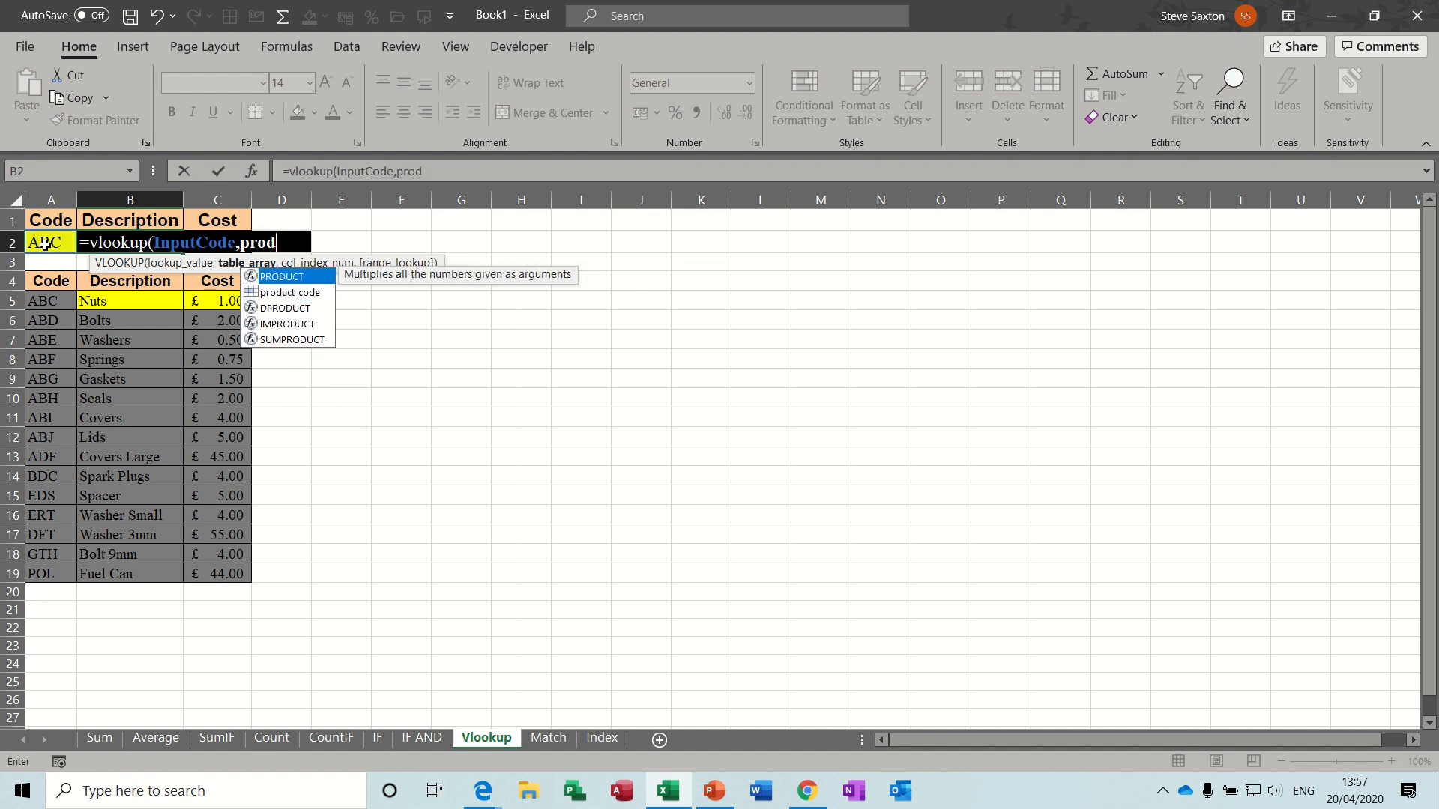
type("uct_code")
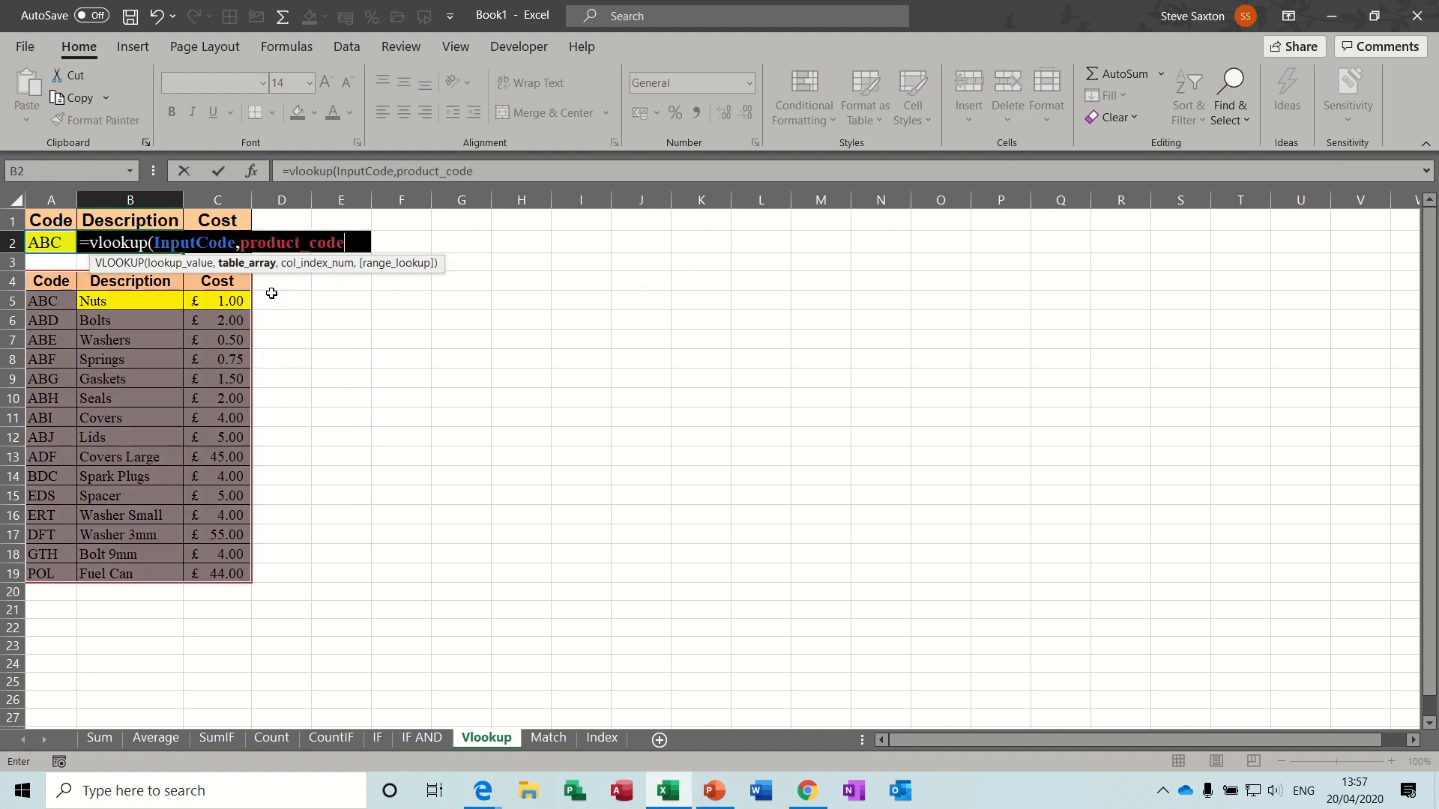
type(",")
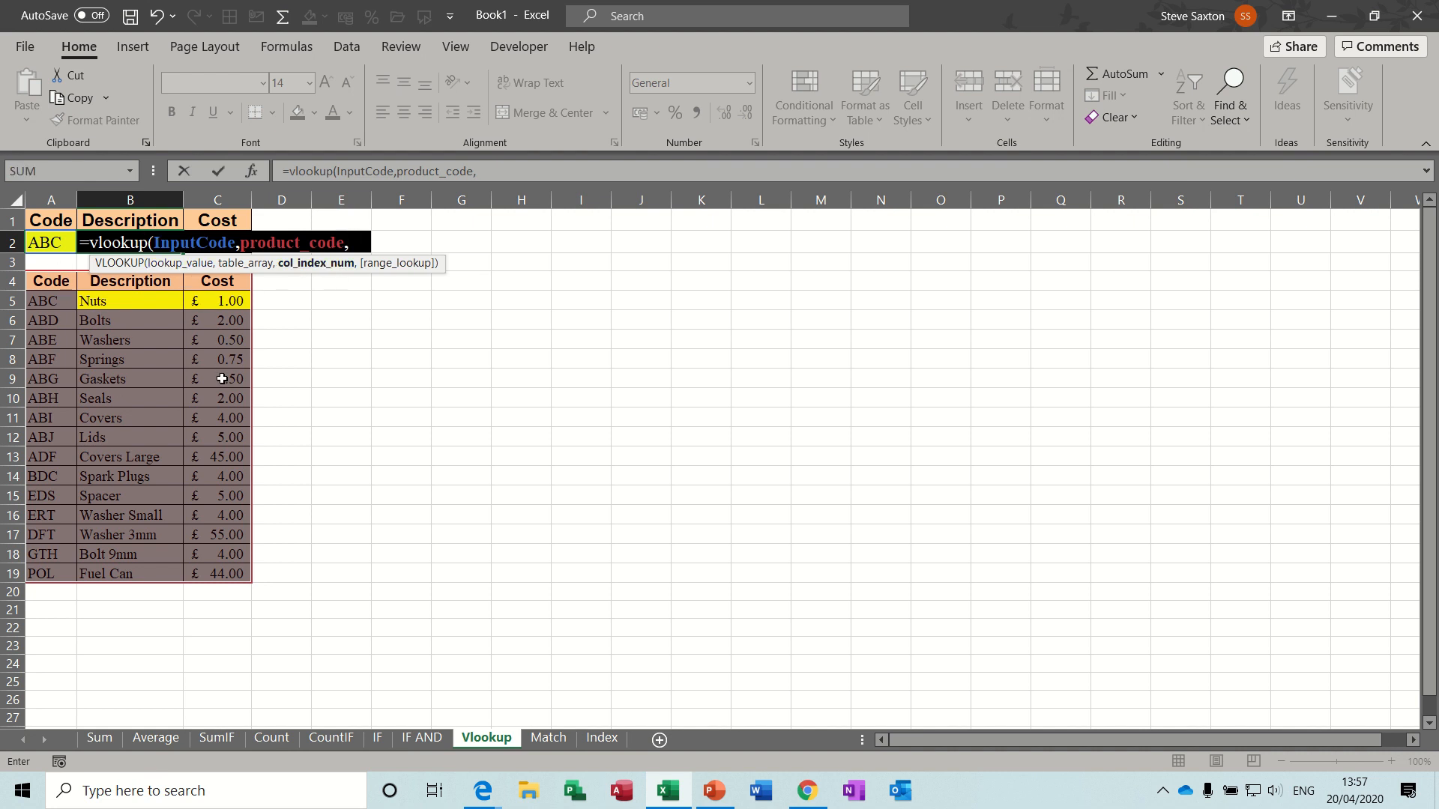
type("2")
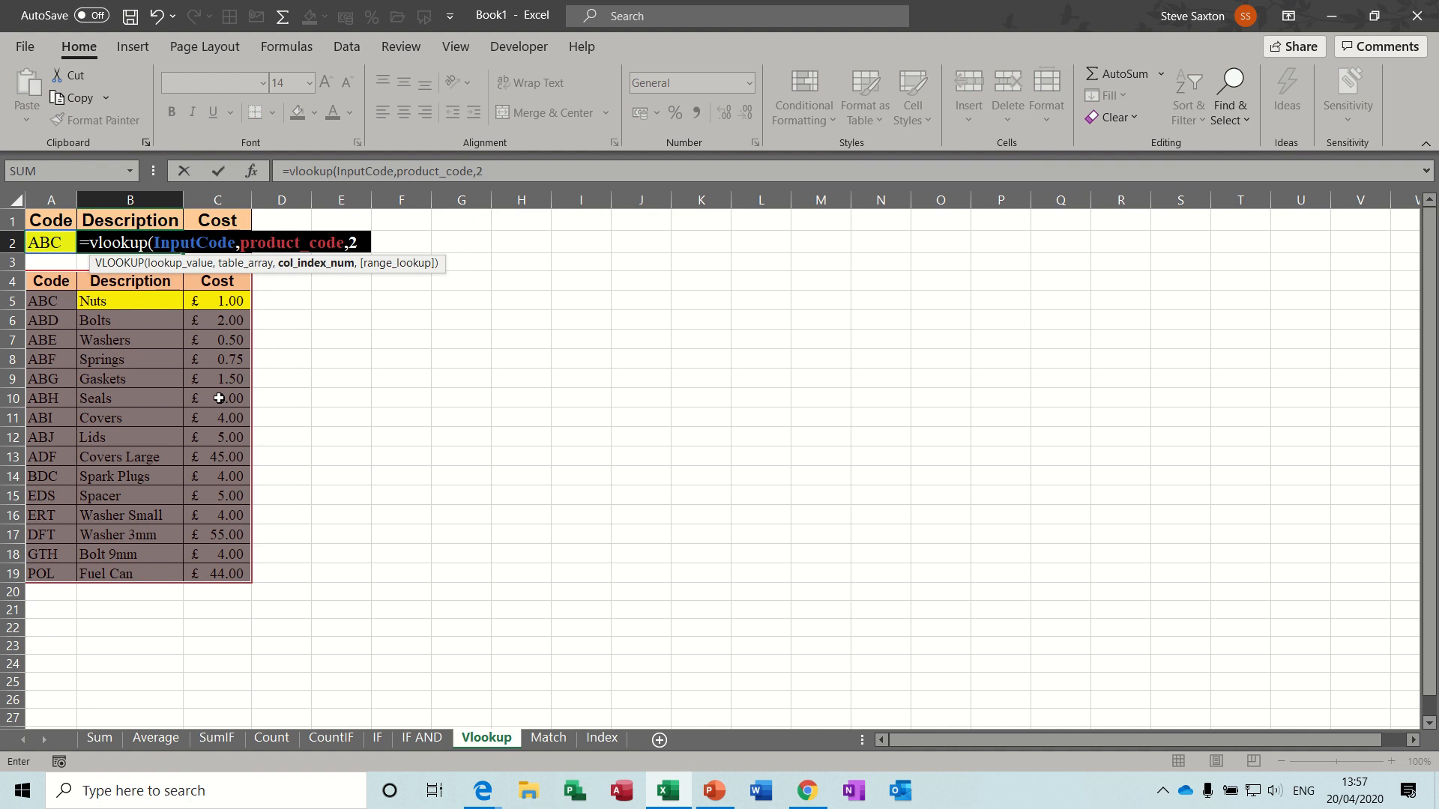
type(",")
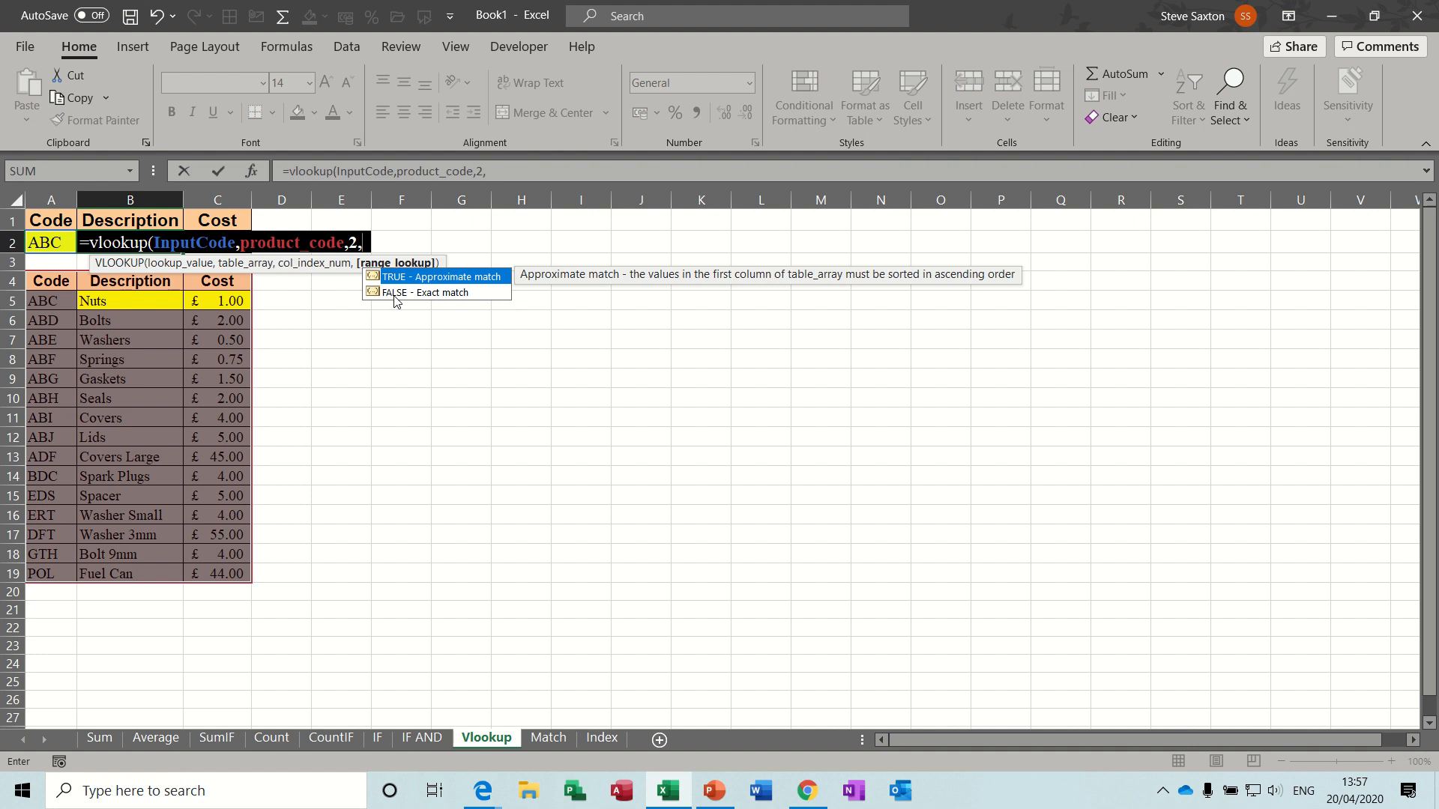
type("0)")
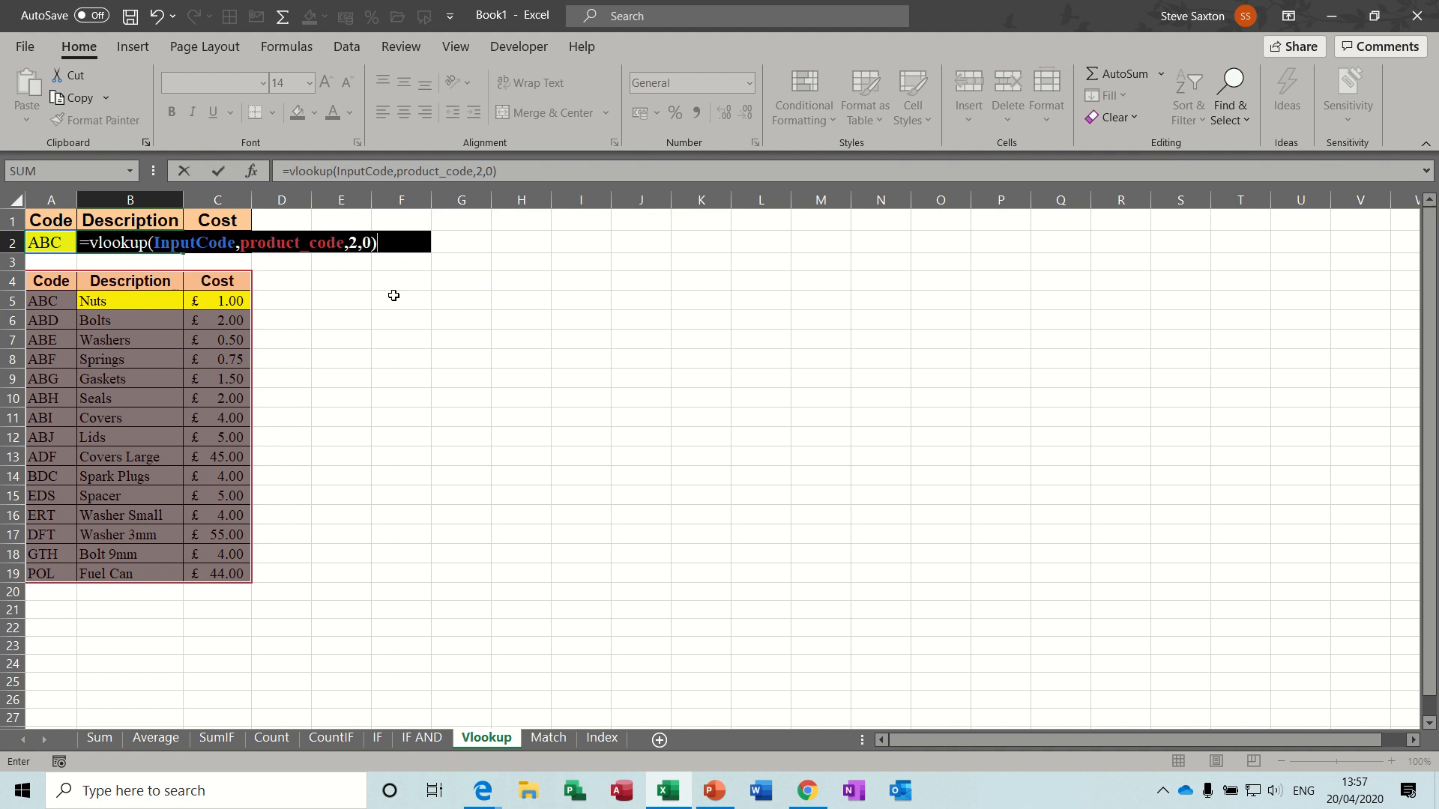
key("Enter")
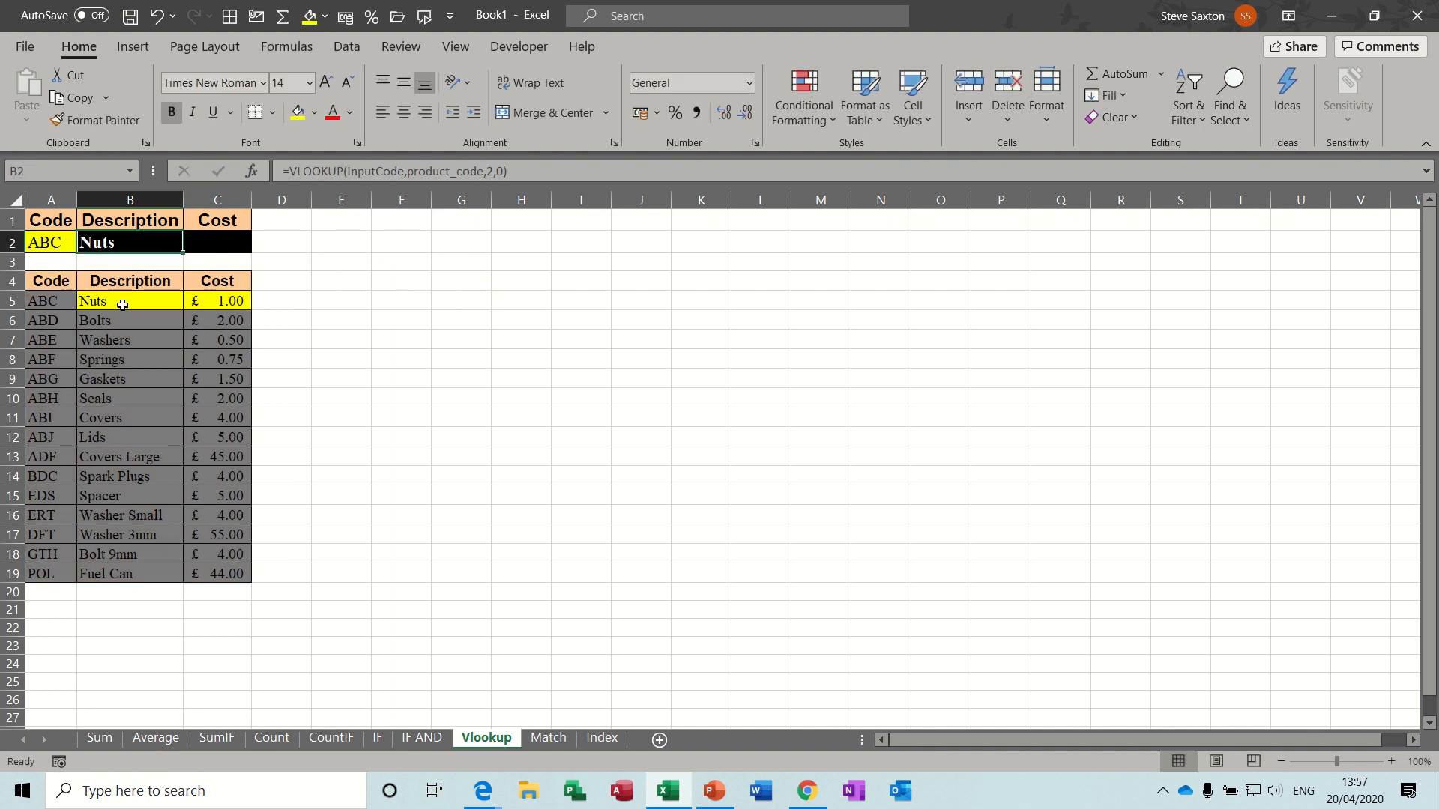
Step: Switch the code to ABG and reuse the lookup in Cost with column 3, returning £1.50 for Gaskets
left_click(51, 243)
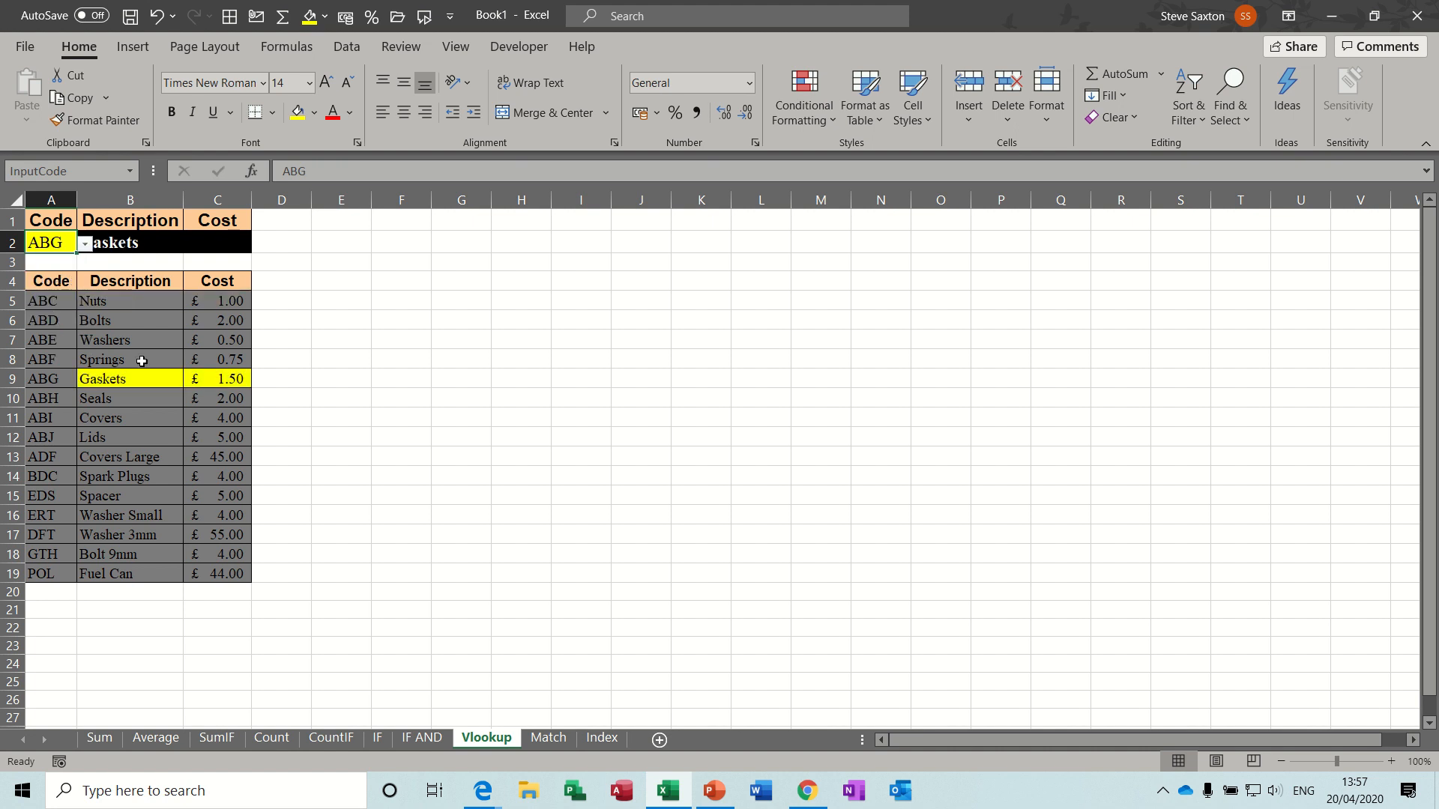
left_click(129, 242)
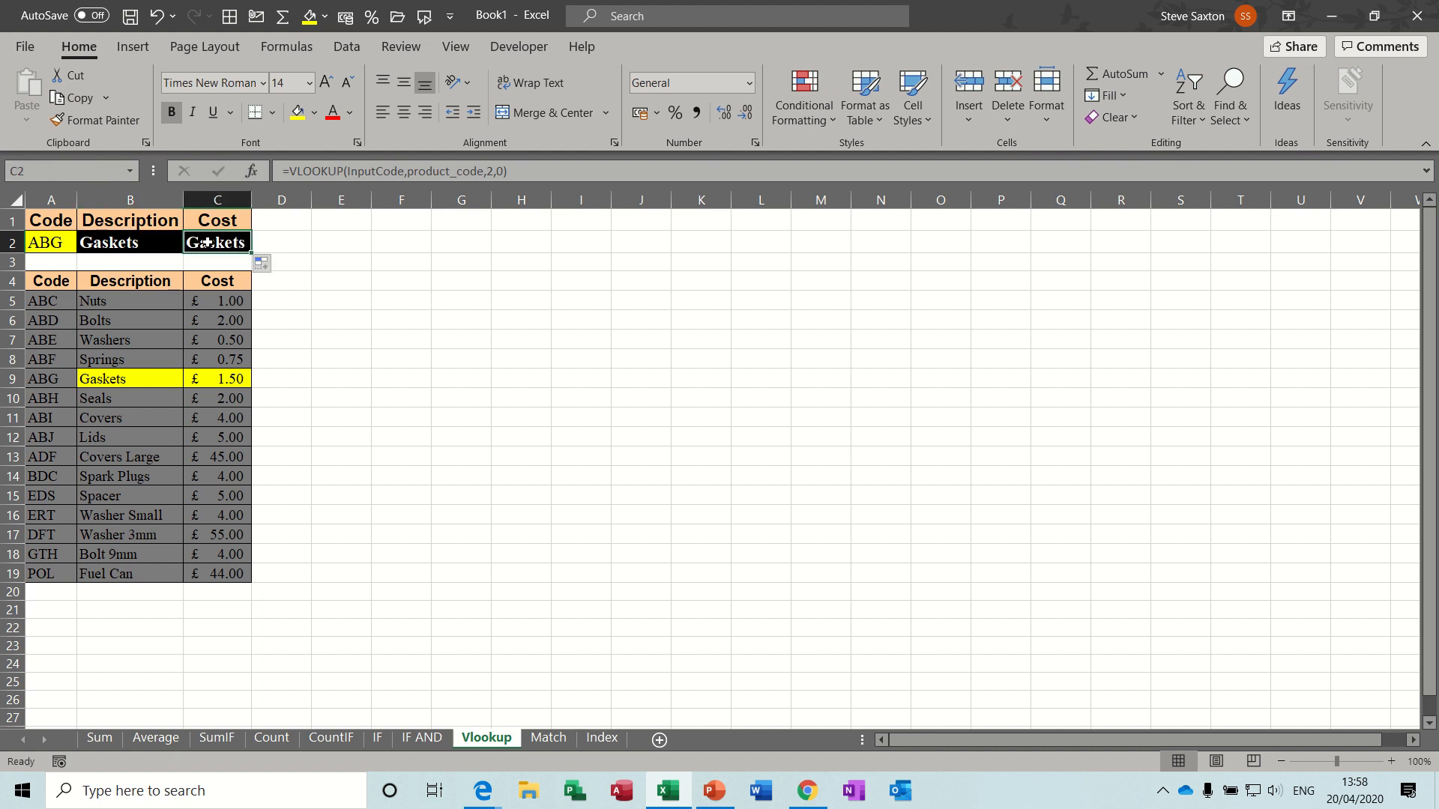
mouse_move(495, 170)
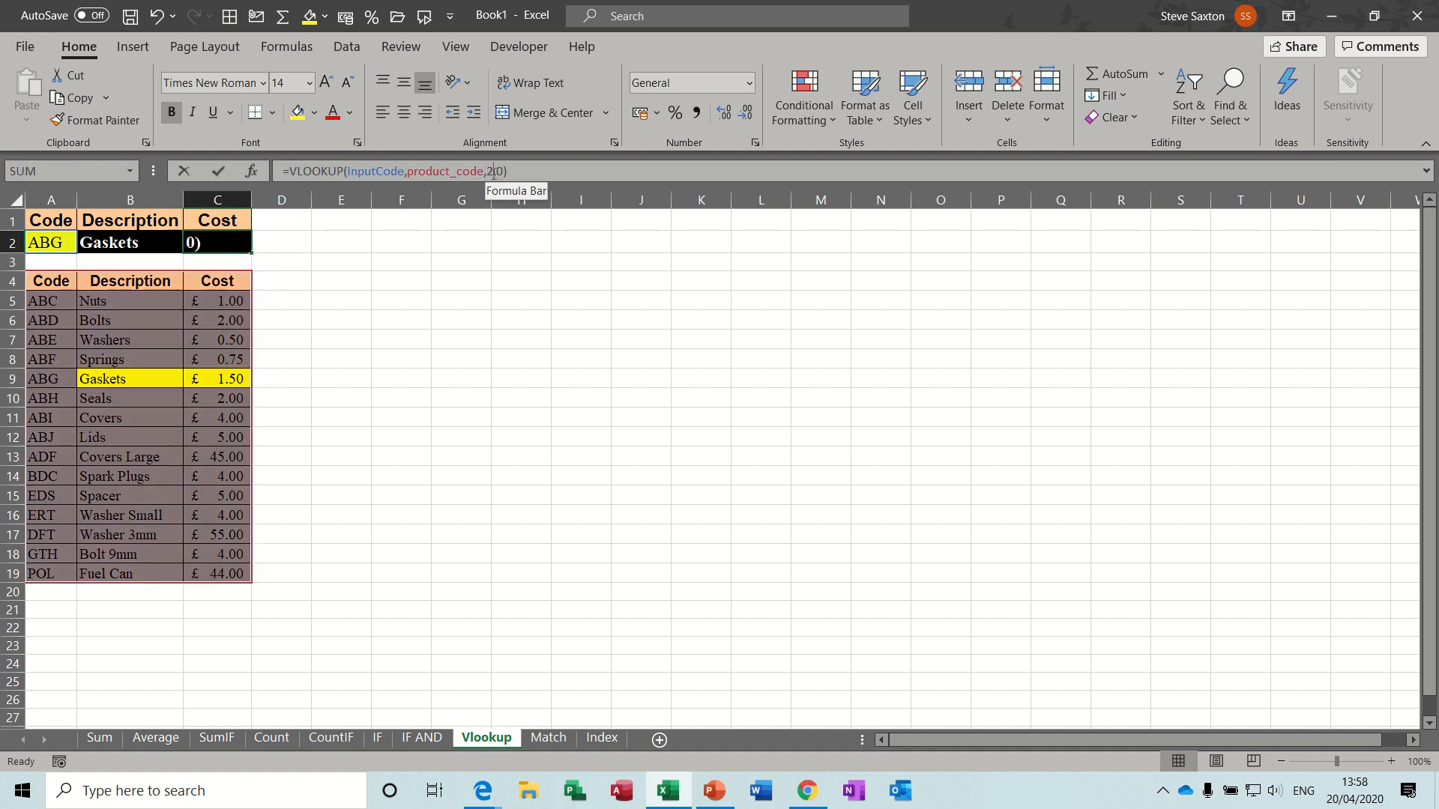
type("3")
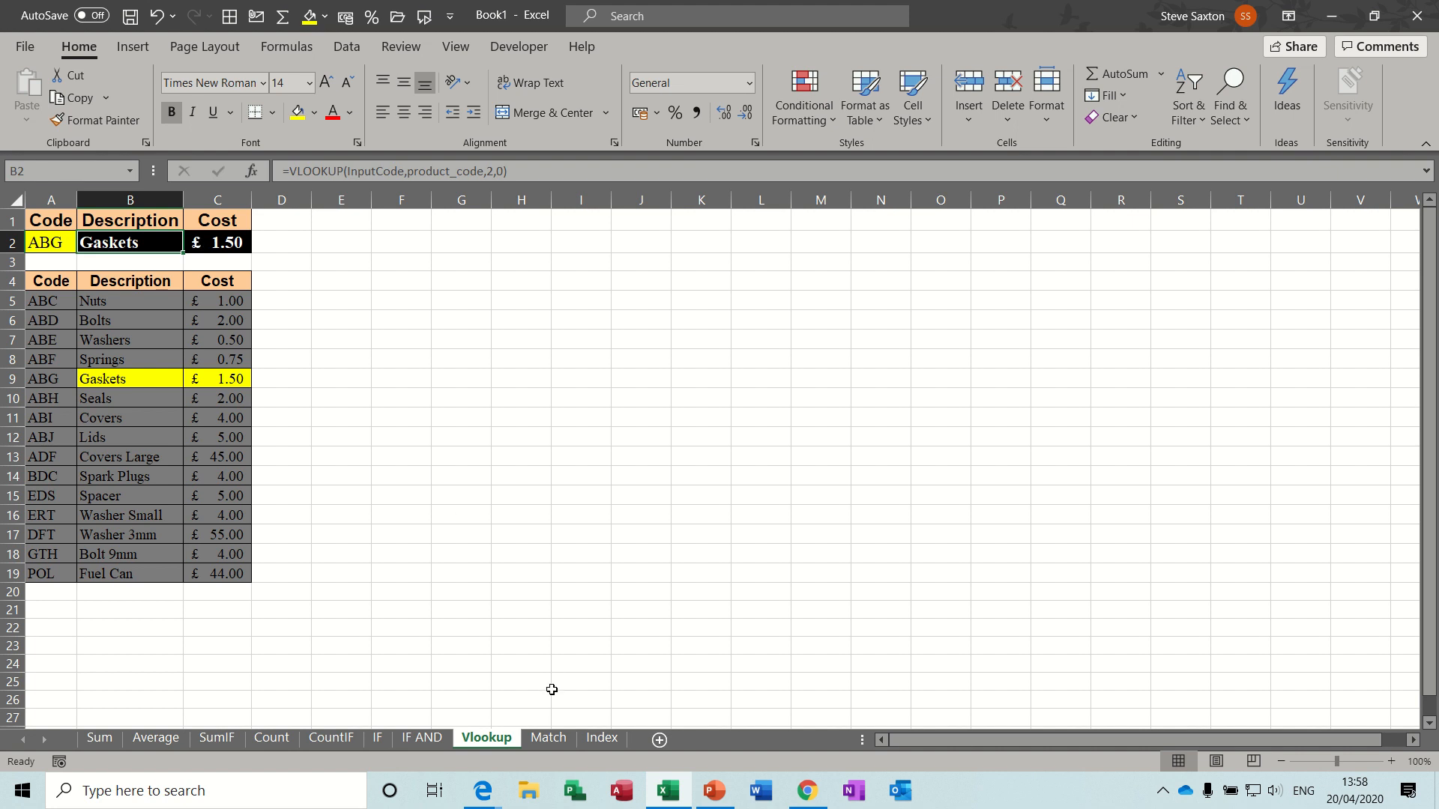
left_click(548, 738)
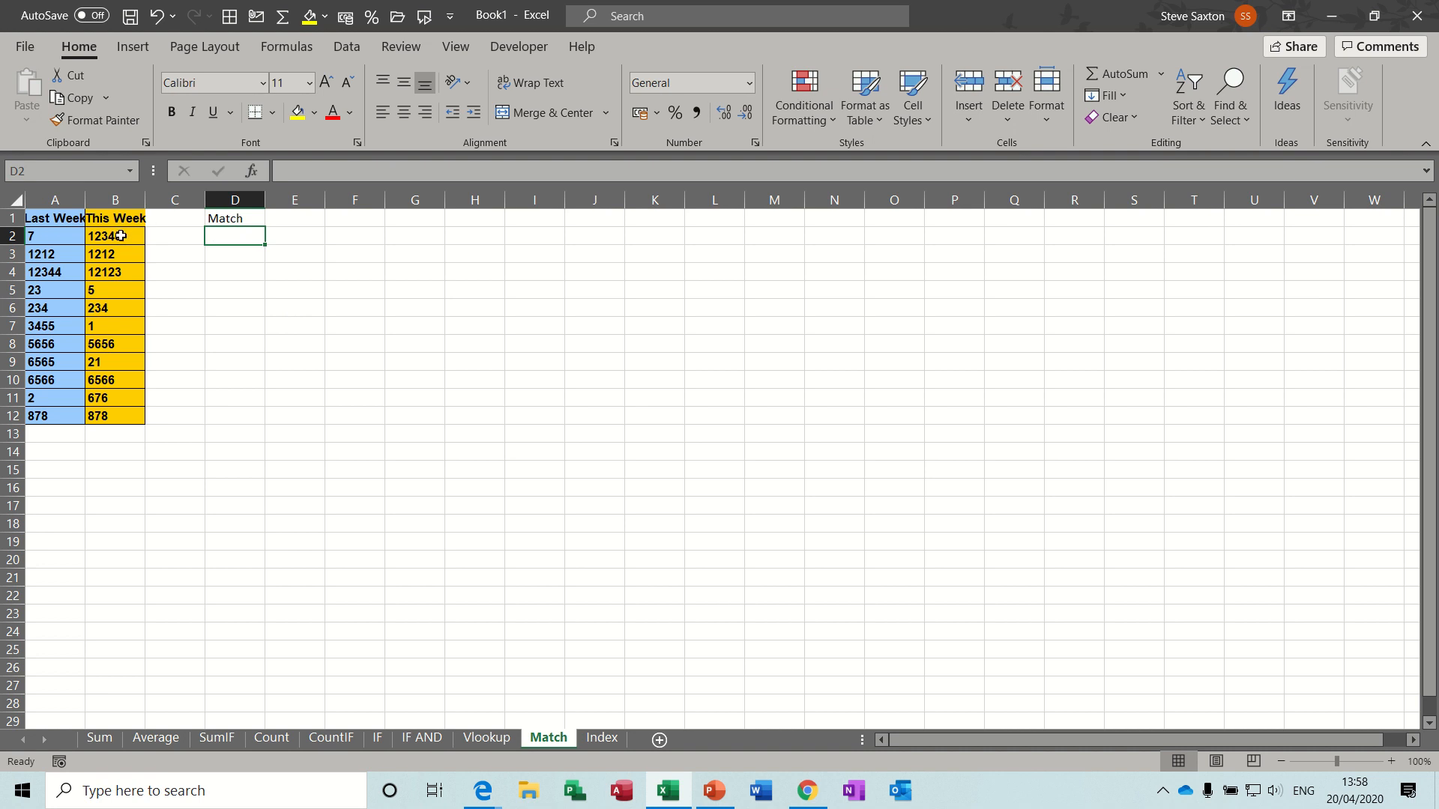
Step: Check the first This Week value 12345 and begin =MATCH in D2 under the Match heading
left_click(115, 236)
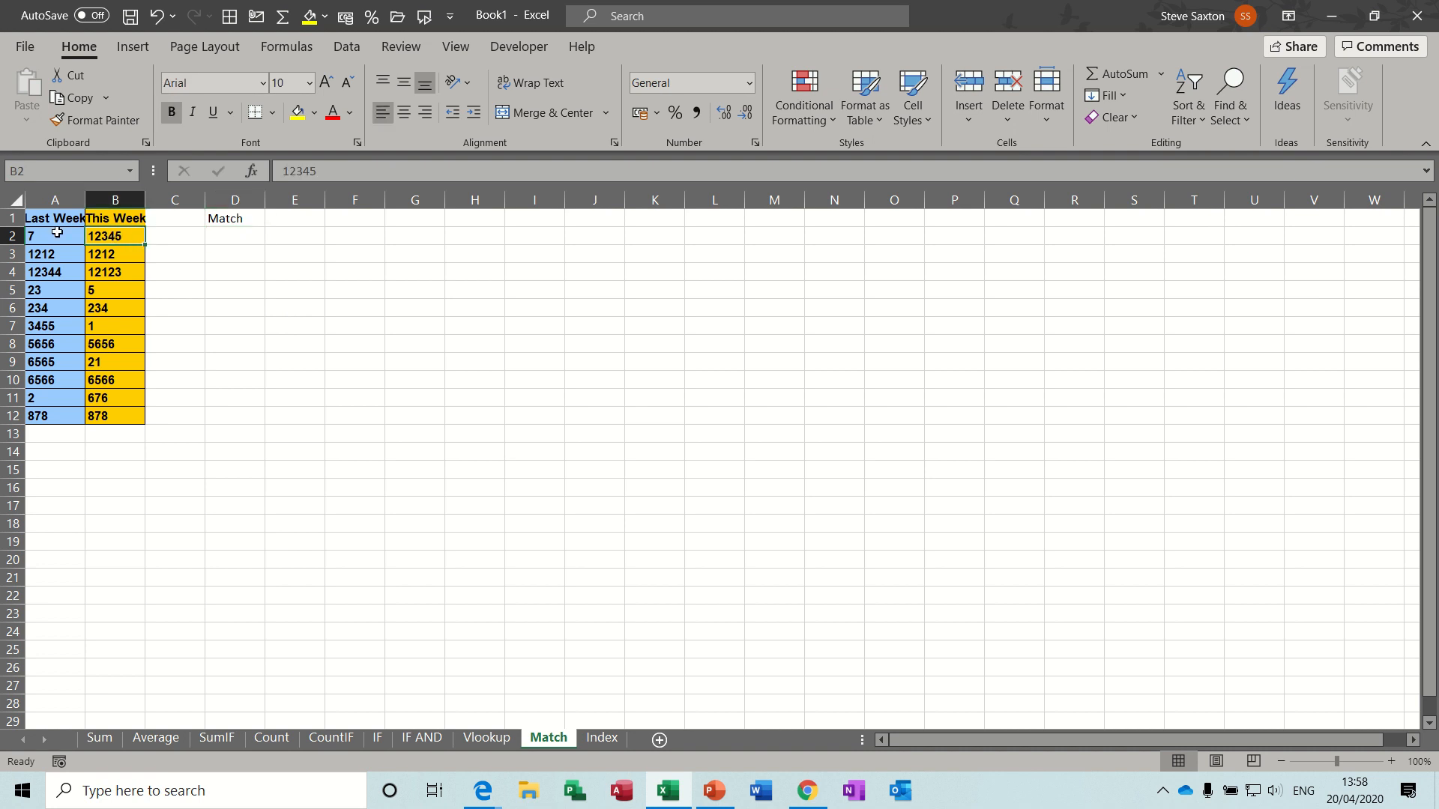
mouse_move(125, 247)
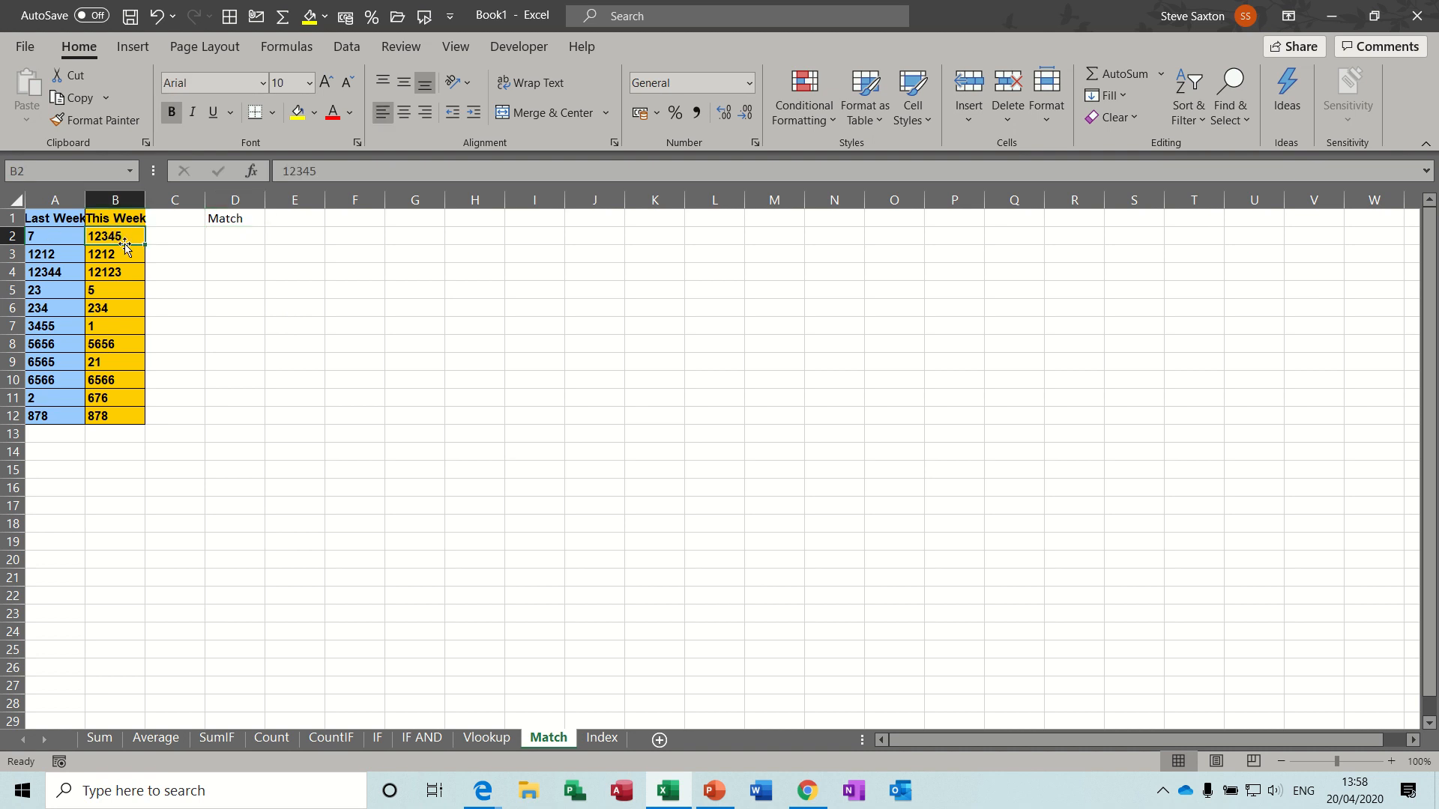
mouse_move(119, 237)
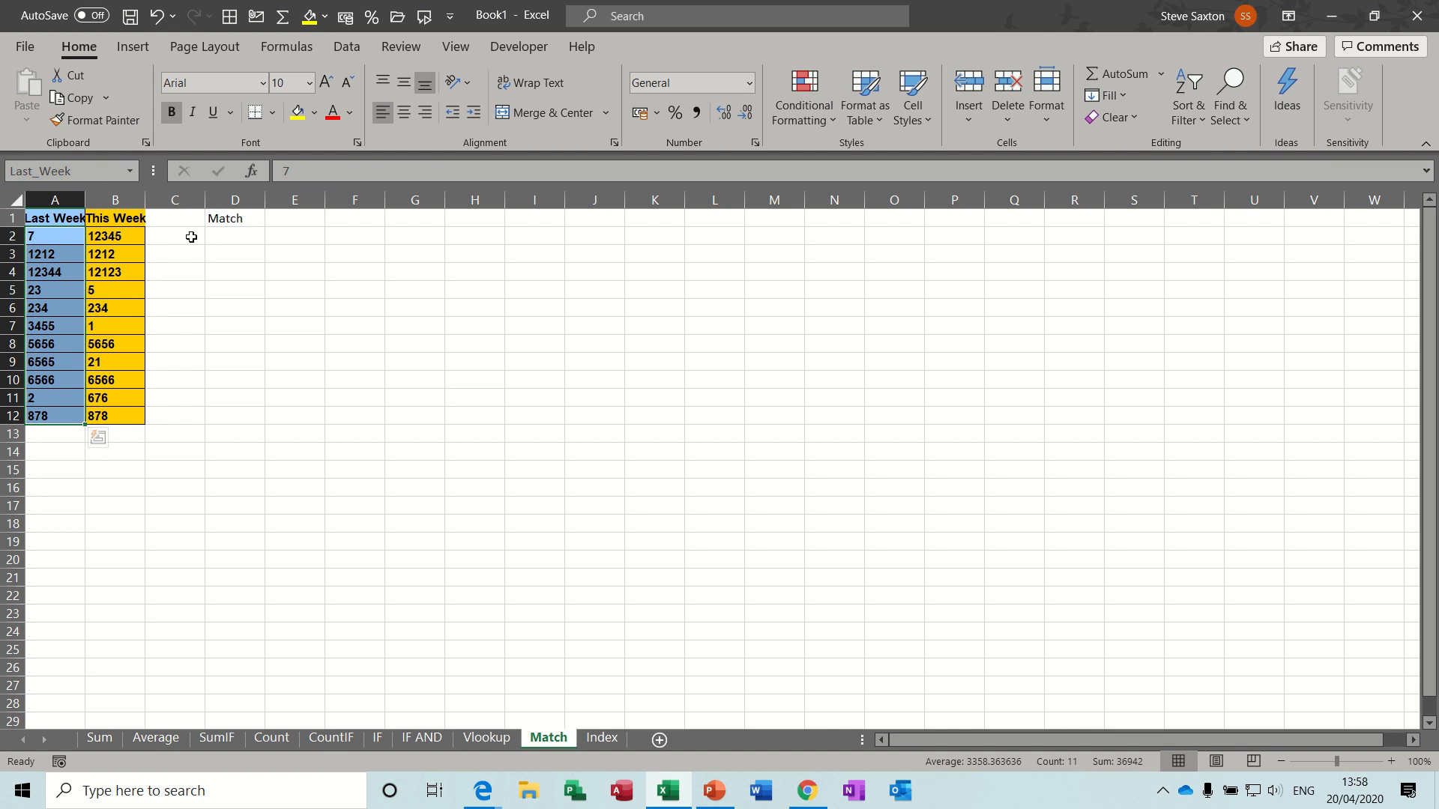
left_click(234, 237)
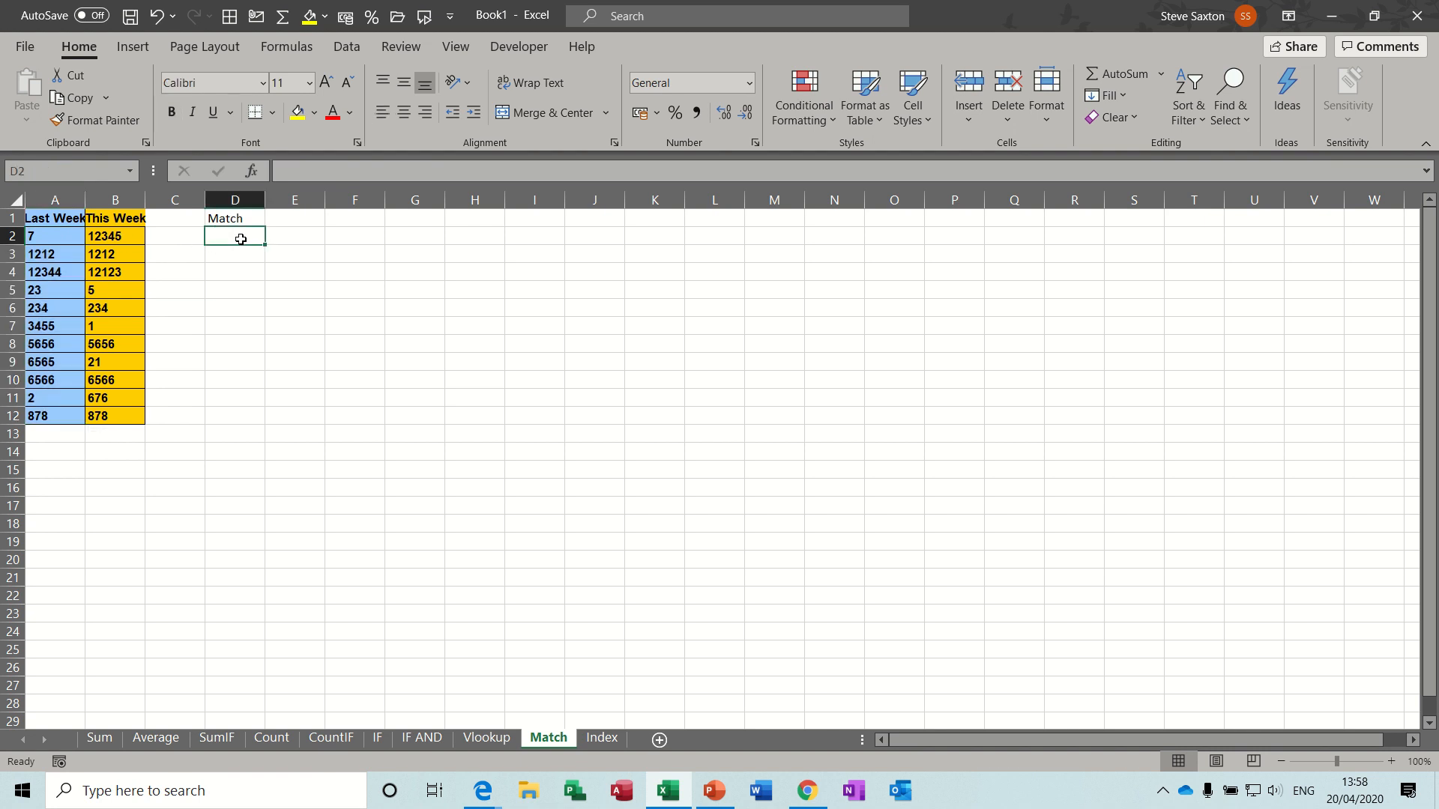
mouse_move(241, 232)
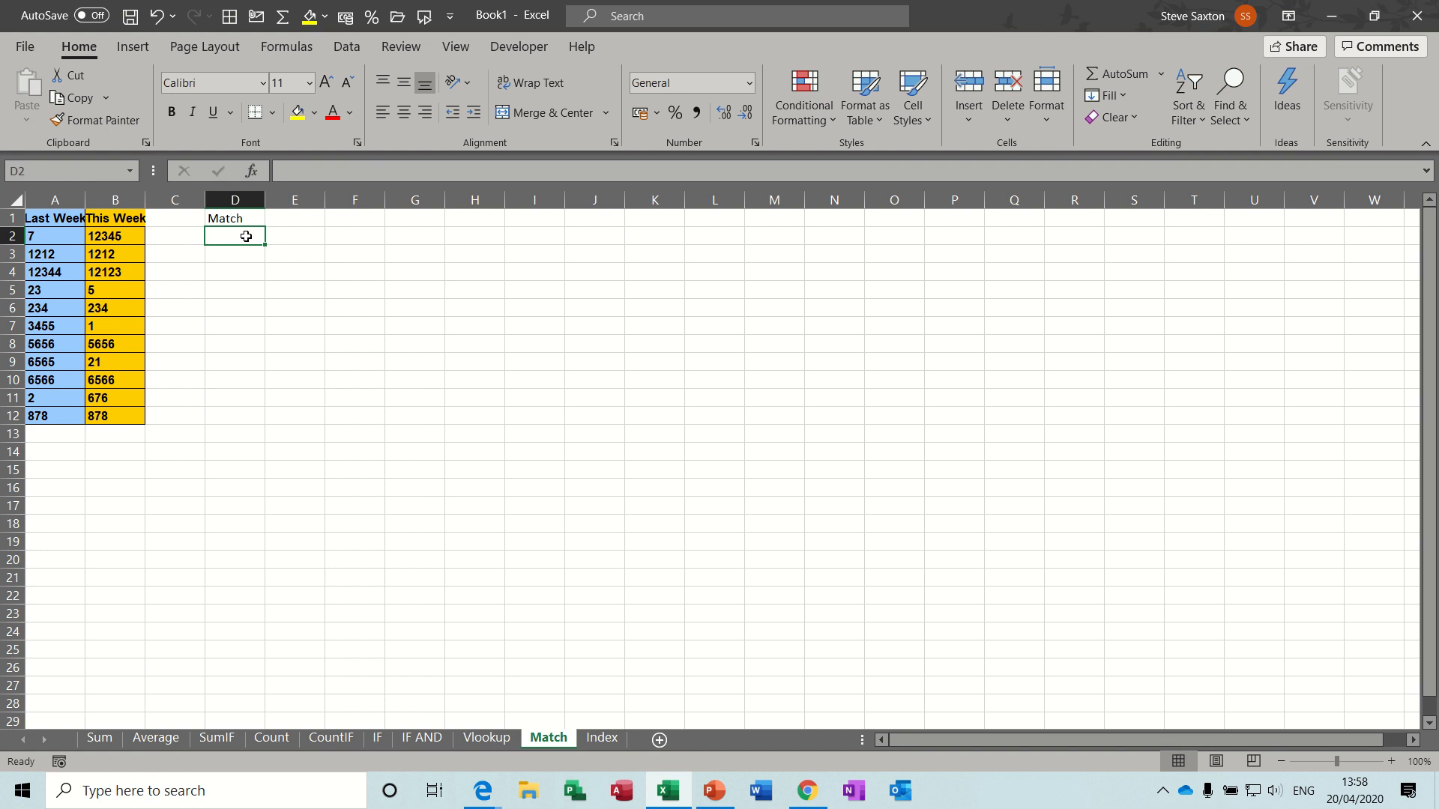
type("=match")
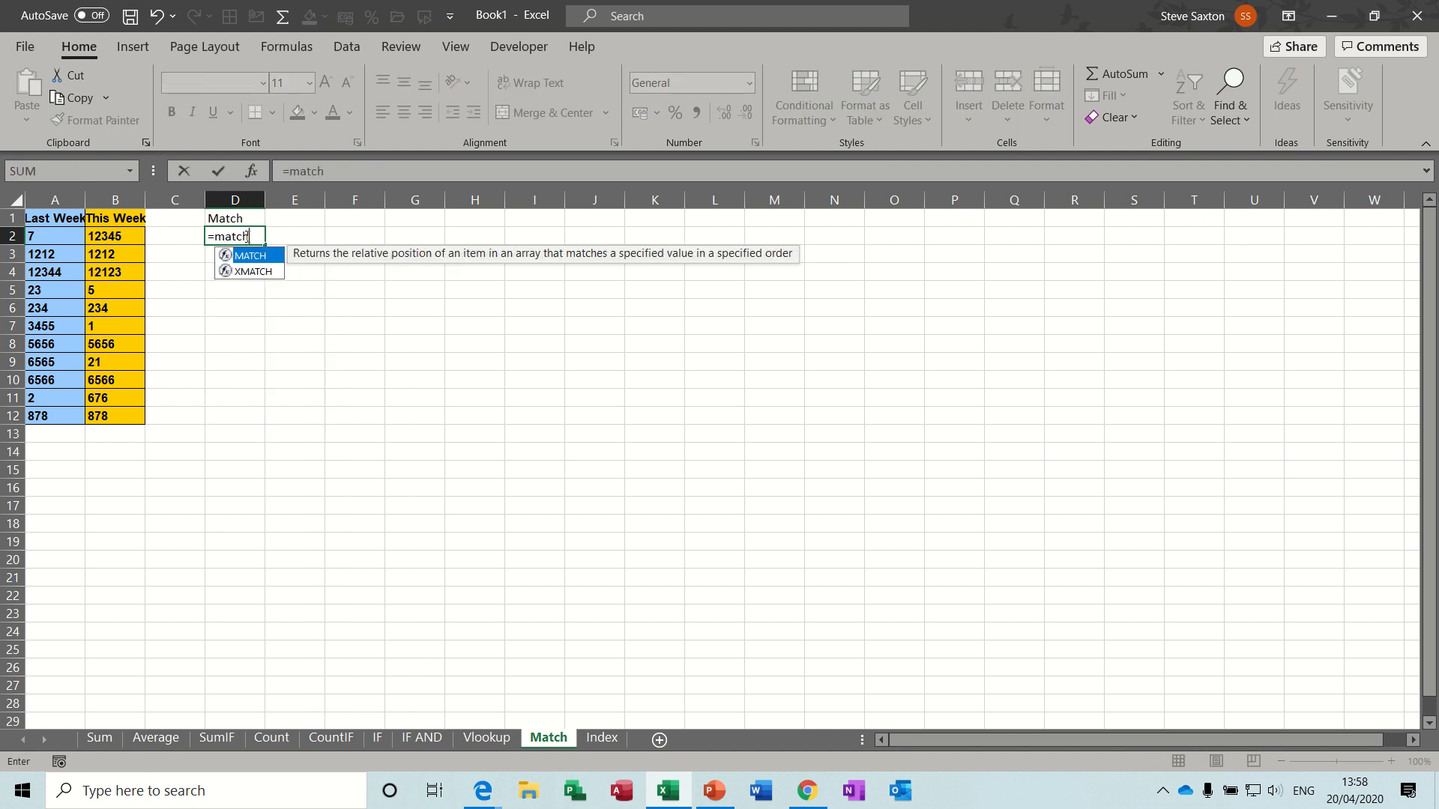
Step: Complete =MATCH(B2,Last_Week,0) in D2, an exact match returning #N/A
type("(")
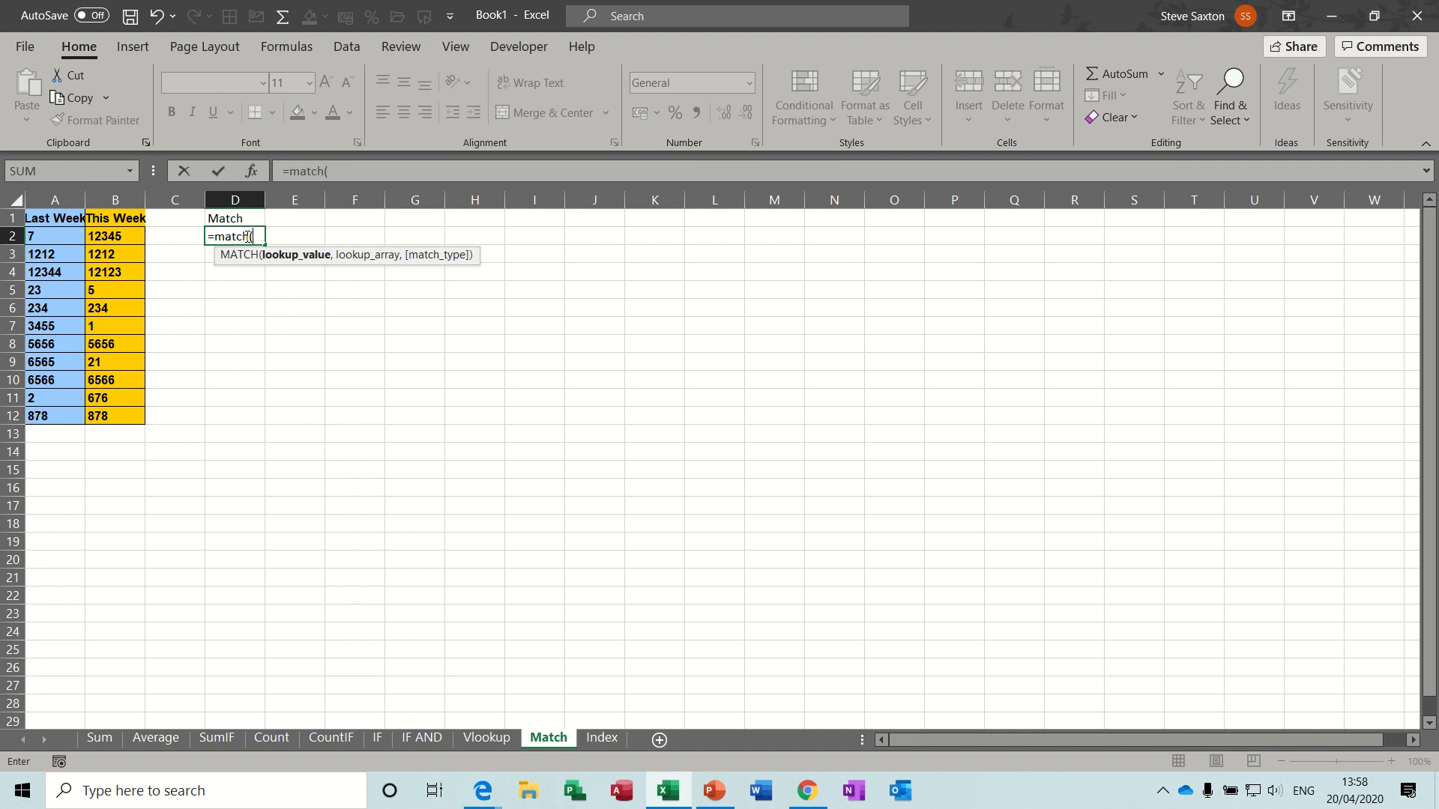
mouse_move(119, 235)
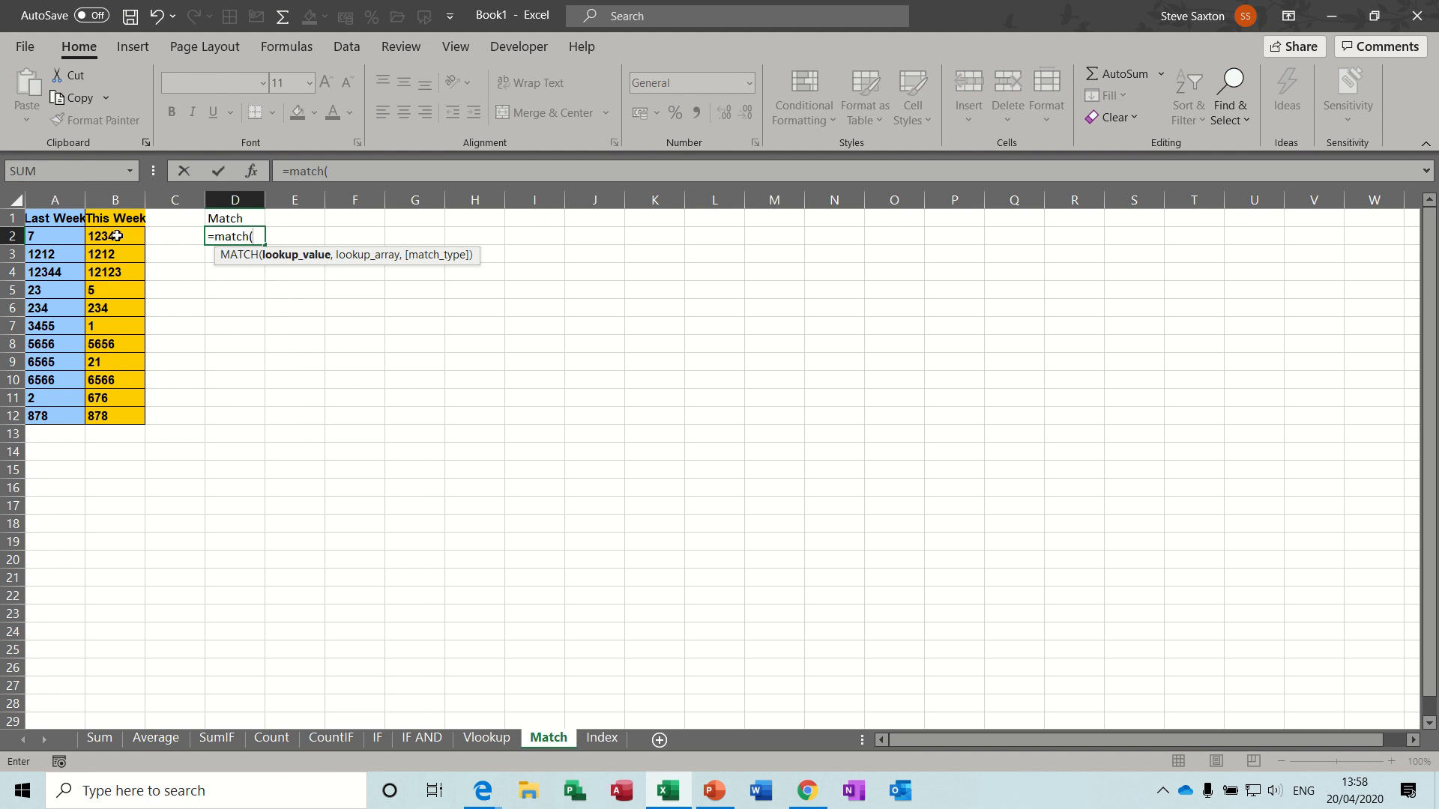
left_click(116, 235)
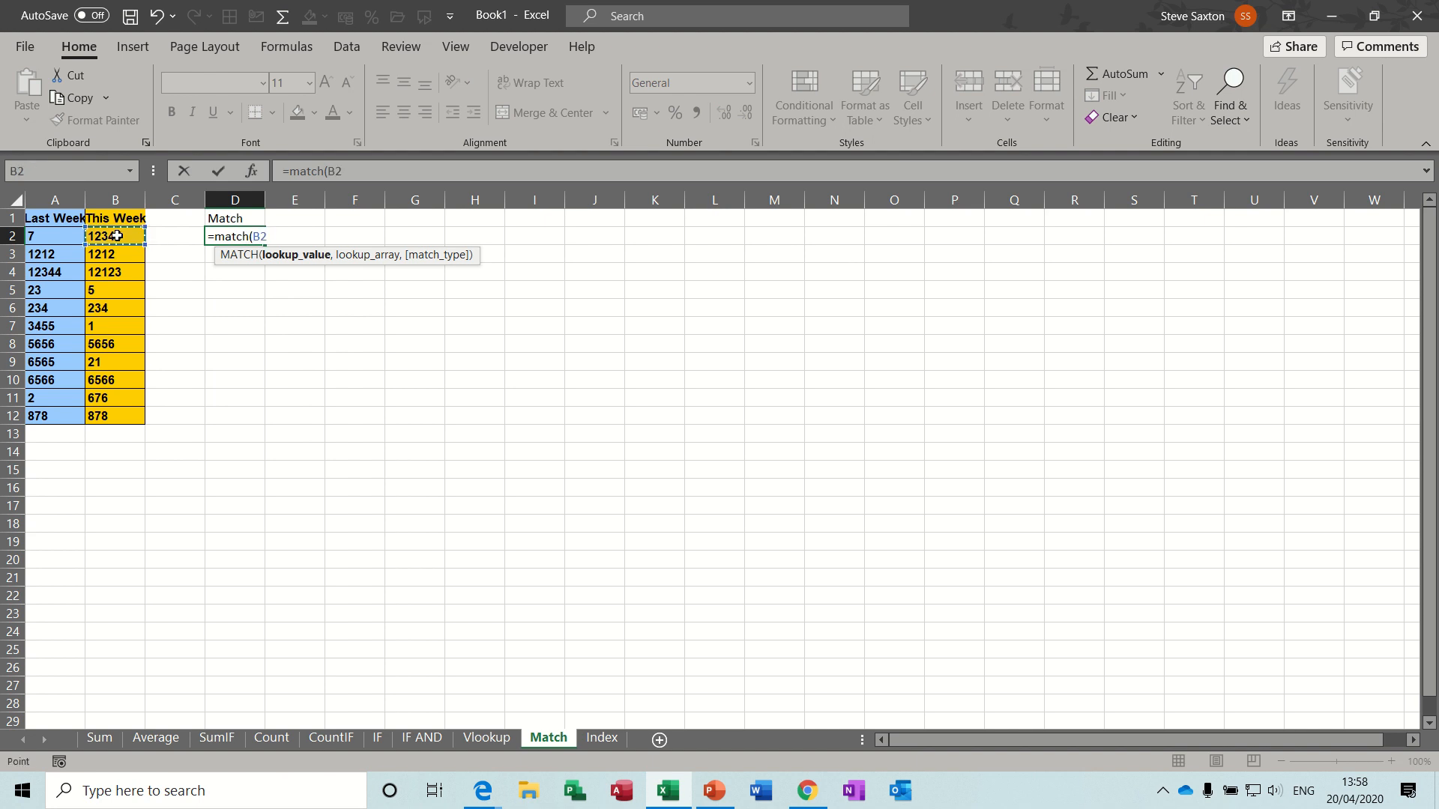
type(",")
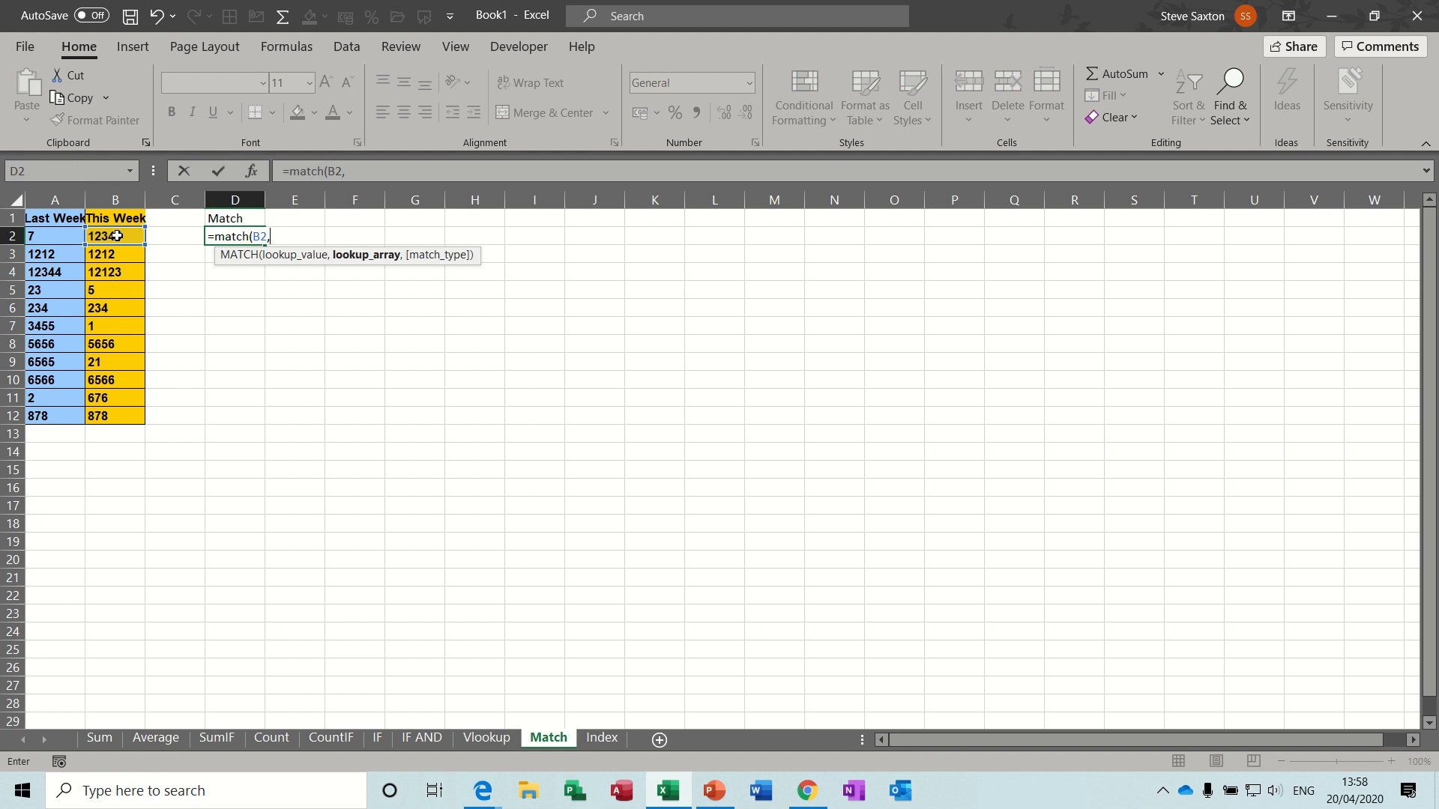
type("las")
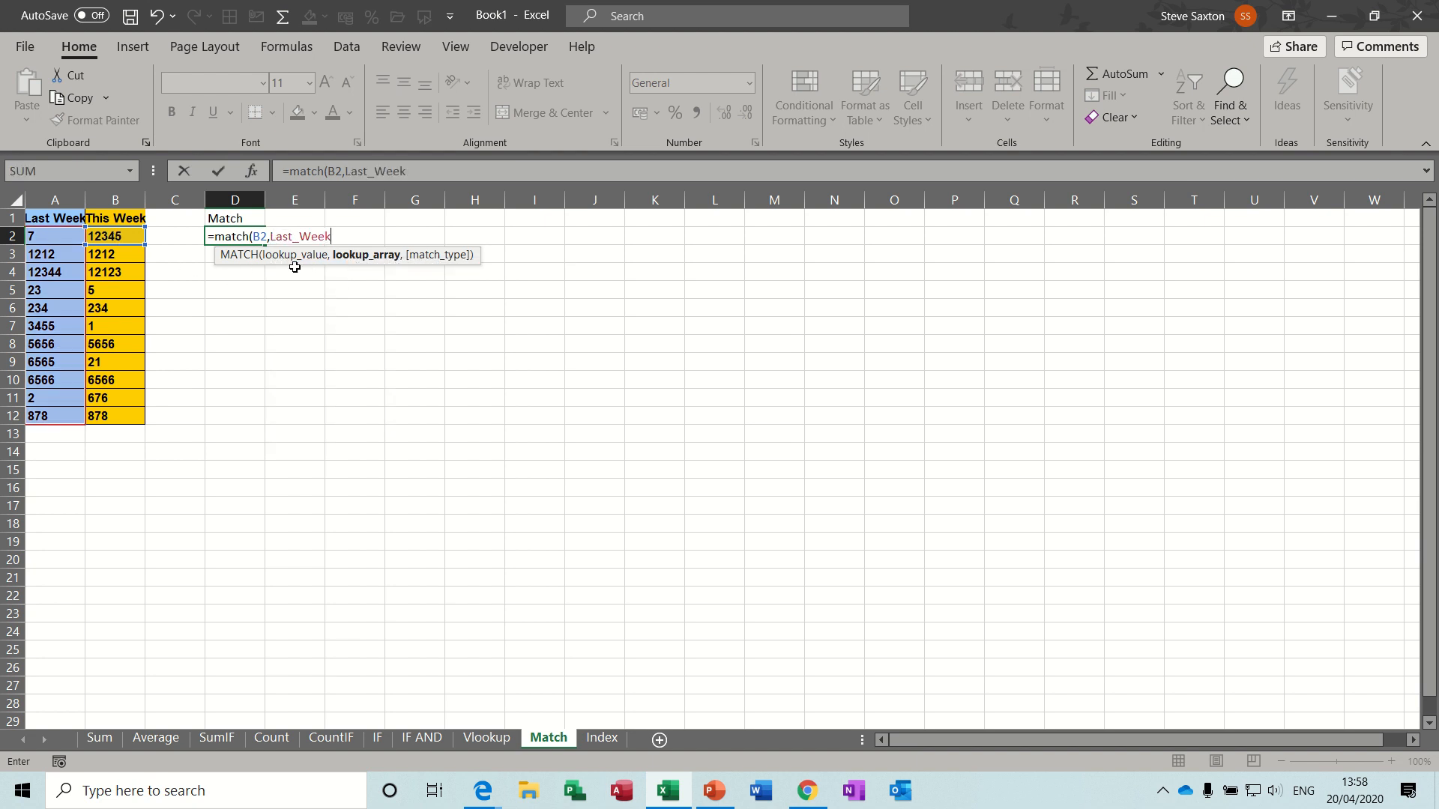
type(",")
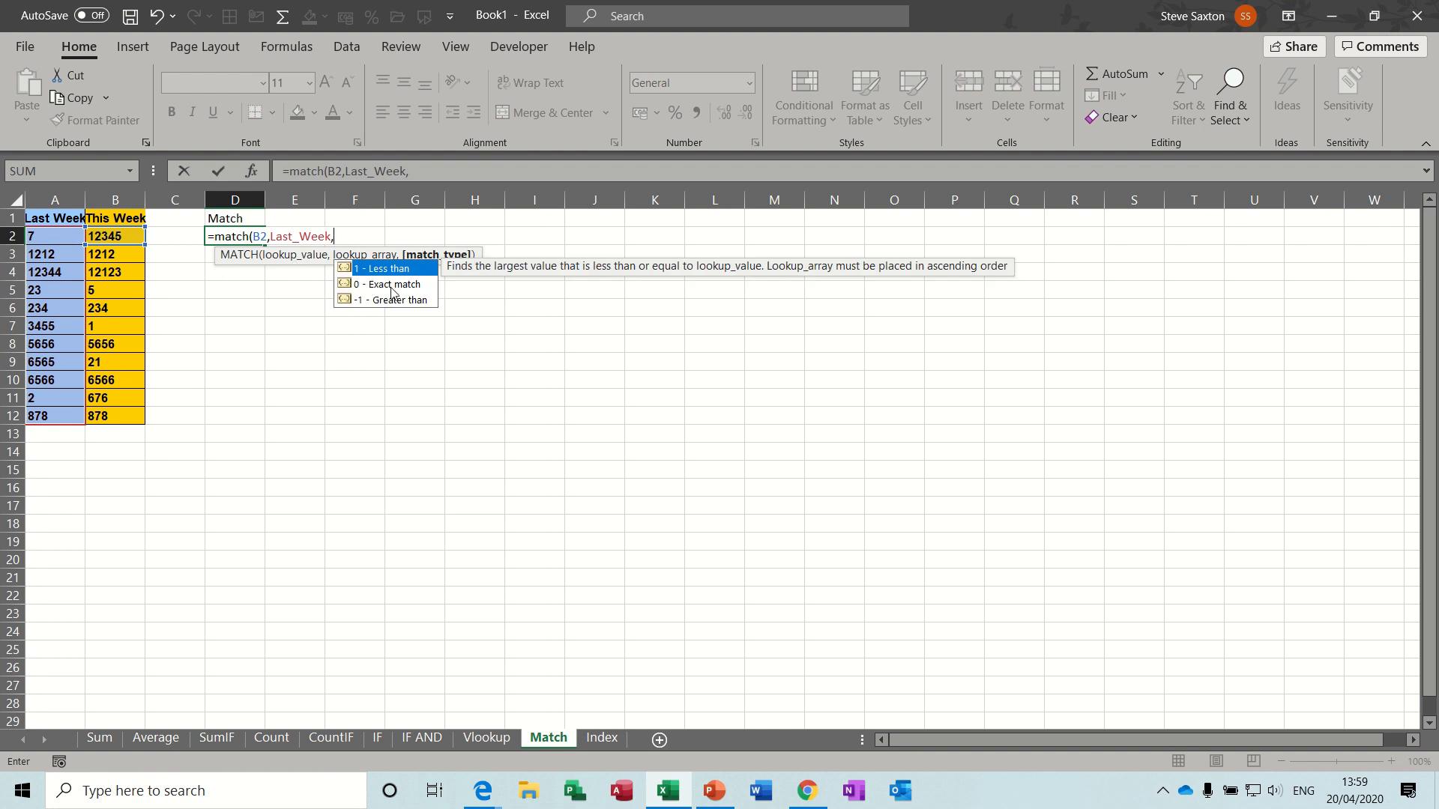
type("0")
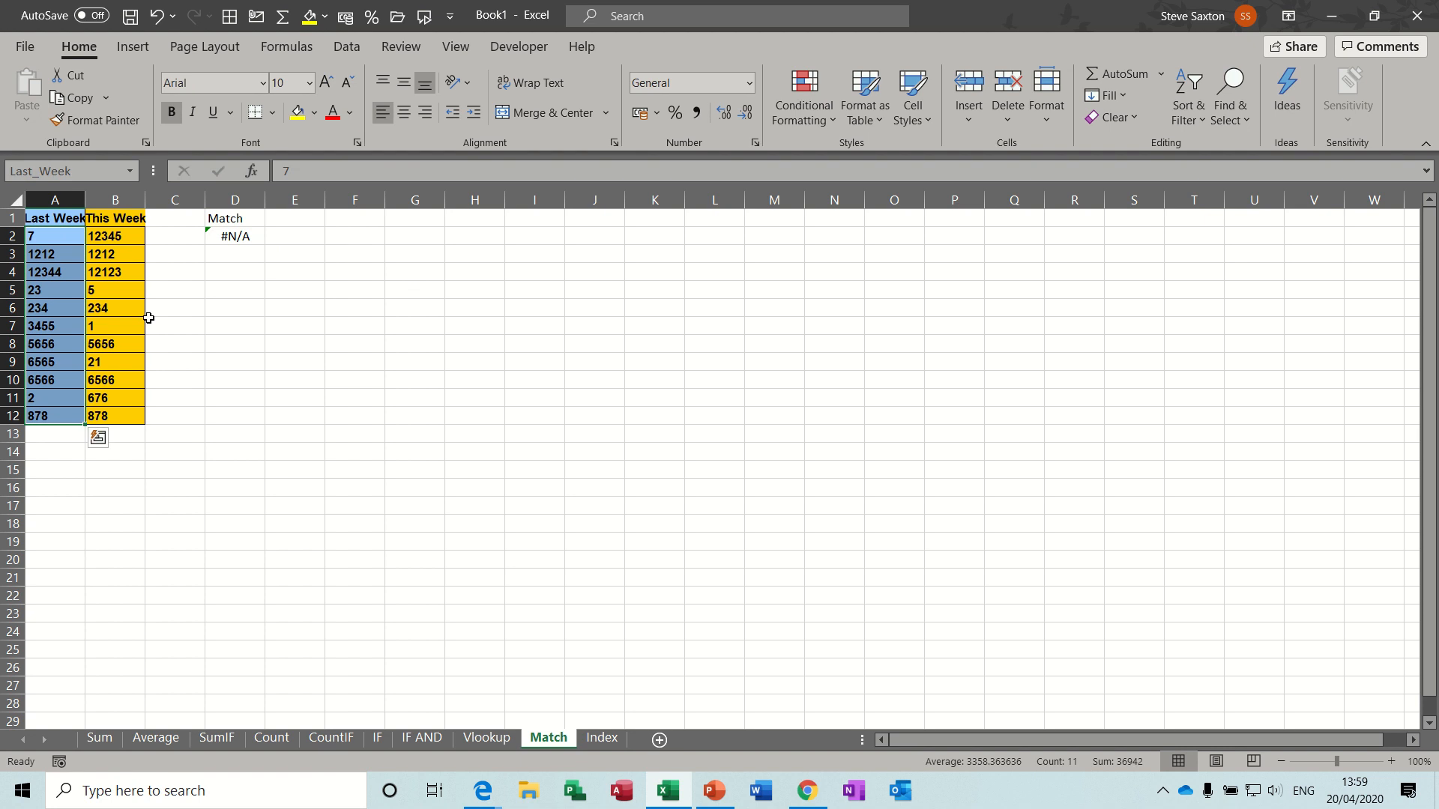
Step: Fill the MATCH formula down D2:D12 and inspect the row-3 formula
left_click(234, 236)
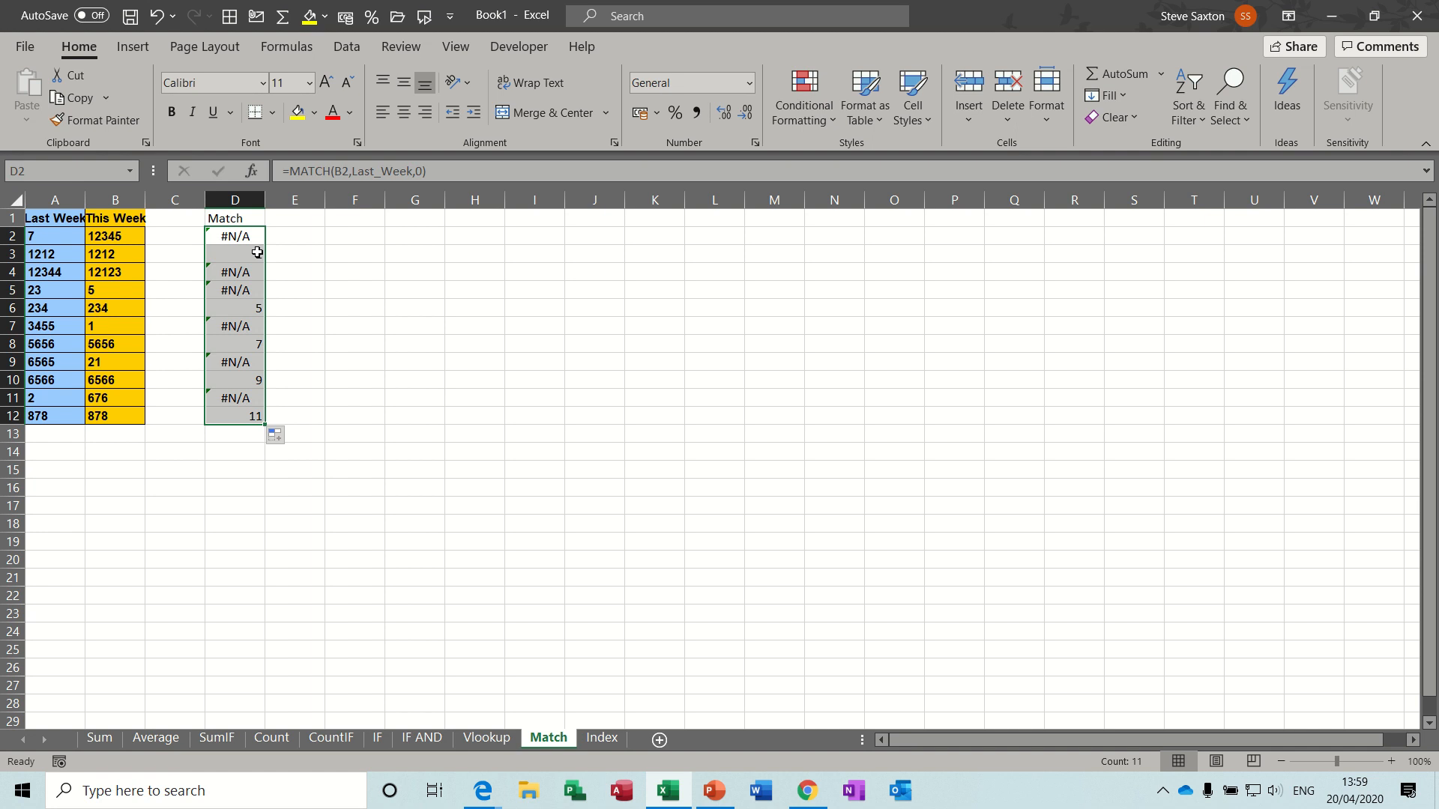
left_click(234, 253)
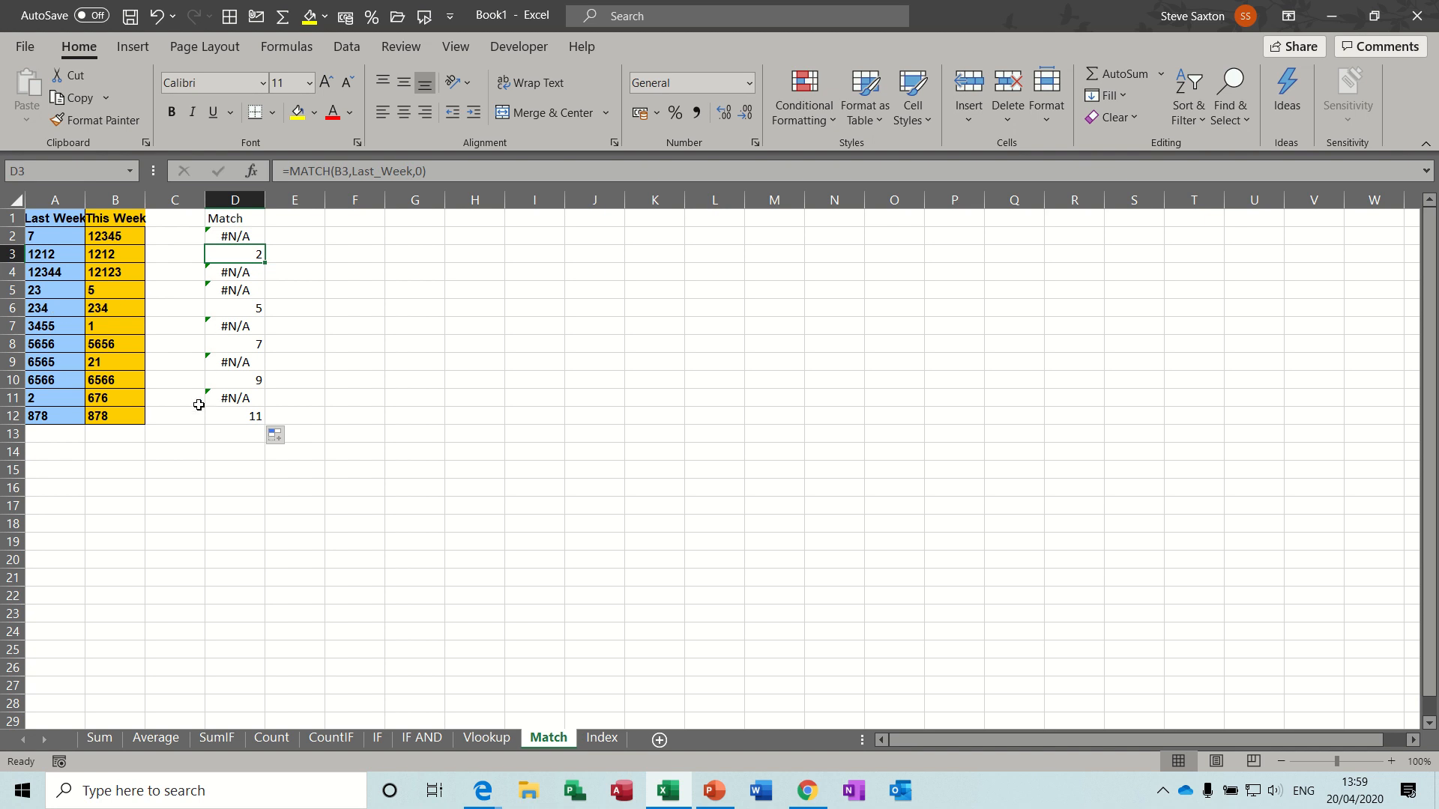
mouse_move(231, 224)
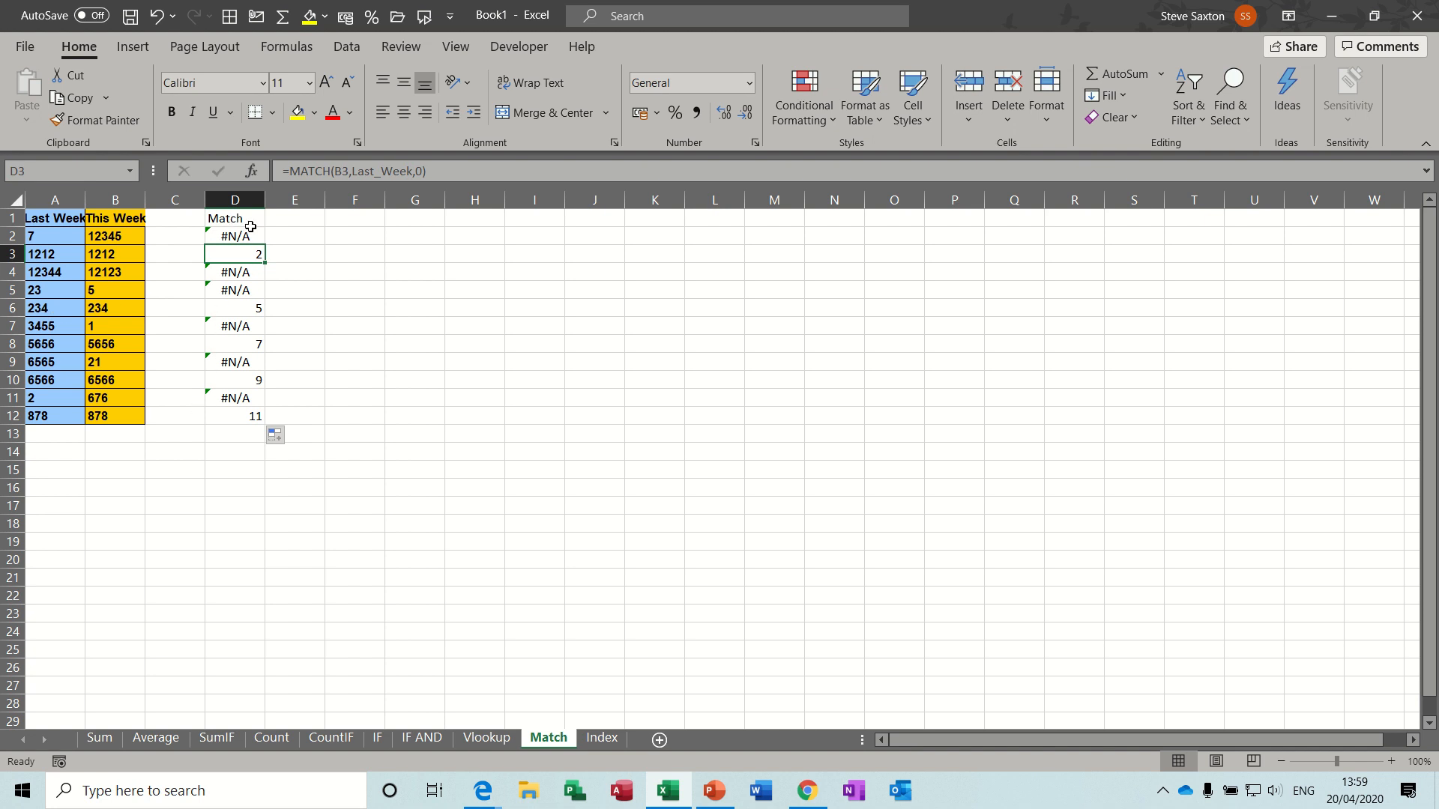
mouse_move(253, 219)
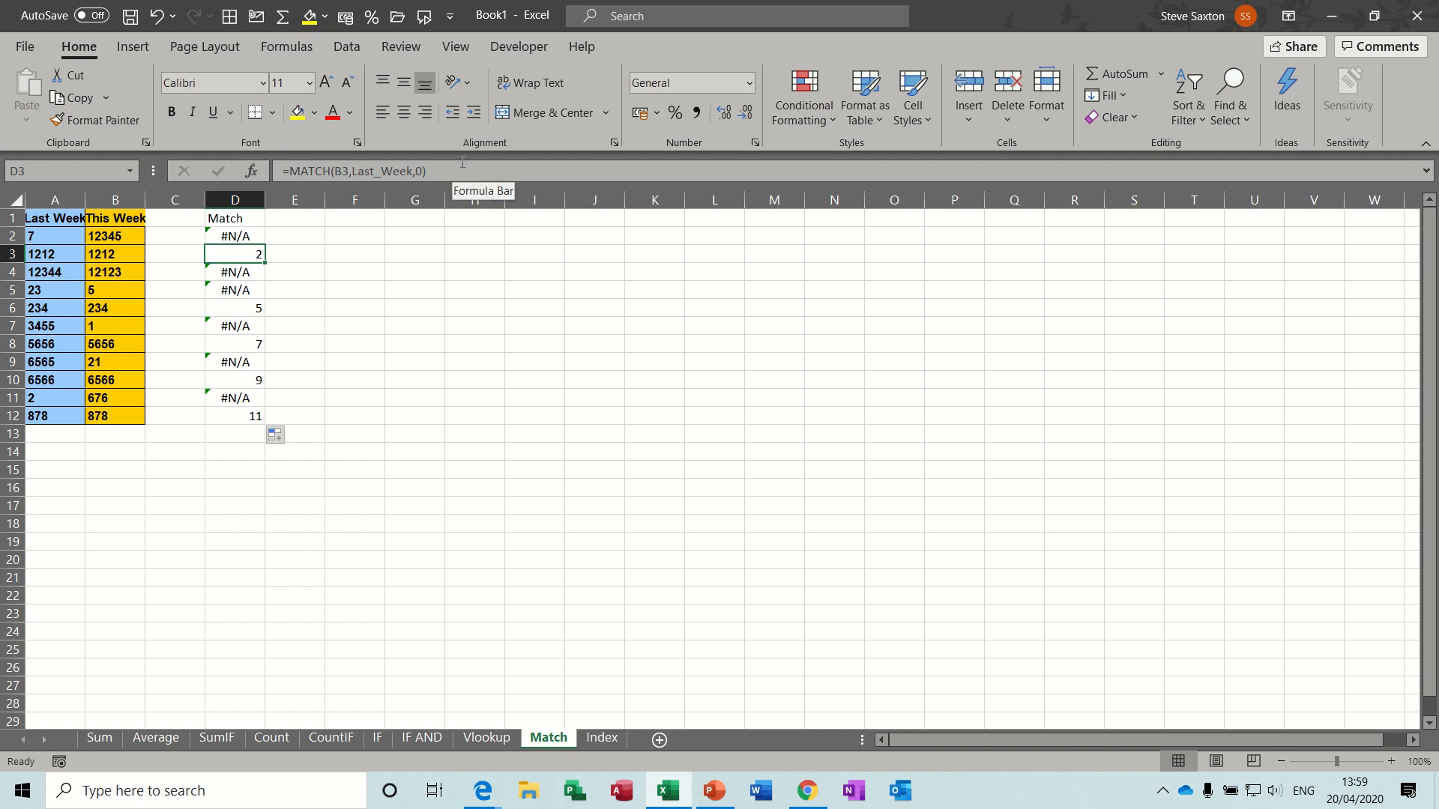
mouse_move(375, 449)
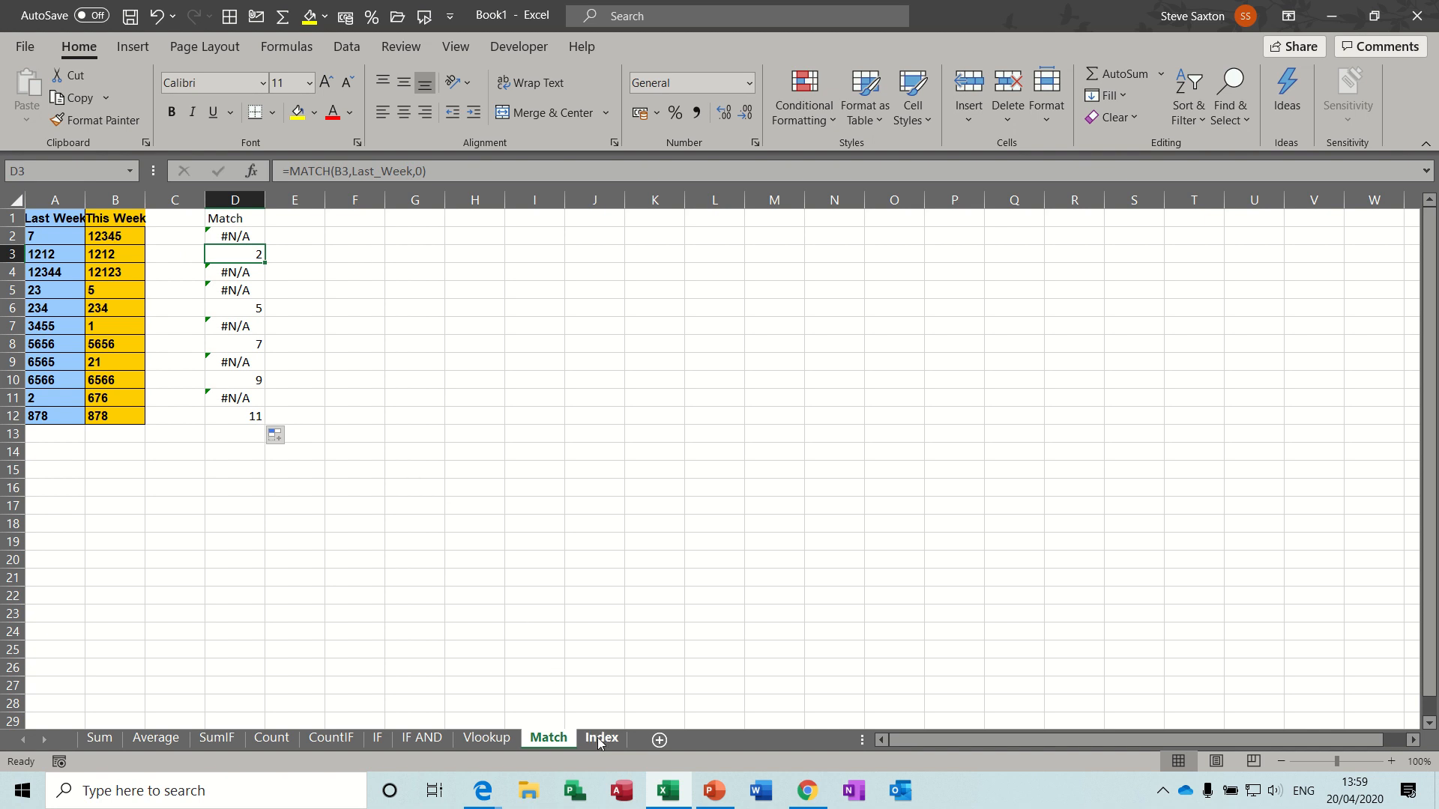
Step: On the Index sheet use the spin buttons to set the row counter to 1 and column counter to 6
left_click(601, 737)
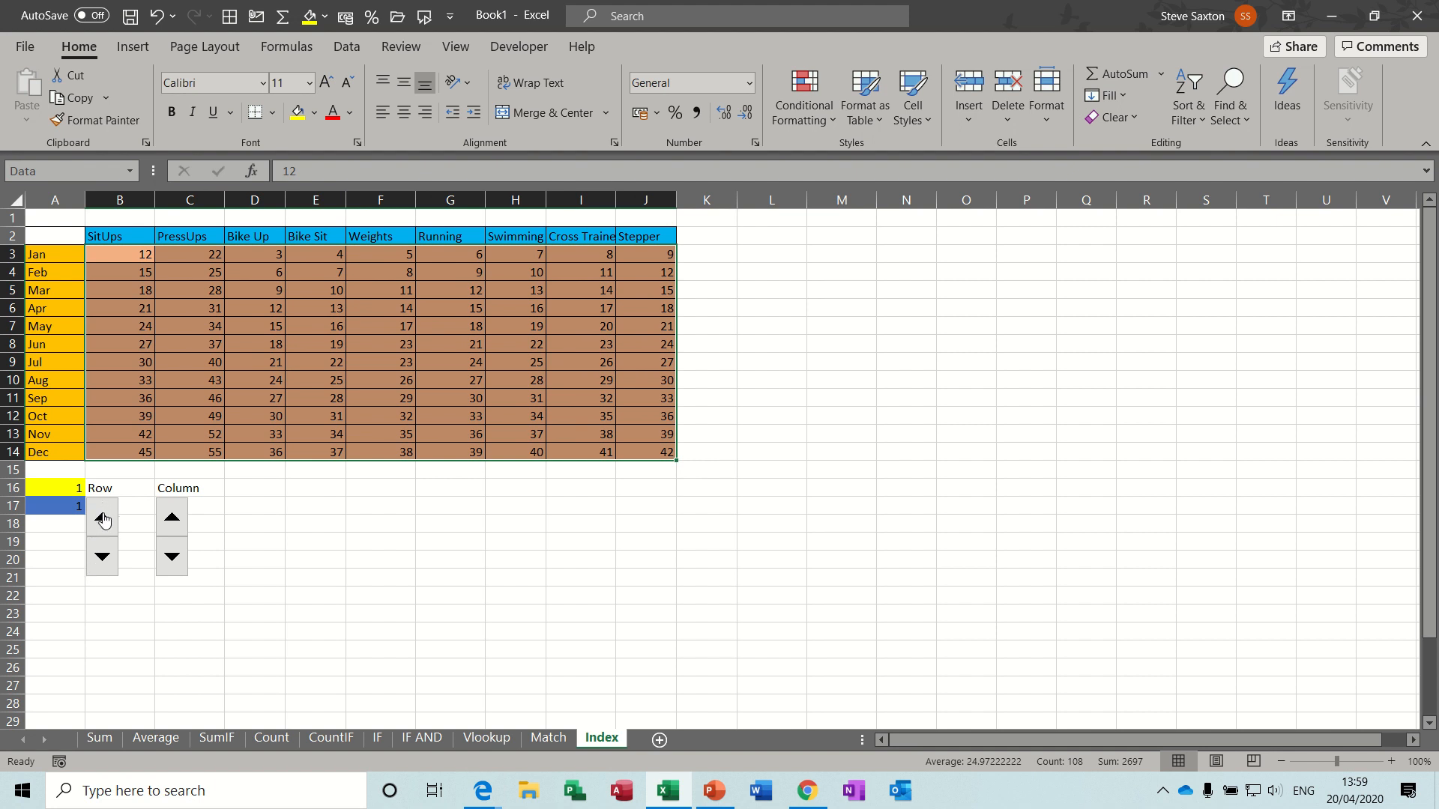
left_click(102, 515)
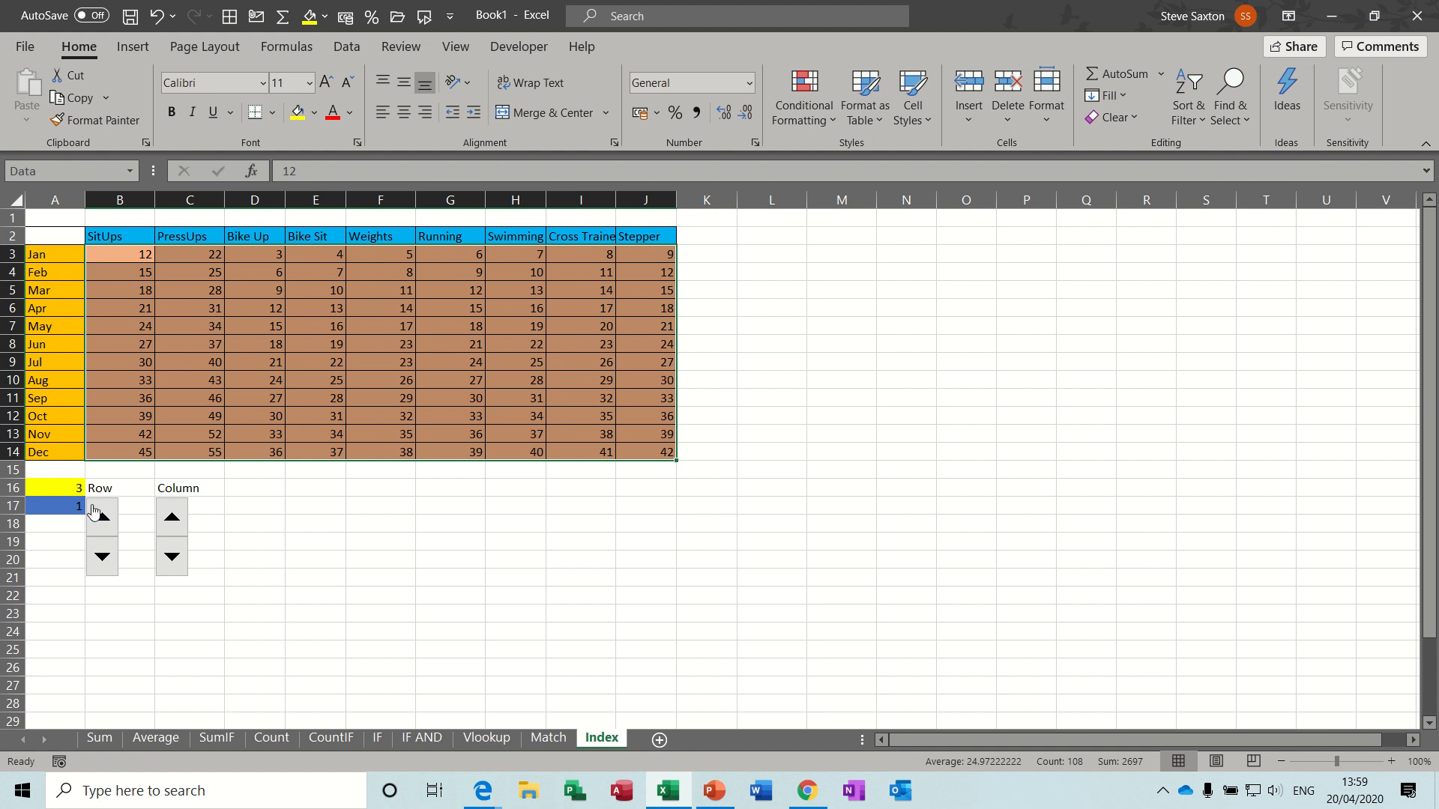
left_click(102, 516)
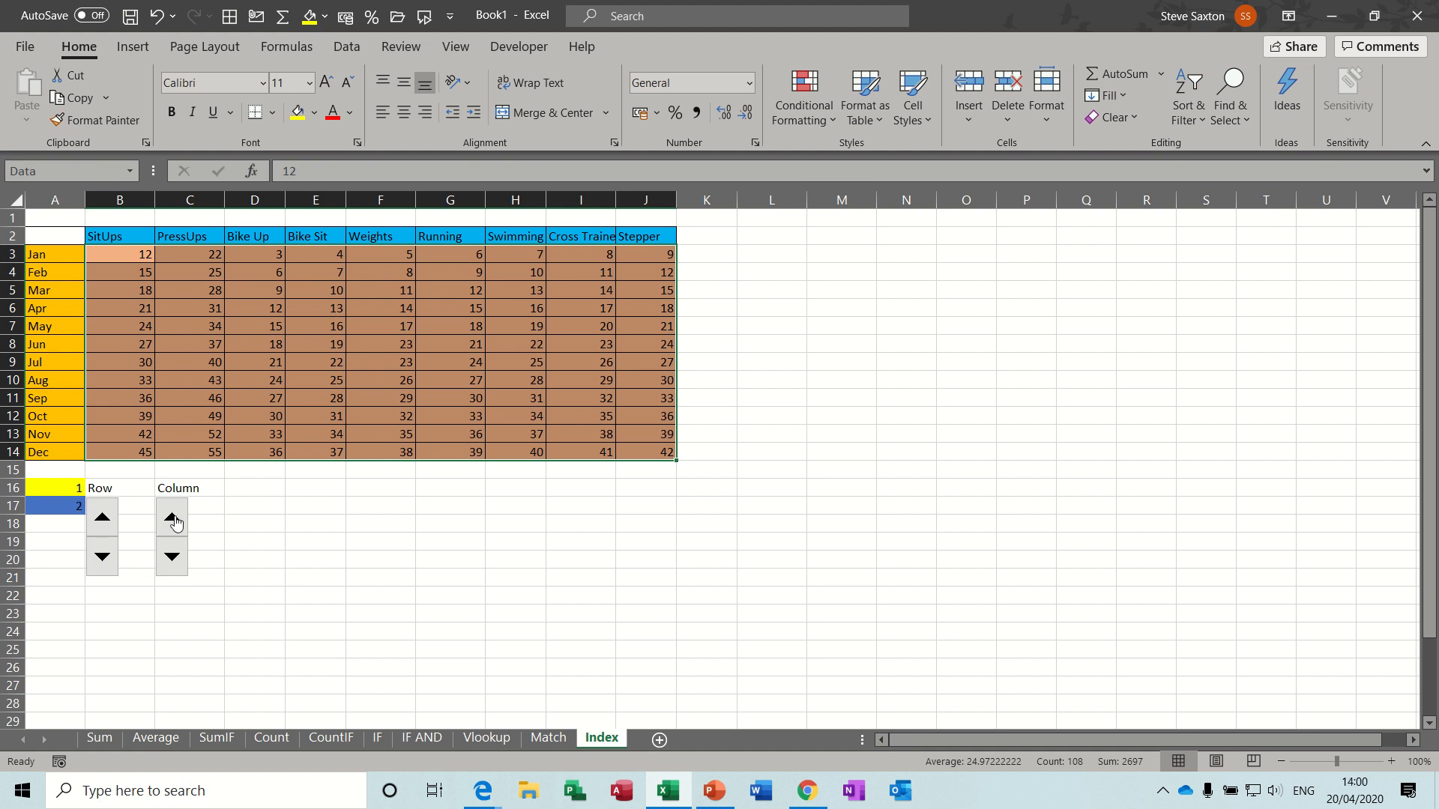
left_click(170, 515)
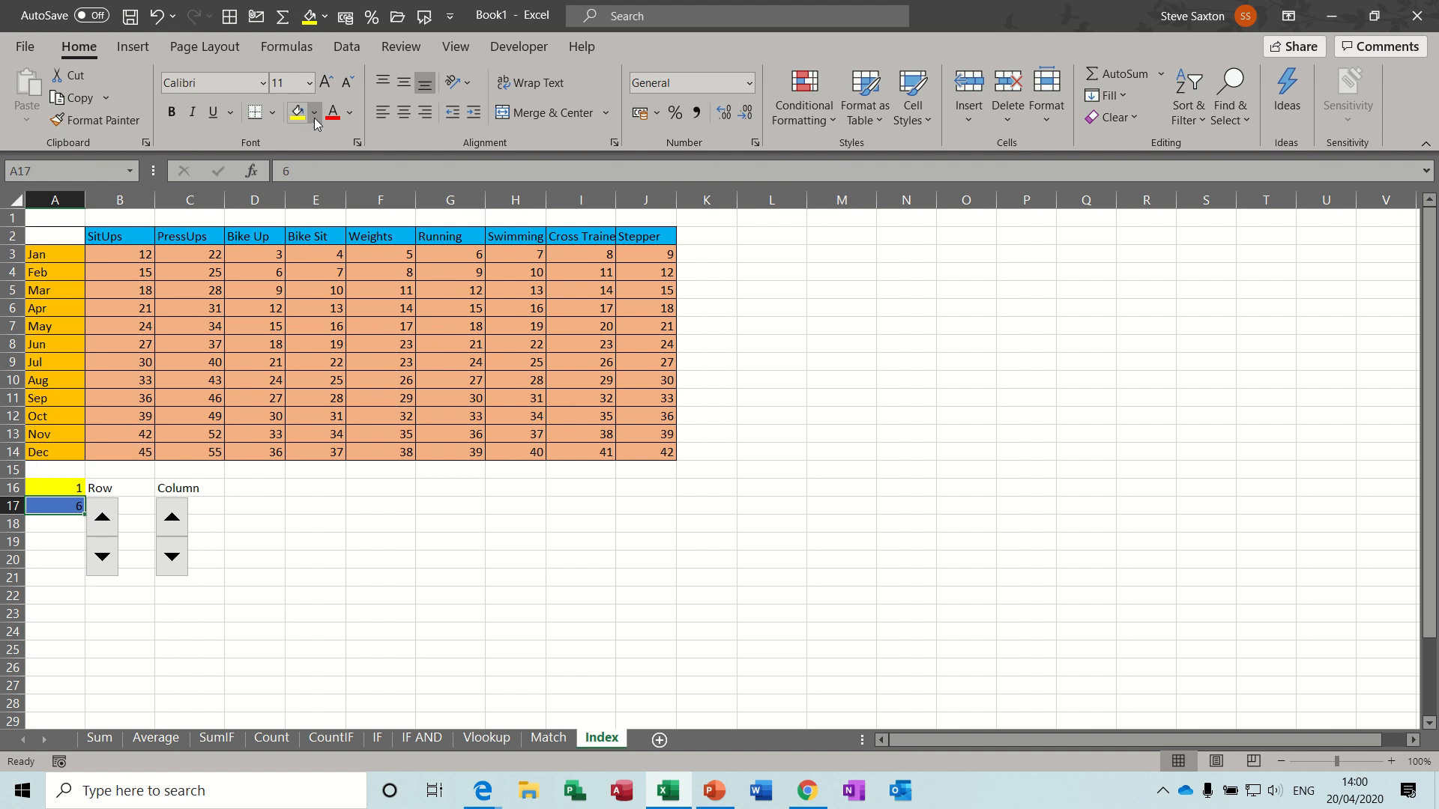
Step: Shade the column counter cell A17 orange, then move to A22 for the lookup
left_click(315, 113)
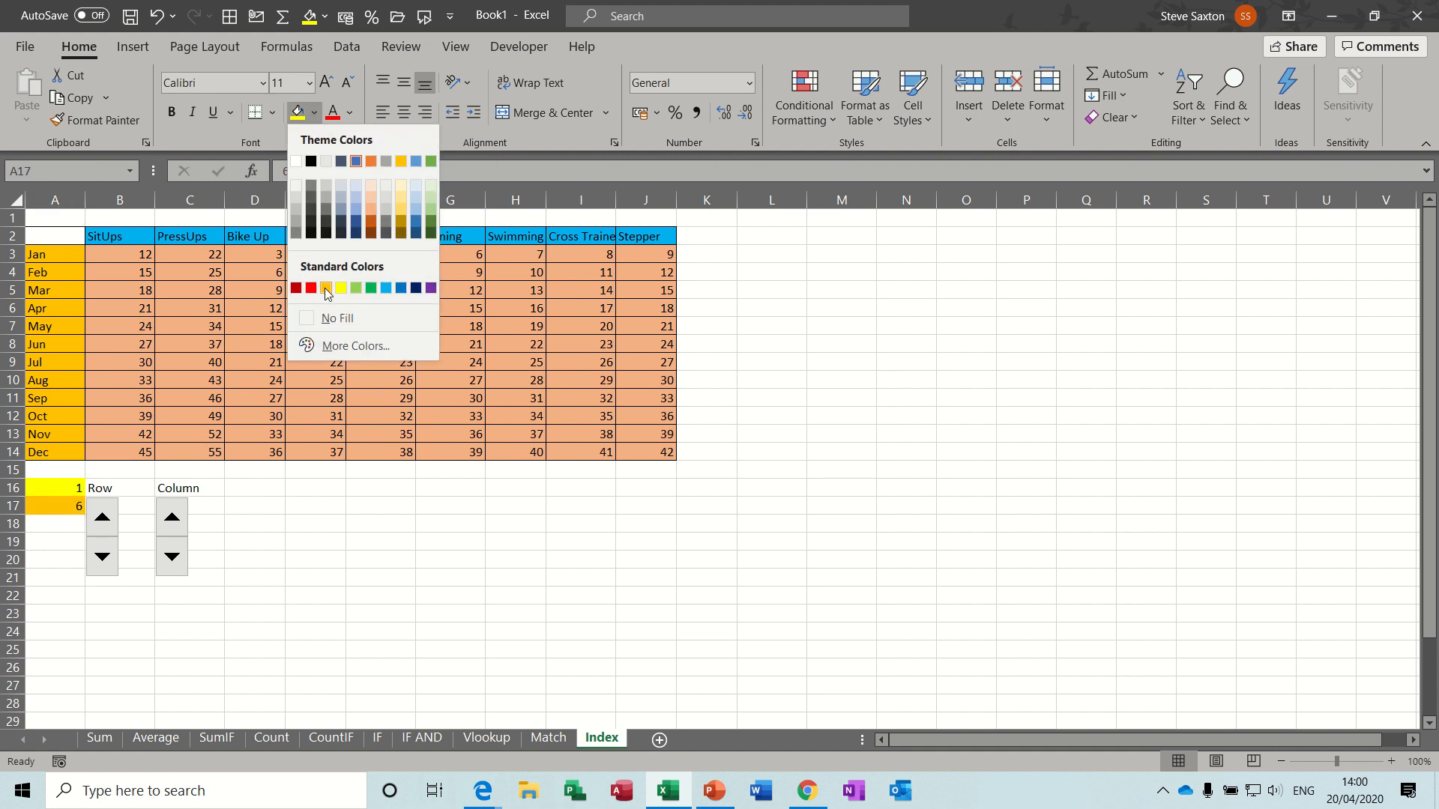
left_click(171, 557)
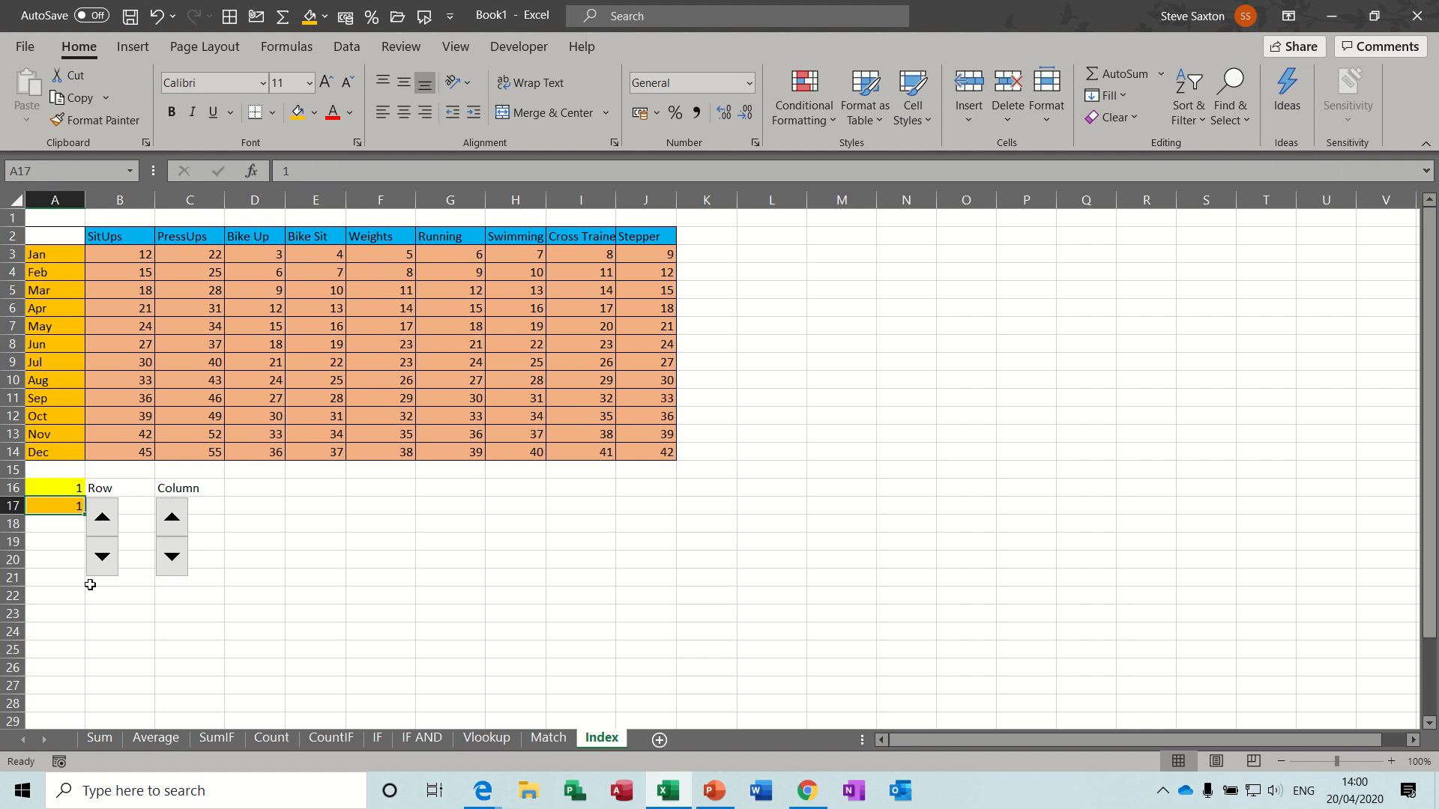
left_click(45, 595)
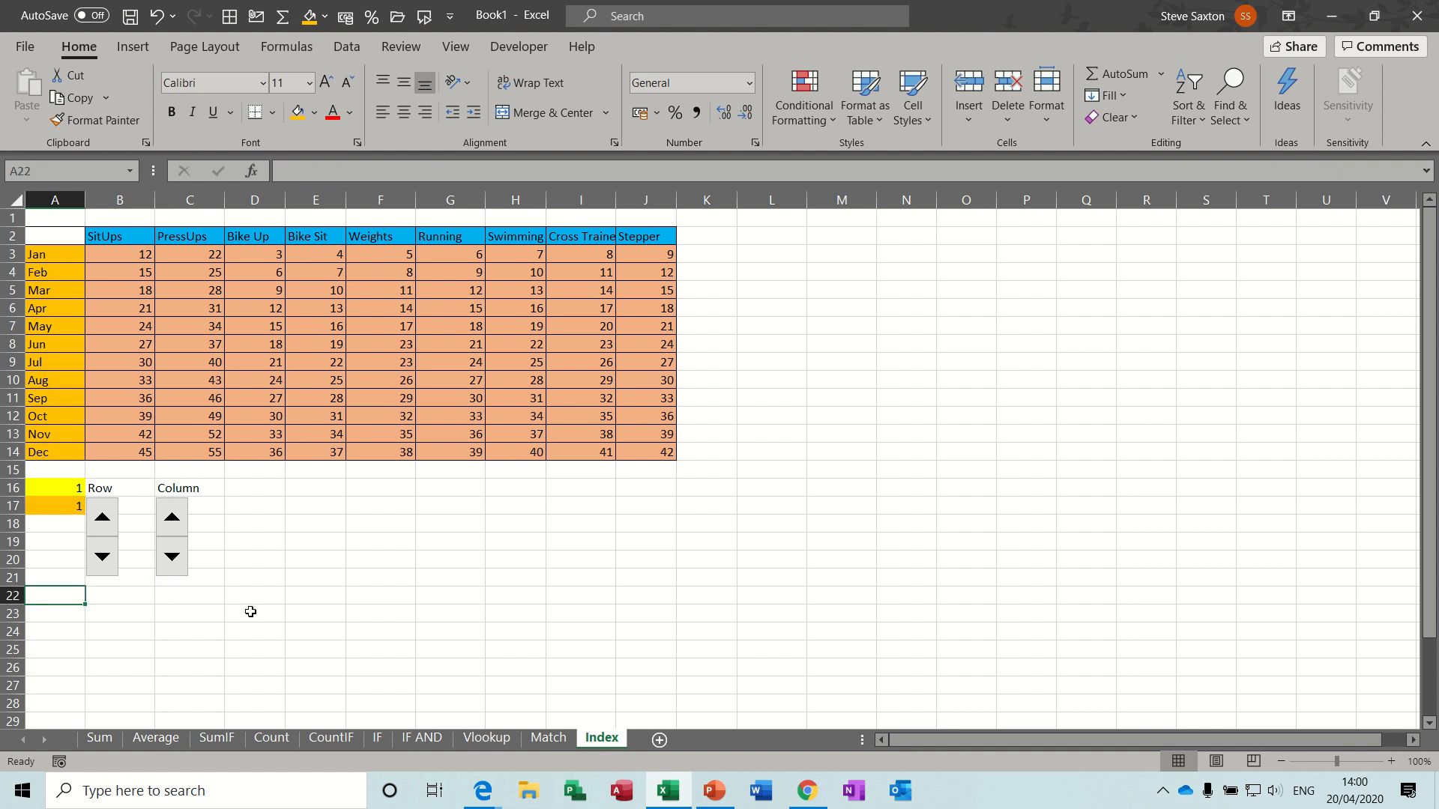
Step: Enter =INDEX(Data,A16,A17) in A22, returning 12
type("=index")
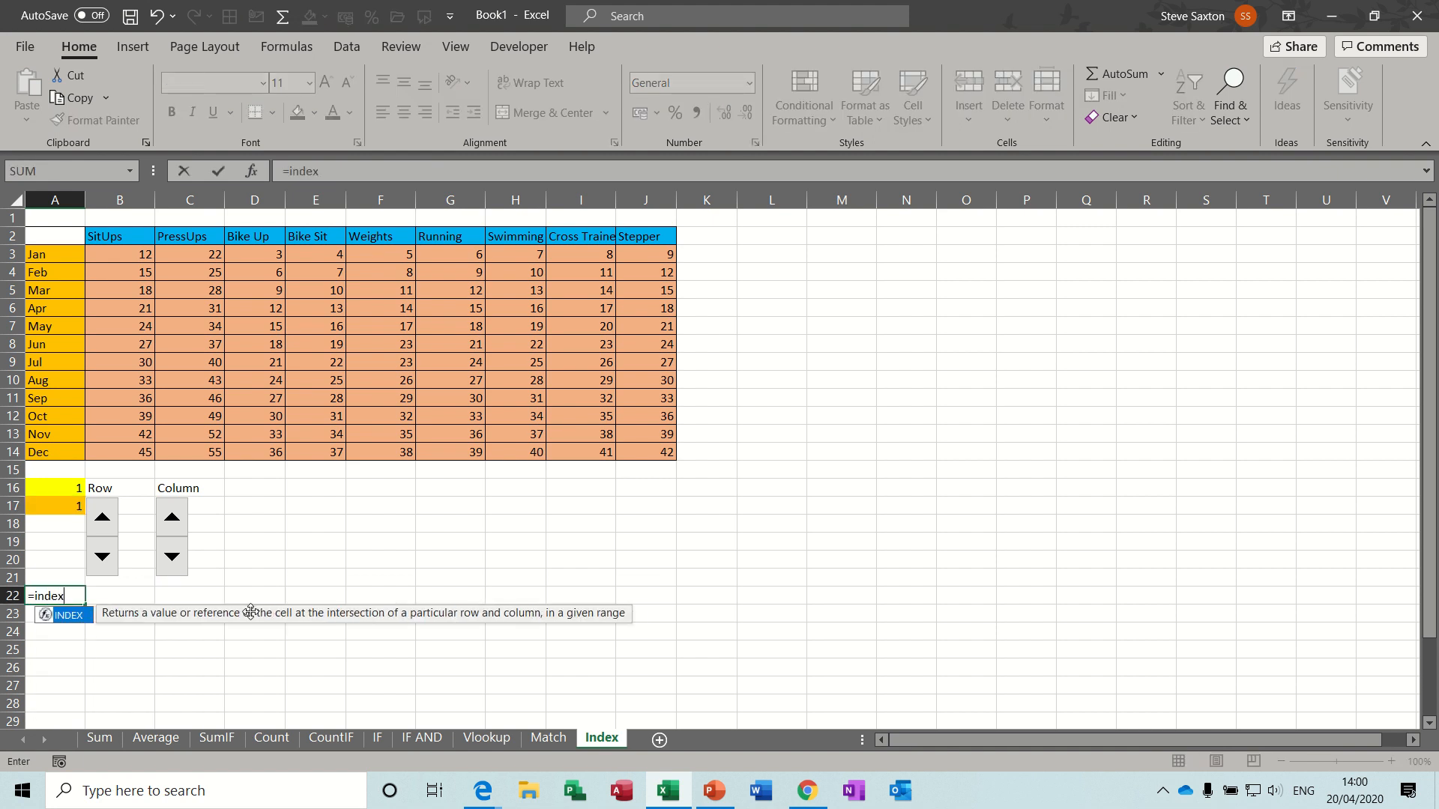
type("(")
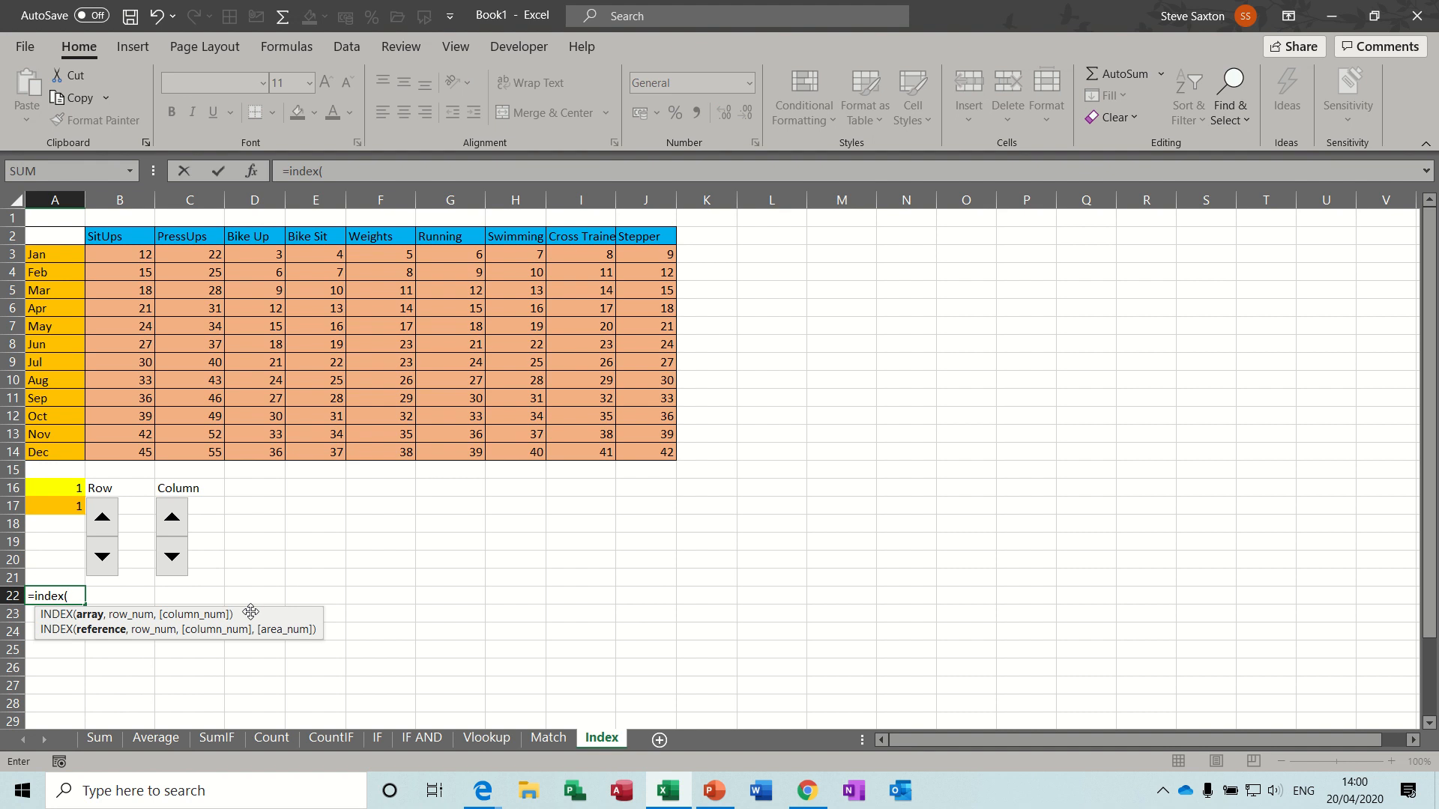
type("data,")
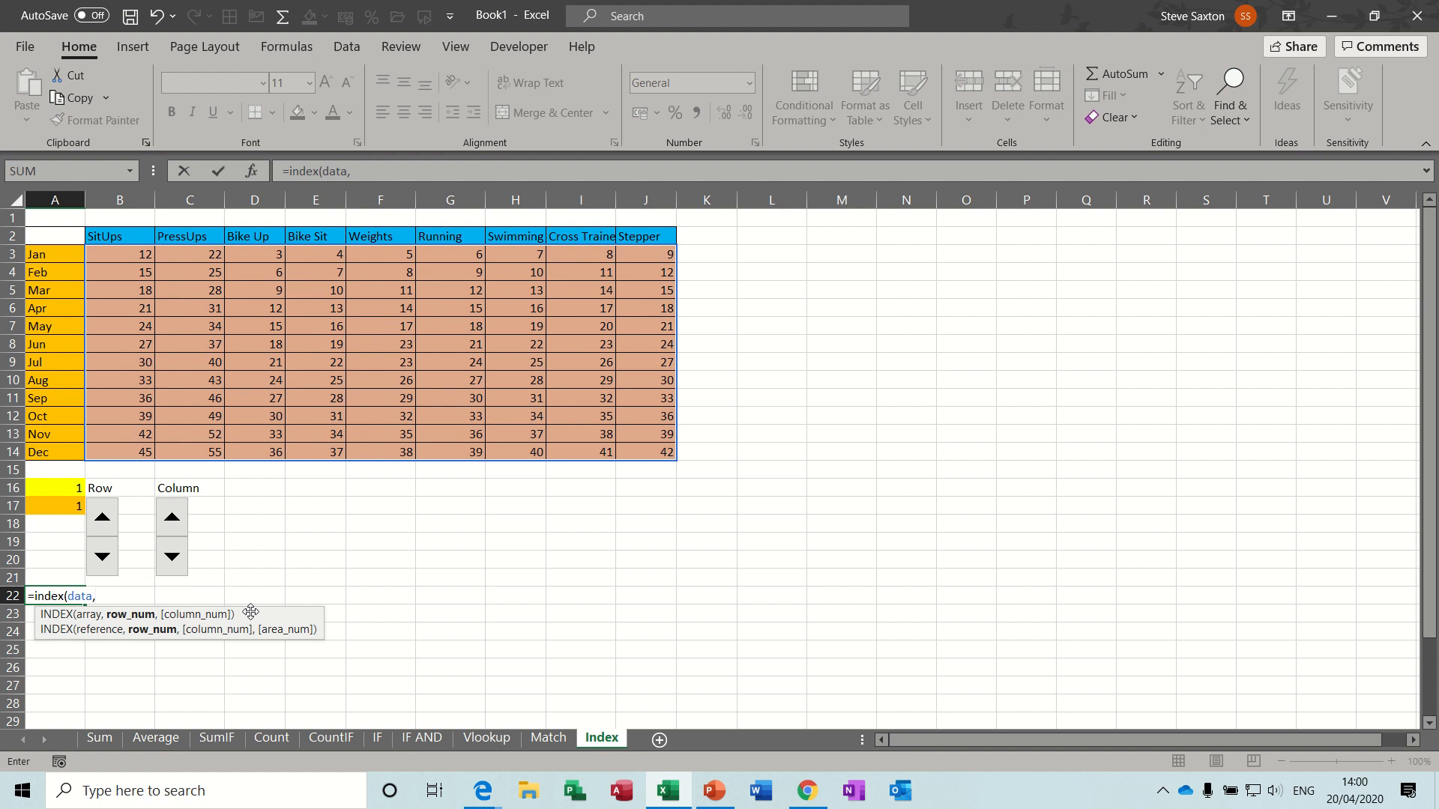
left_click(53, 507)
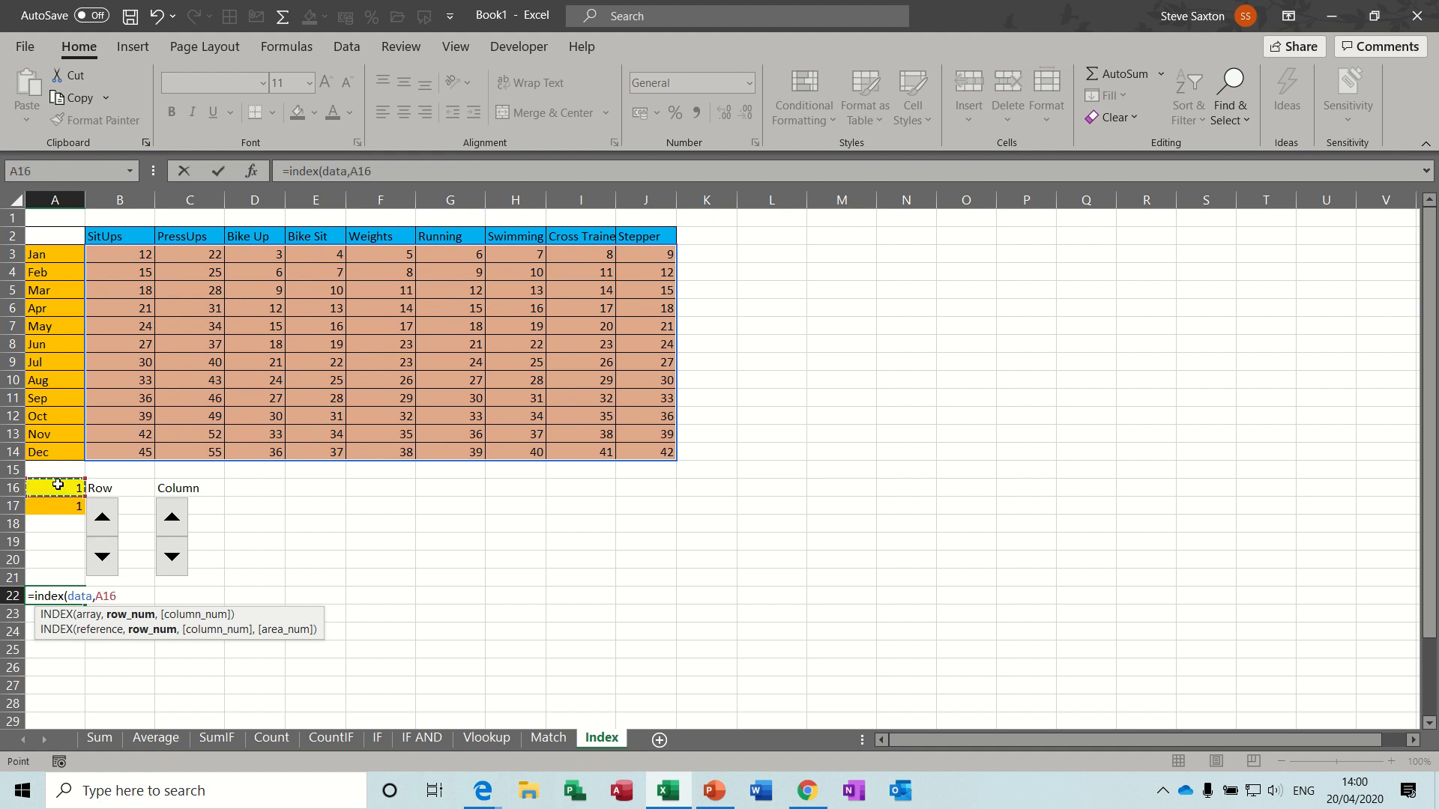
type(",")
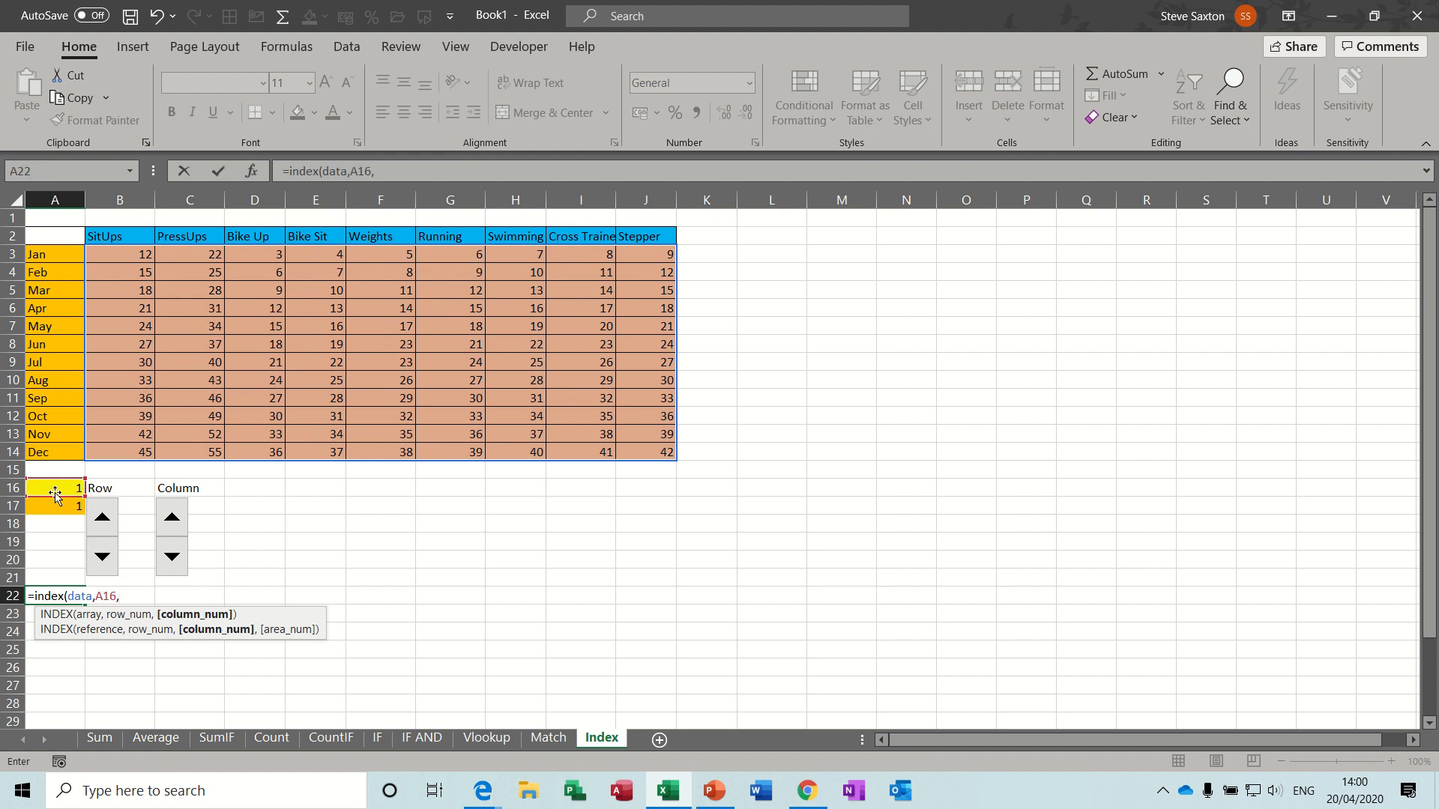
left_click(45, 506)
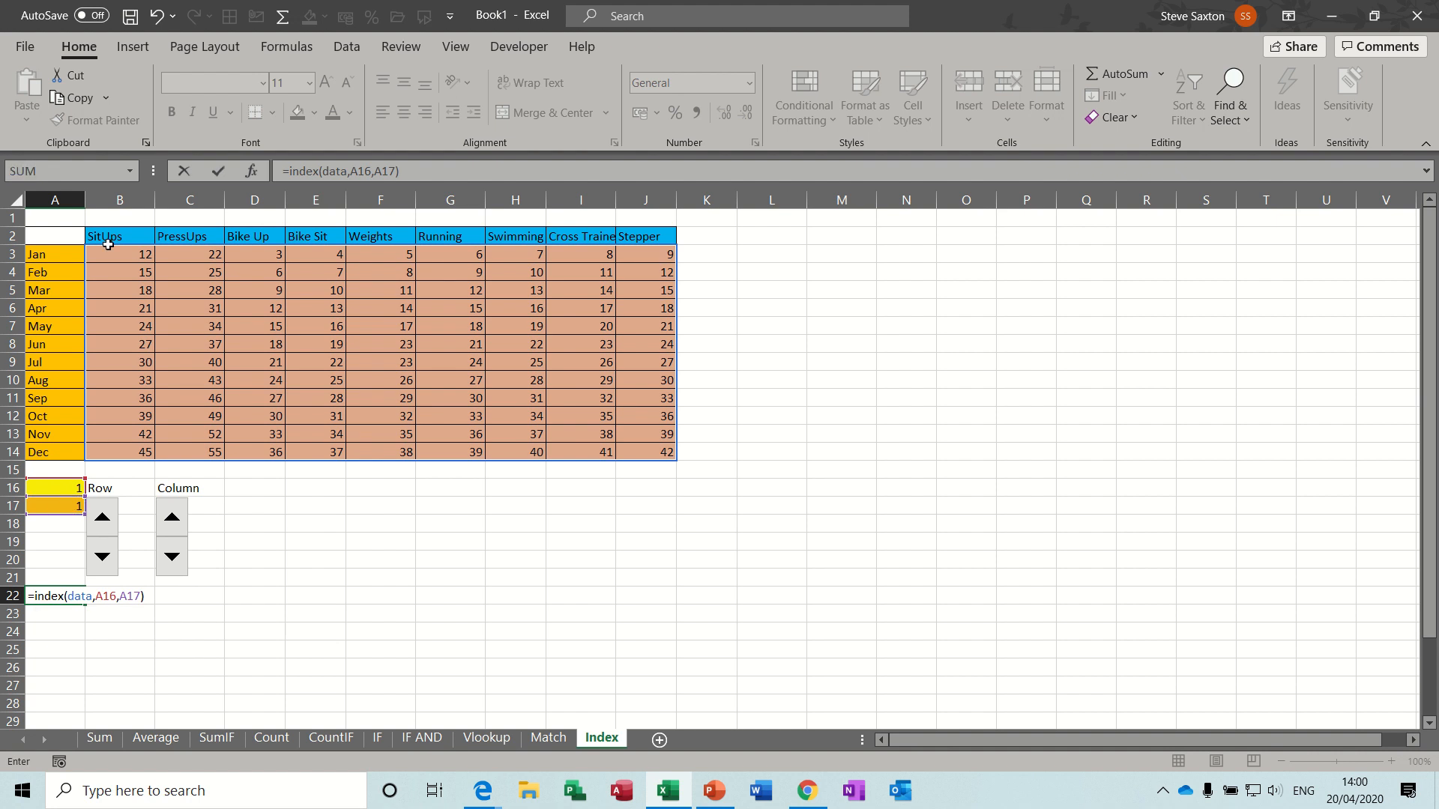
key("Enter")
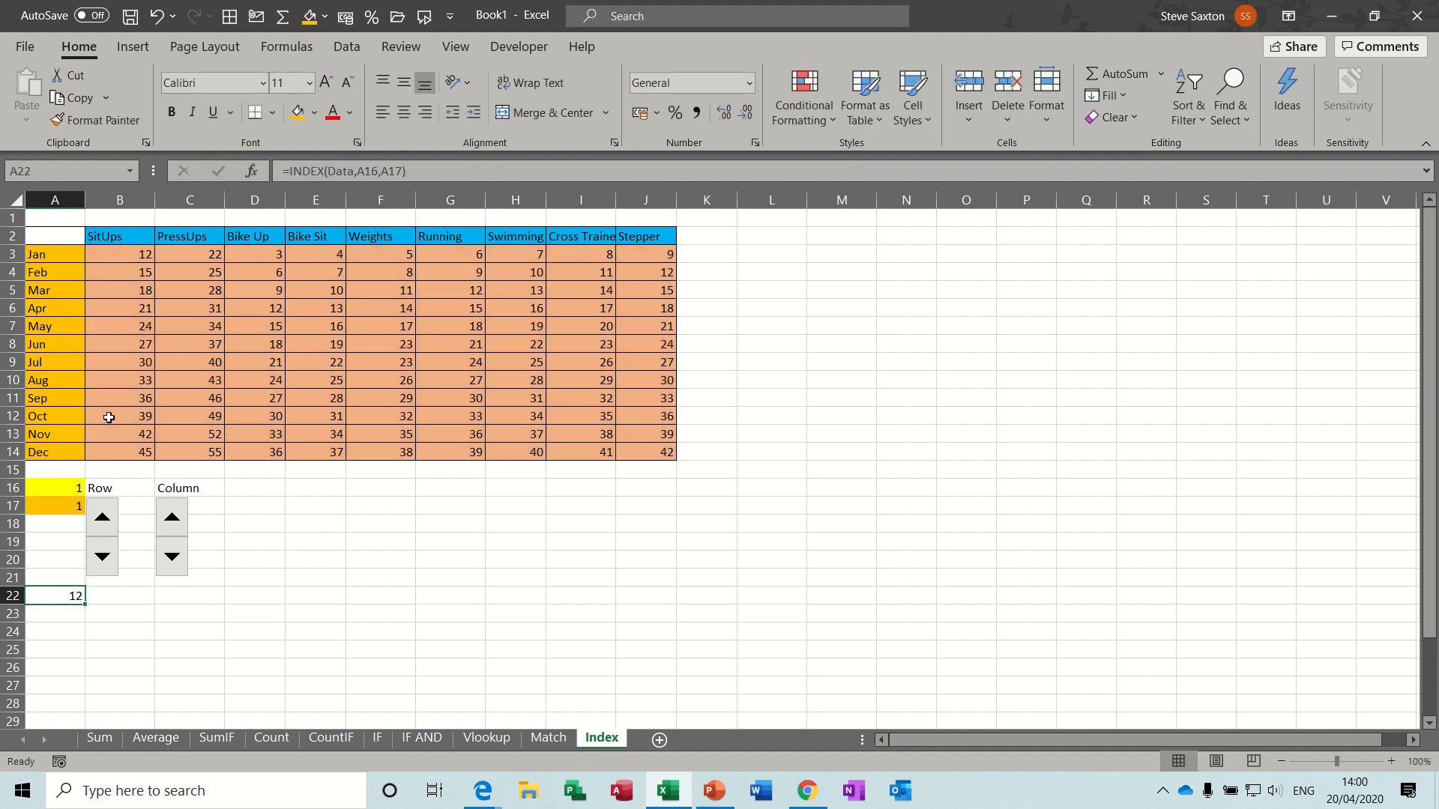
mouse_move(128, 237)
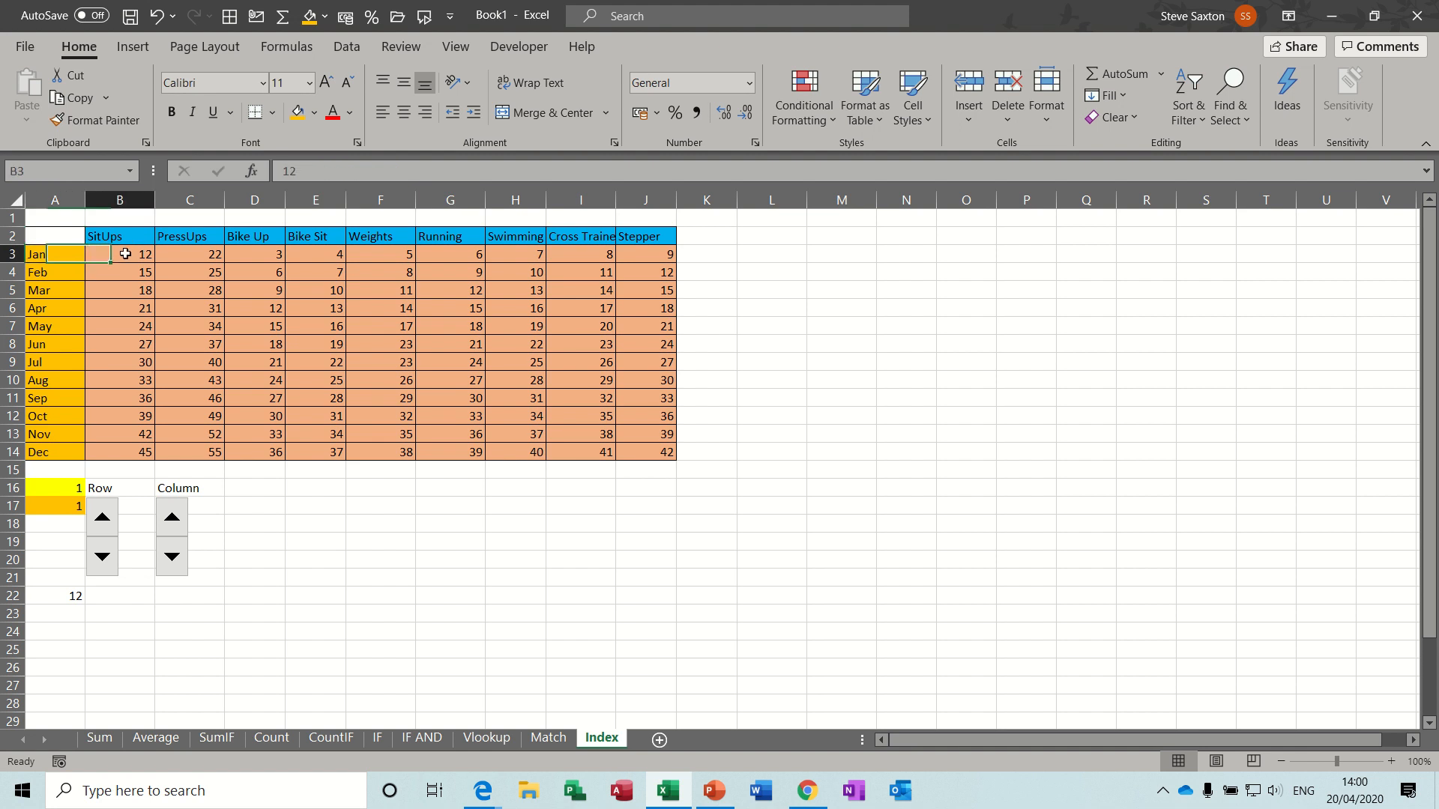
Step: Highlight the matching table value in B3 with a yellow fill
left_click(312, 113)
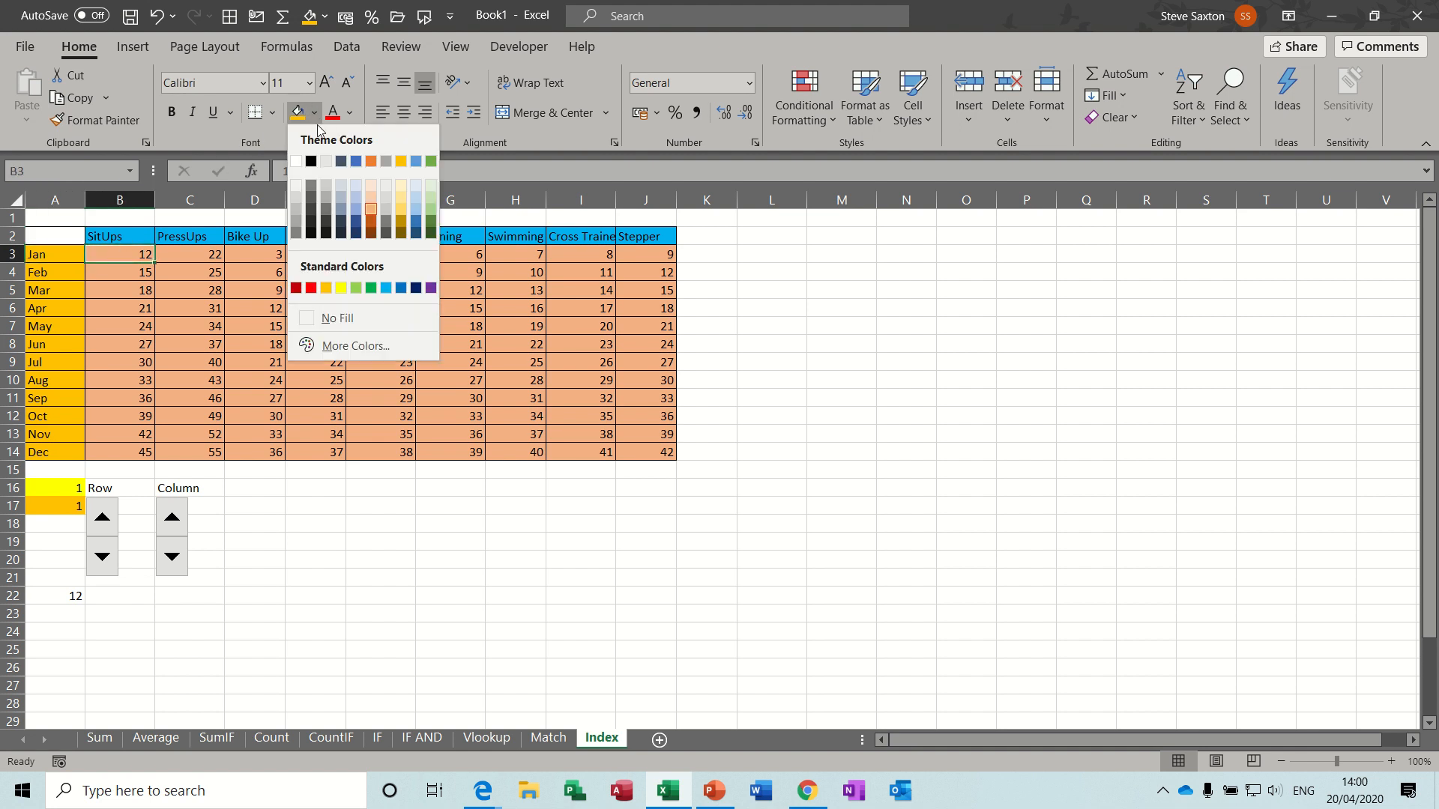
left_click(340, 288)
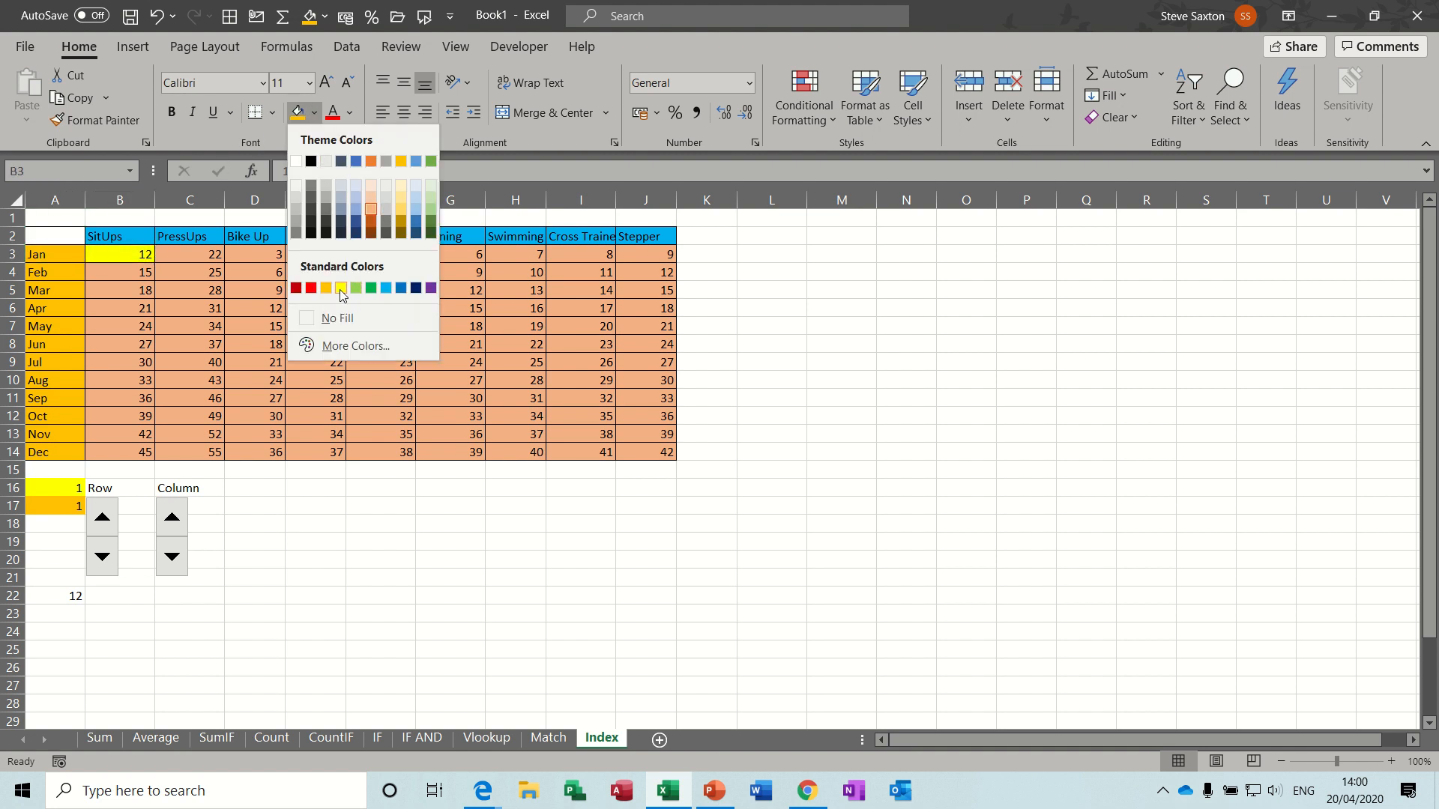
left_click(101, 517)
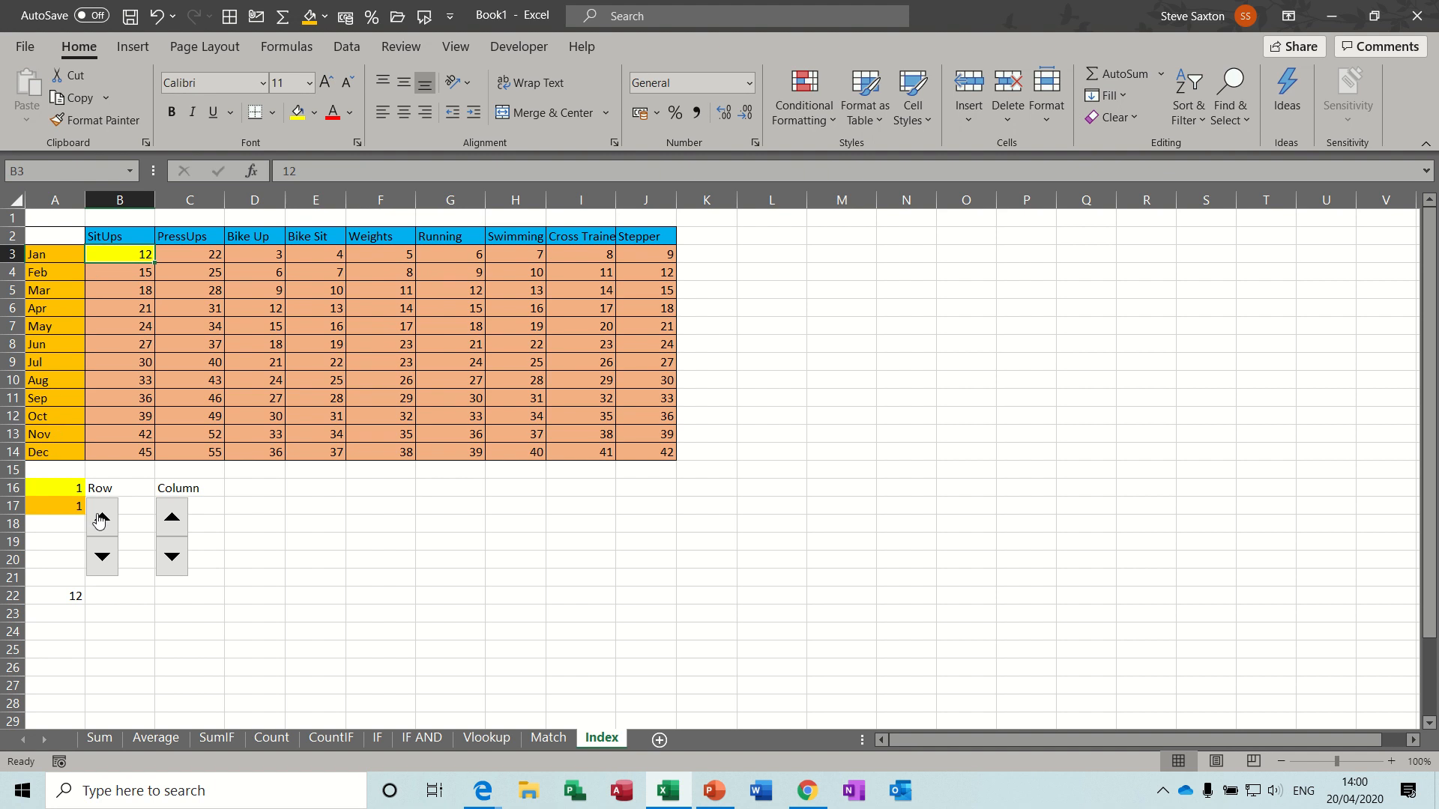
left_click(102, 517)
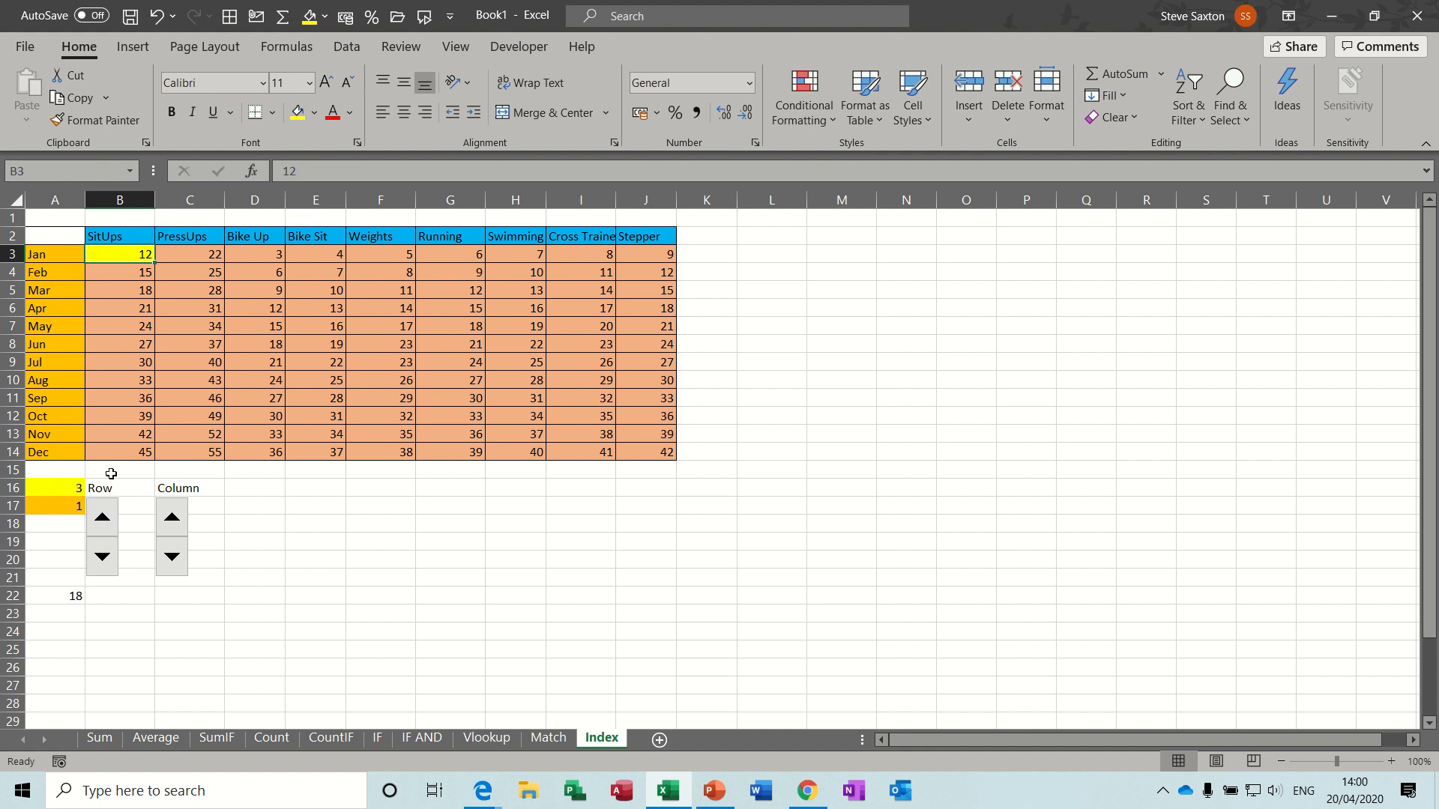
left_click(120, 290)
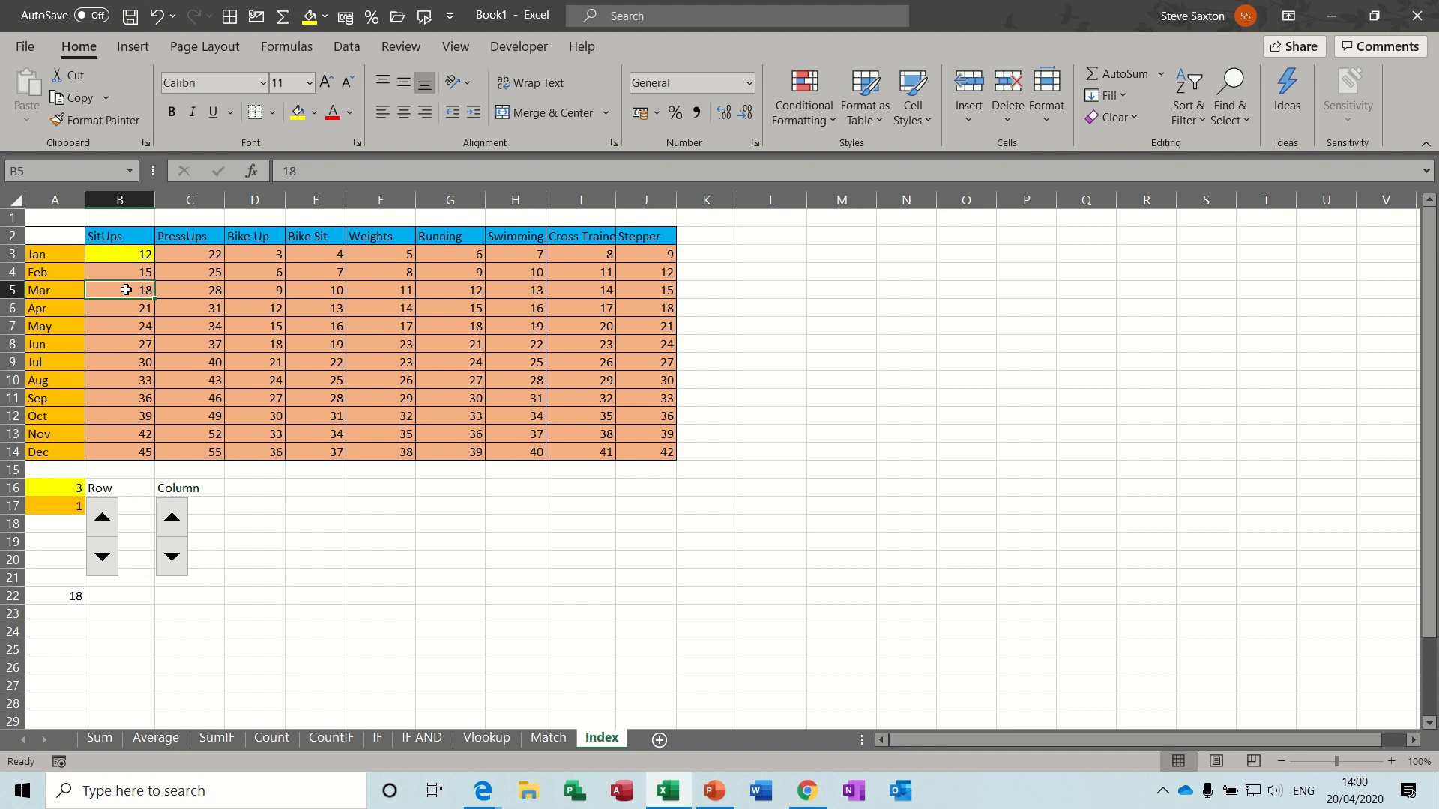
left_click(171, 515)
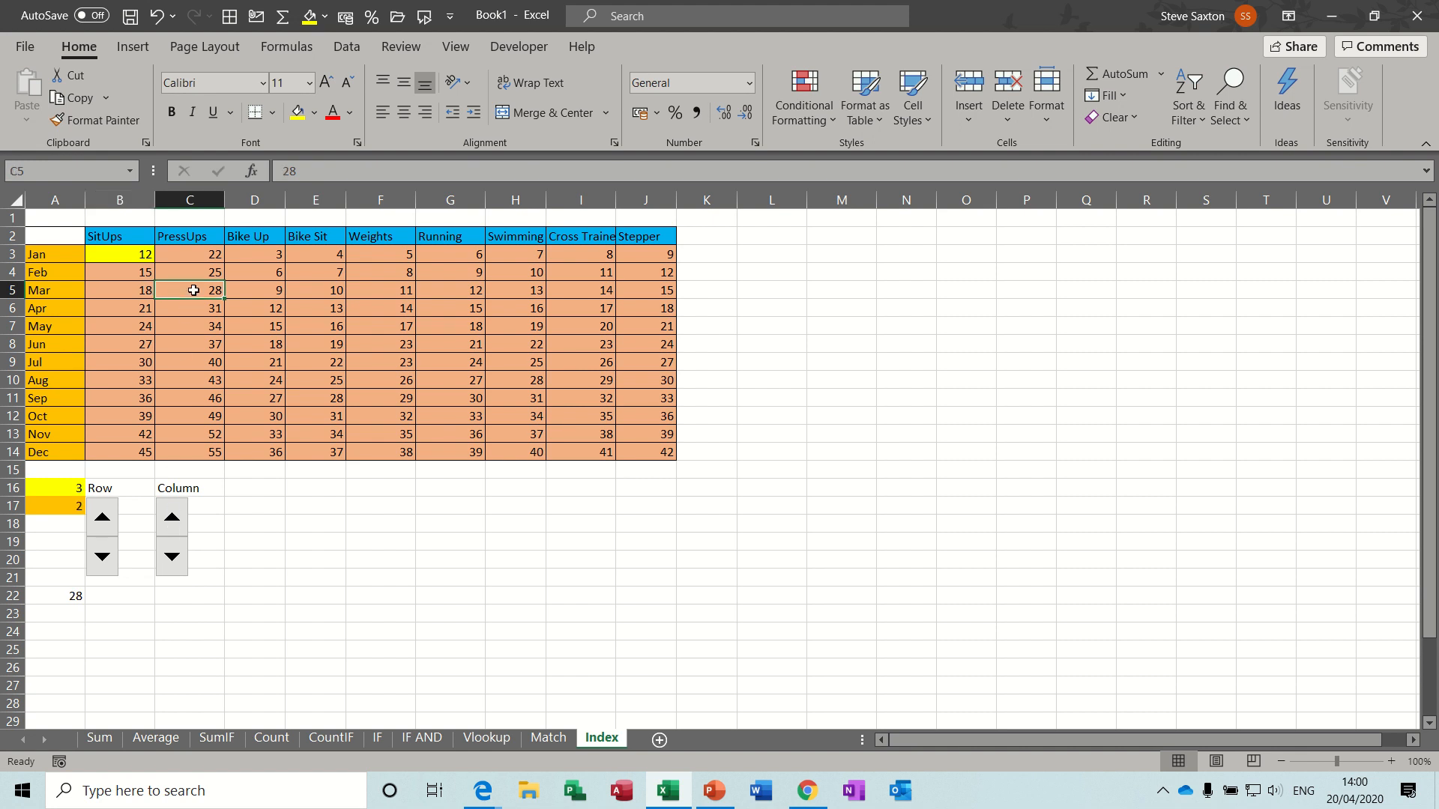
left_click(171, 516)
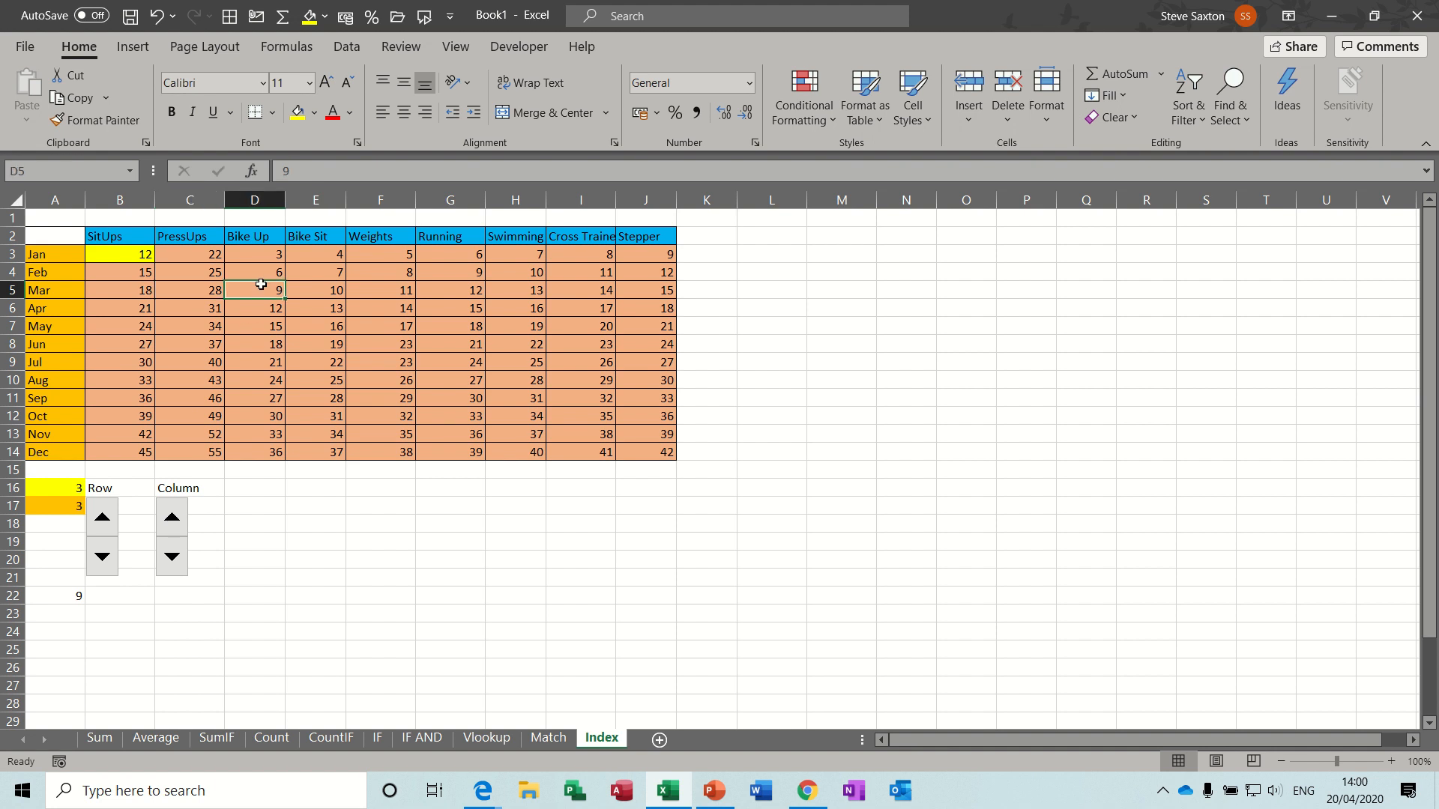
mouse_move(183, 291)
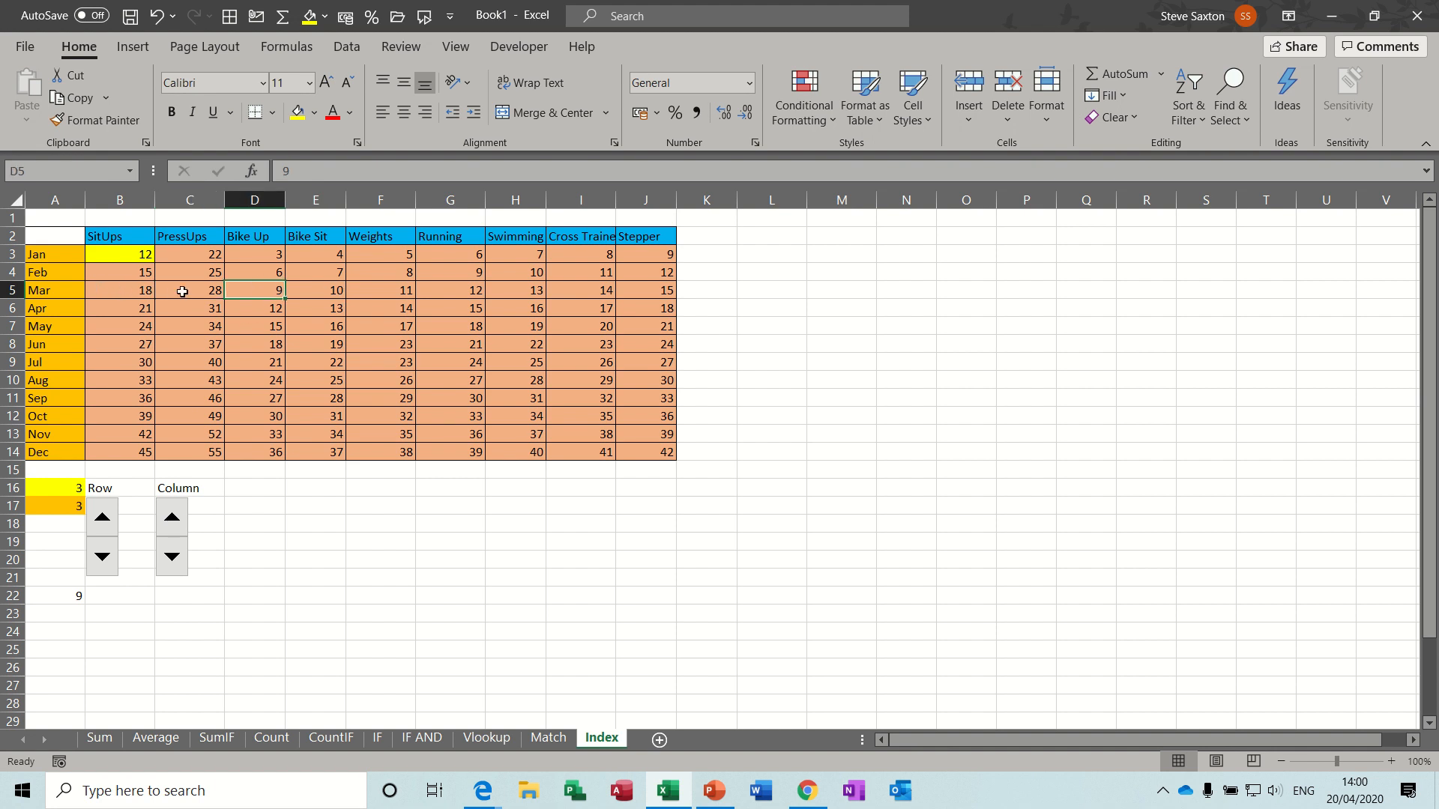
mouse_move(312, 291)
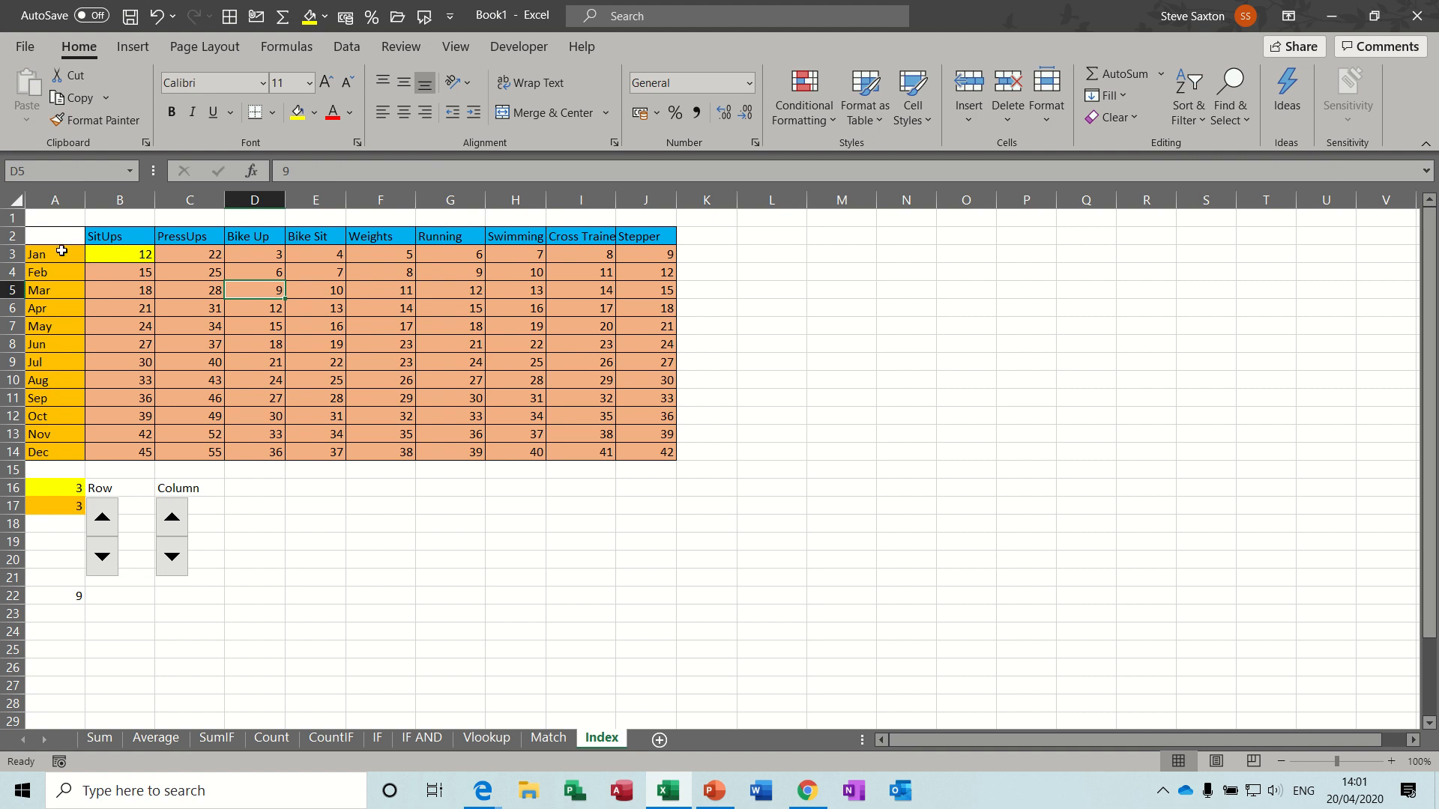
left_click_drag(36, 255, 36, 451)
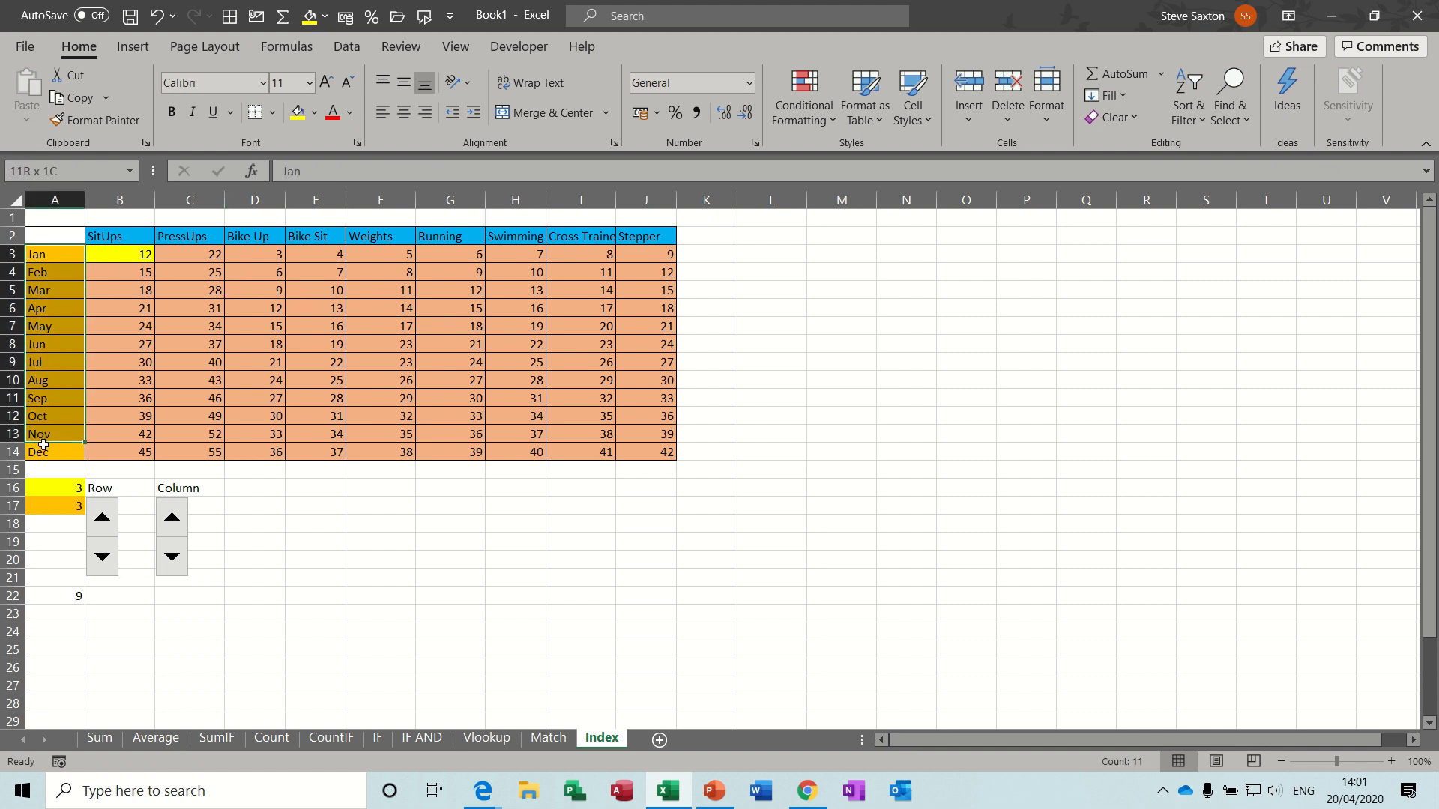
left_click(254, 253)
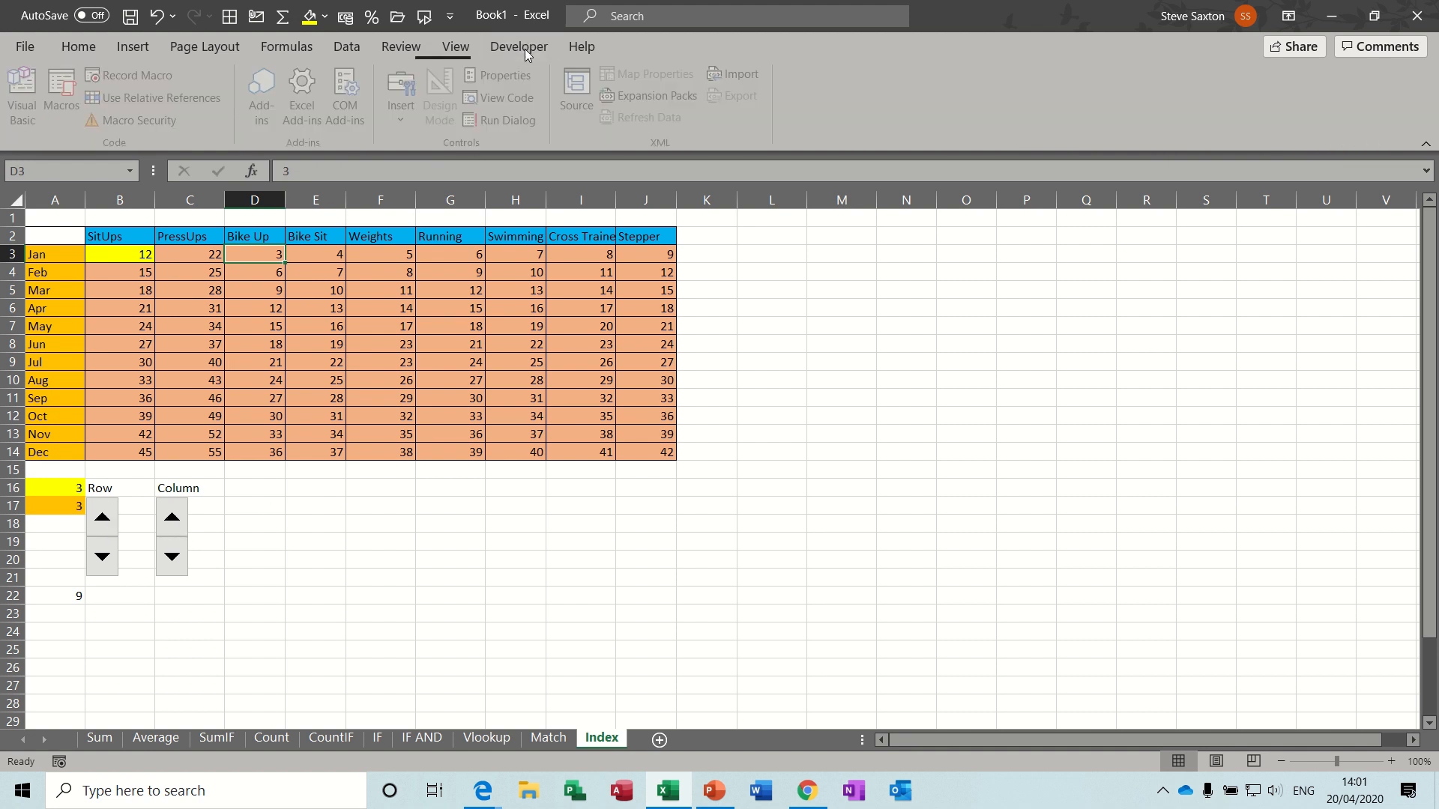
Step: Show the Developer ribbon and review the Customize Ribbon options without changing them
left_click(519, 46)
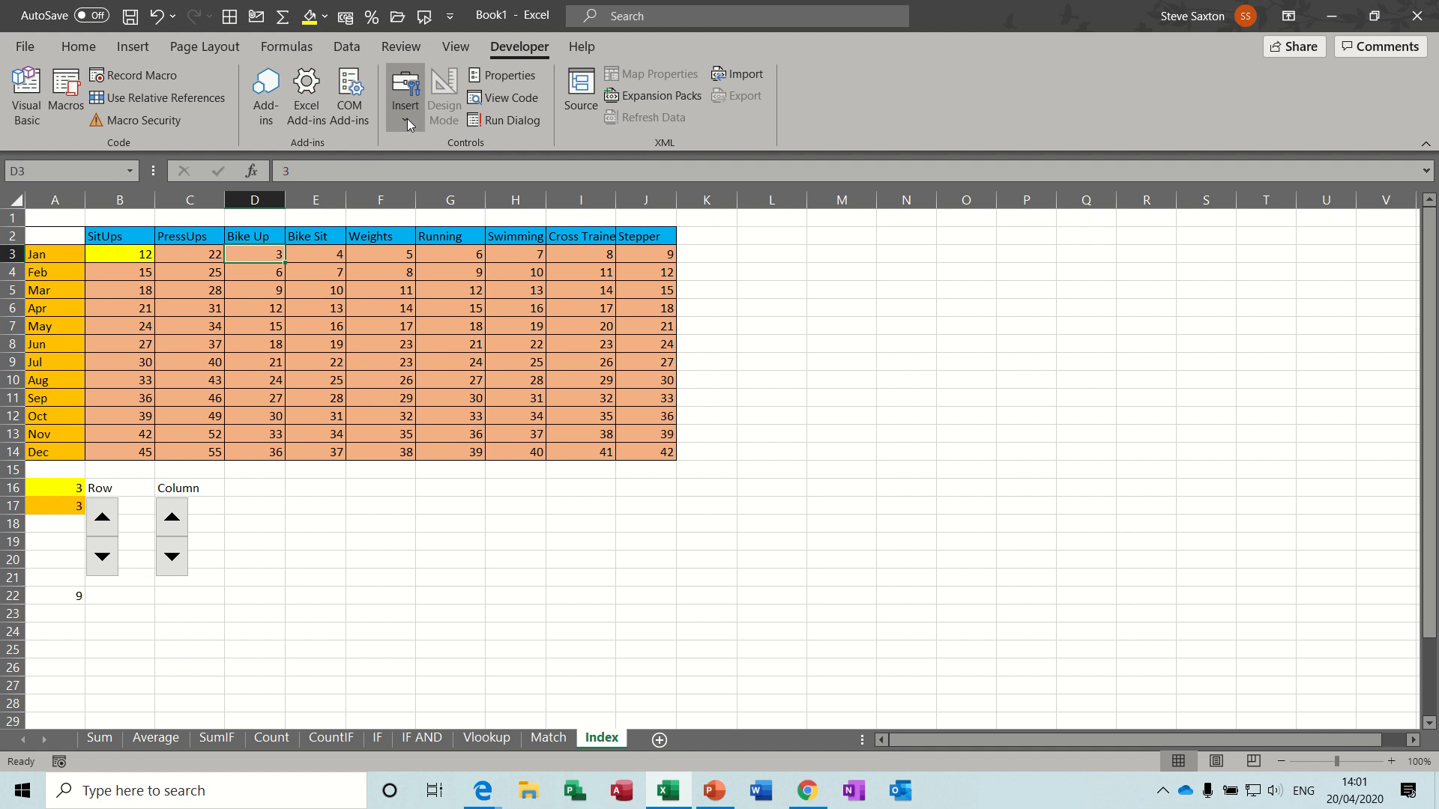
mouse_move(518, 54)
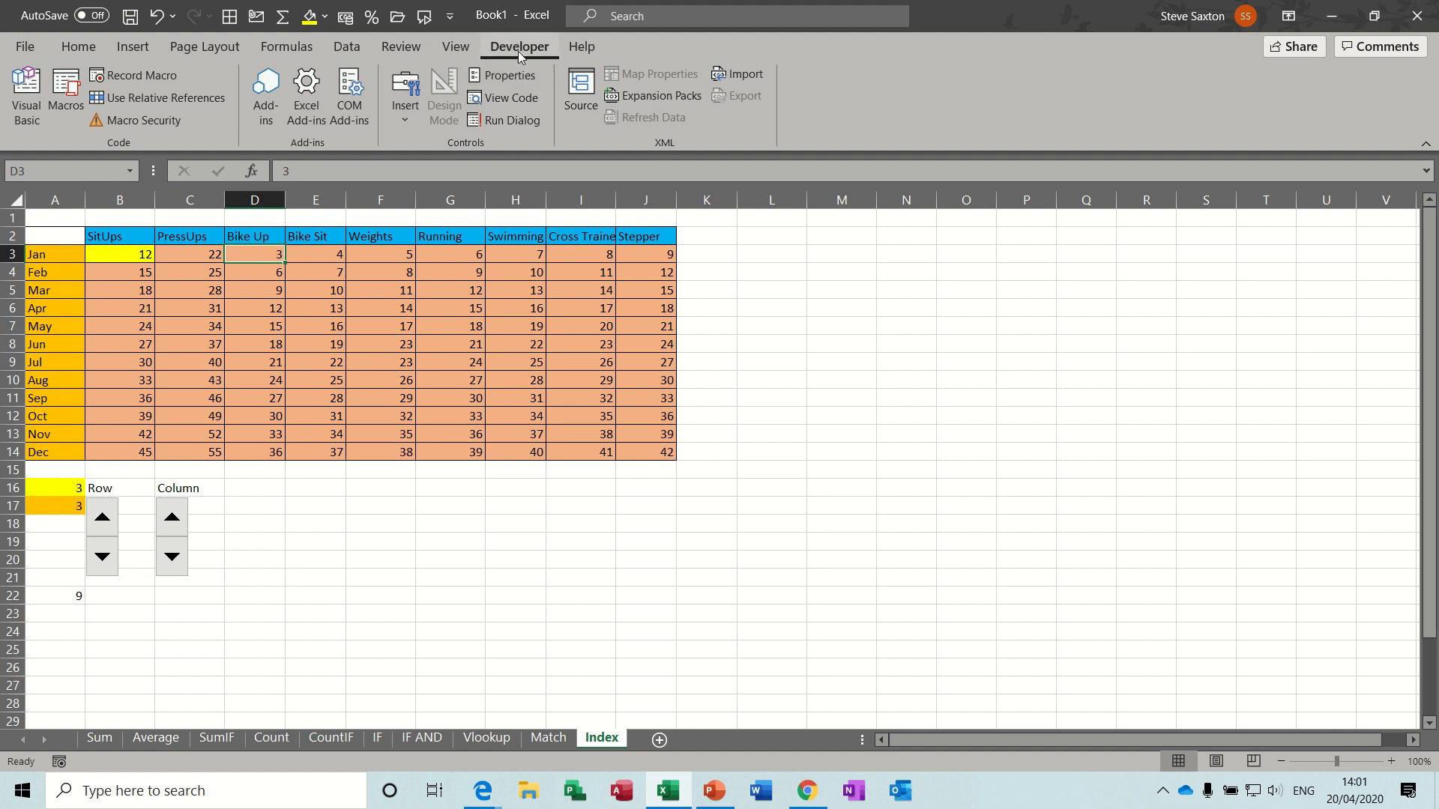
mouse_move(39, 56)
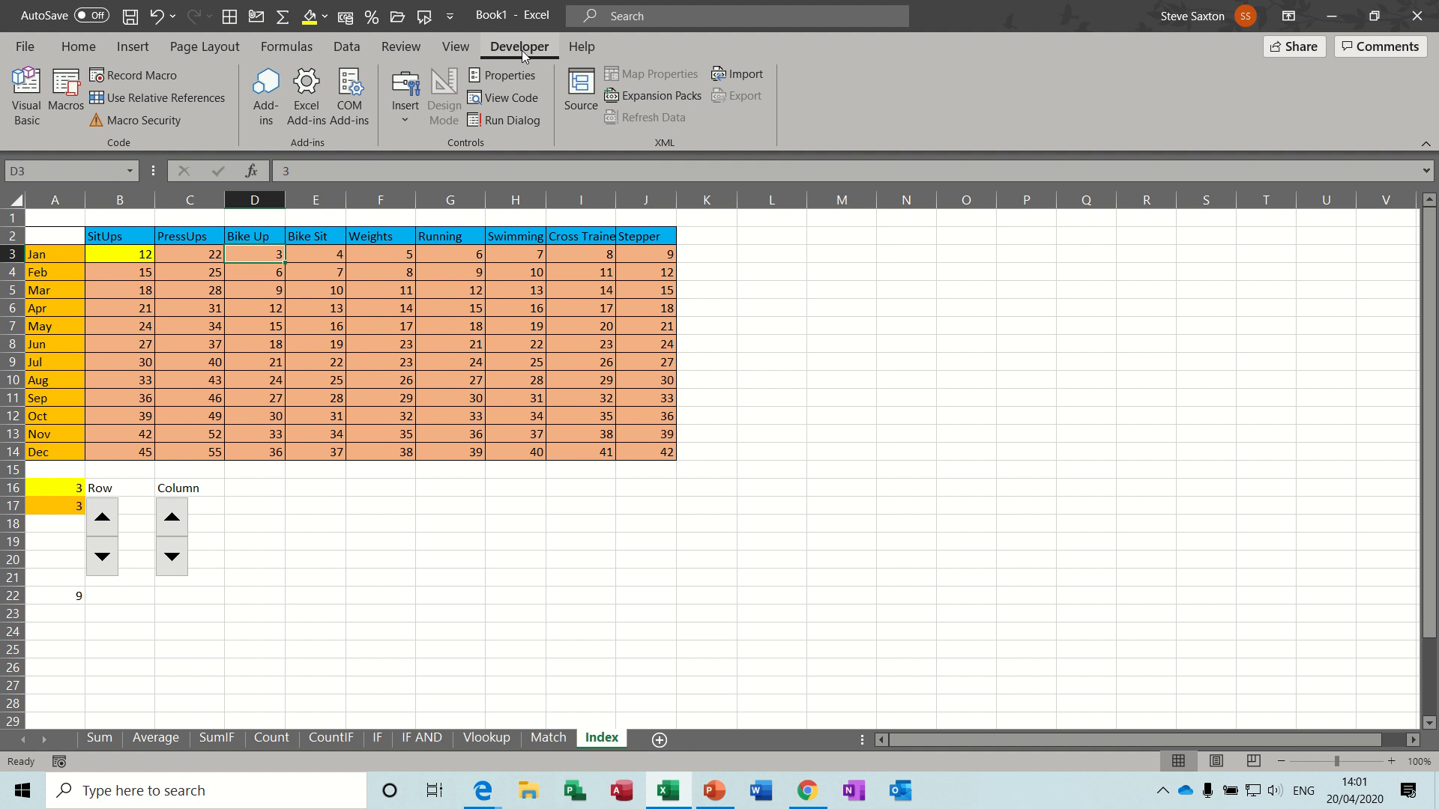
left_click(46, 46)
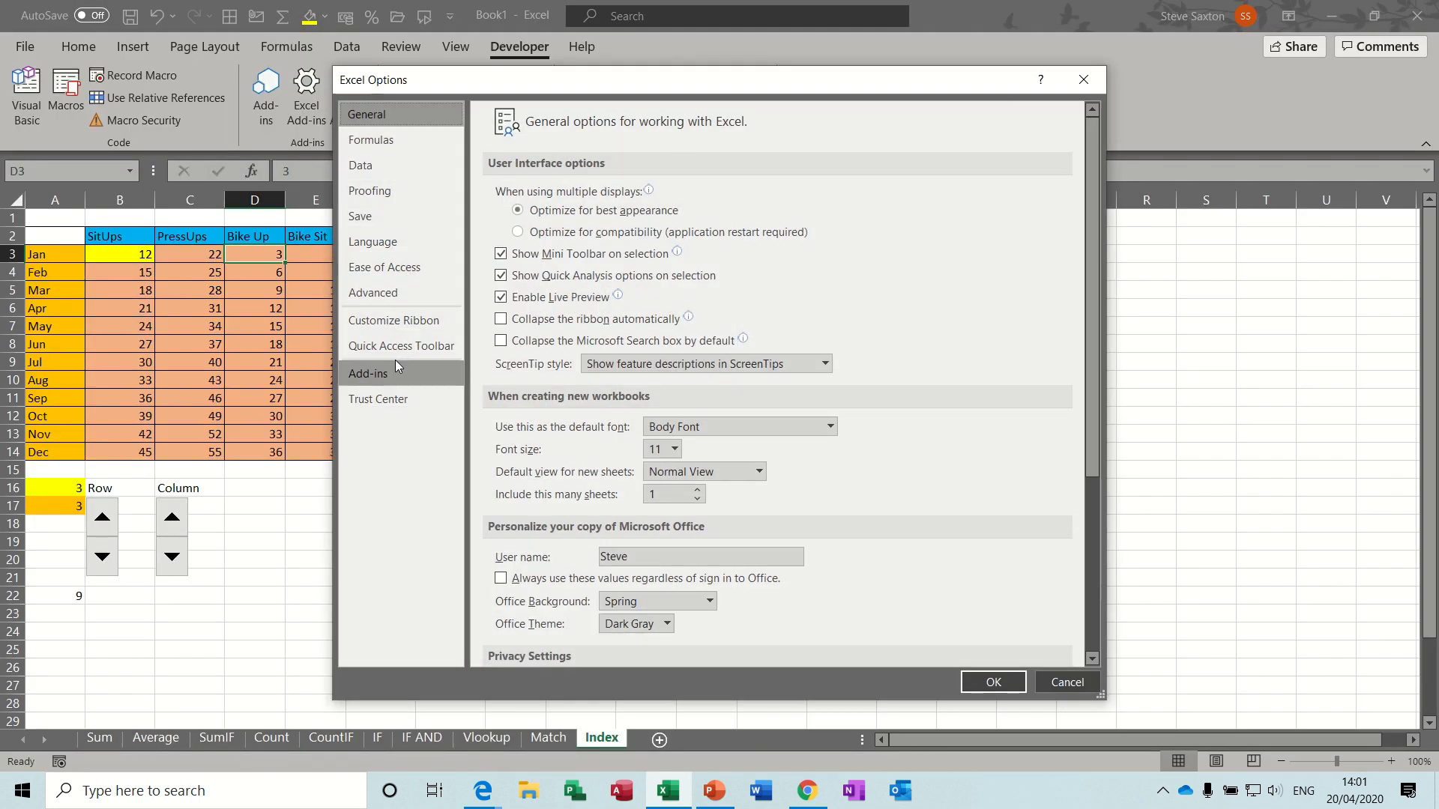
left_click(393, 320)
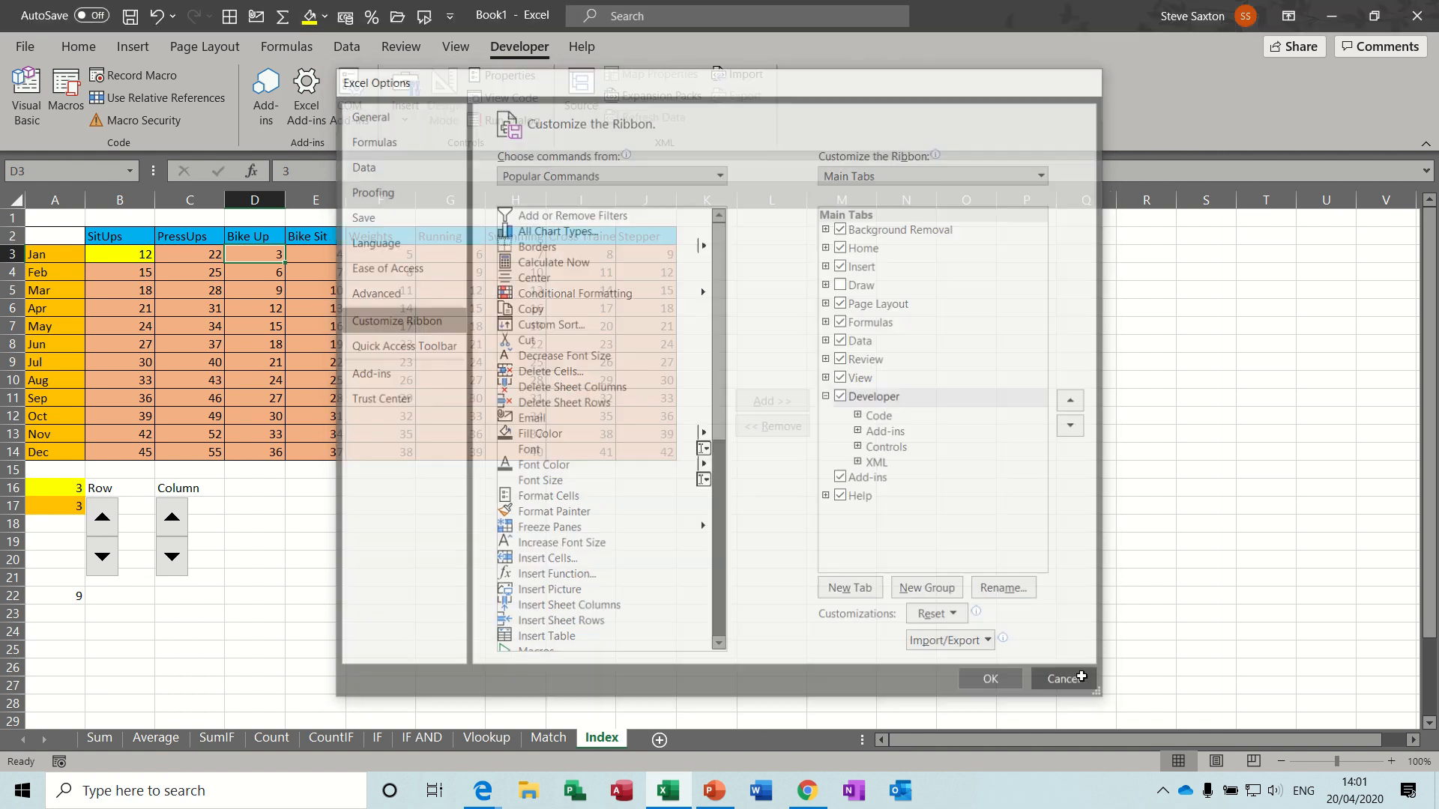
left_click(1064, 678)
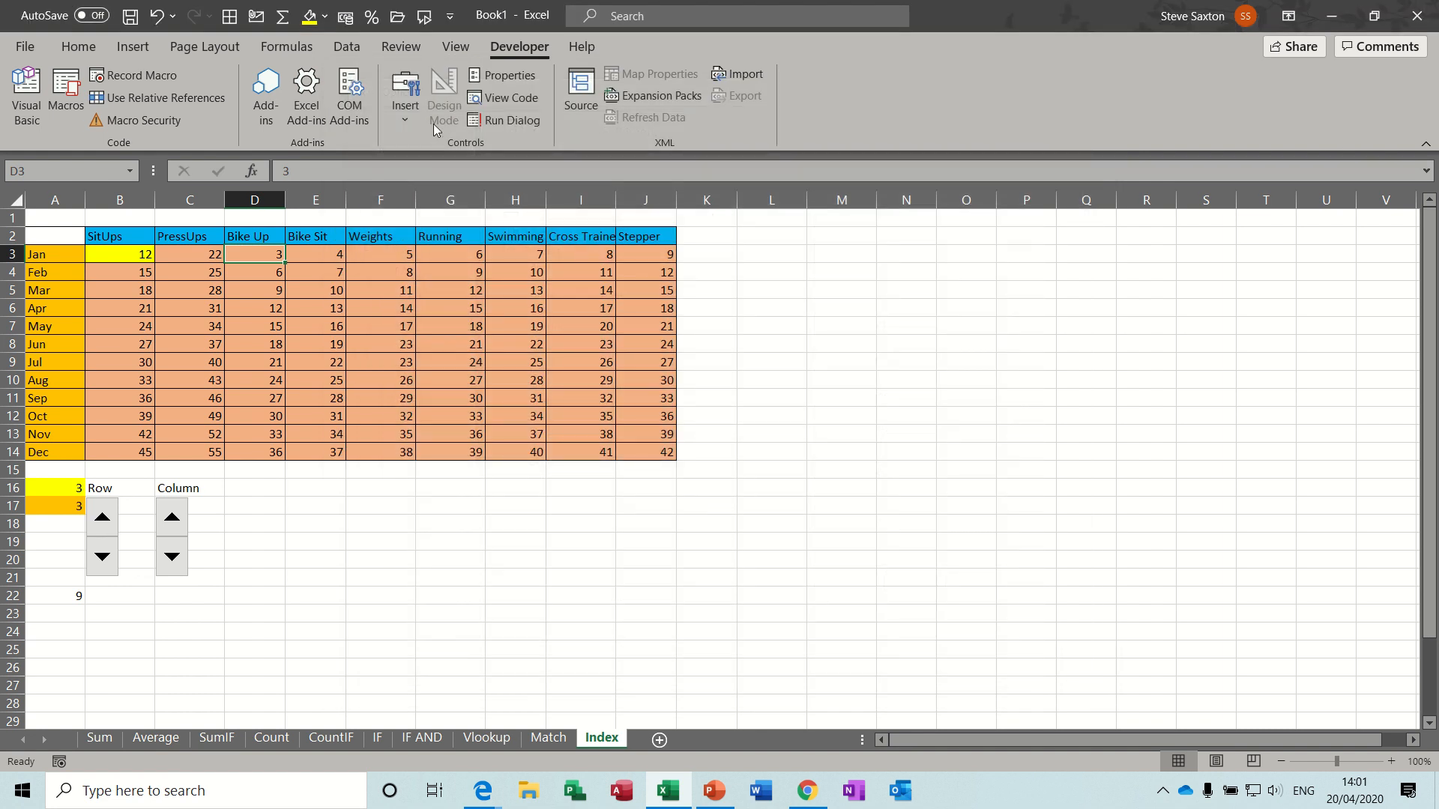
Step: Insert a Spin Button form control in column E beside the existing spinners
left_click(404, 88)
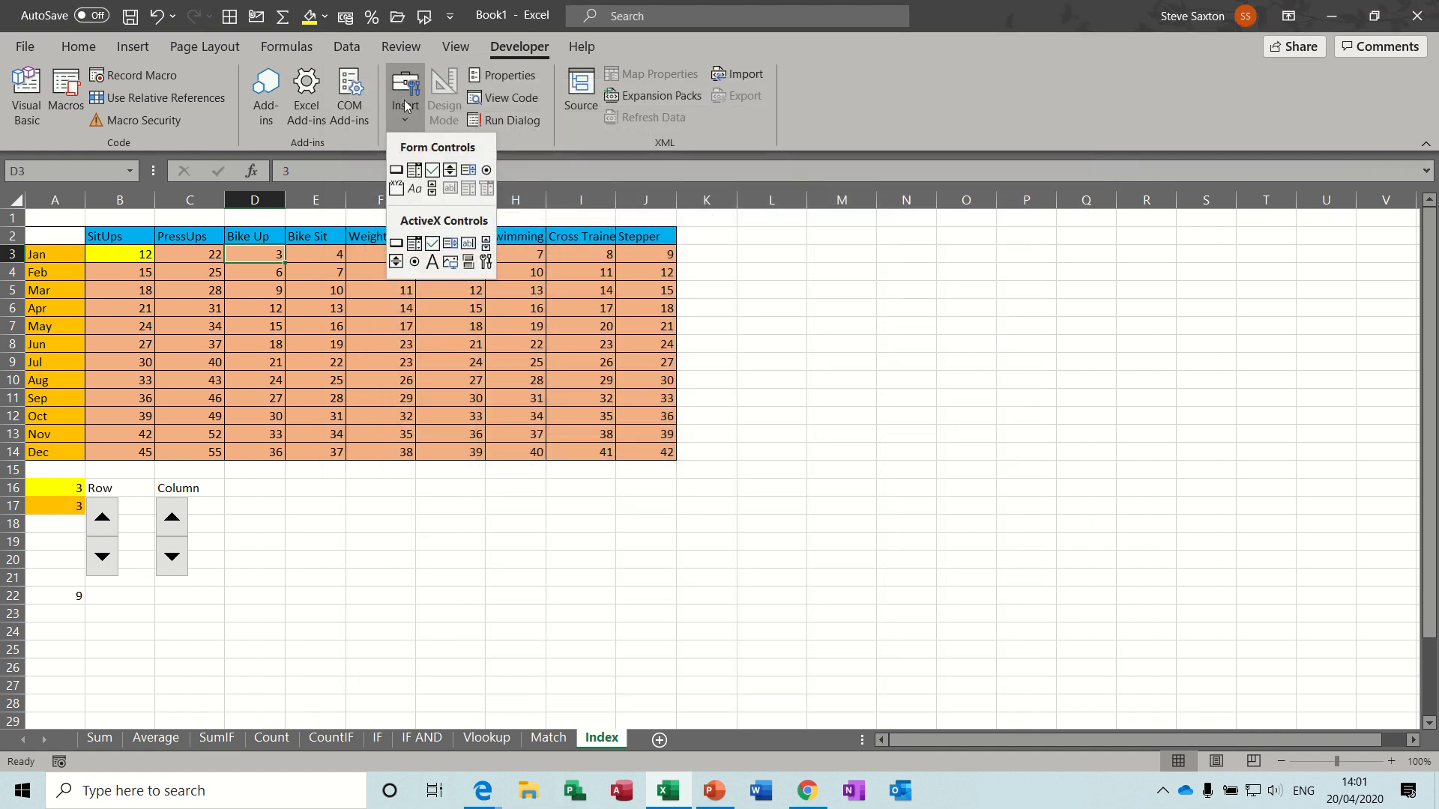
mouse_move(446, 192)
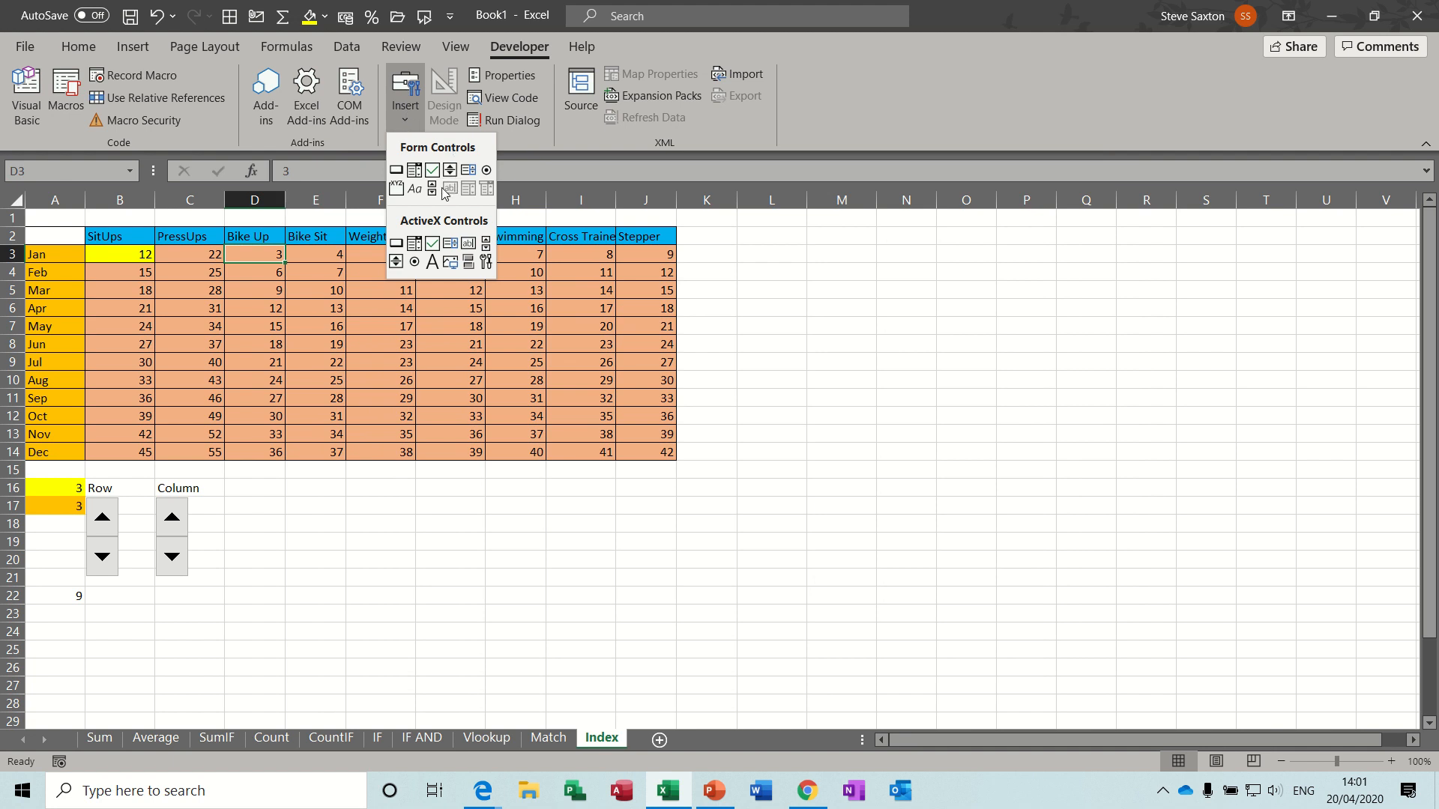
mouse_move(449, 169)
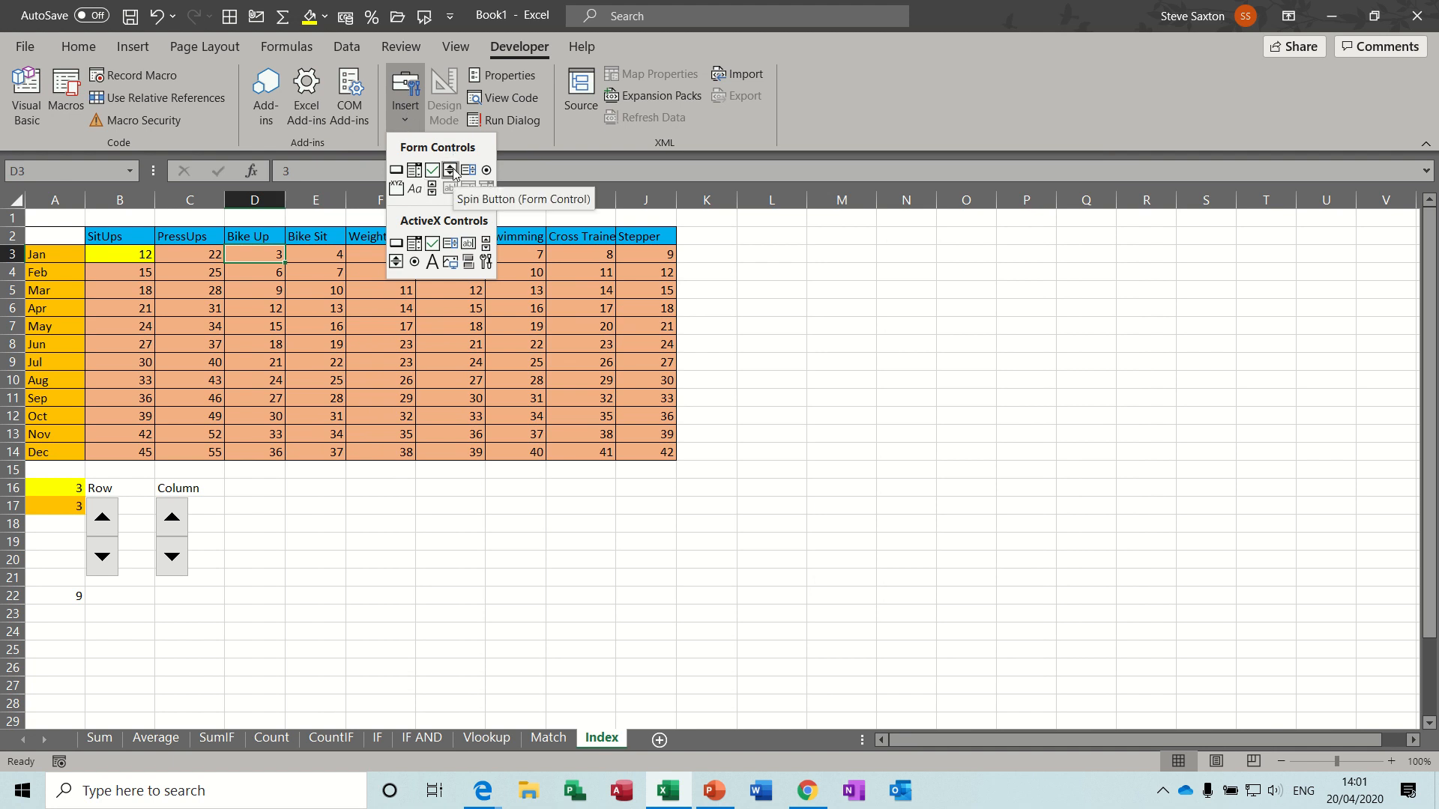
left_click(449, 169)
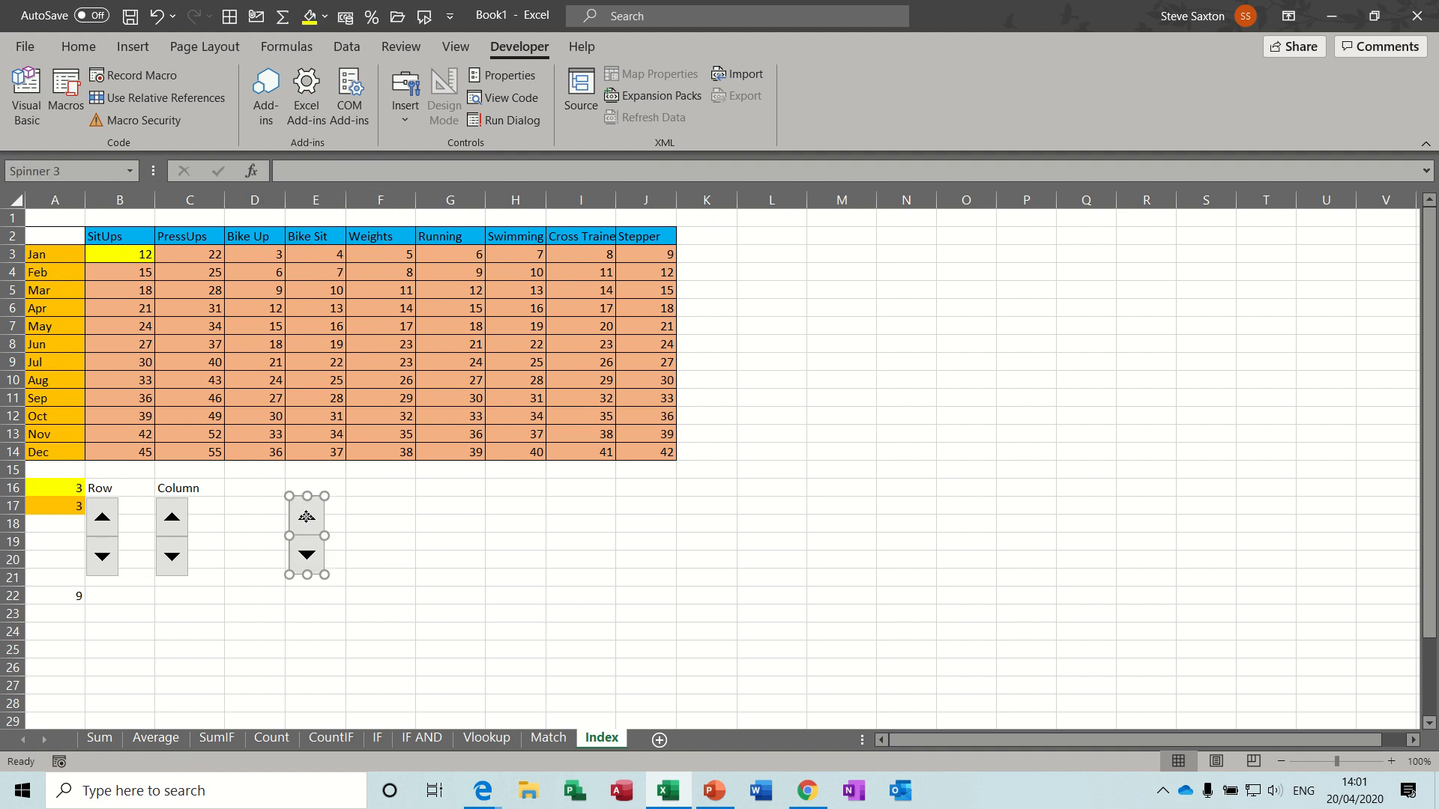
right_click(306, 517)
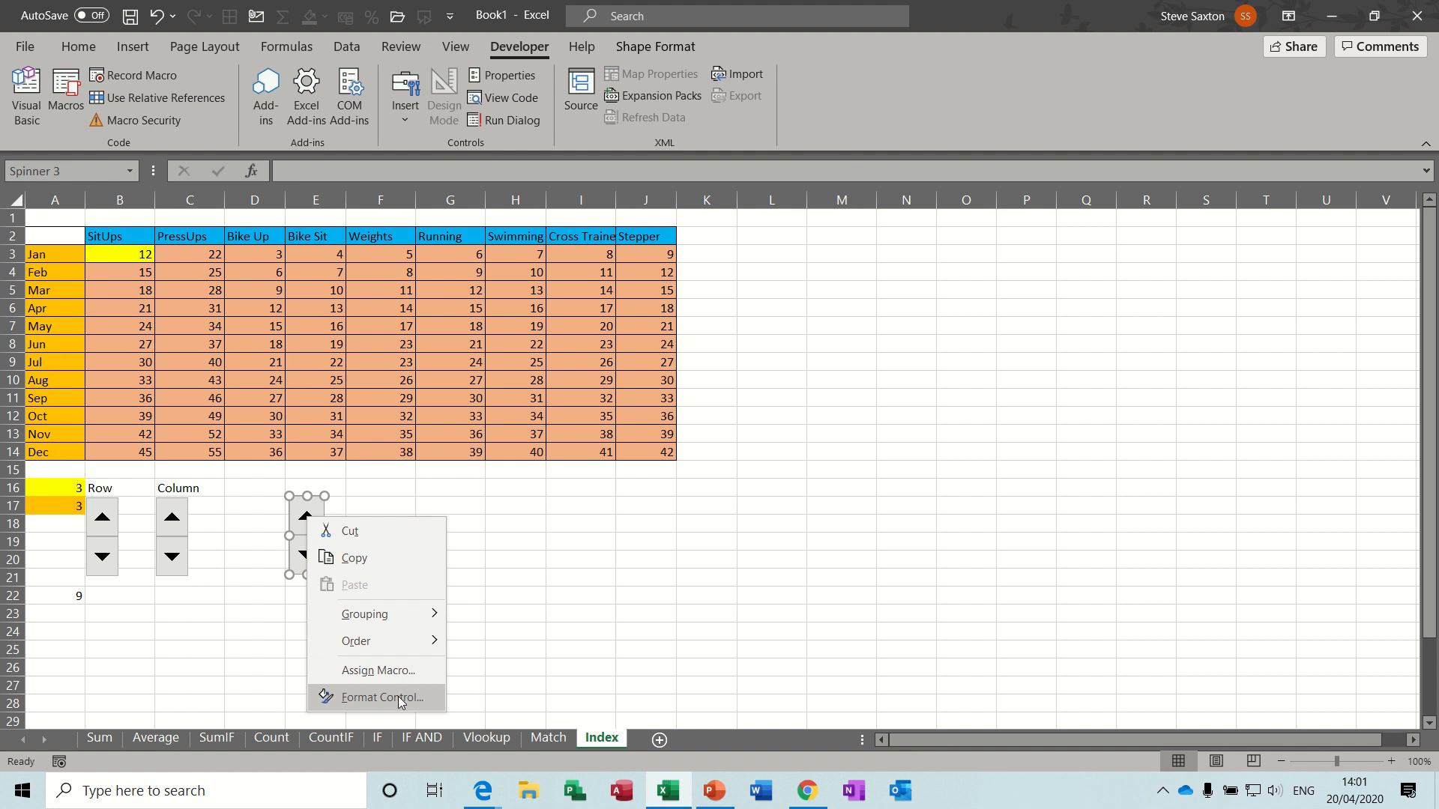
Step: Link the new spin button to cell $D$17 through Format Control
left_click(383, 696)
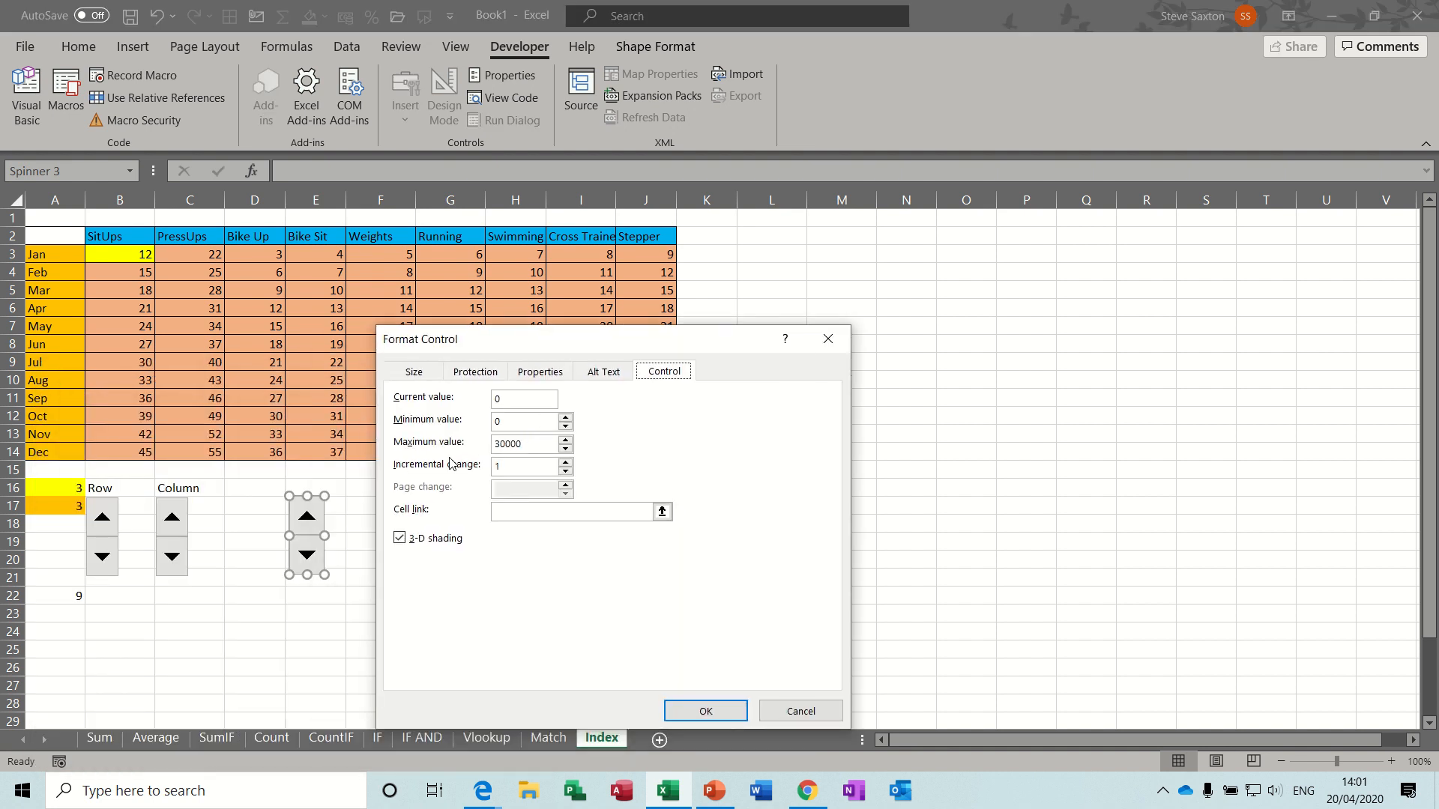
left_click(573, 512)
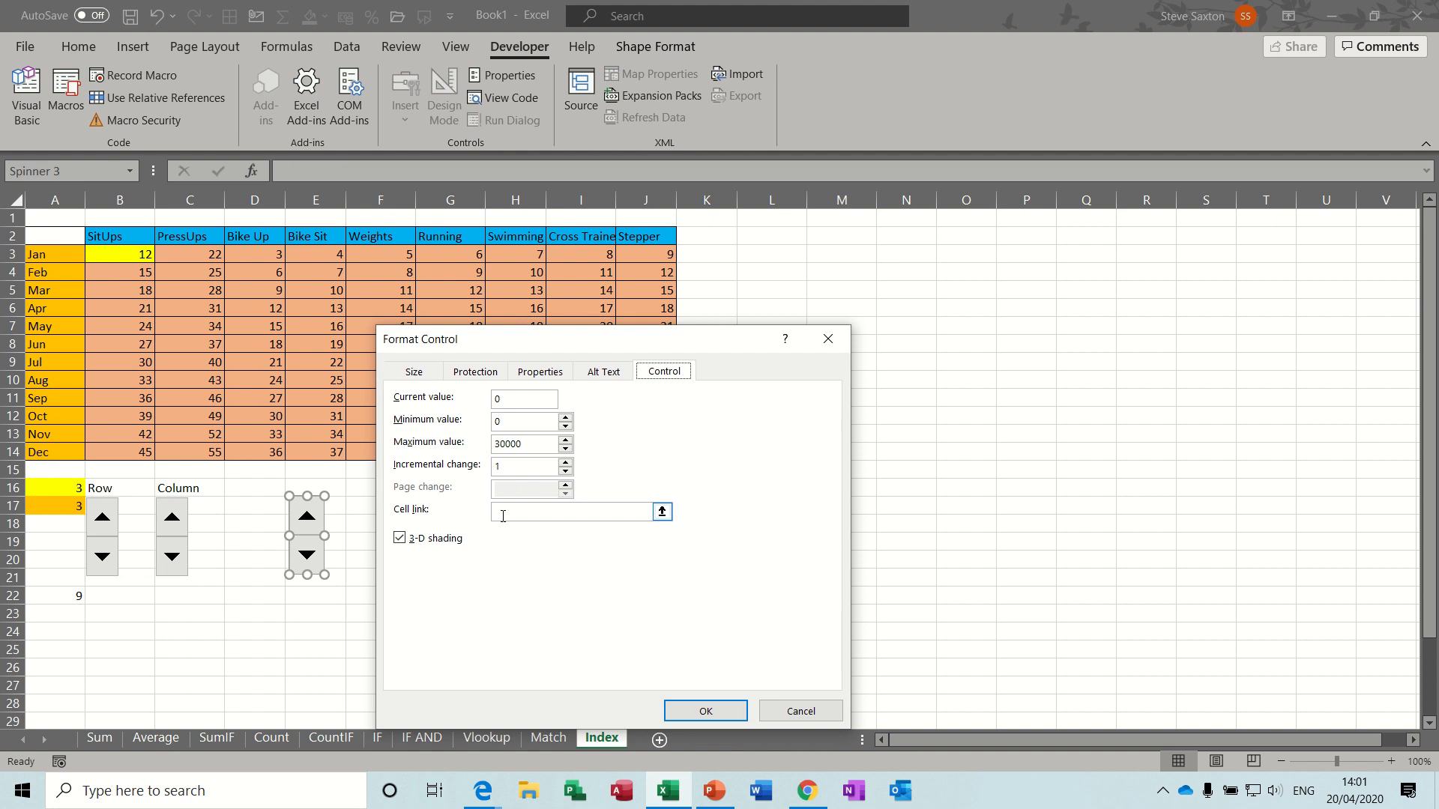
left_click(258, 506)
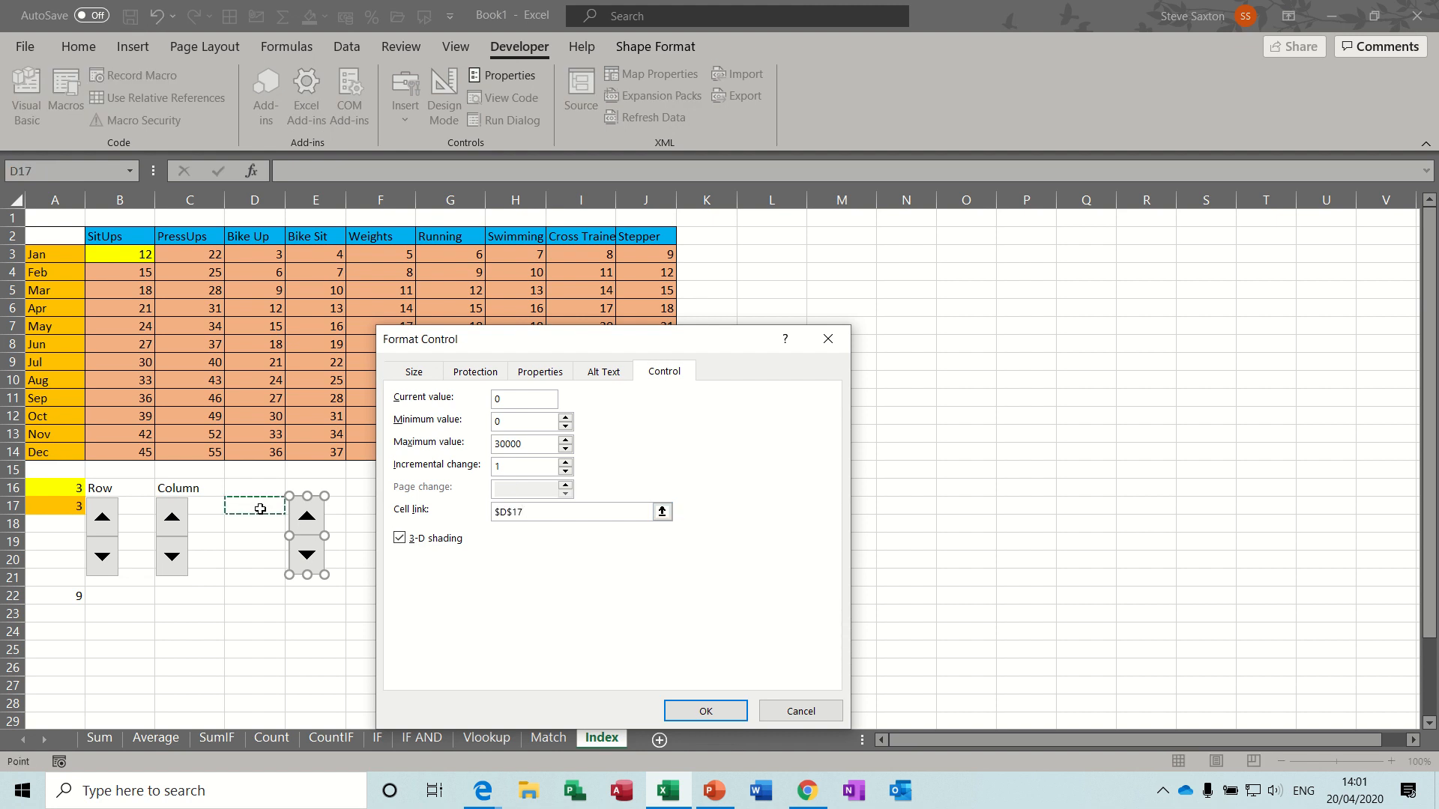
left_click(704, 710)
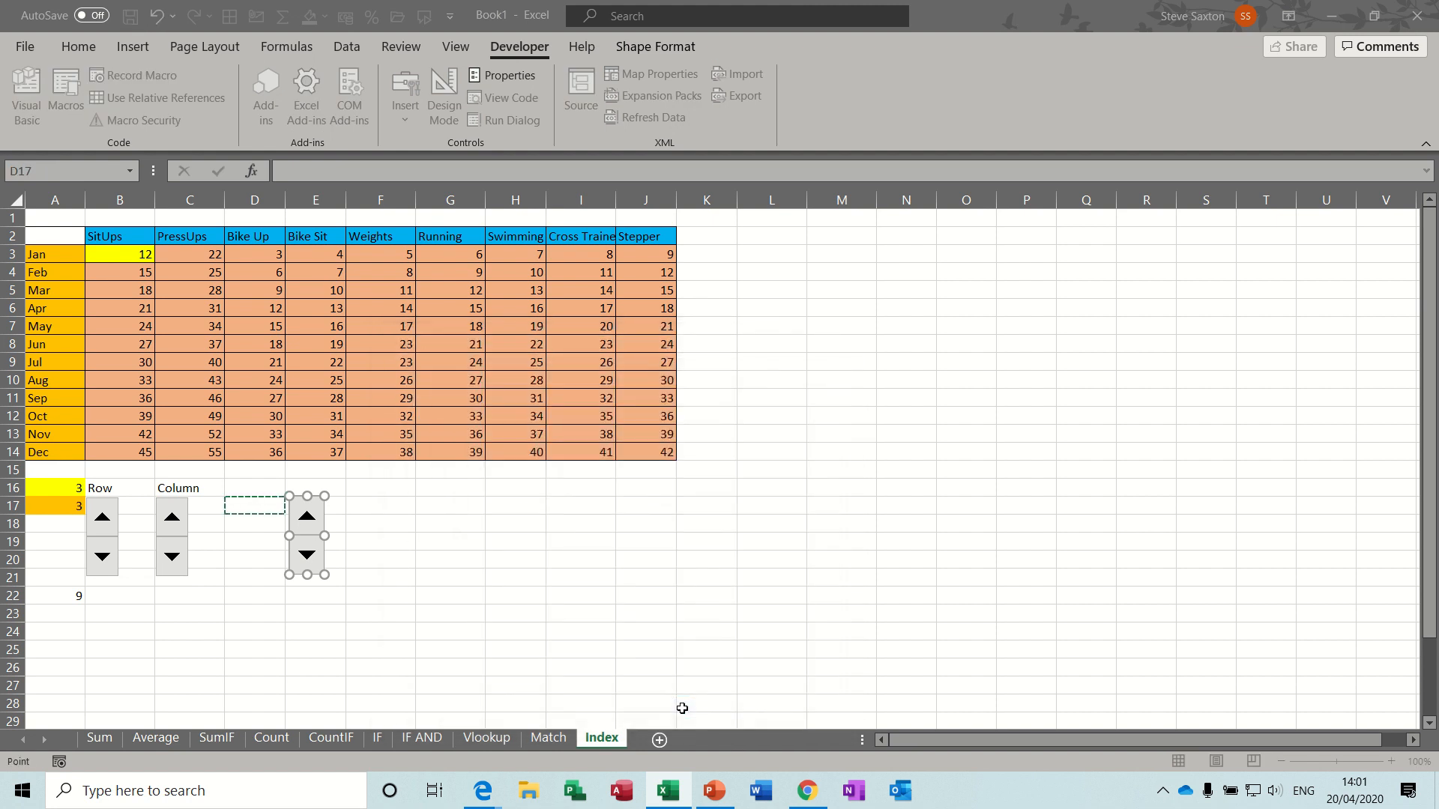
left_click(516, 523)
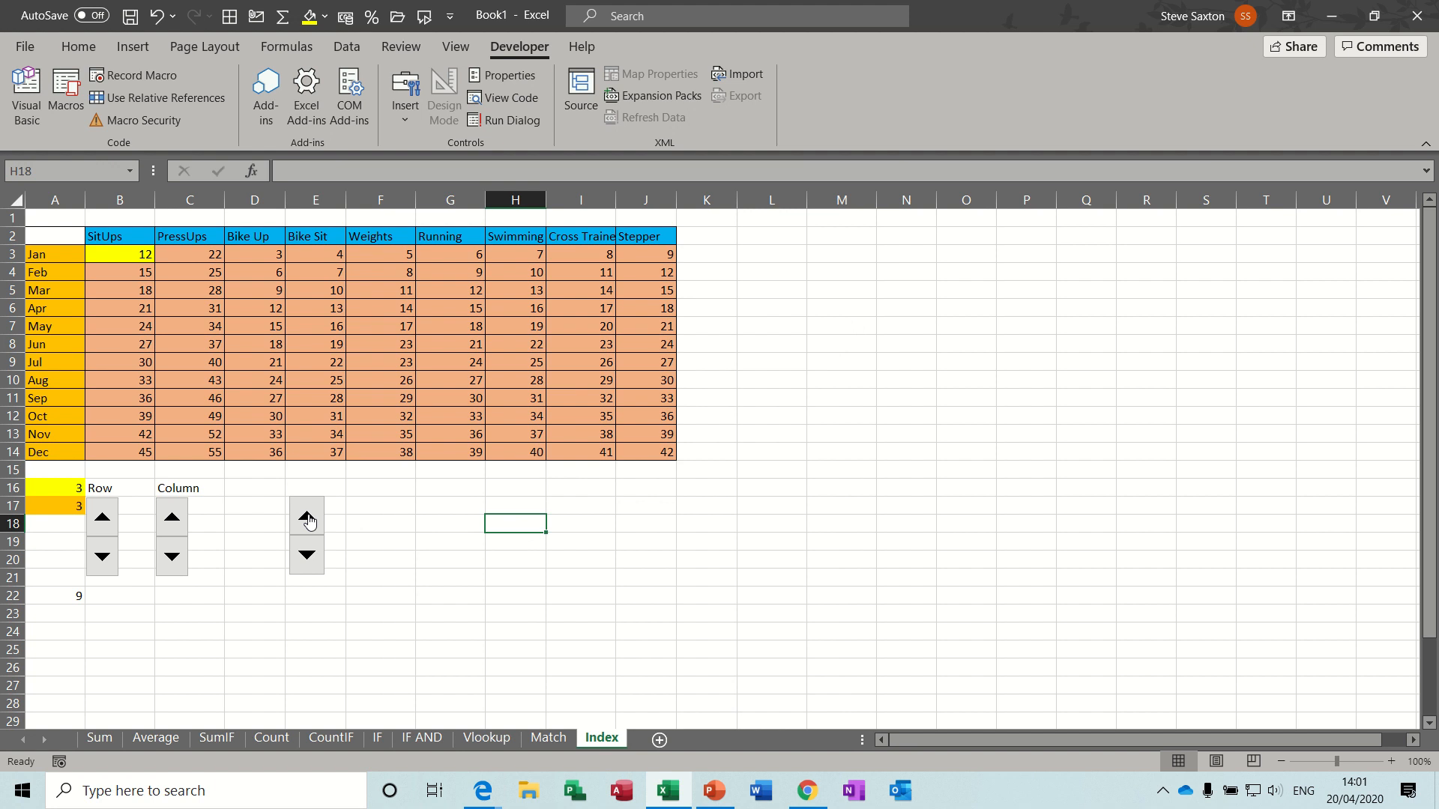
Step: Bump the new spinner so D17 reads 7, giving row 6, column 7 and INDEX result 22
left_click(307, 515)
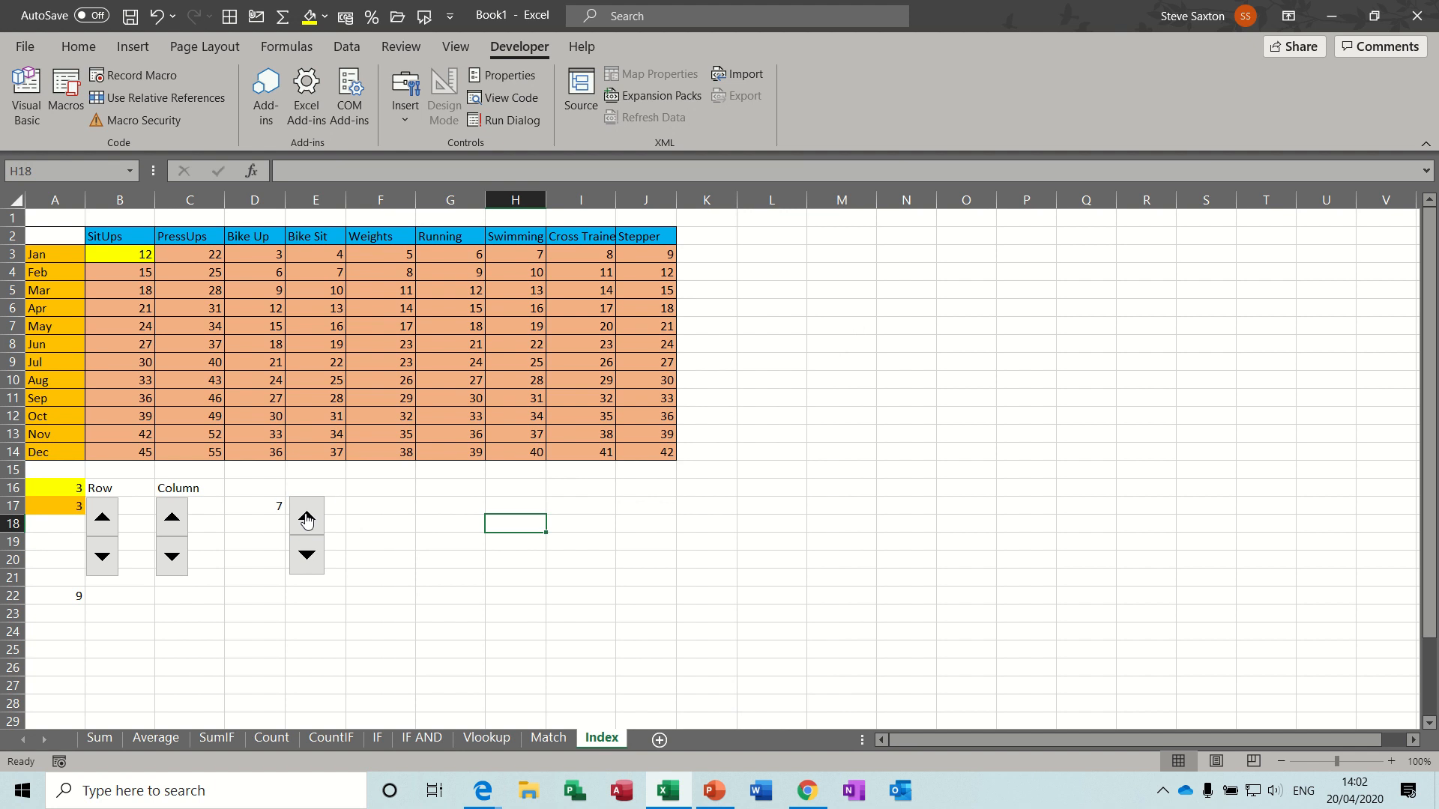
left_click(102, 517)
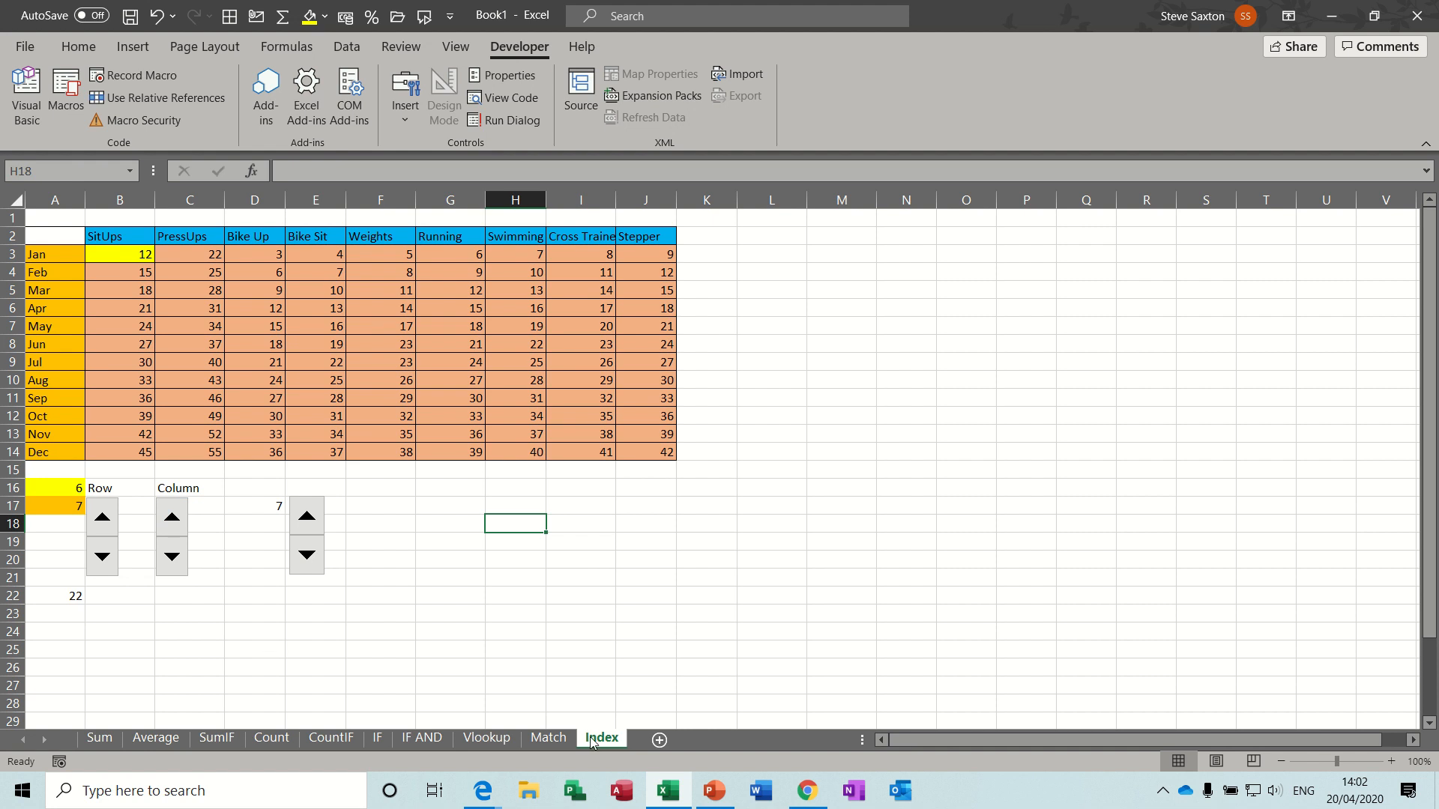
mouse_move(445, 509)
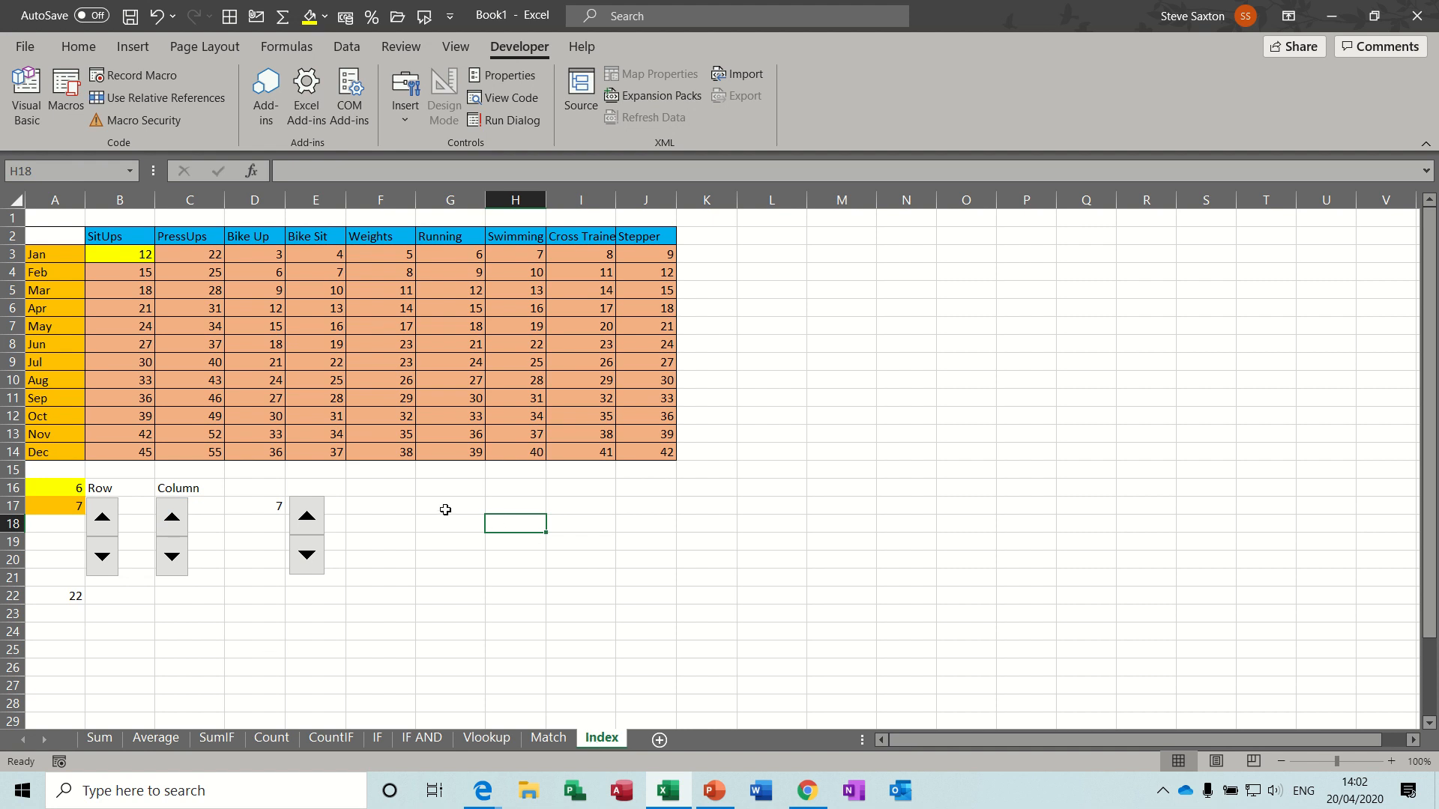